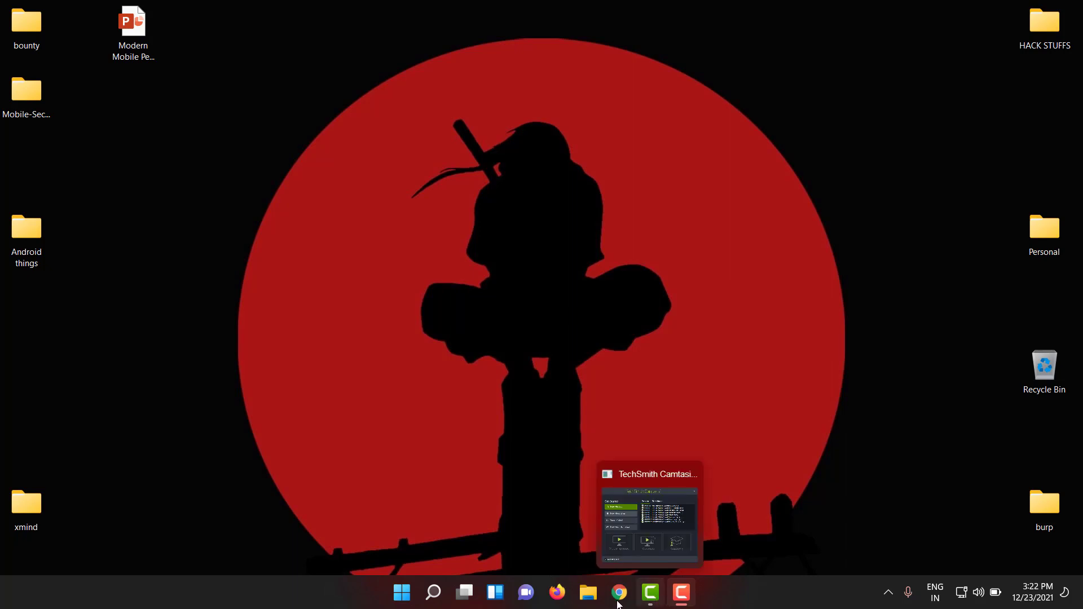
Search Google for 'mobsf installation' and open the MobSF Getting Started result in a new tab
left_click(618, 592)
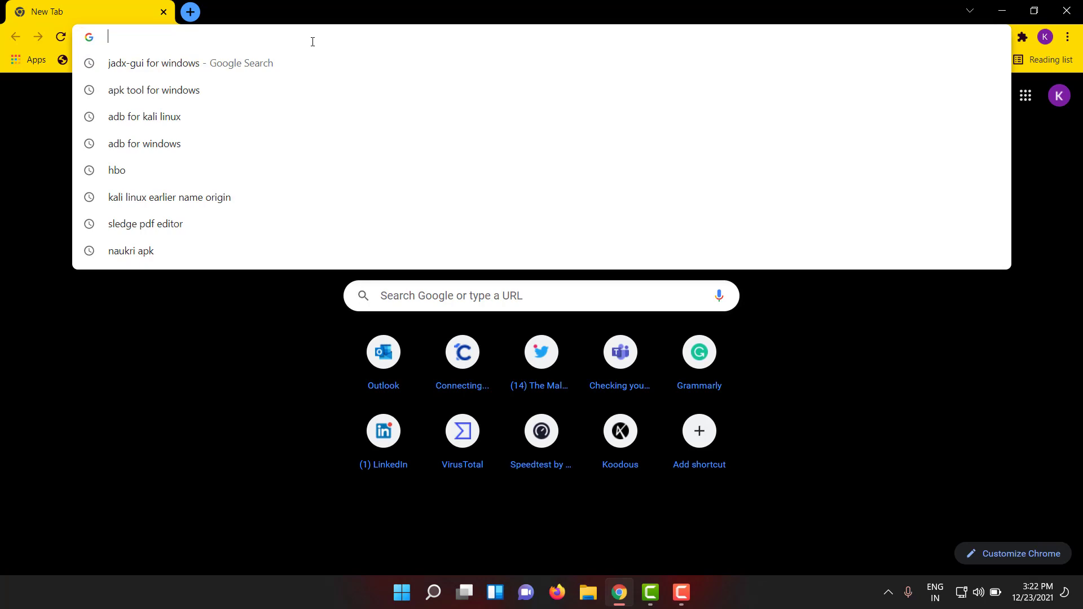
type("mobsf installation")
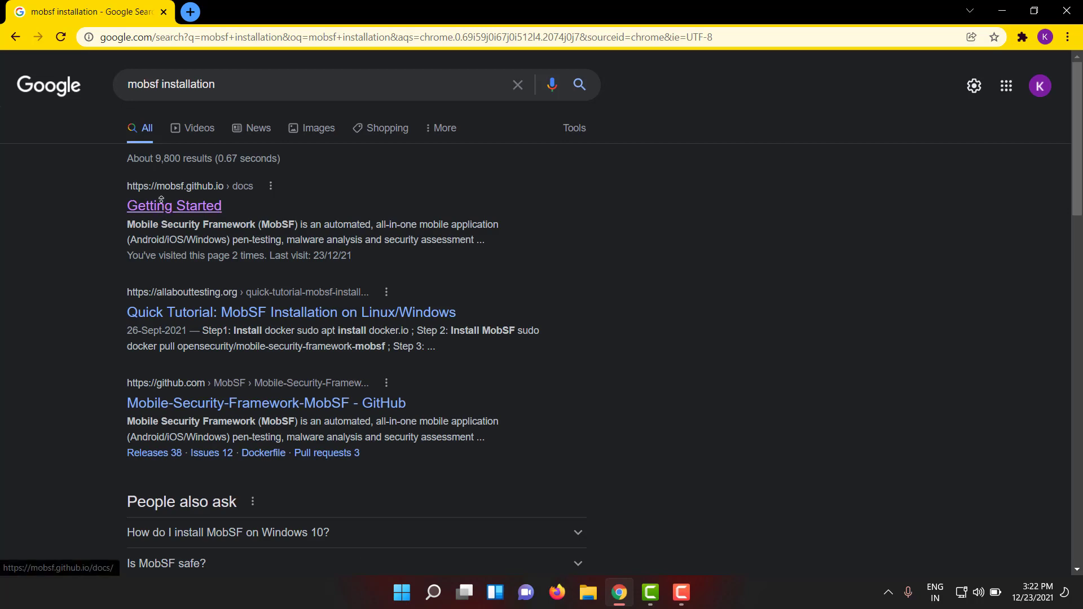
left_click(174, 205)
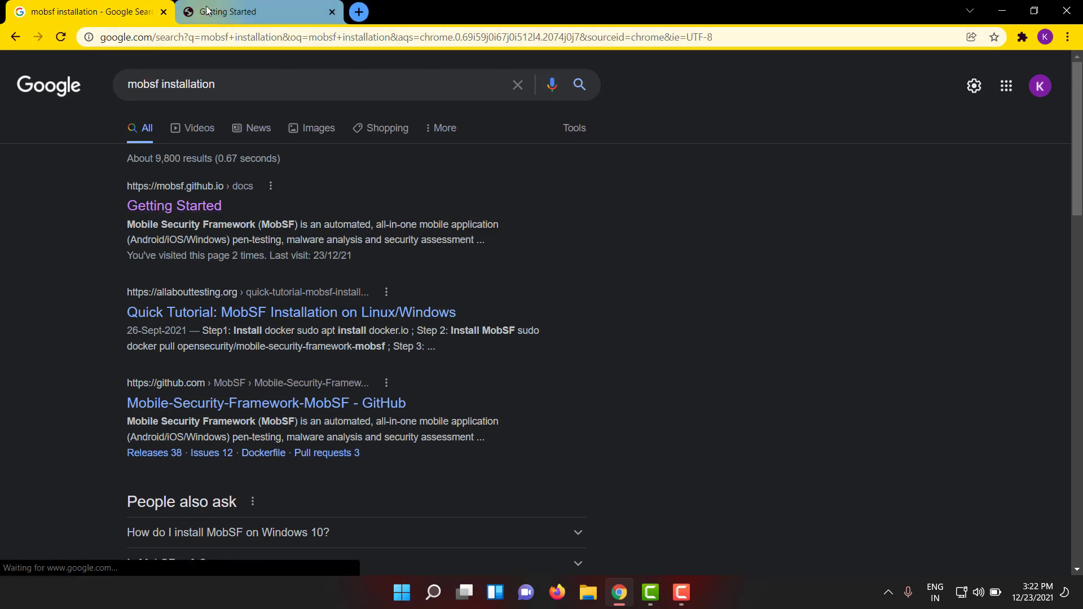
left_click(228, 11)
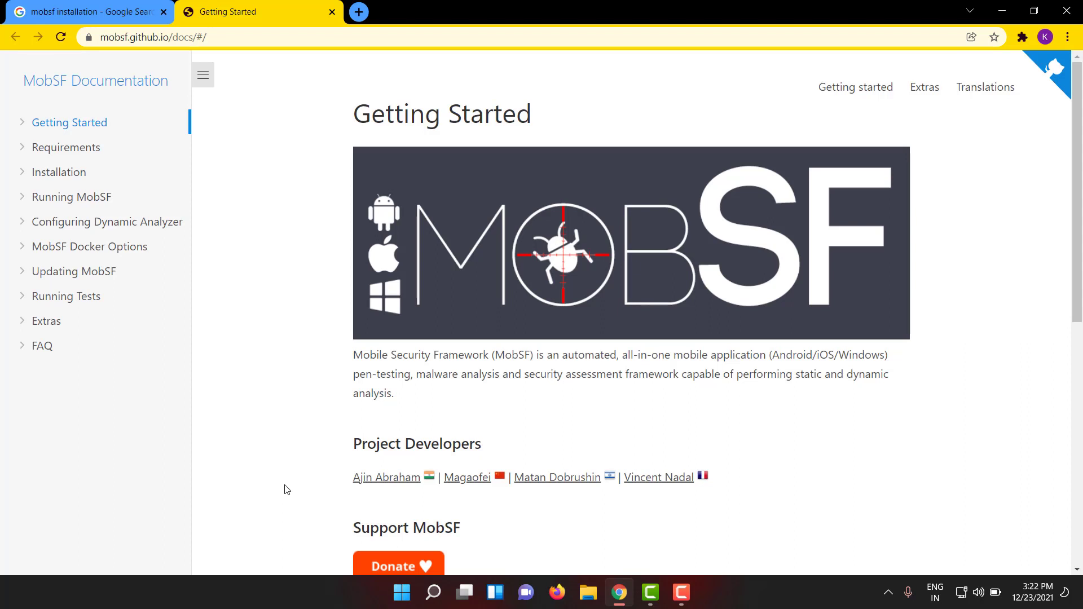
mouse_move(59, 172)
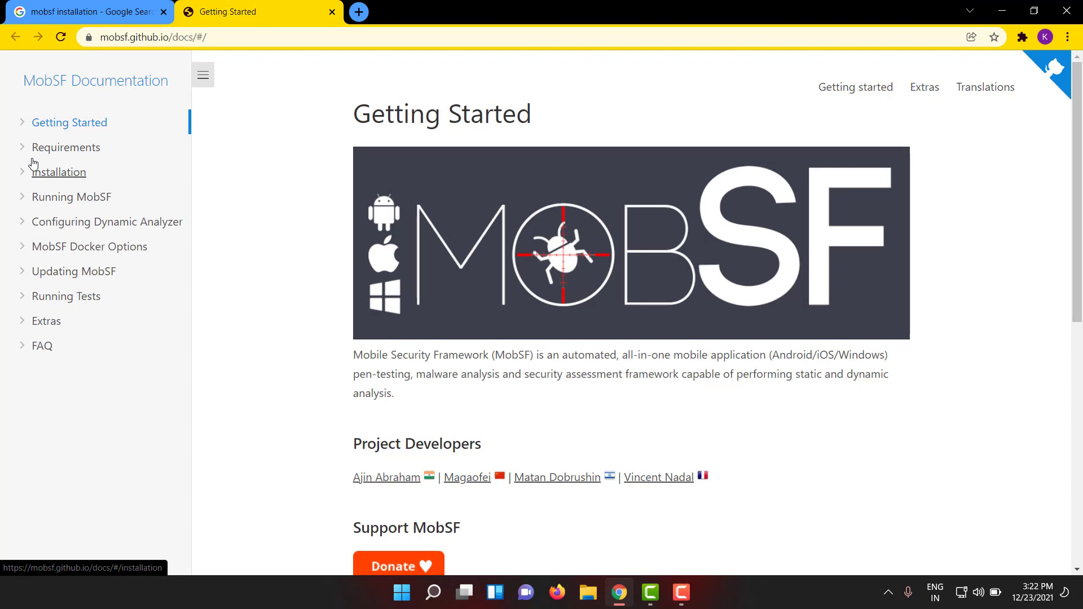
Open the Requirements page, briefly visiting and closing the JDK 8+ install link
left_click(66, 146)
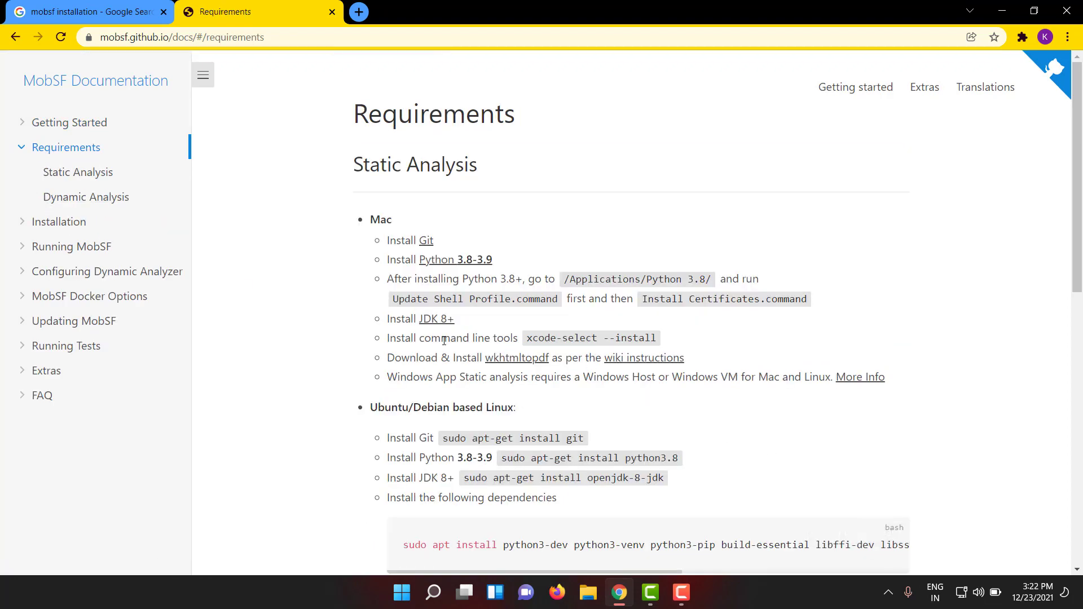
scroll("down", 3)
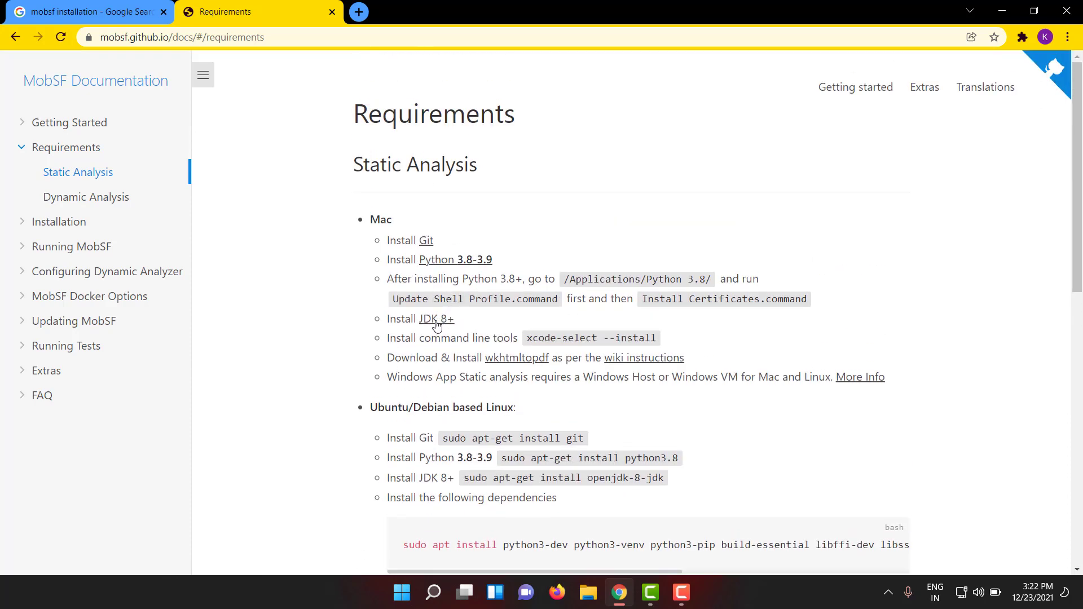
left_click(436, 318)
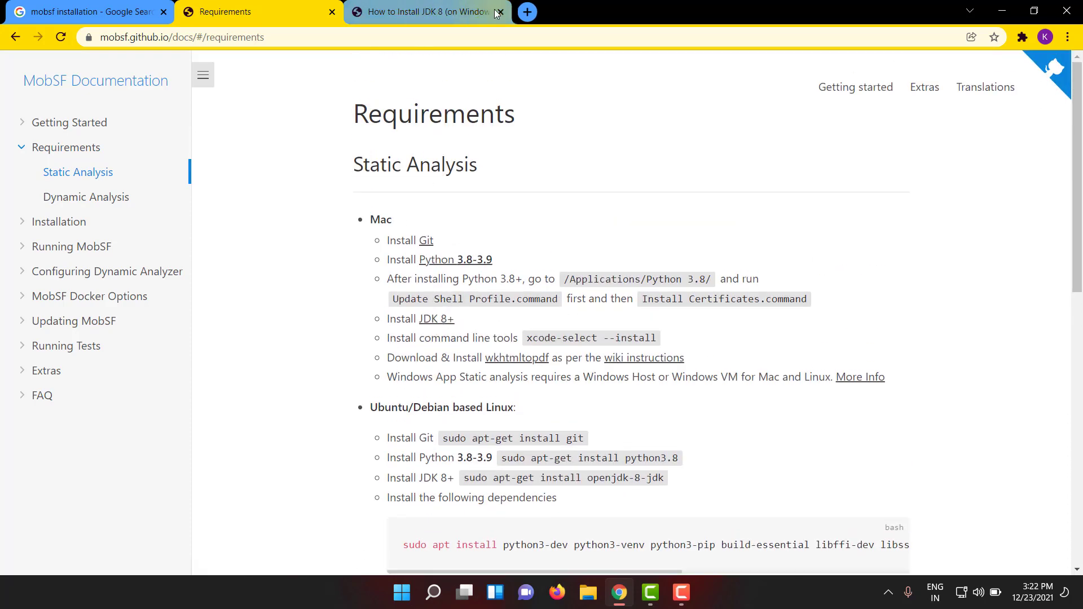
left_click(500, 11)
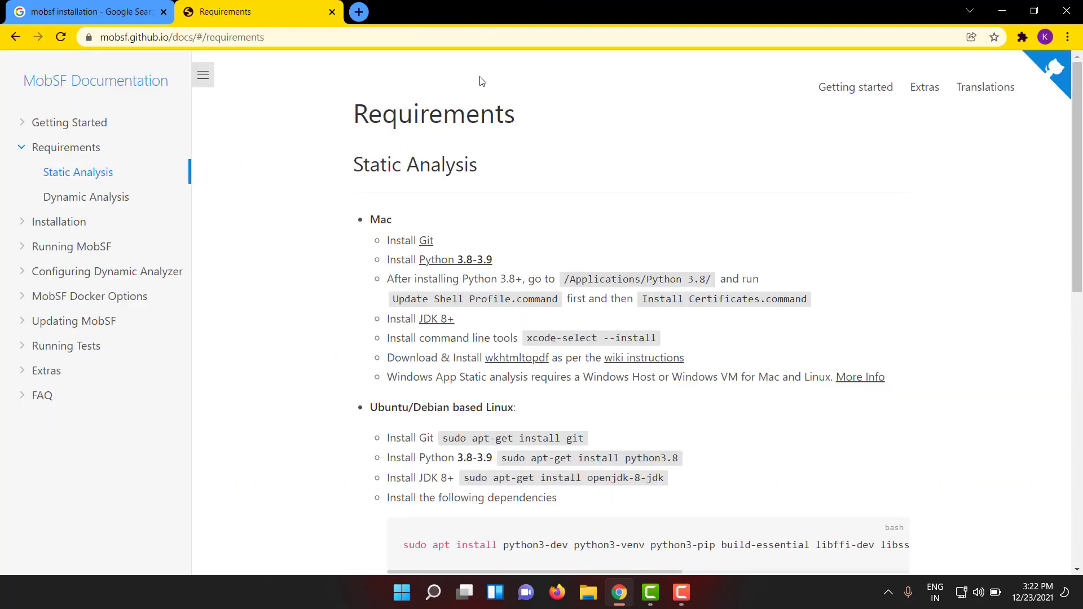
Scroll down to the Windows prerequisites list and highlight the wkhtmltopdf entry
scroll("down", 3)
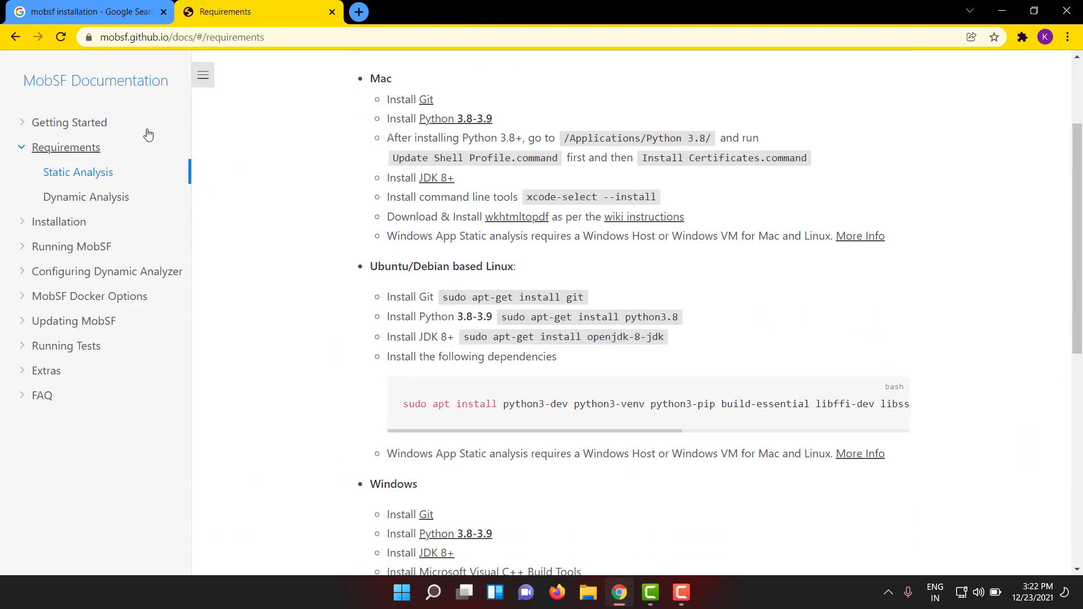
mouse_move(196, 104)
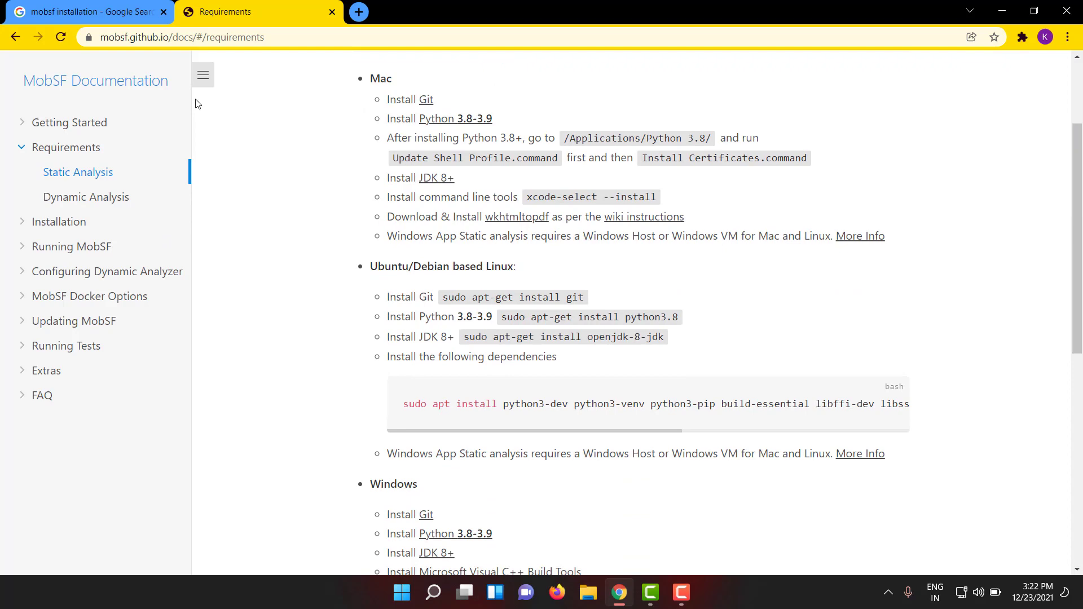
scroll("down", 3)
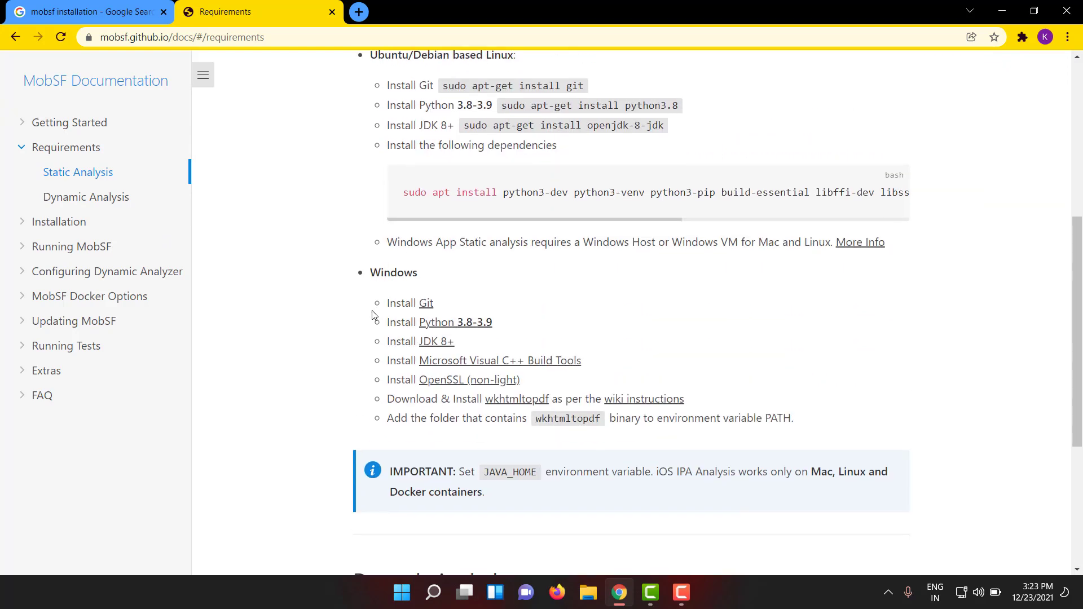
mouse_move(515, 393)
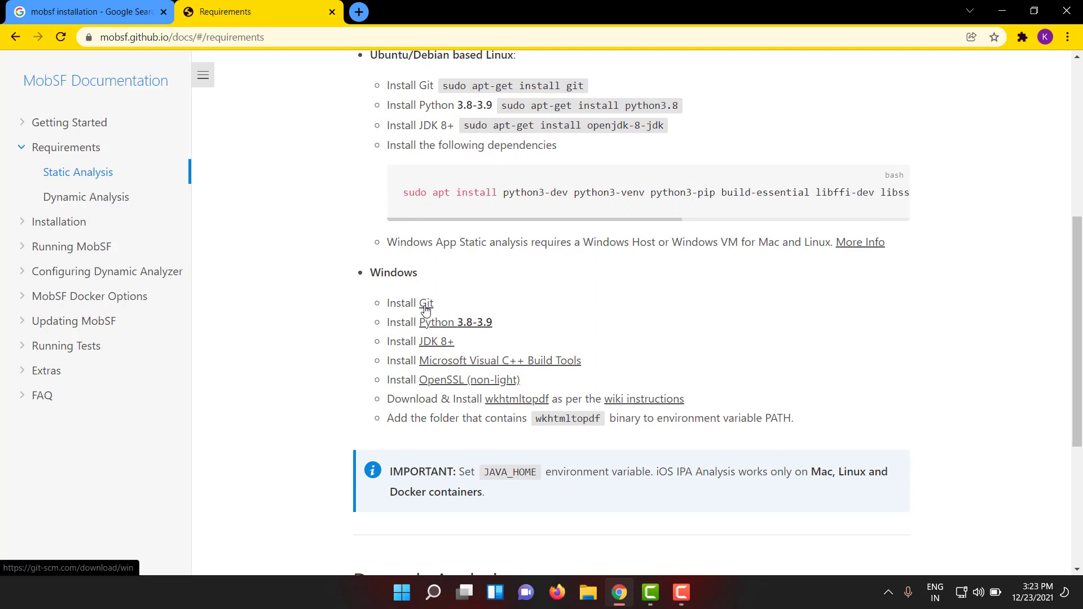
mouse_move(665, 415)
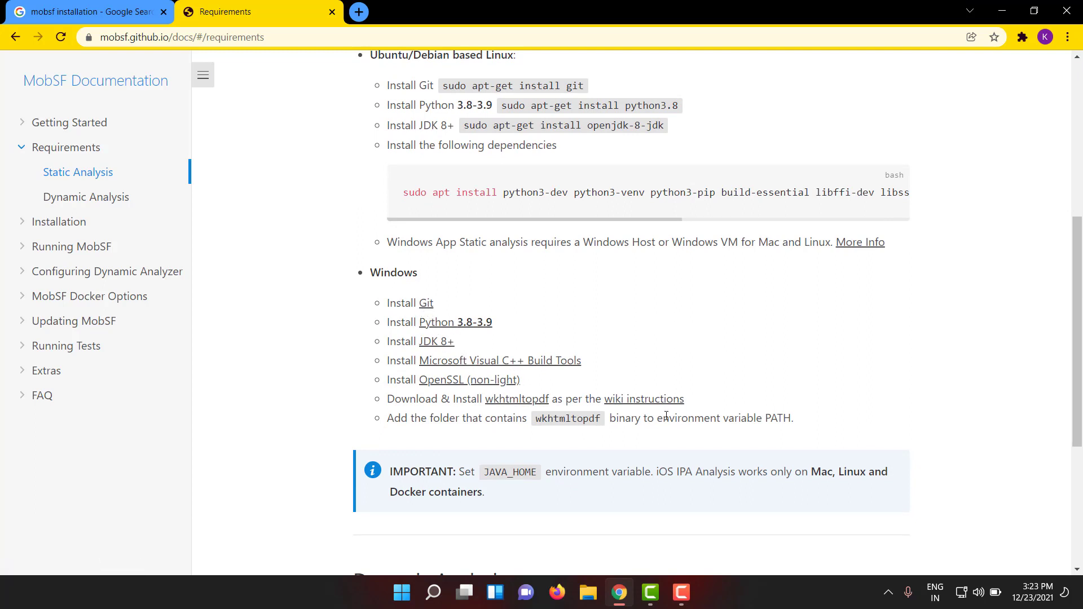
mouse_move(571, 430)
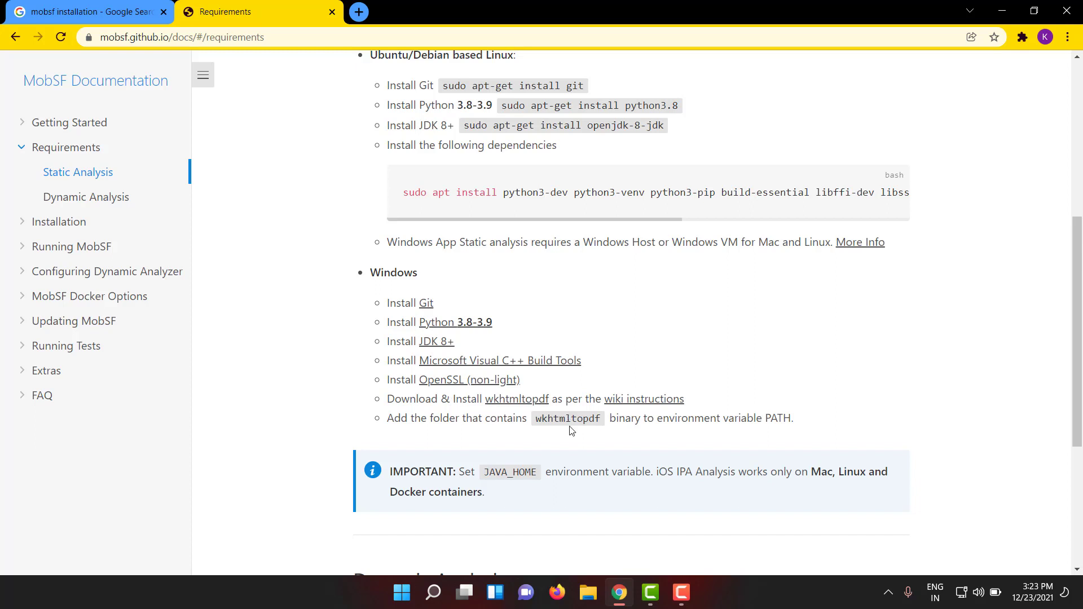
double_click(567, 417)
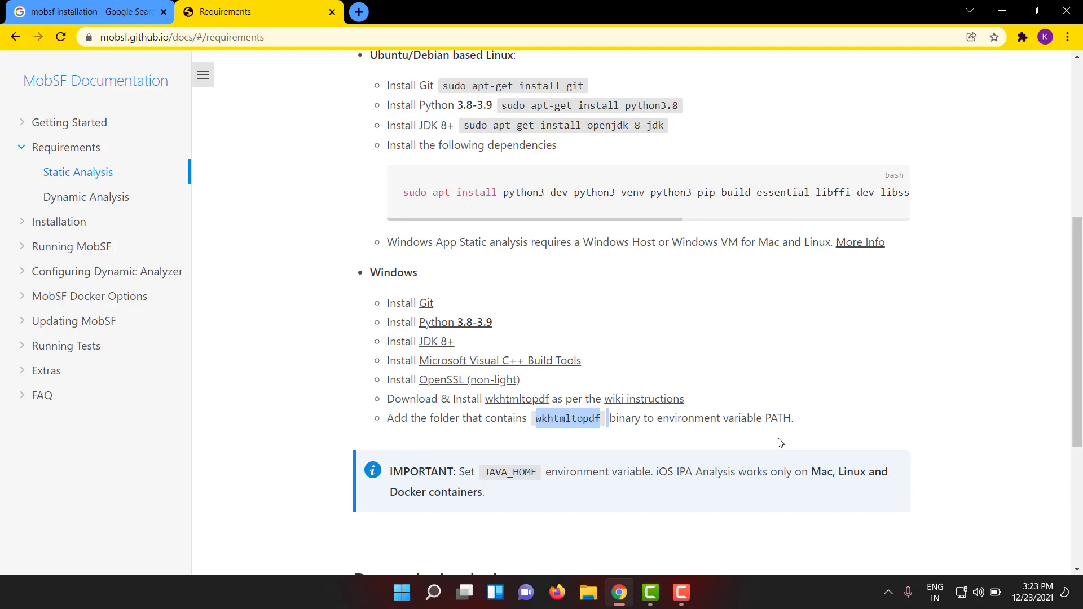
scroll("down", 3)
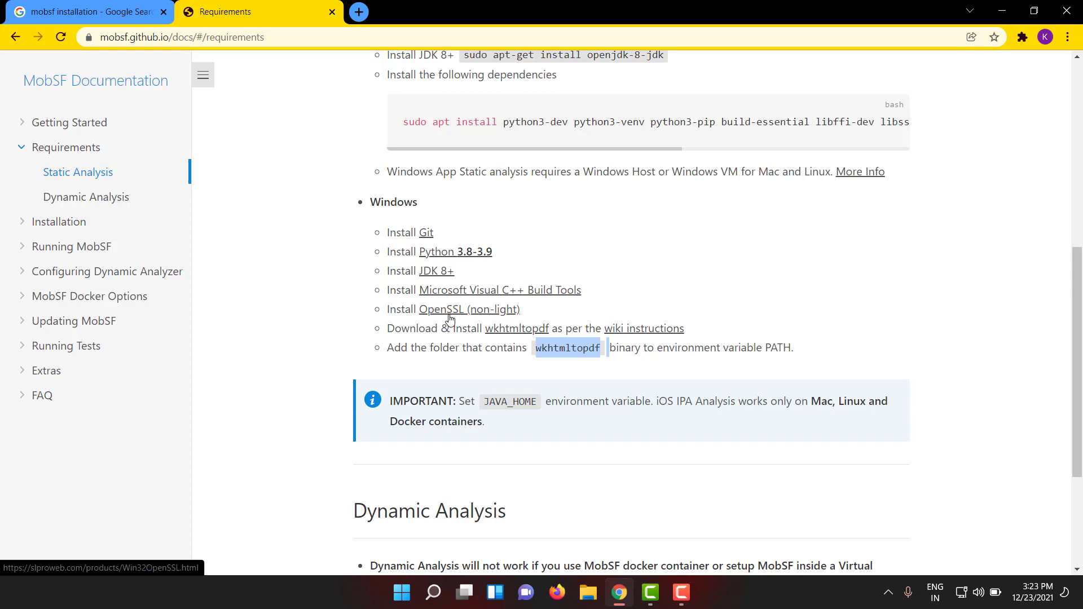
mouse_move(561, 306)
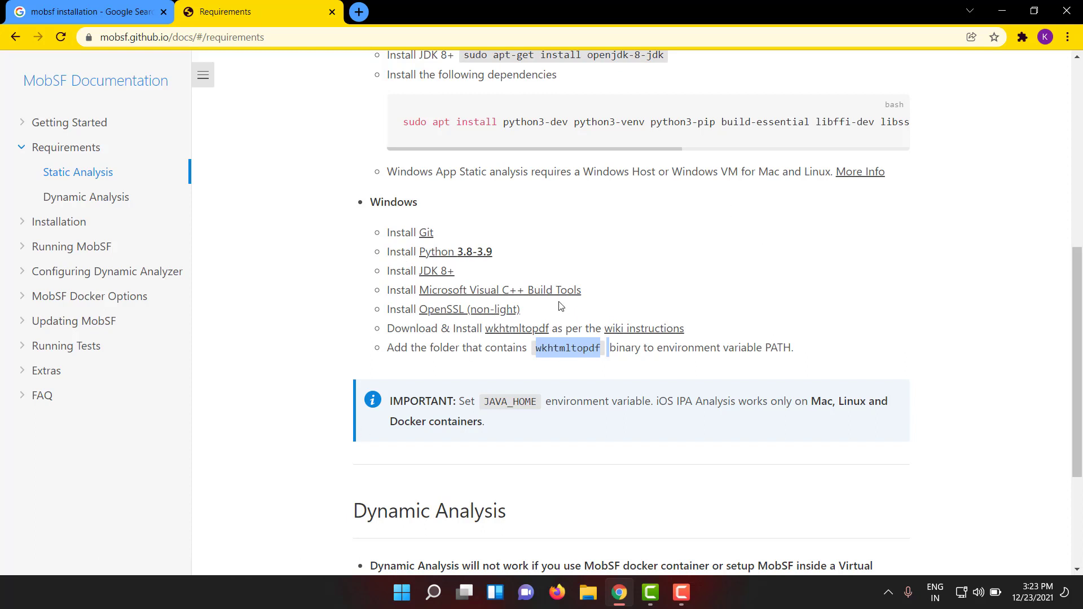
mouse_move(57, 222)
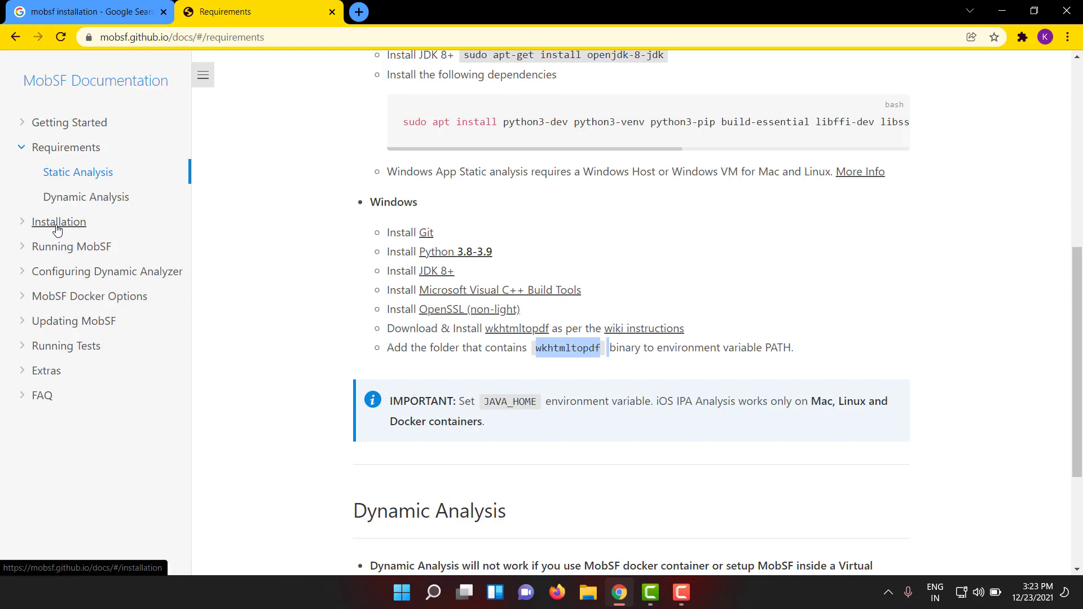
Open the Installation page and select the repository URL in the Linux/Mac clone commands
left_click(58, 223)
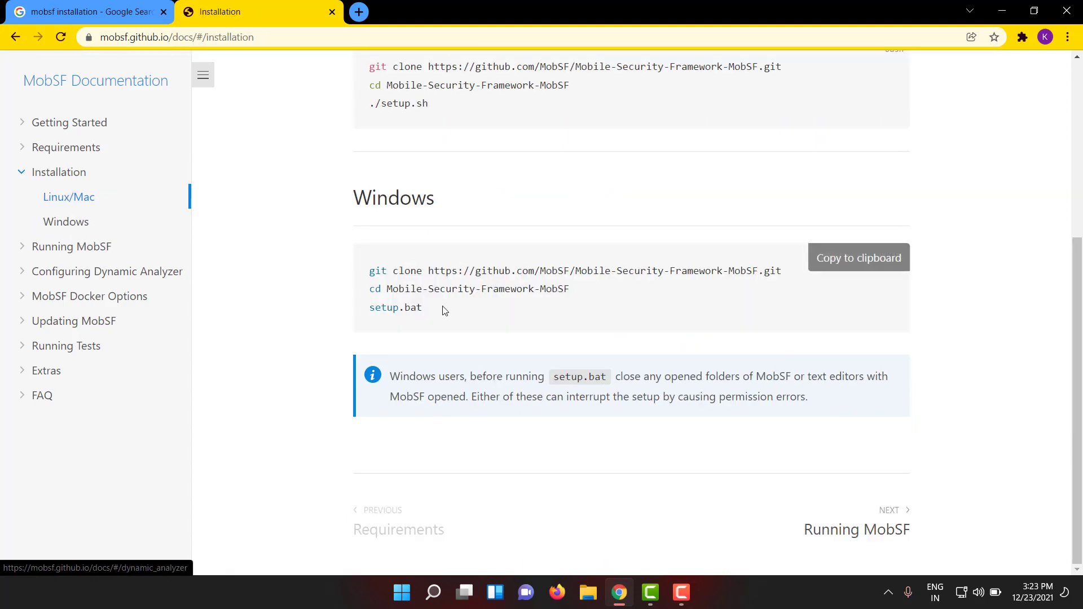
scroll("up", 3)
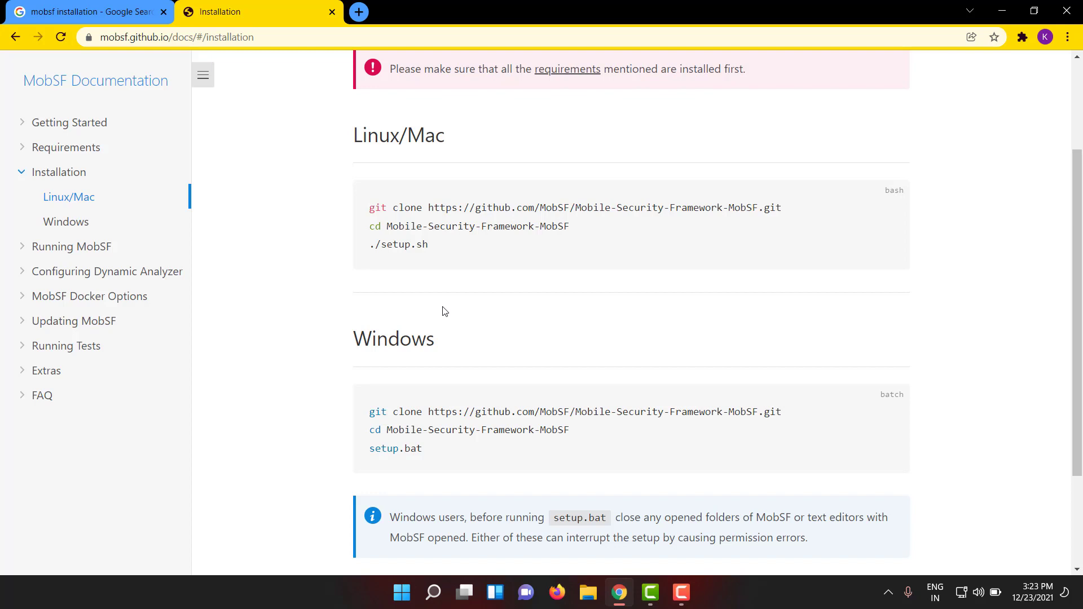
mouse_move(528, 291)
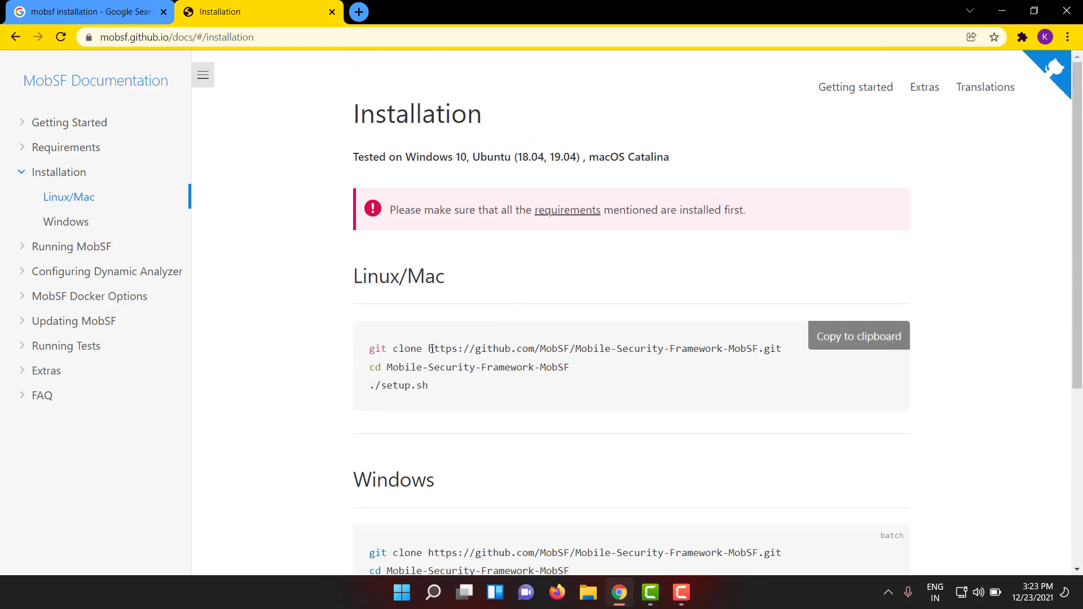
left_click_drag(428, 348, 761, 348)
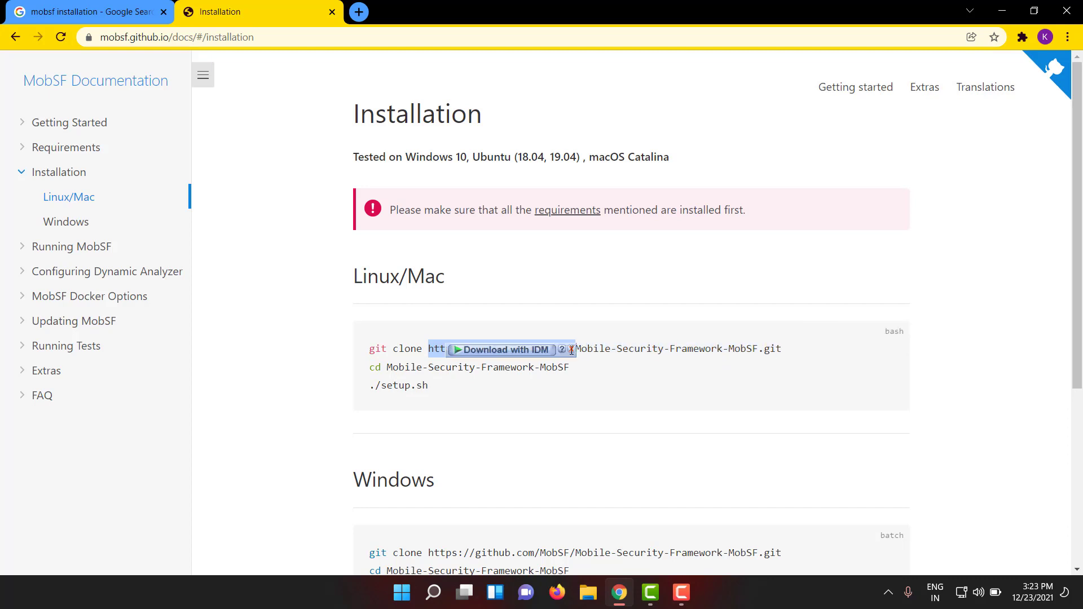
mouse_move(572, 343)
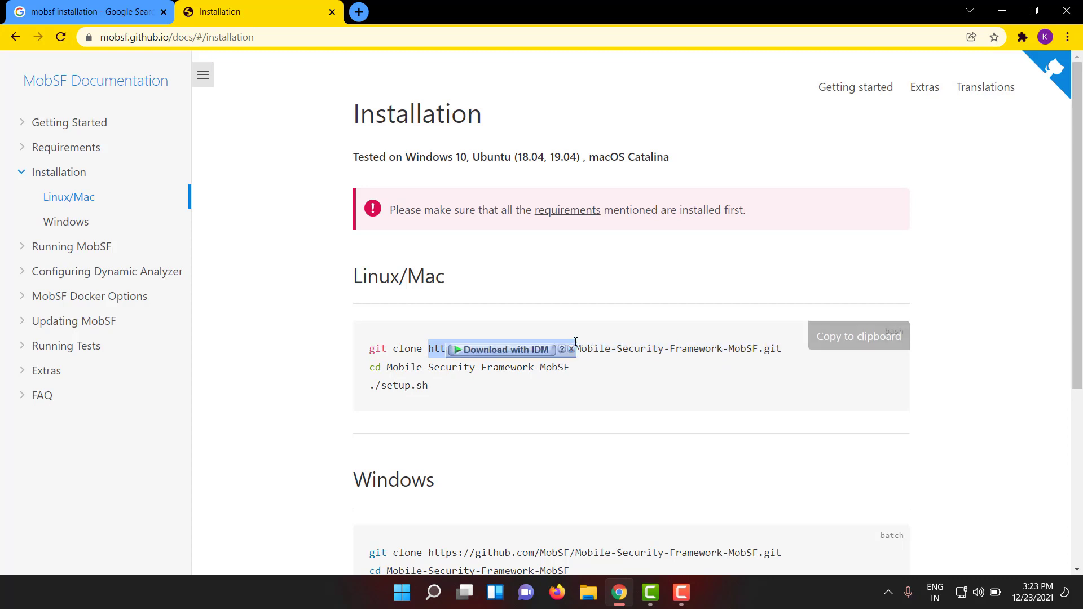
left_click(358, 11)
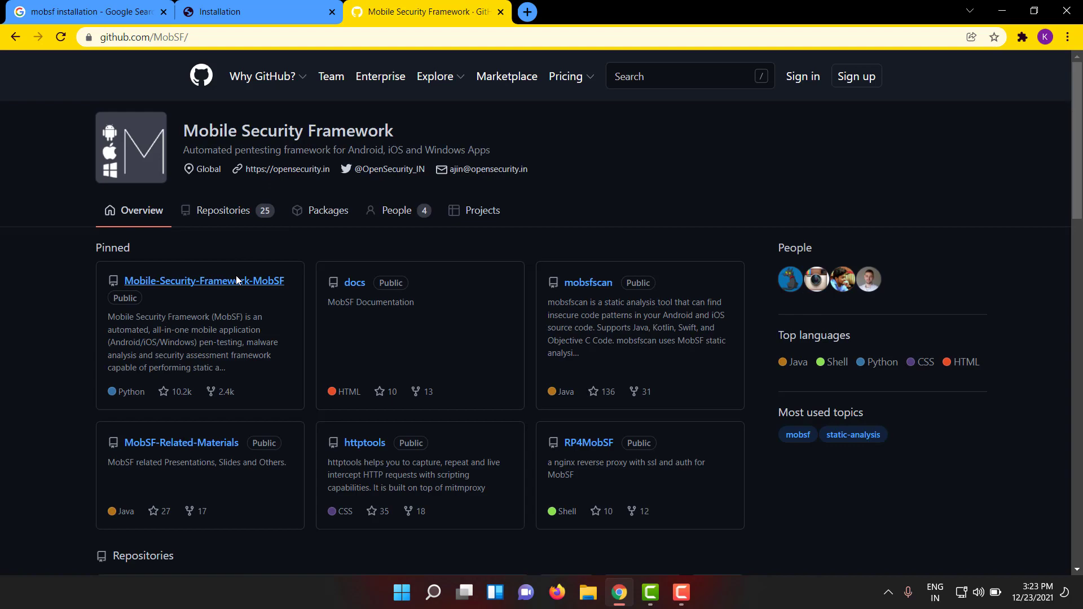
left_click(203, 281)
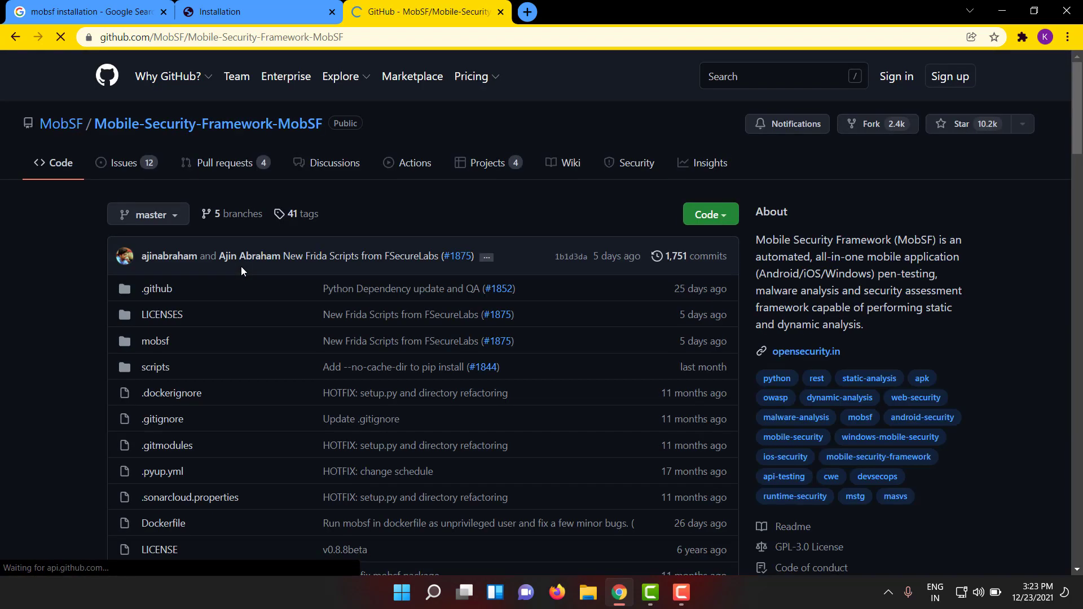
scroll("down", 3)
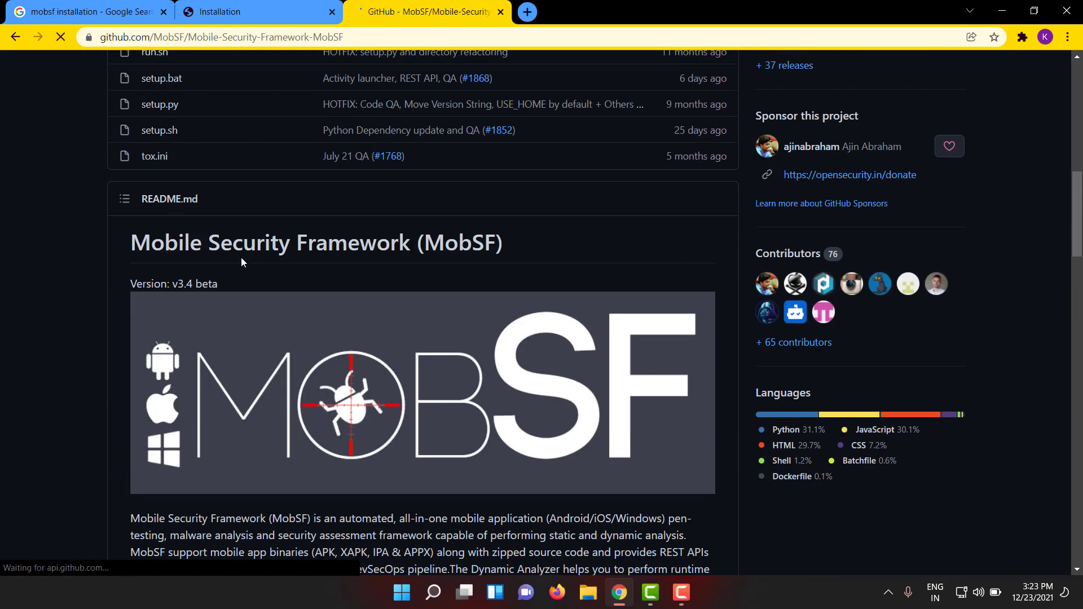
scroll("down", 3)
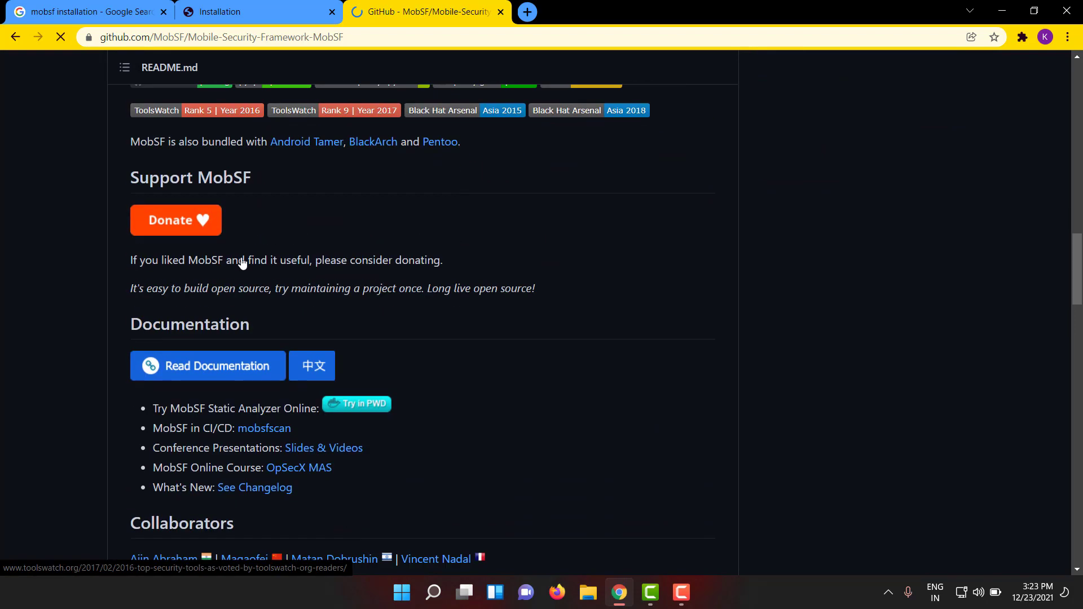
scroll("down", 3)
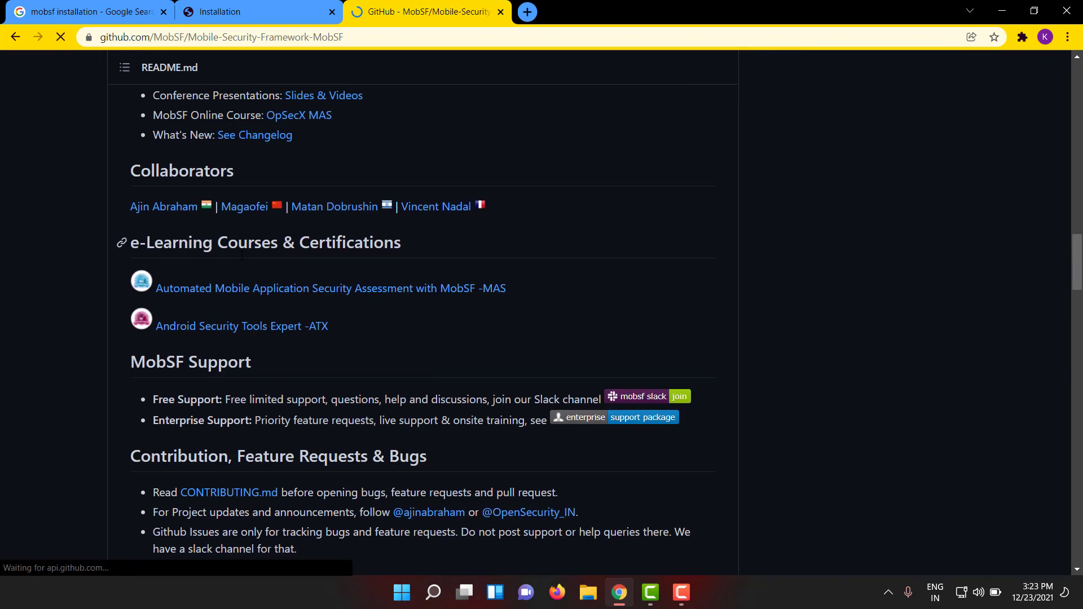
scroll("down", 3)
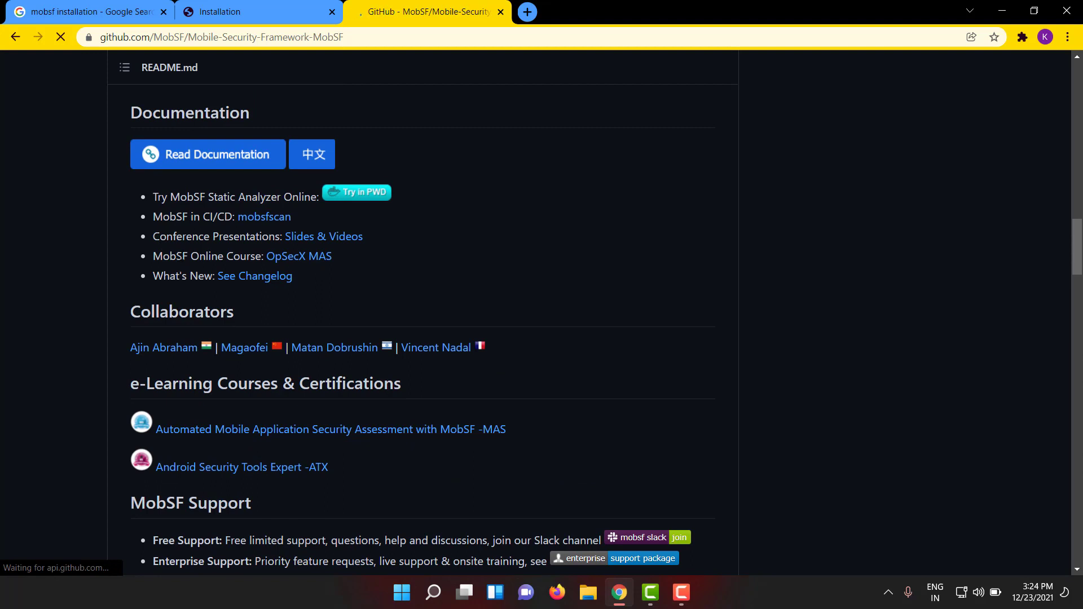
scroll("down", 3)
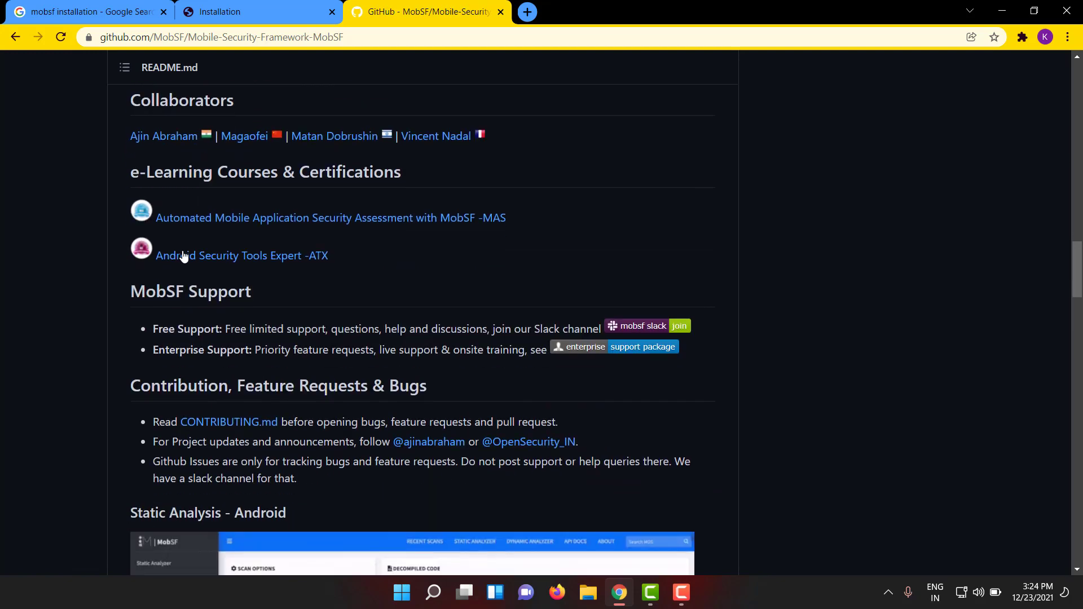
scroll("down", 3)
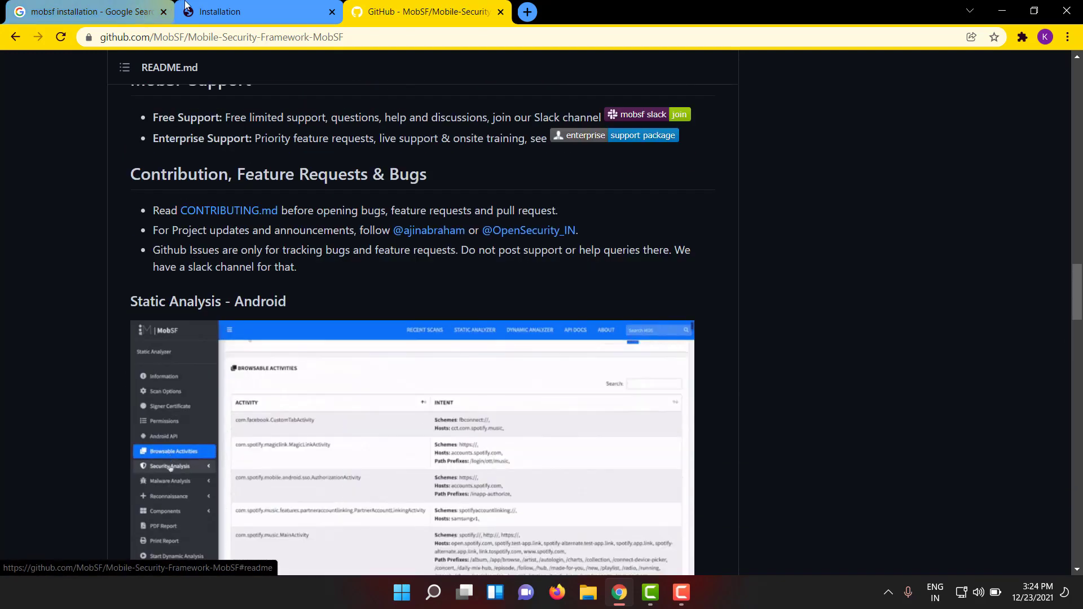
Review the install docs, then launch a Windows Terminal PowerShell session from Start search
left_click(256, 12)
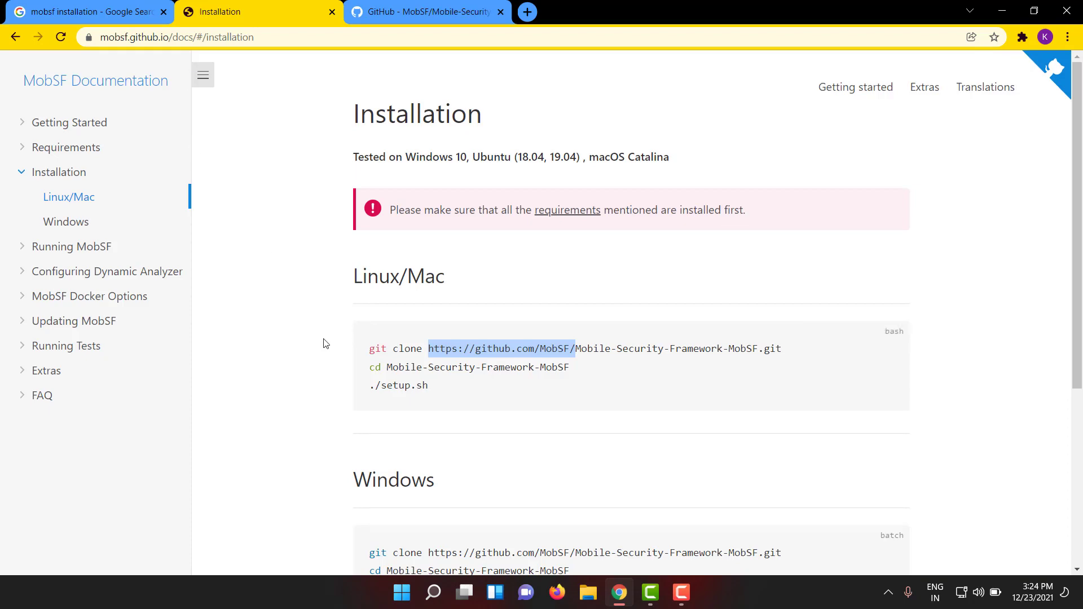
scroll("down", 3)
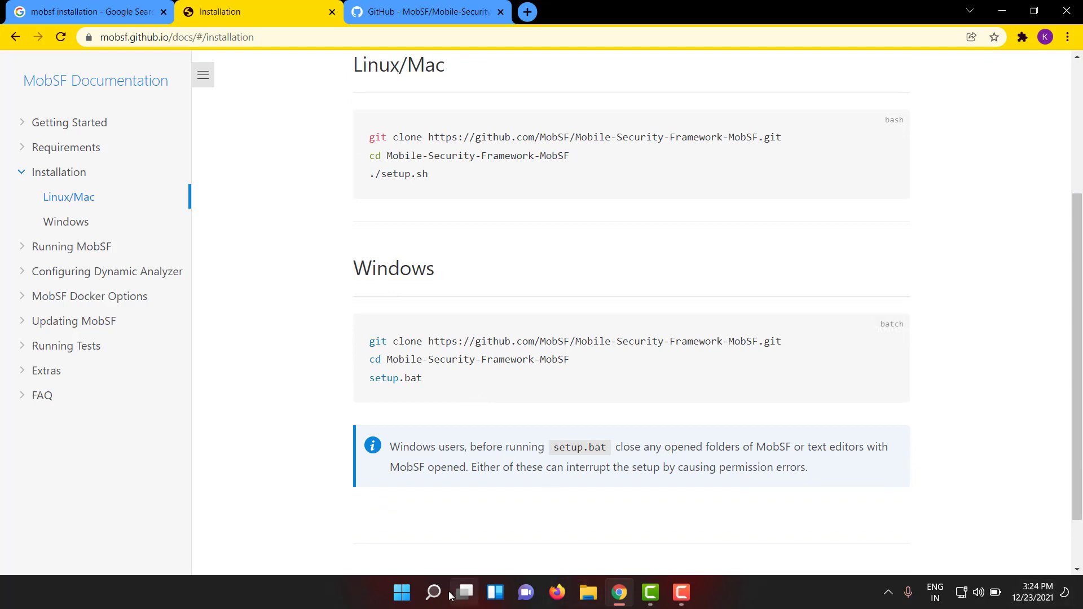
left_click(432, 593)
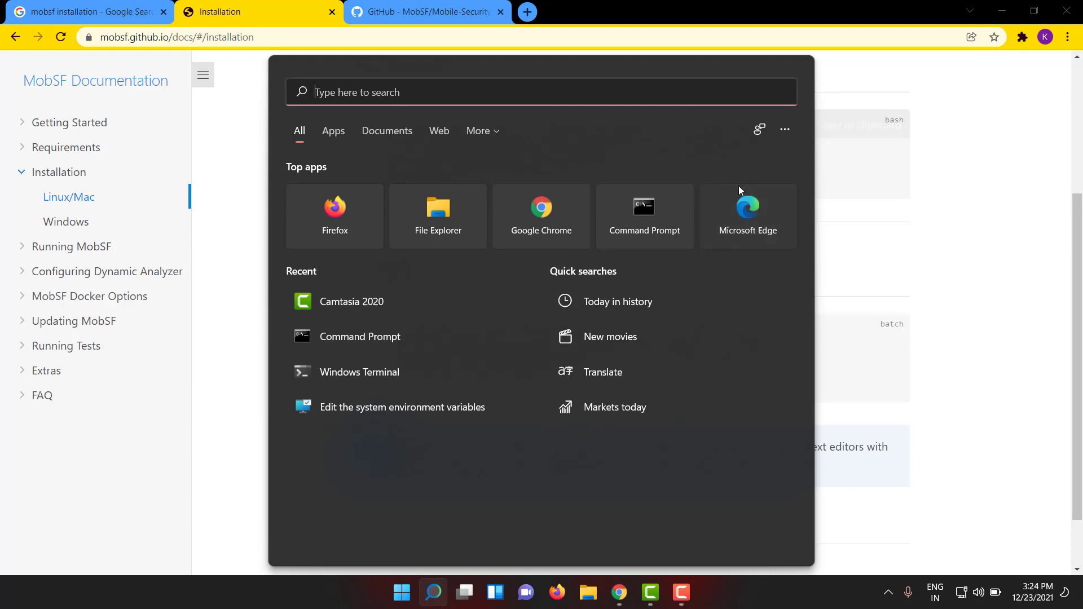
left_click(643, 216)
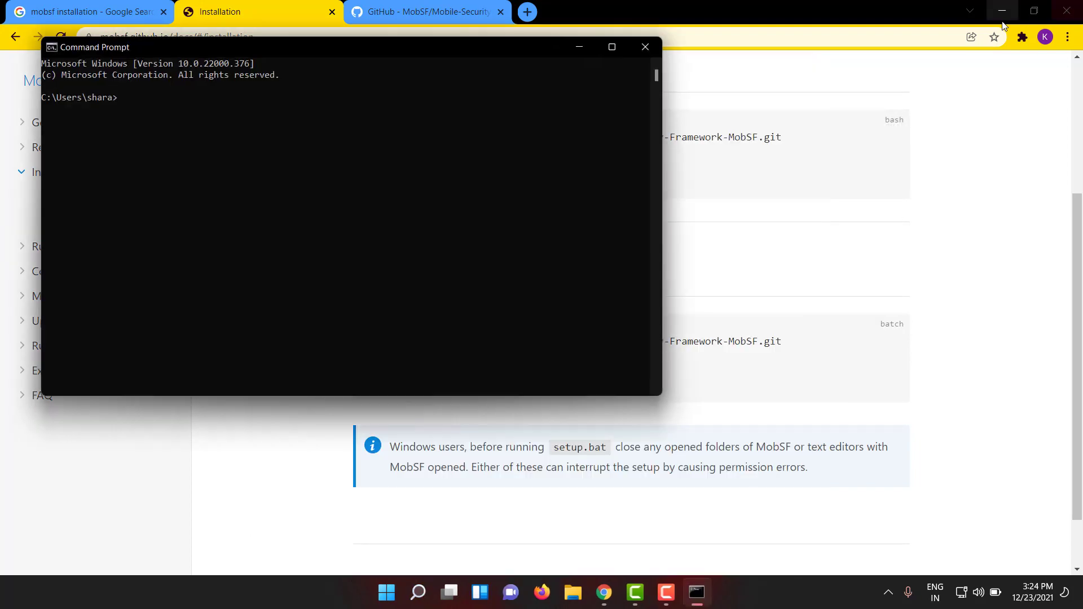
left_click(644, 47)
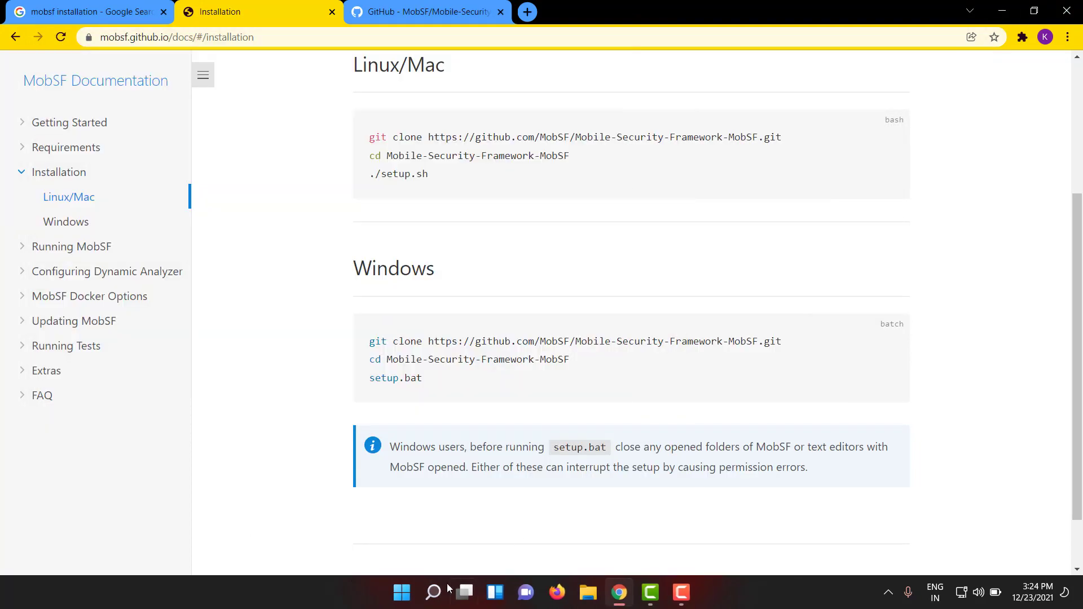
left_click(433, 592)
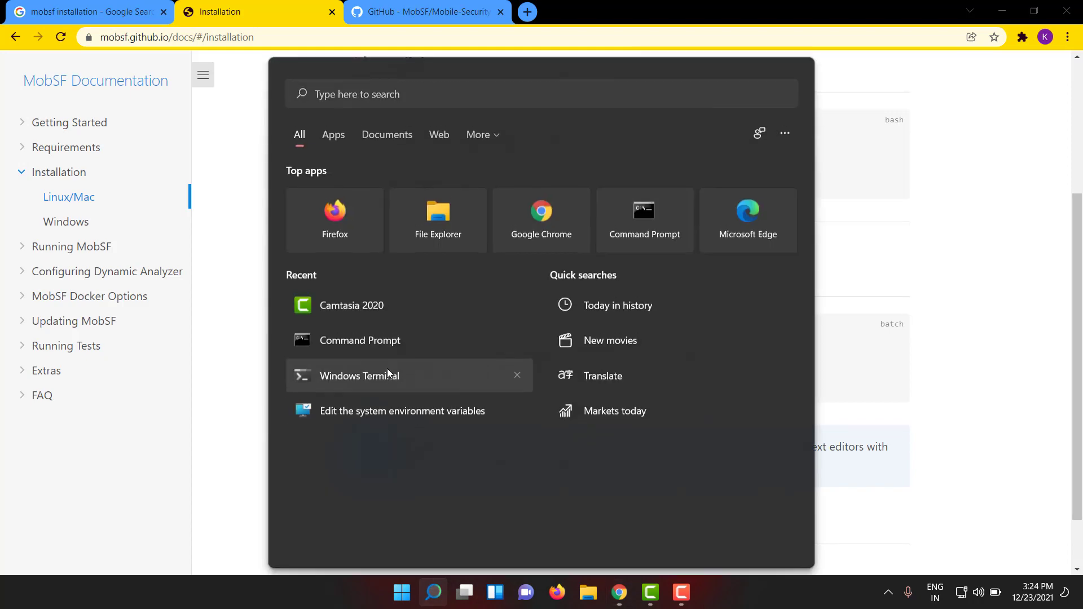
left_click(358, 374)
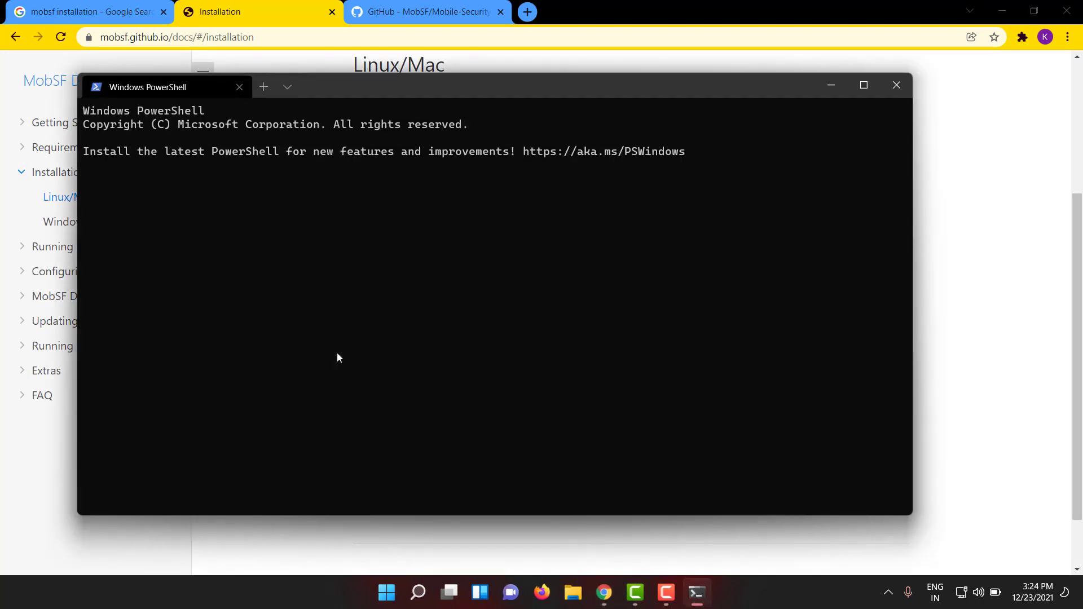
Change into .\Desktop\Mobile-Security-Framework-MobSF\ and list its files with dir
type("cd")
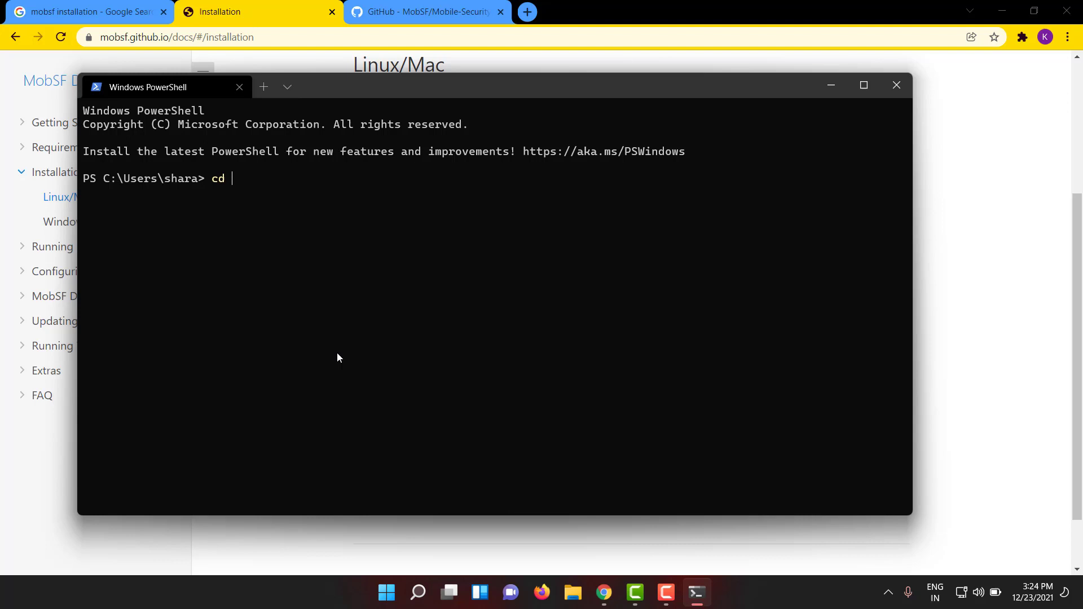
type(".\\Desktop\\")
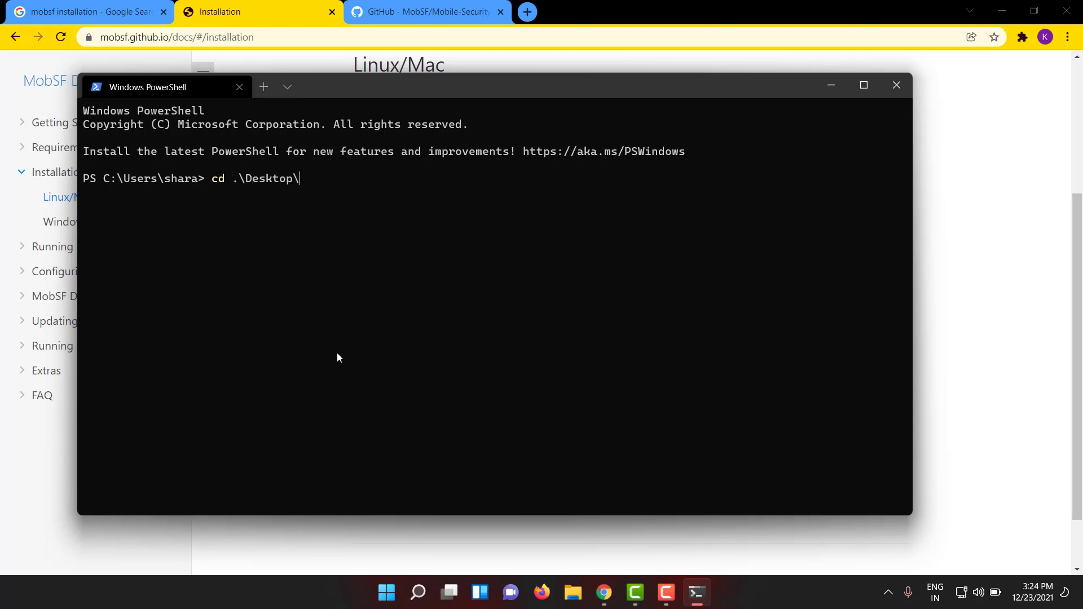
type("Mobile-Security-Framework-MobSF\\")
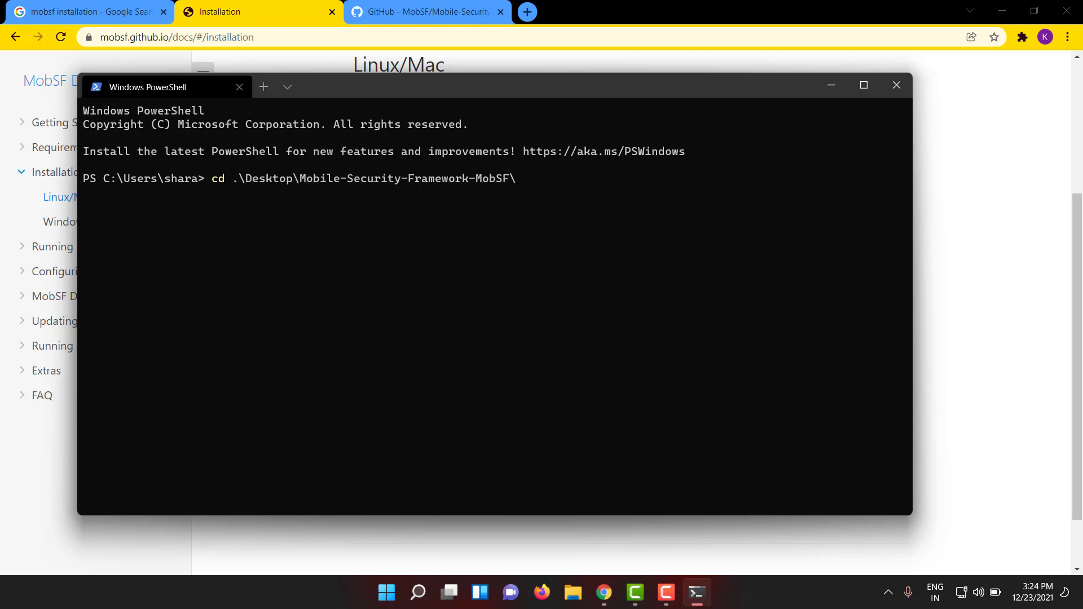
type("dir")
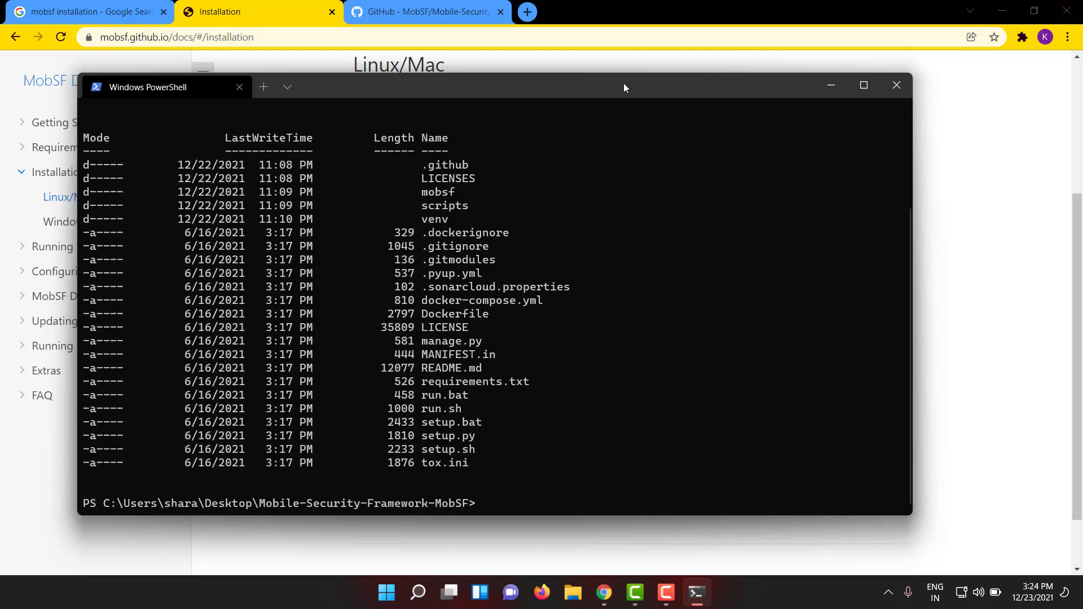
mouse_move(573, 418)
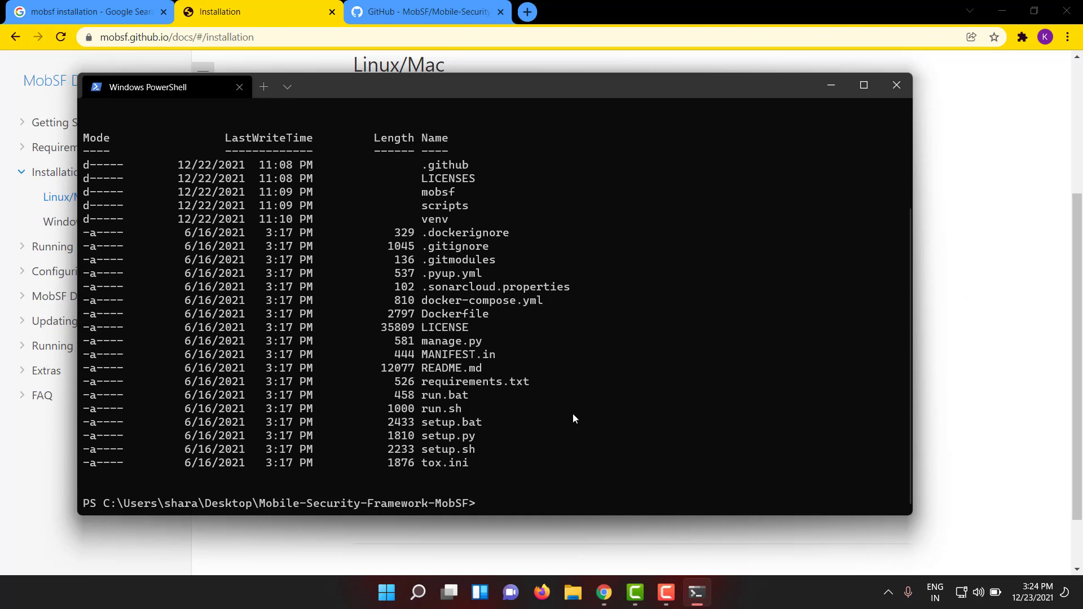
left_click(895, 85)
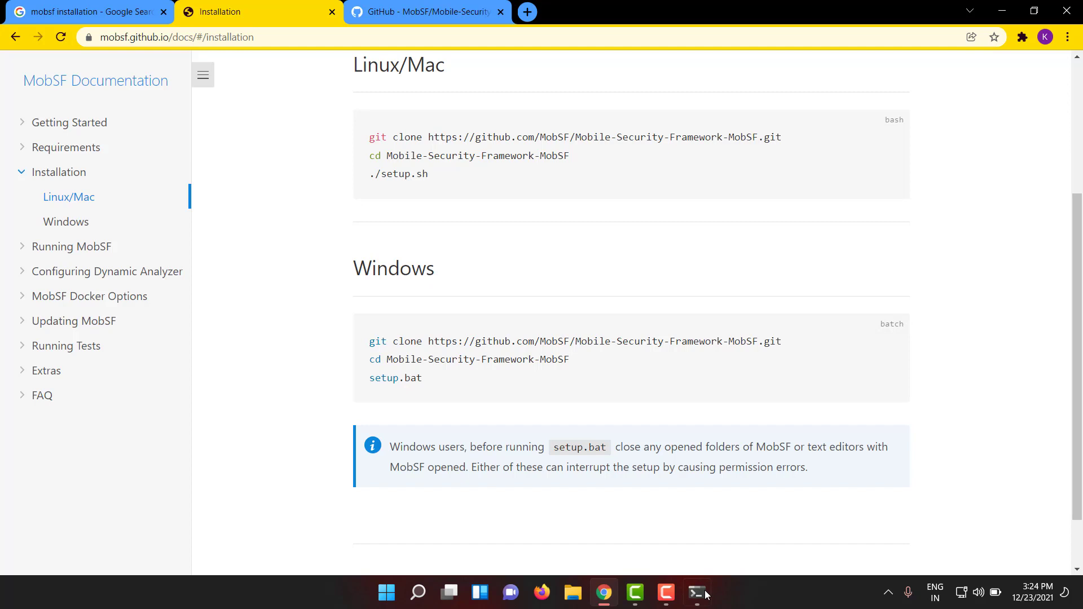
left_click(697, 592)
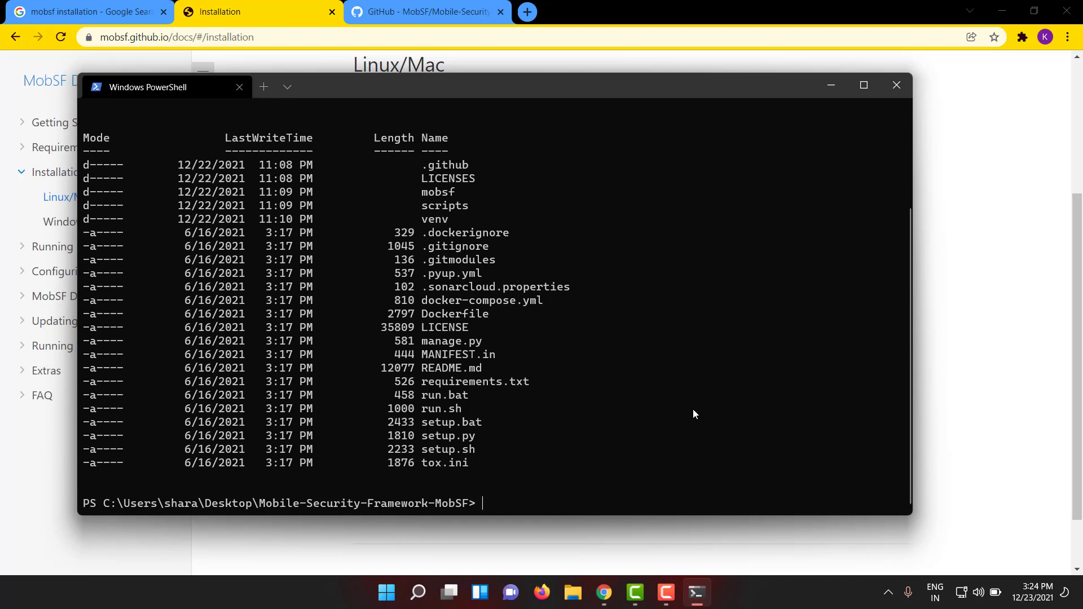
mouse_move(687, 412)
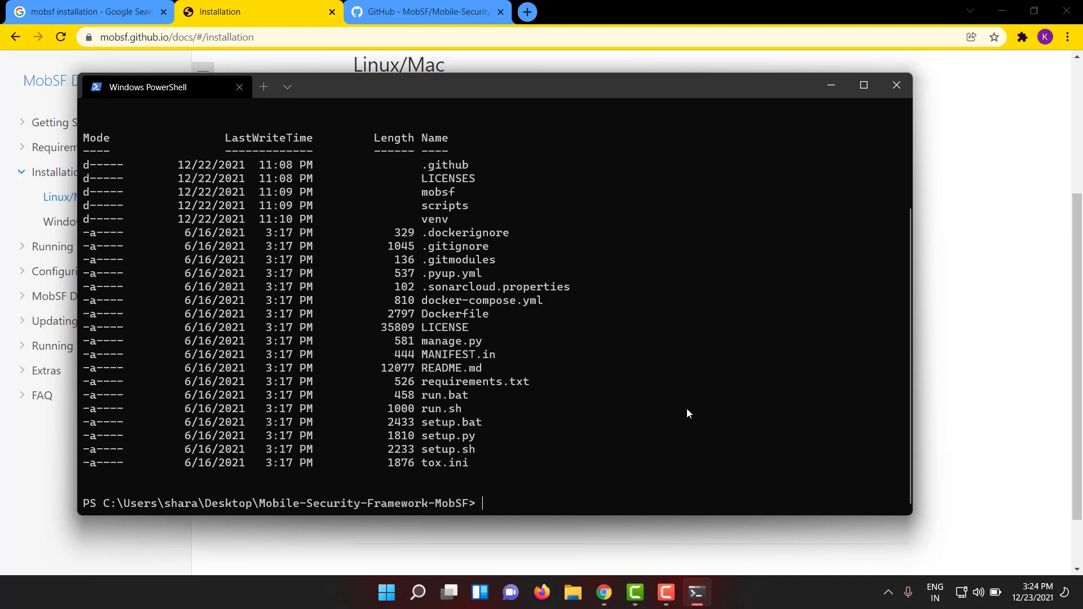
mouse_move(681, 412)
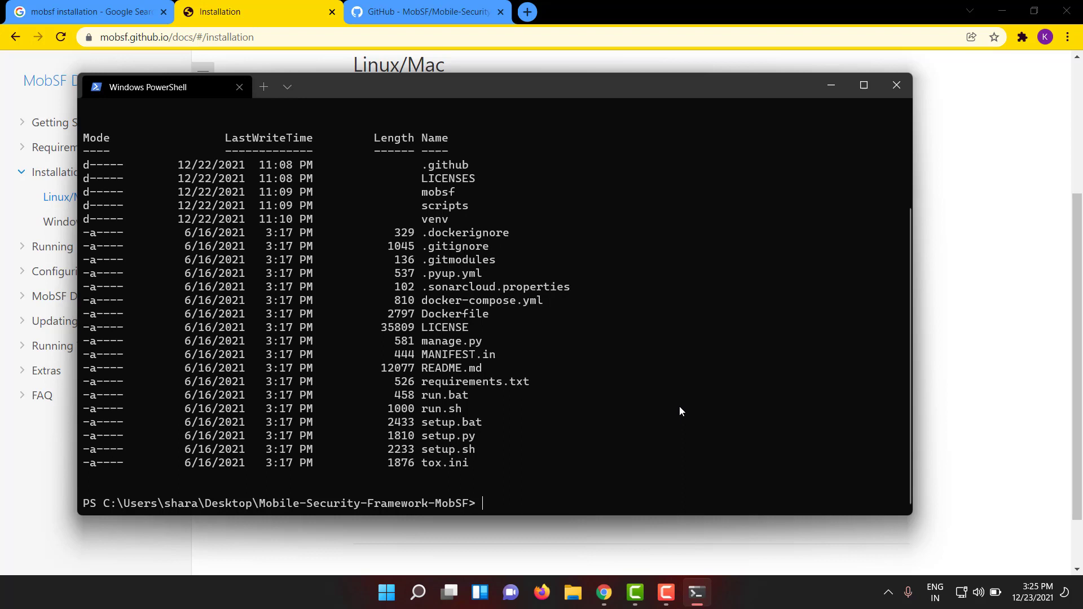
Start MobSF with run.bat 127.0.0.1:8000 in PowerShell
type("ru")
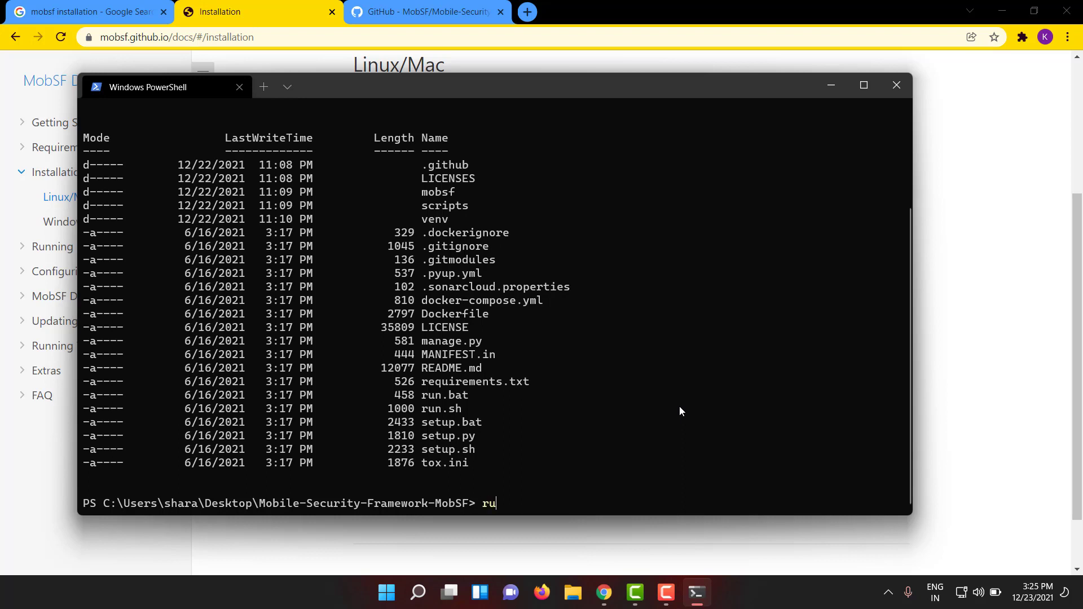
type("n.abt")
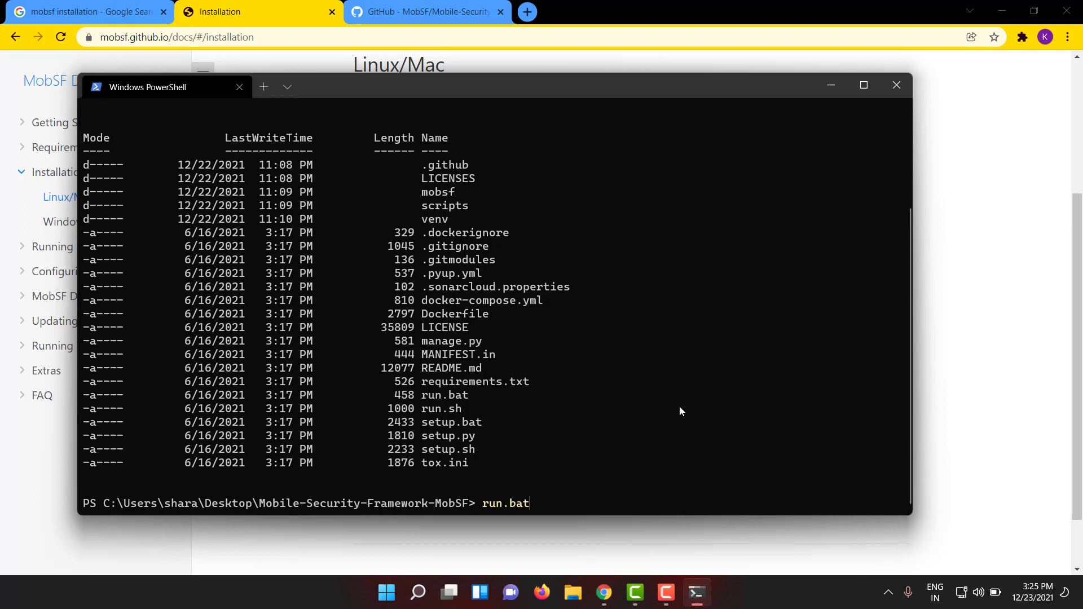
type("12")
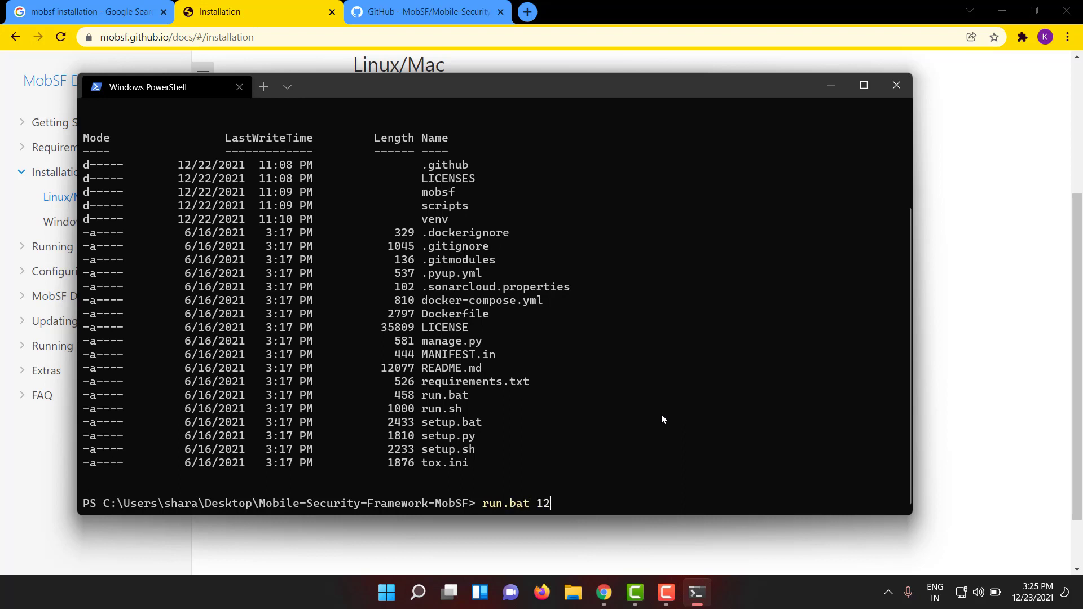
type("7.0.0.1")
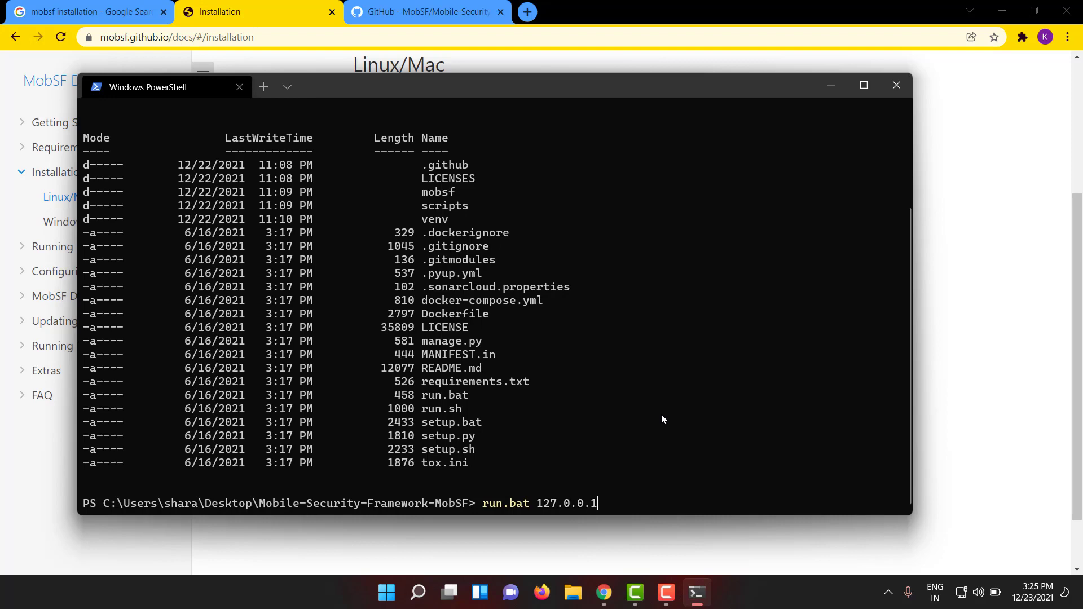
type(":8000")
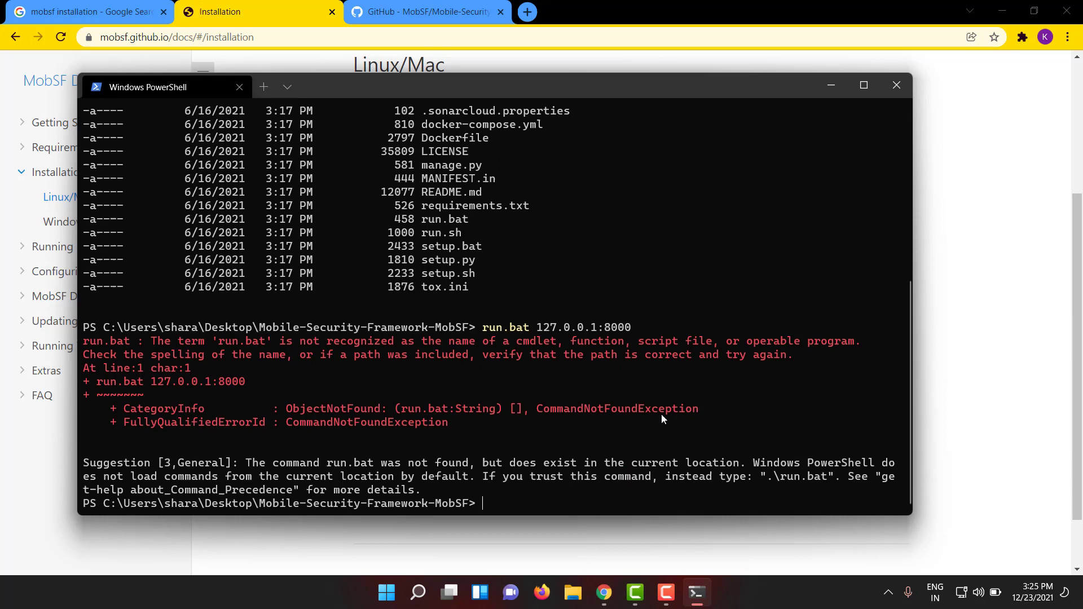
type("run.bat 127.0.0.1:8000")
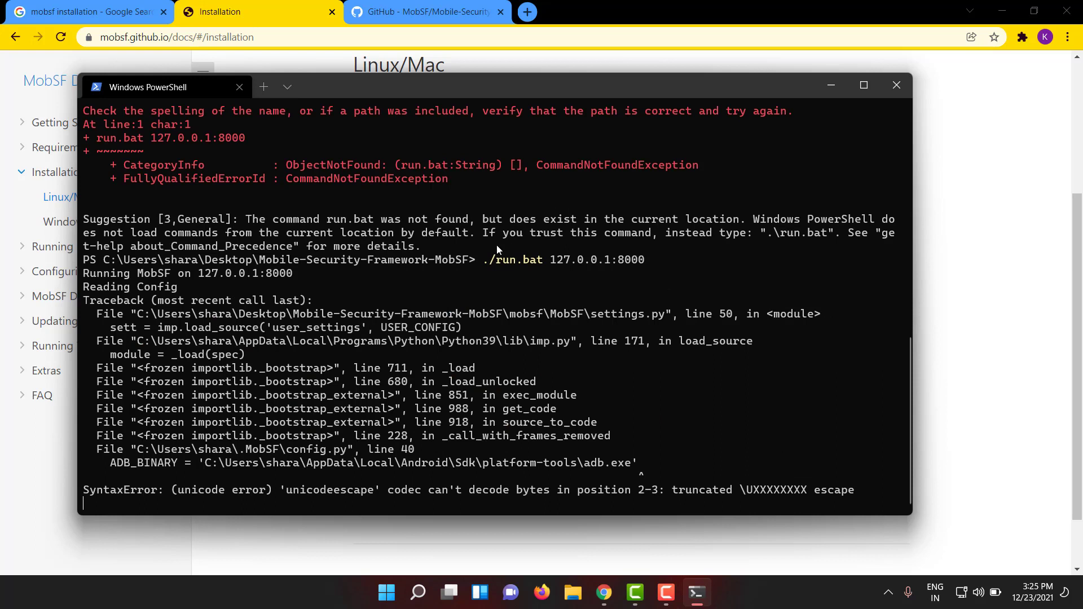
mouse_move(511, 264)
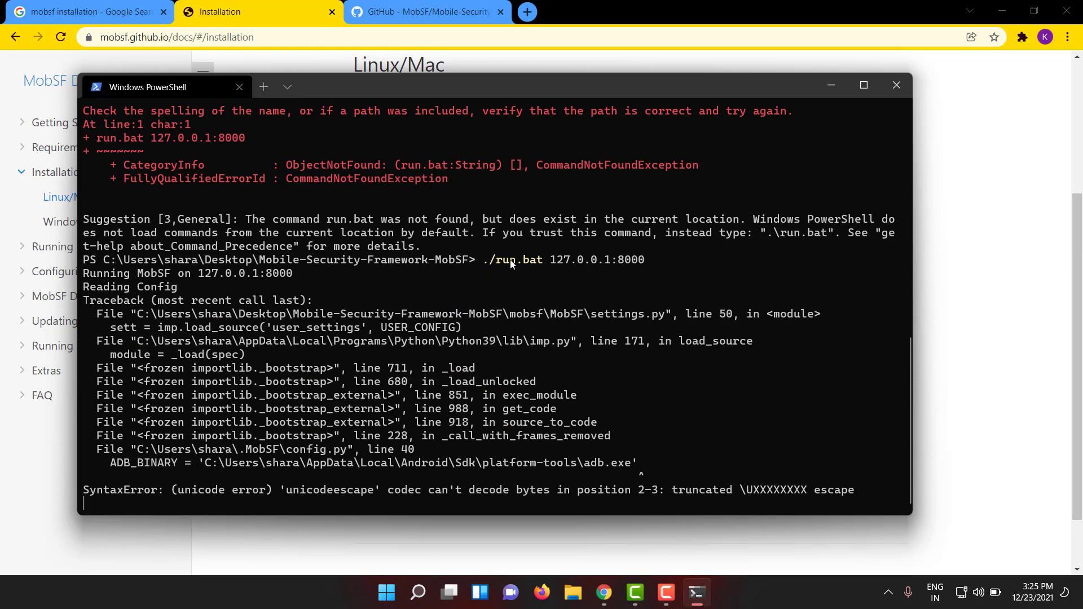
mouse_move(629, 279)
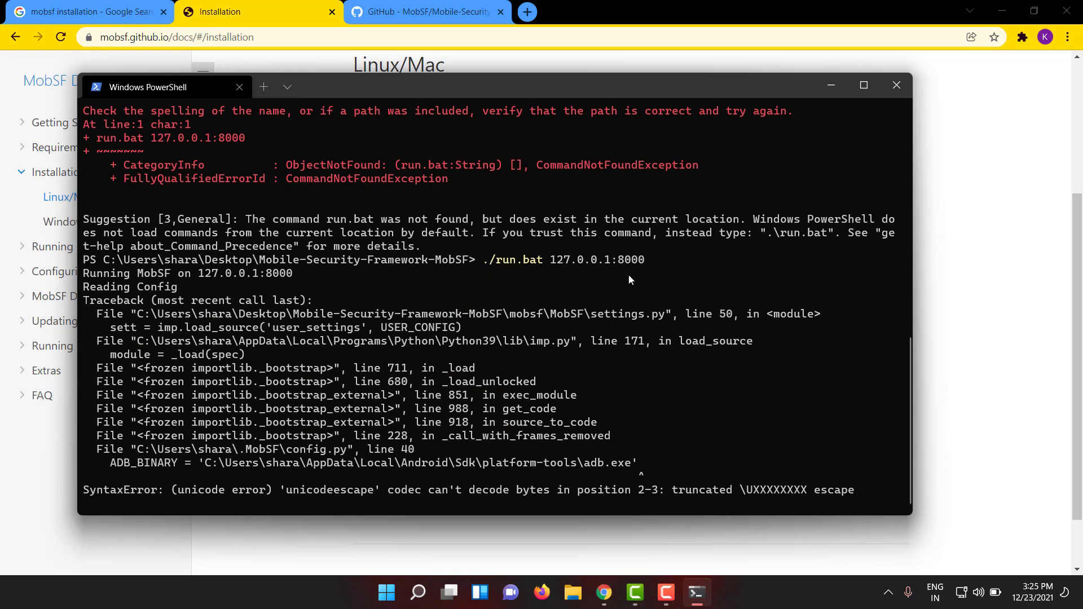
mouse_move(611, 287)
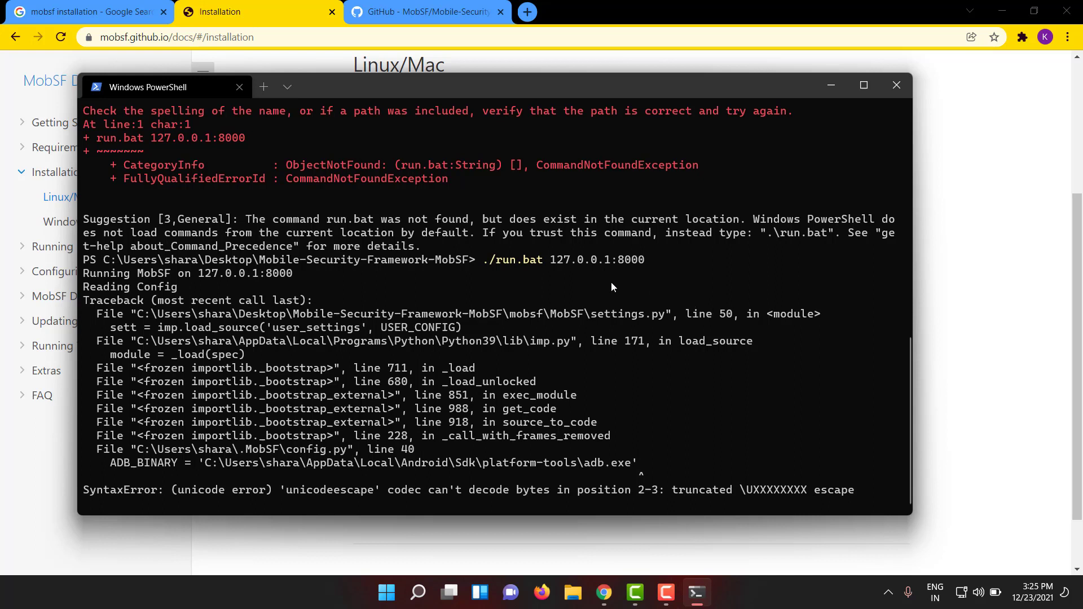
mouse_move(635, 278)
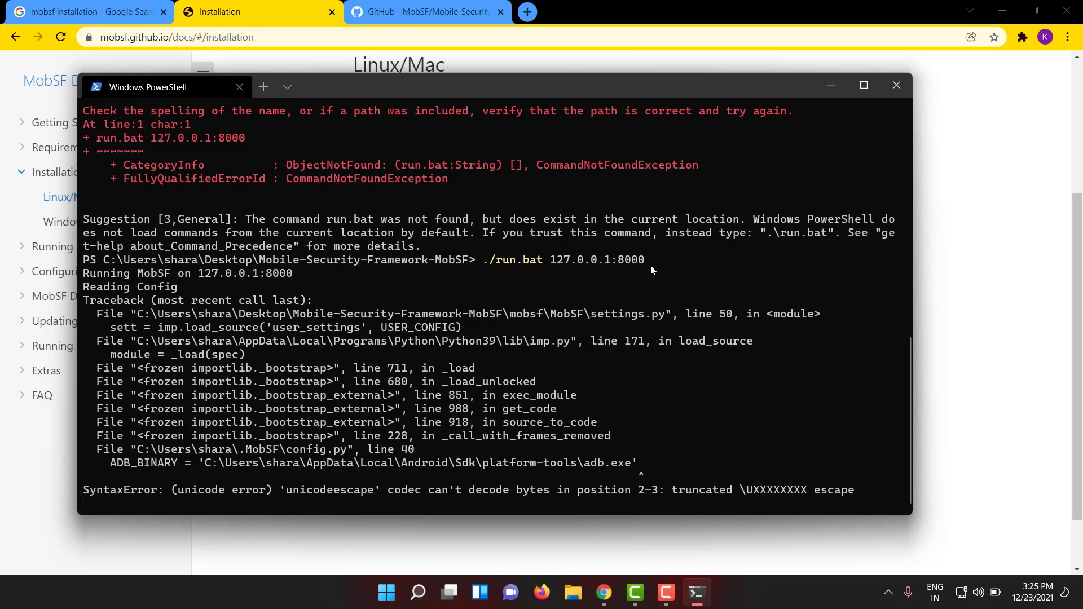
mouse_move(546, 198)
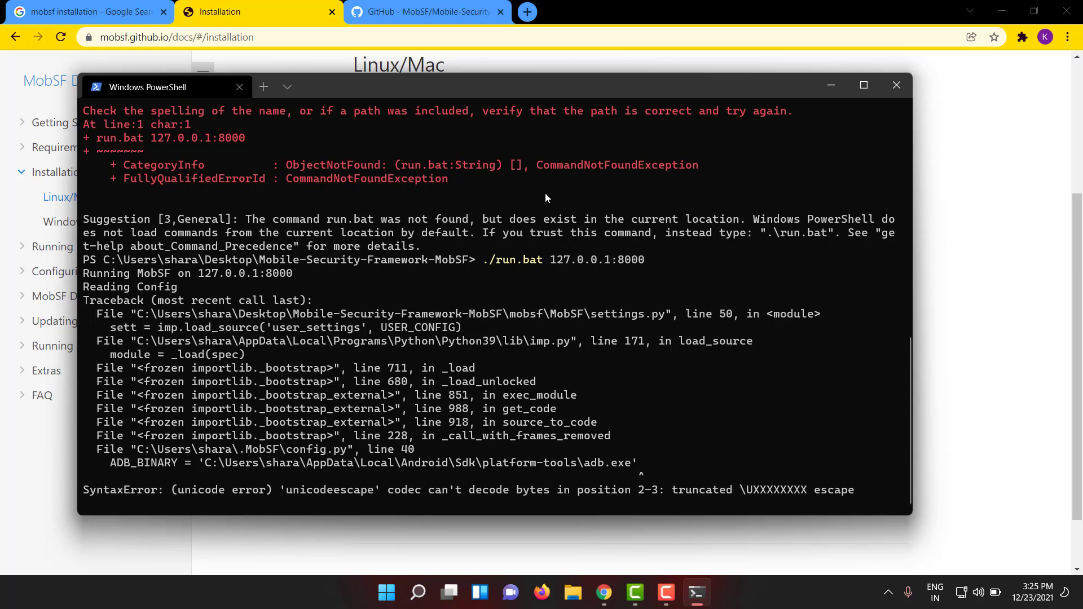
mouse_move(625, 331)
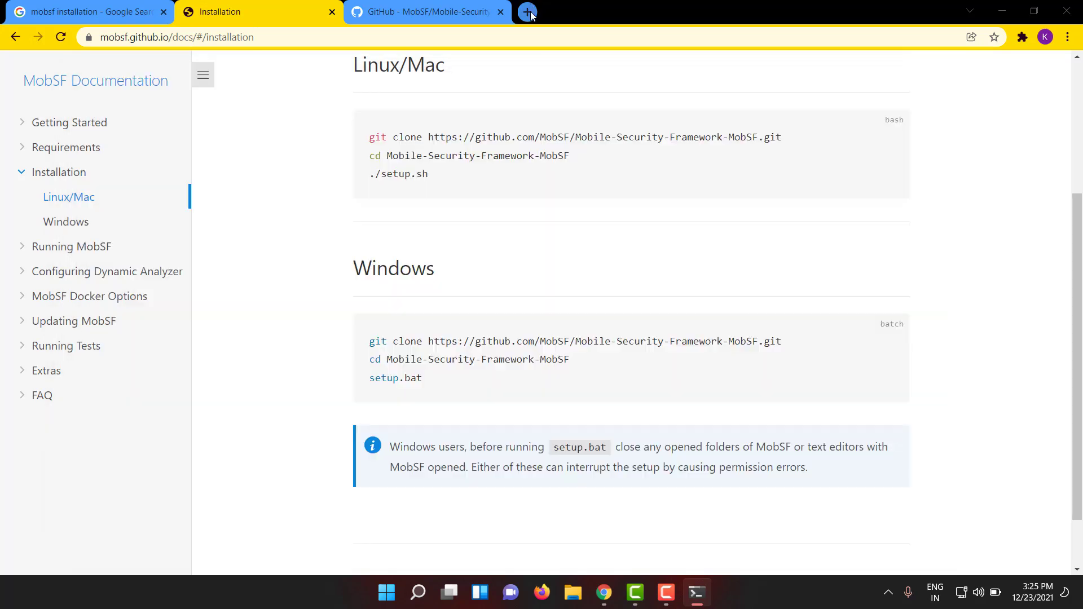
Open MobSF at 127.0.0.1:8000 and upload com.duolingo_2021-12-14.apk from Downloads for analysis
type("127.0.0.1:8000")
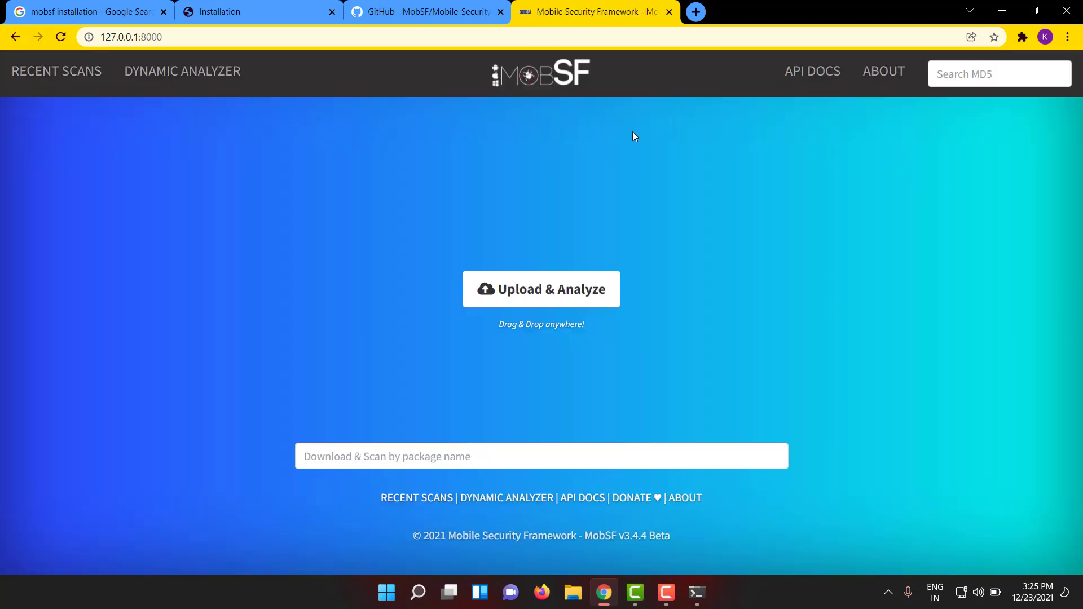
mouse_move(662, 288)
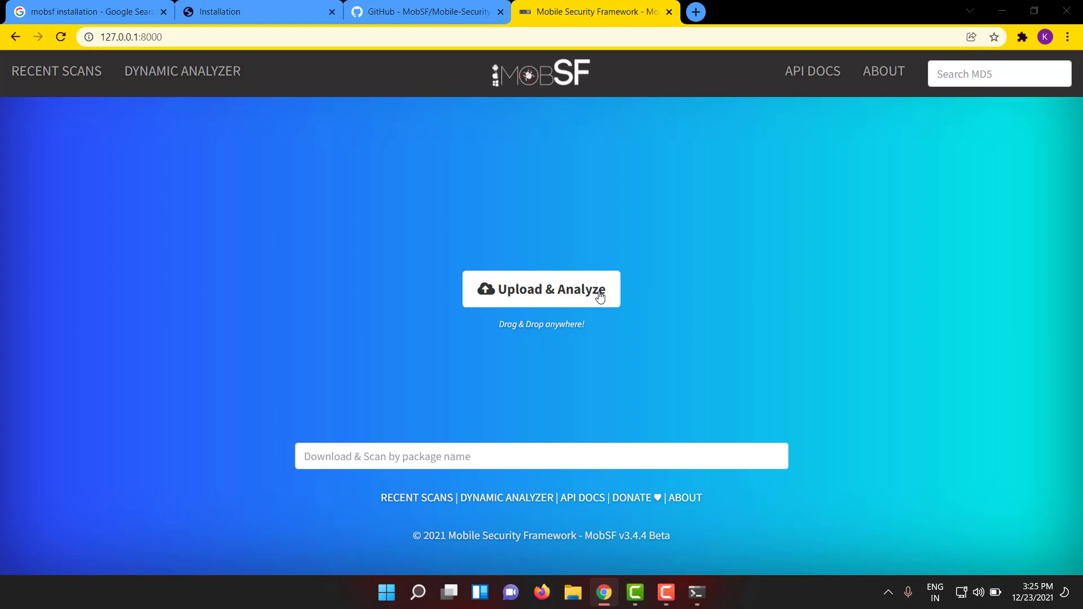
left_click(540, 289)
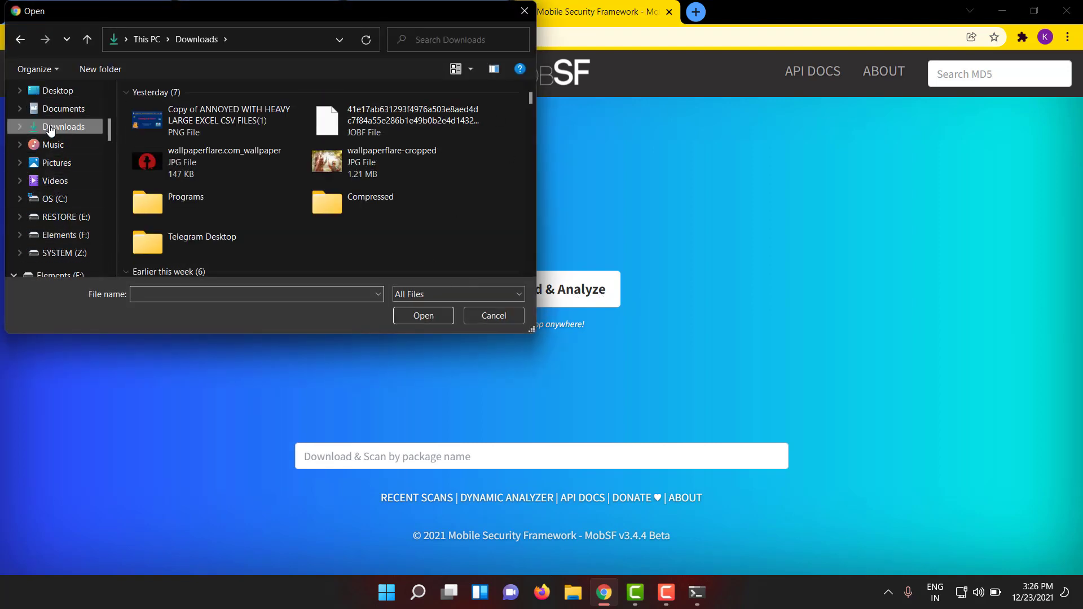
scroll("down", 3)
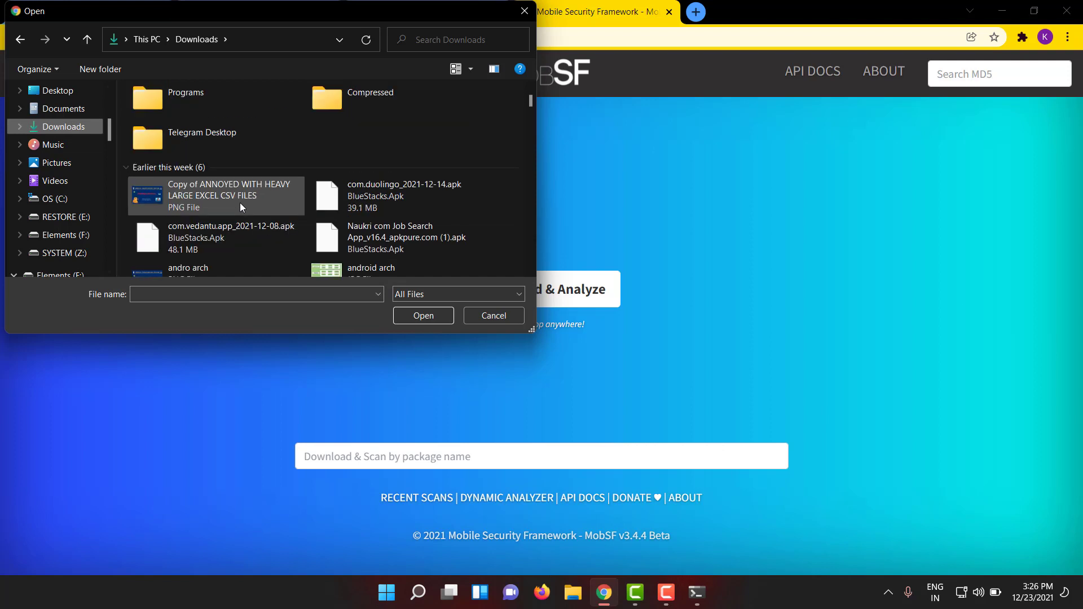
left_click(404, 195)
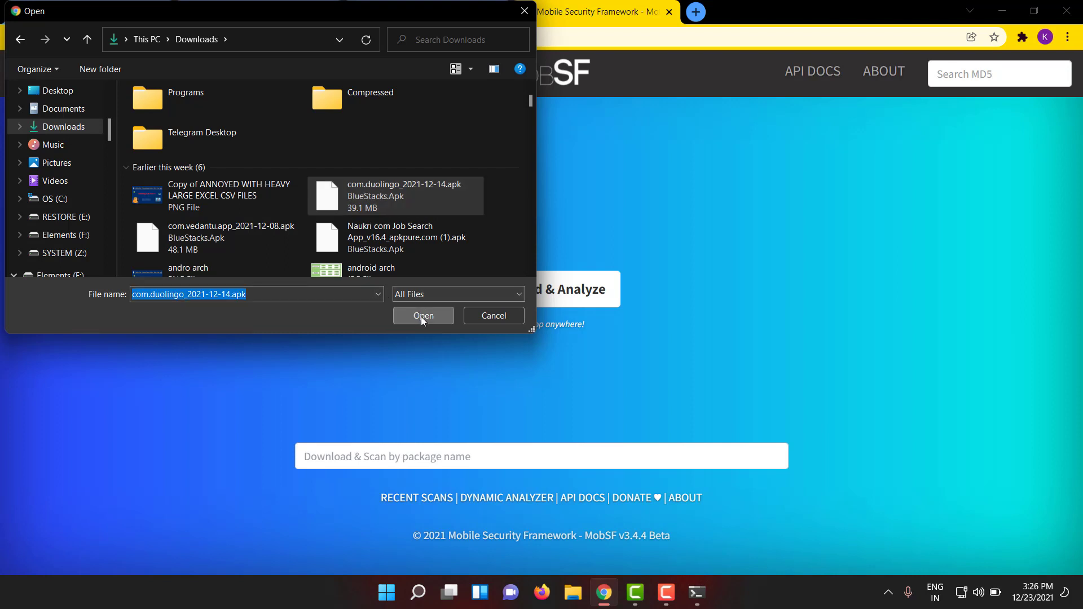
mouse_move(728, 170)
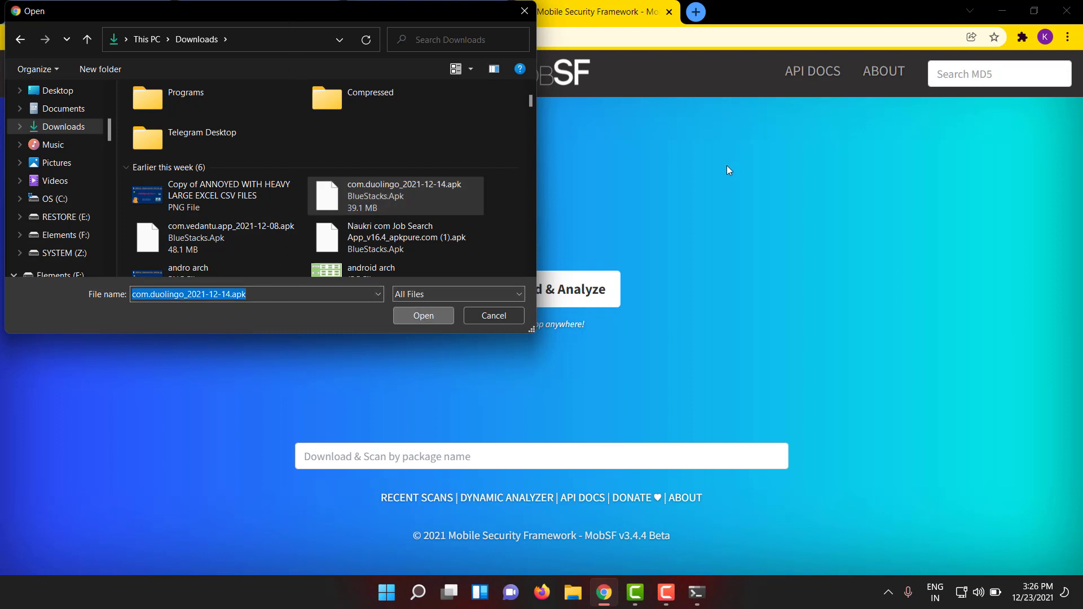
mouse_move(718, 193)
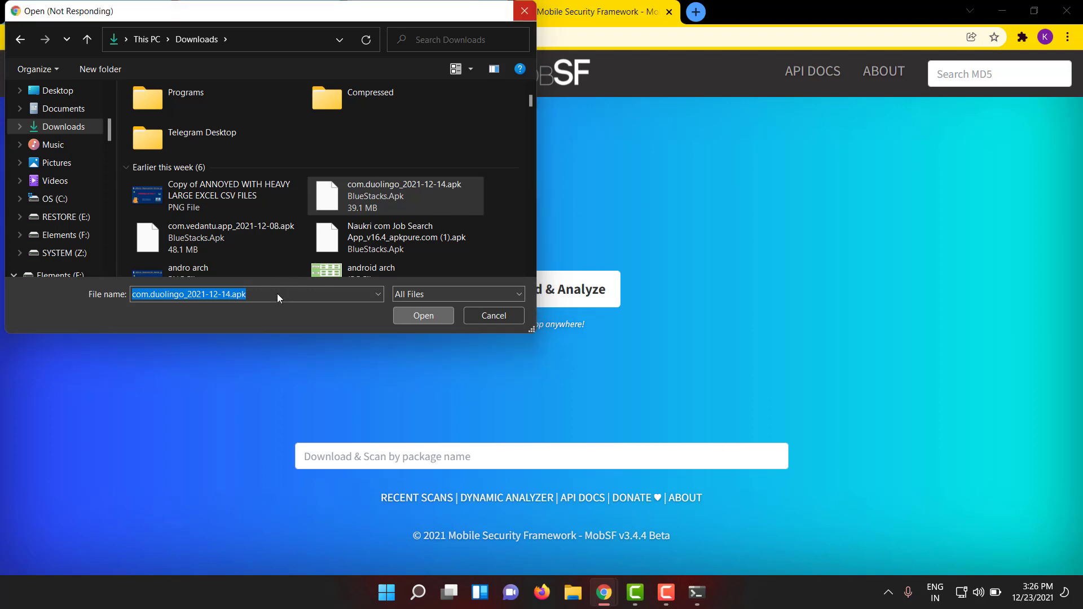
left_click(423, 314)
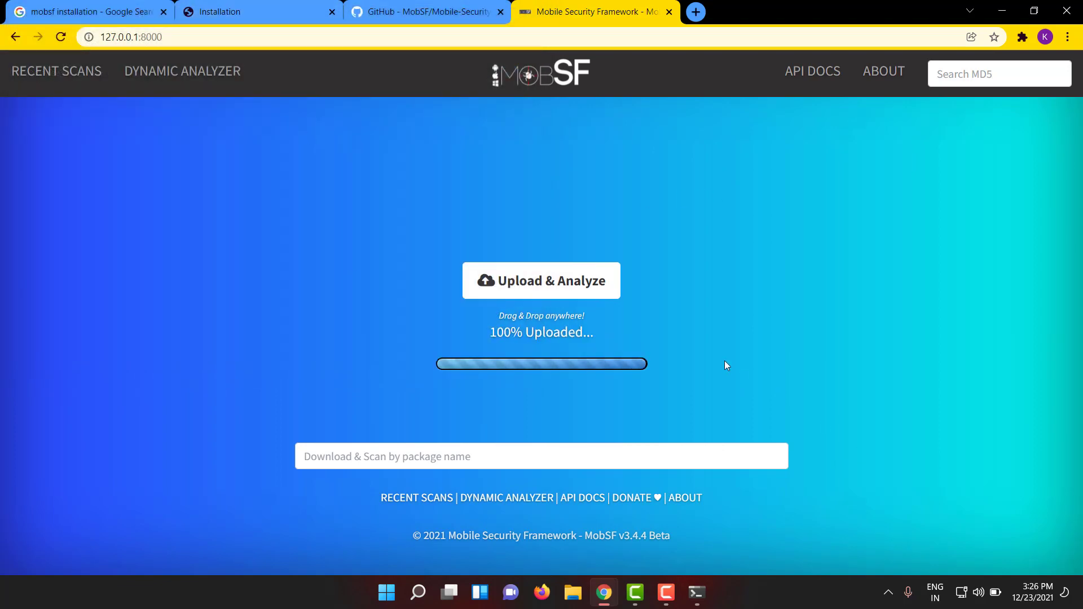
mouse_move(716, 361)
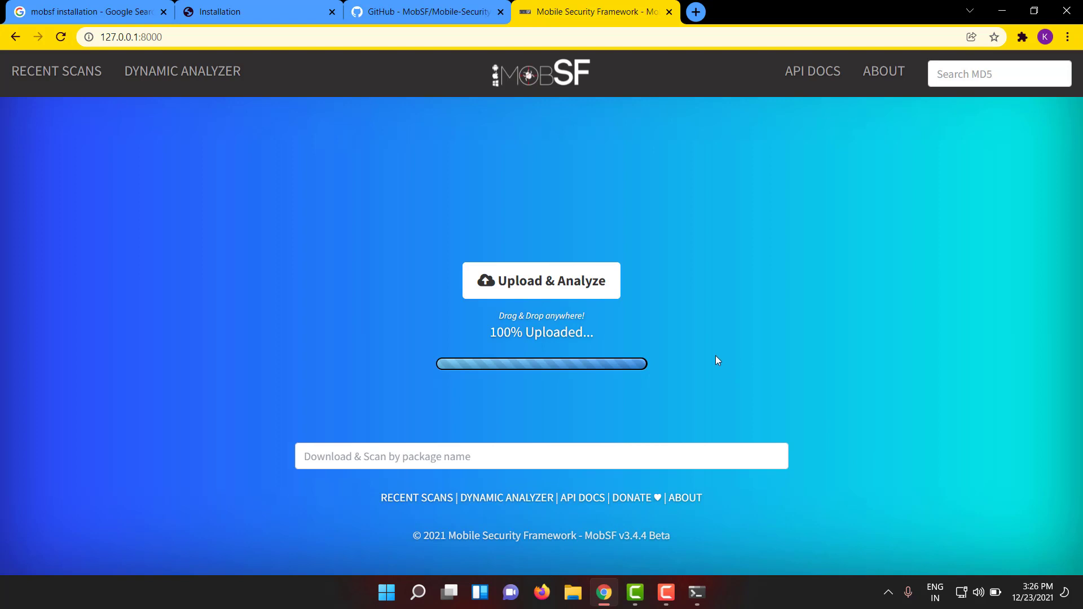
mouse_move(569, 357)
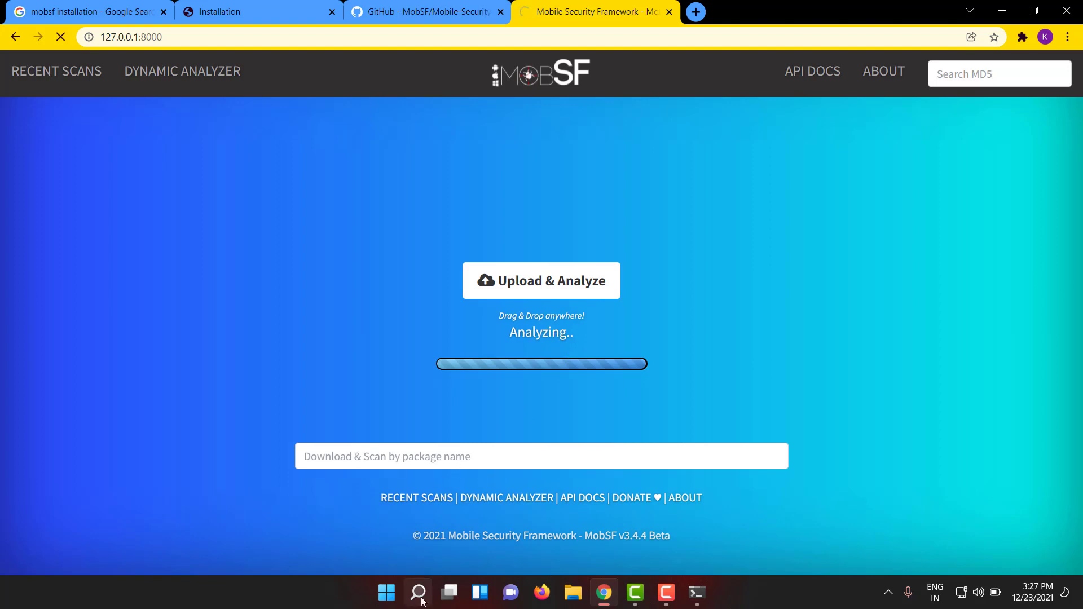
Launch Genymotion from Windows search and try starting Mobile lab, acknowledging its start failure
left_click(417, 592)
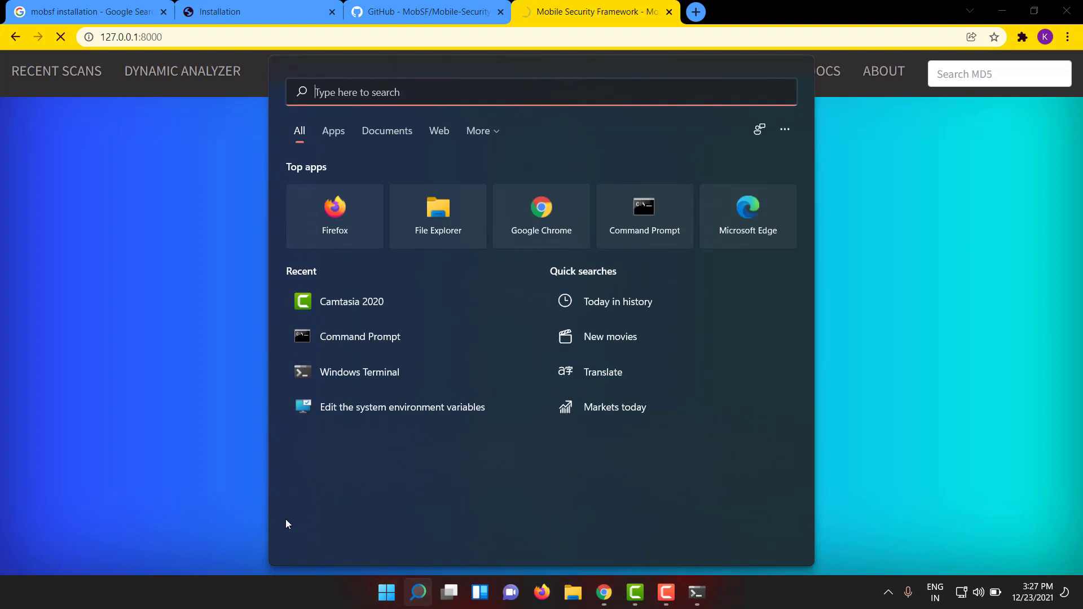
type("genymotion")
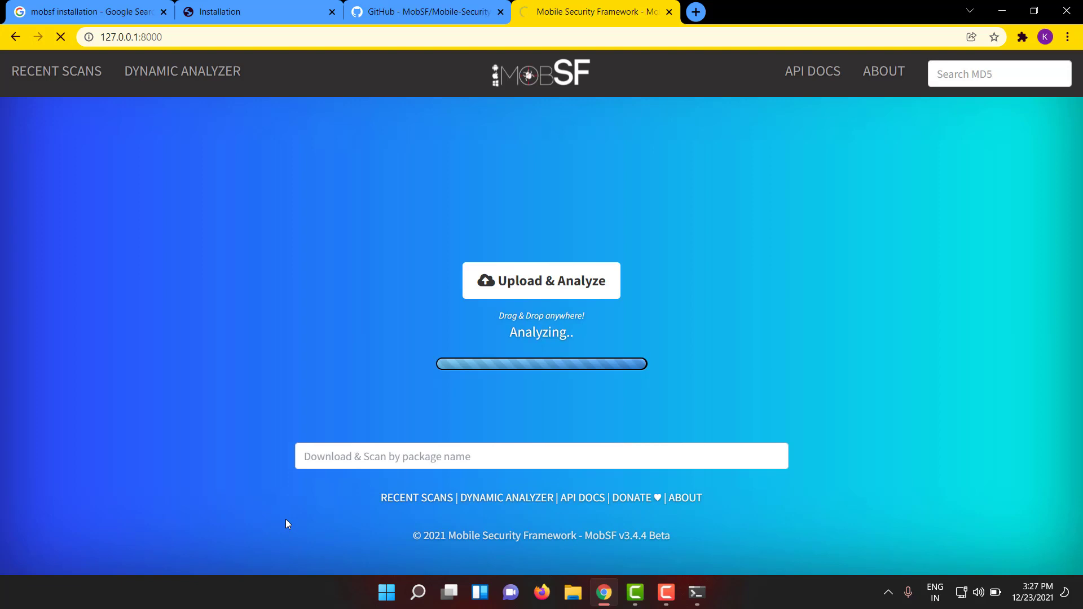
left_click(711, 592)
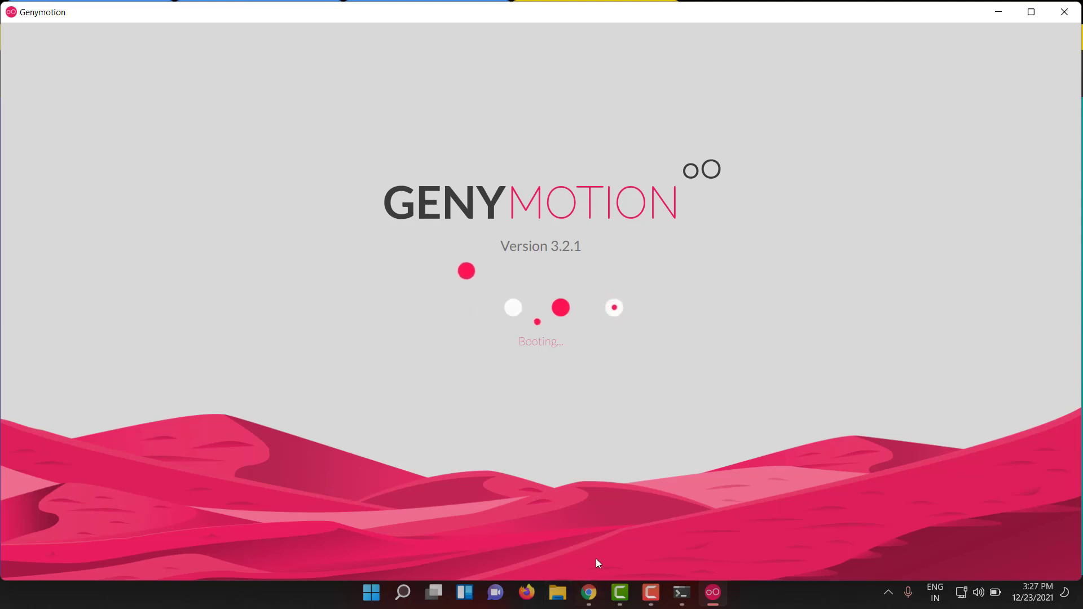
mouse_move(600, 491)
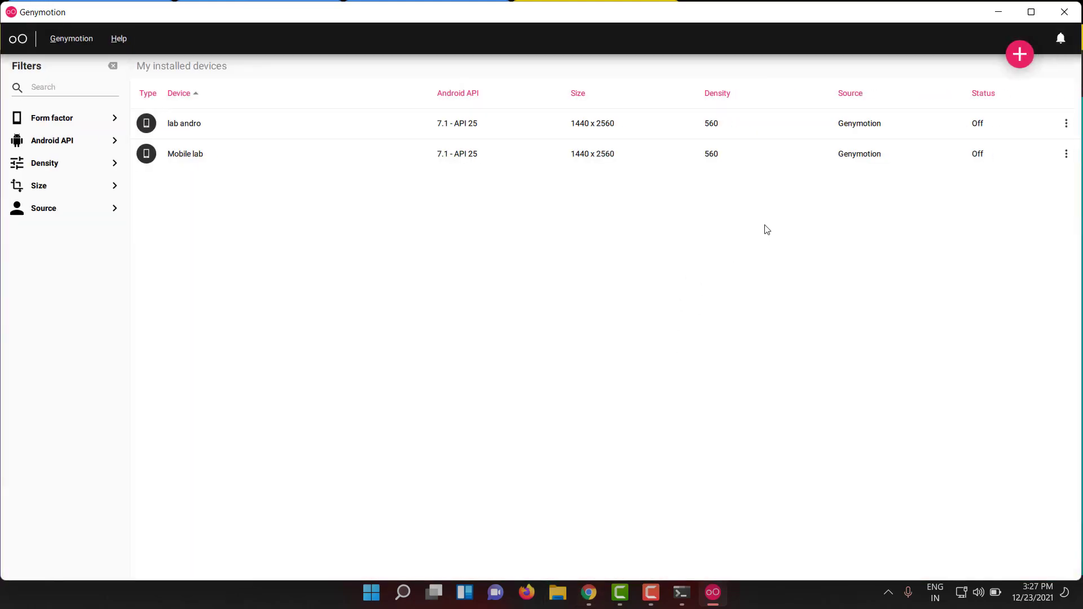
mouse_move(1076, 160)
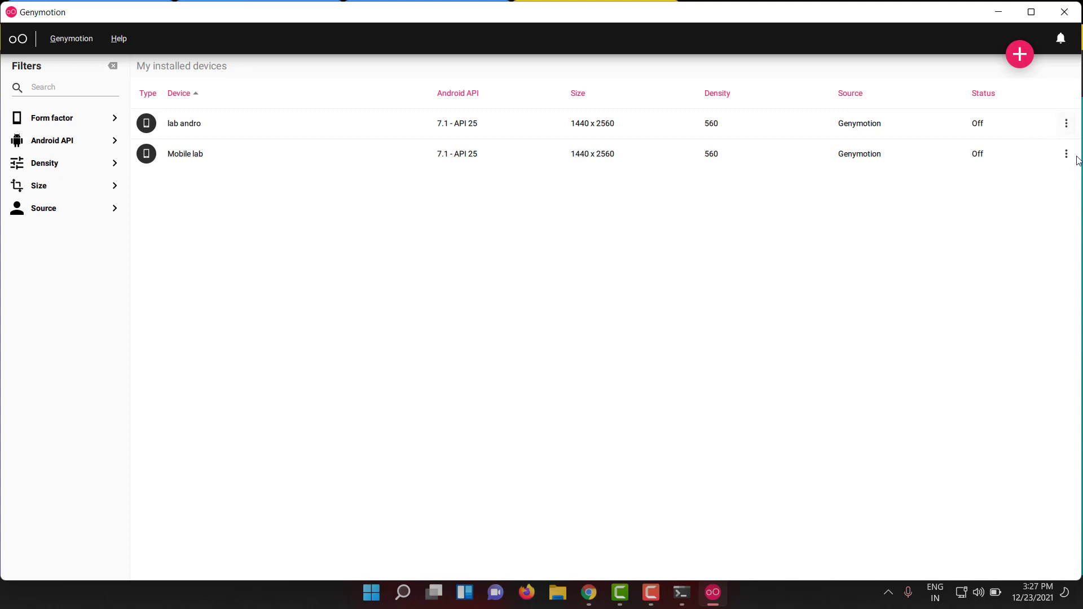
left_click(1065, 153)
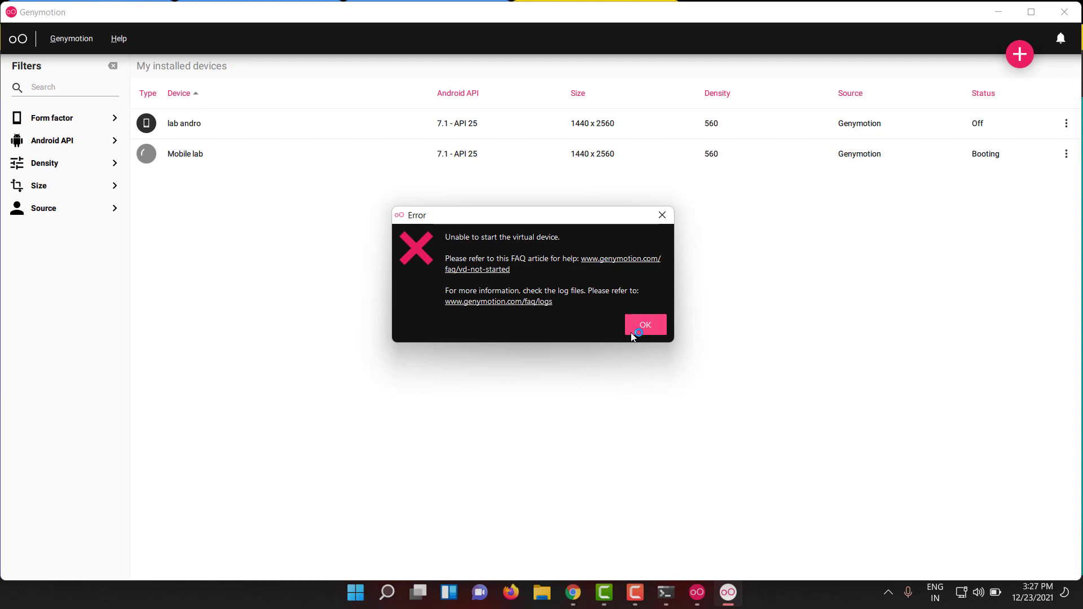
mouse_move(454, 261)
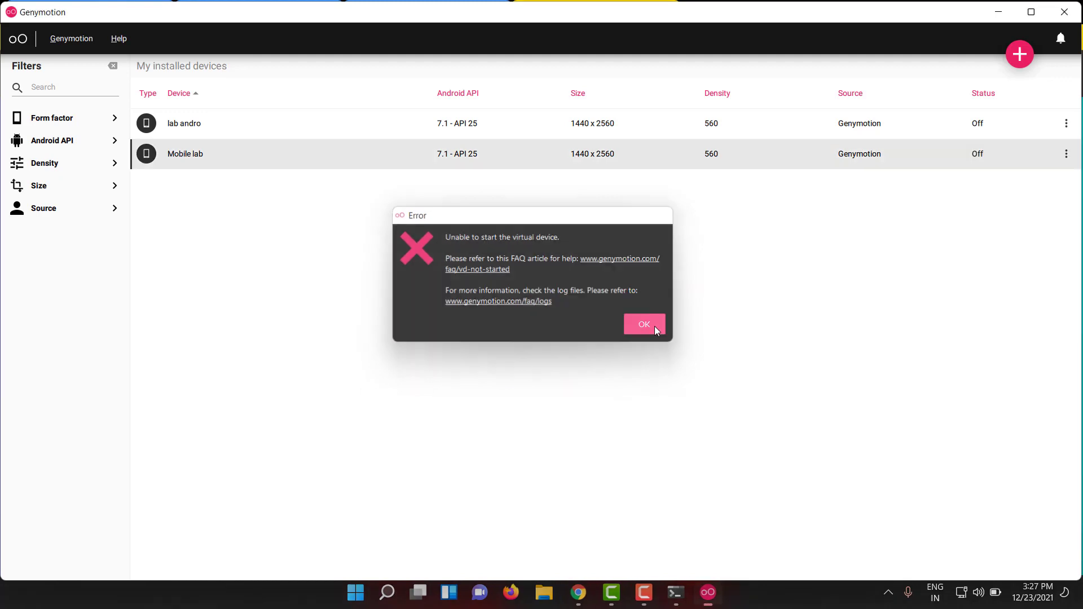
left_click(642, 325)
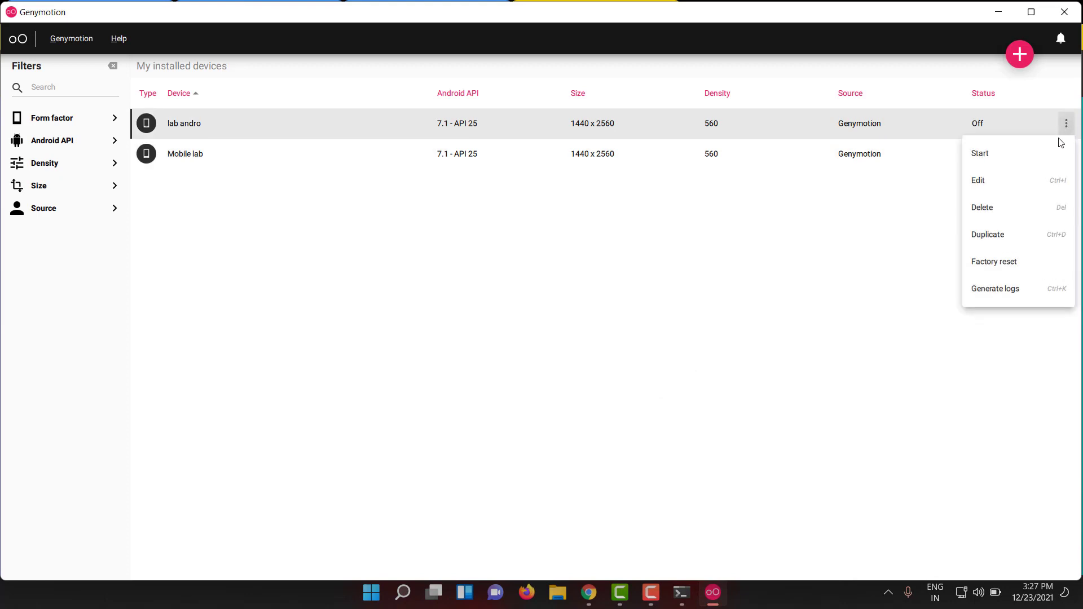
Try starting the lab andro device and acknowledge its unable-to-start error
left_click(979, 152)
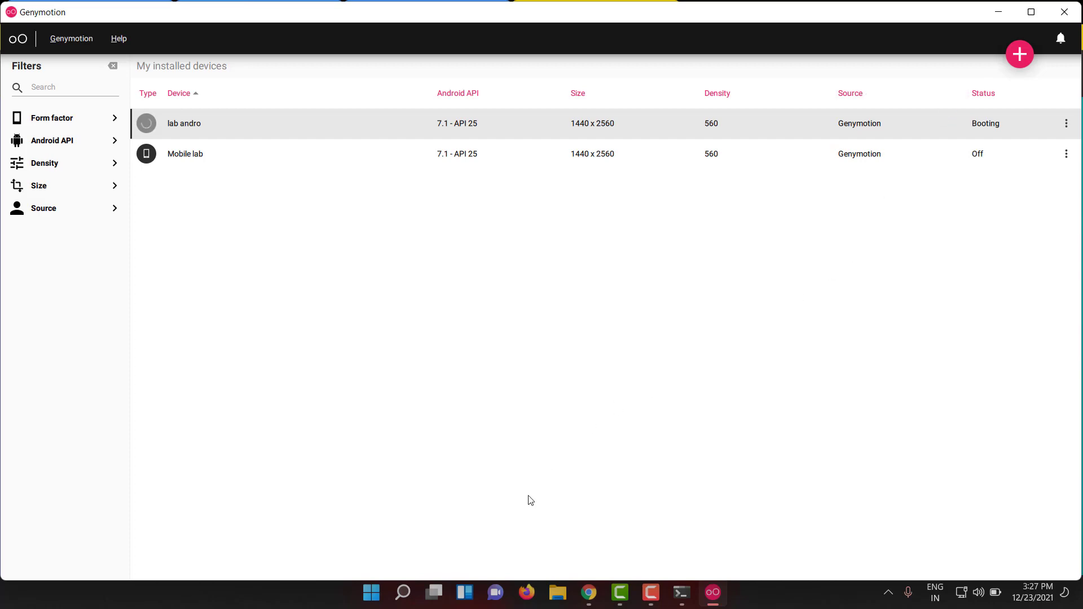
left_click(587, 592)
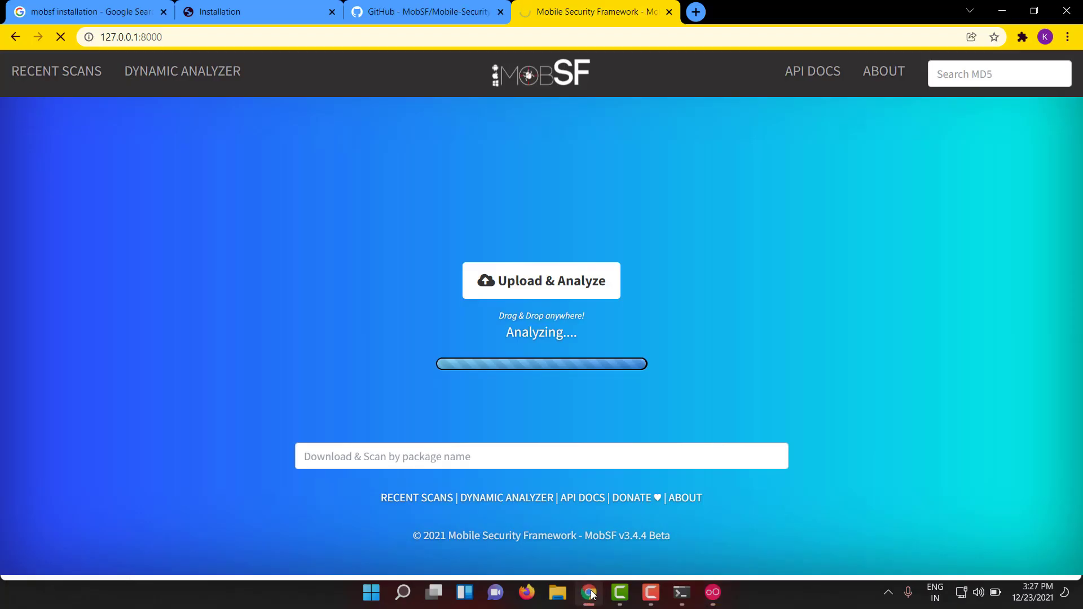
left_click(725, 592)
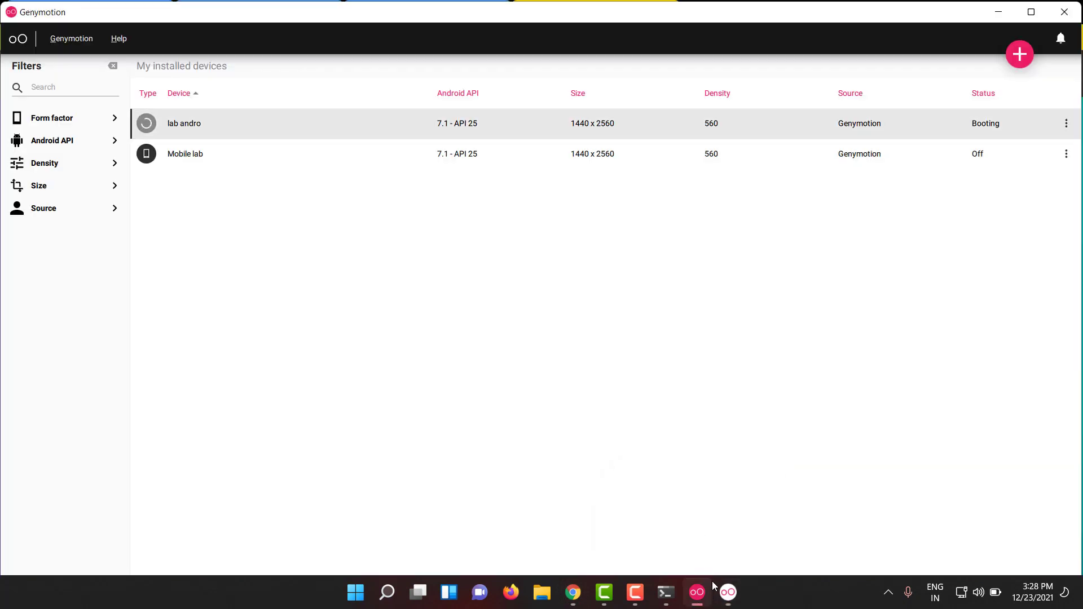
left_click(727, 593)
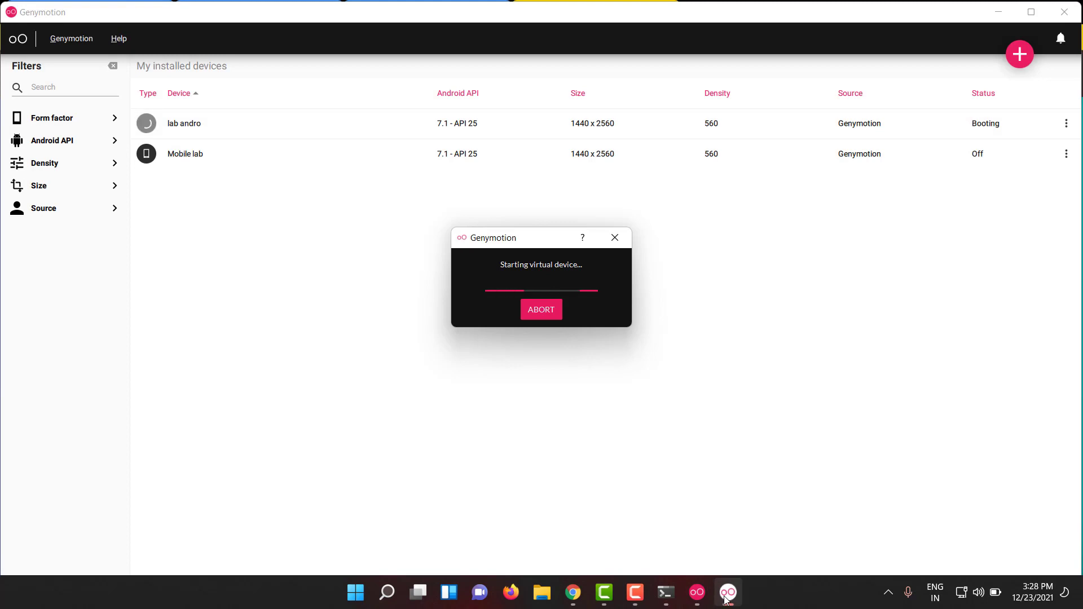
mouse_move(732, 578)
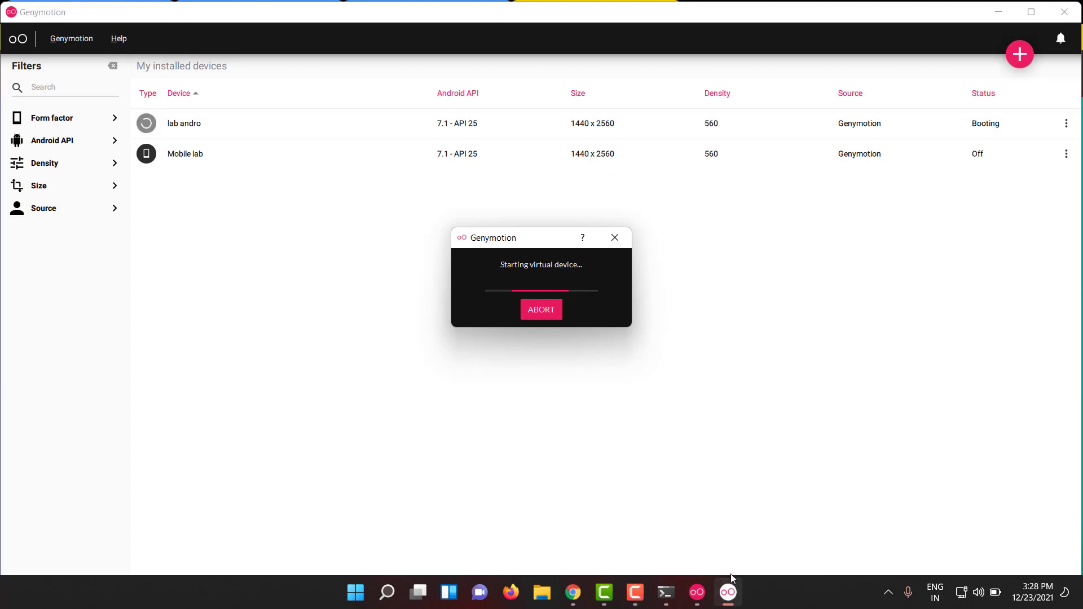
mouse_move(651, 530)
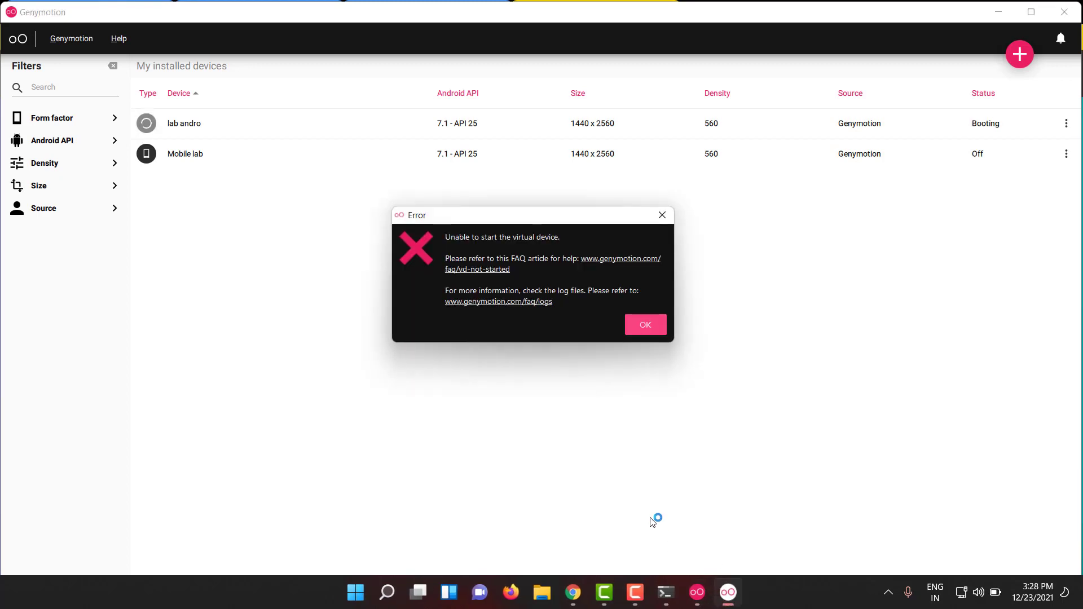
left_click(644, 325)
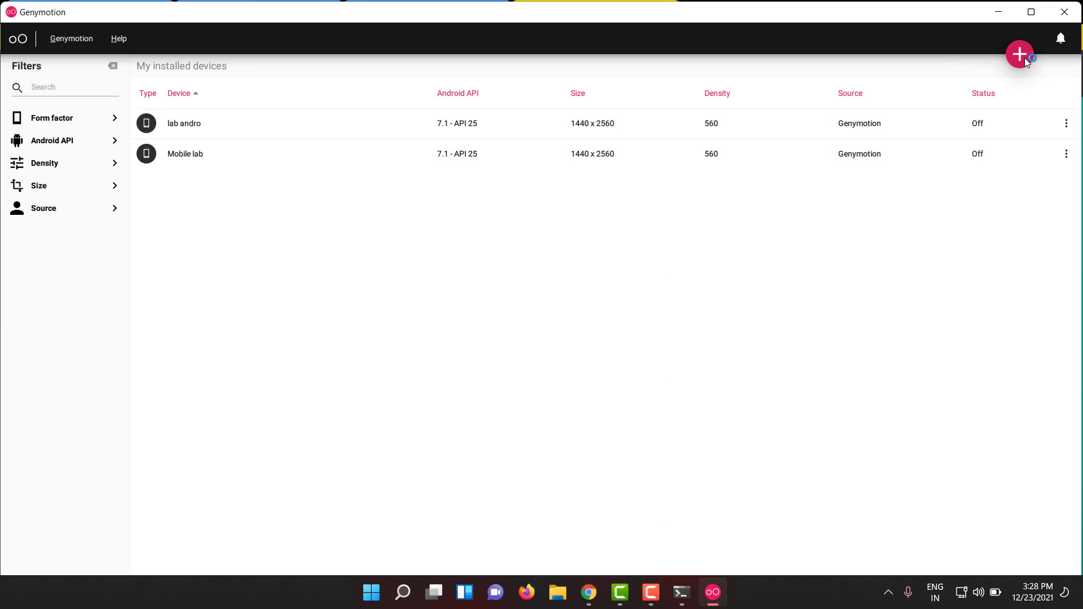
Add a new virtual device, filtering to Android 7.1 - API 25 and choosing the Google Pixel template
left_click(1020, 54)
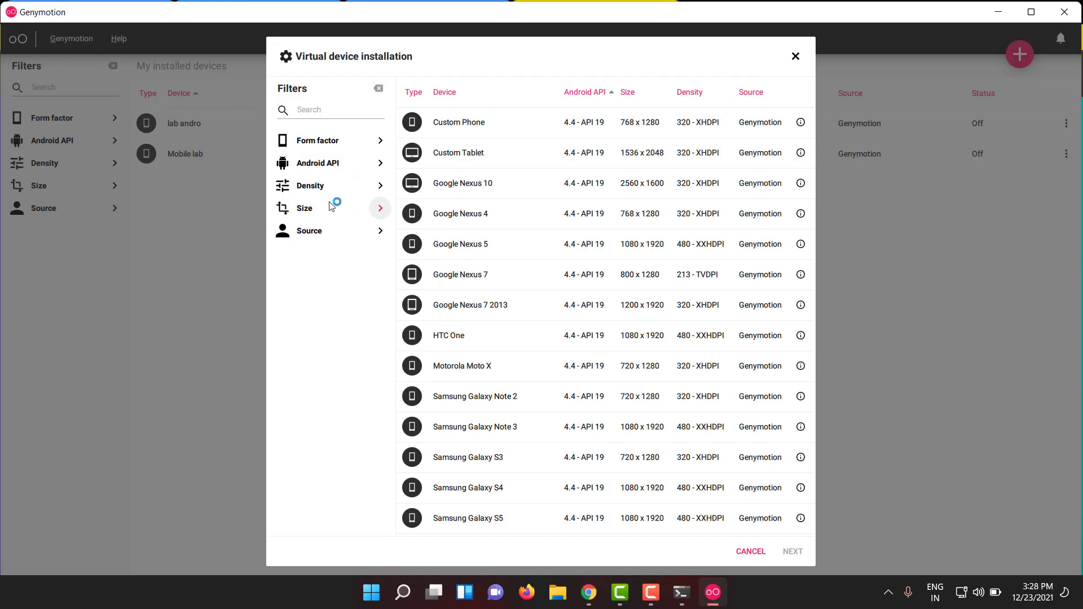
left_click(317, 163)
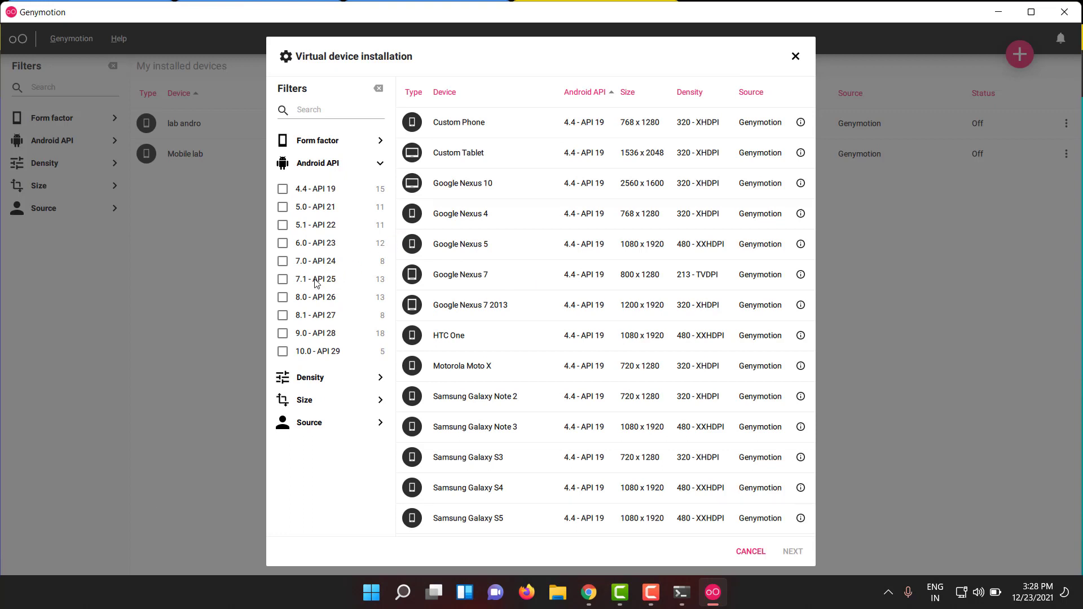
left_click(282, 278)
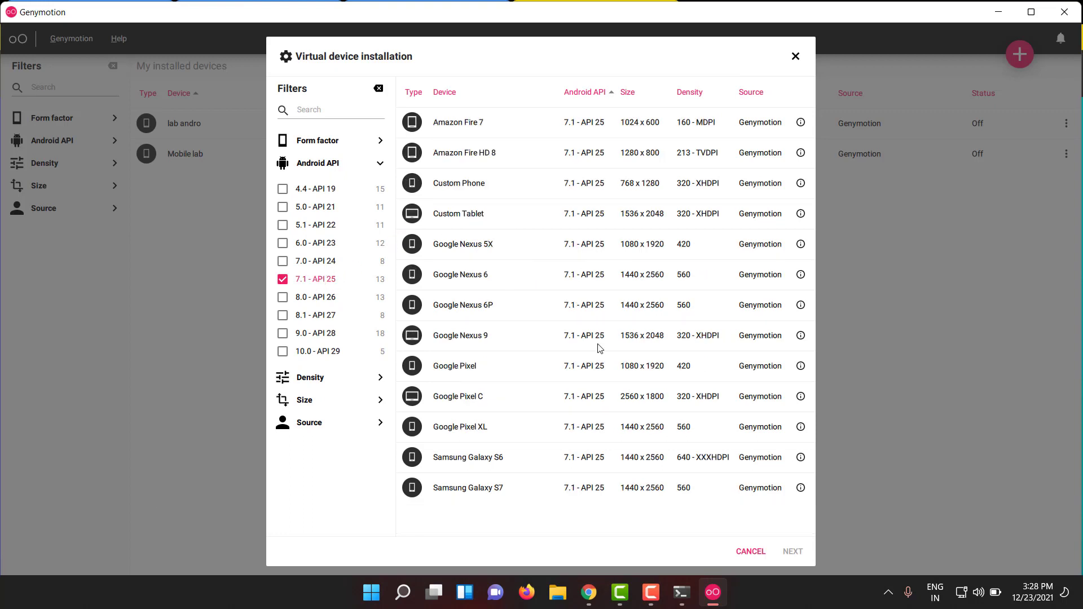
left_click(454, 366)
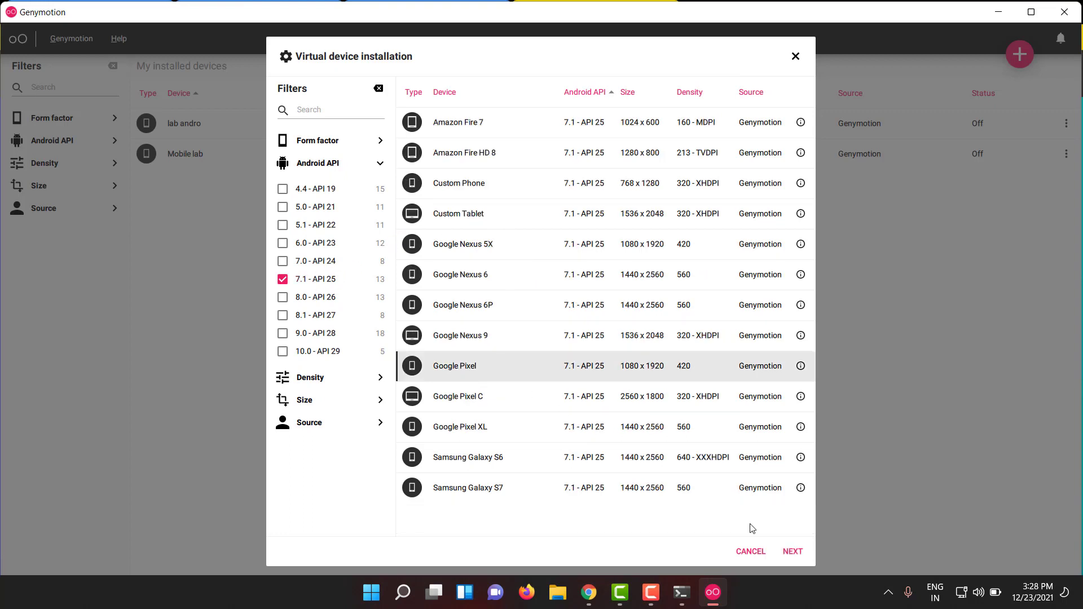
Install the Google Pixel device and wait for the Device installed notification
left_click(792, 551)
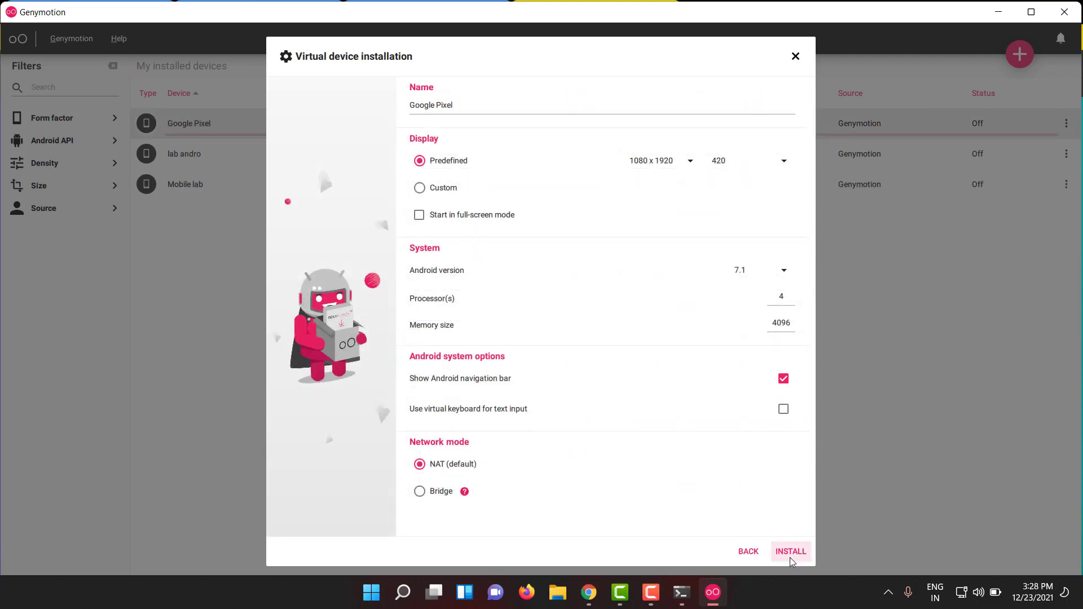
left_click(789, 552)
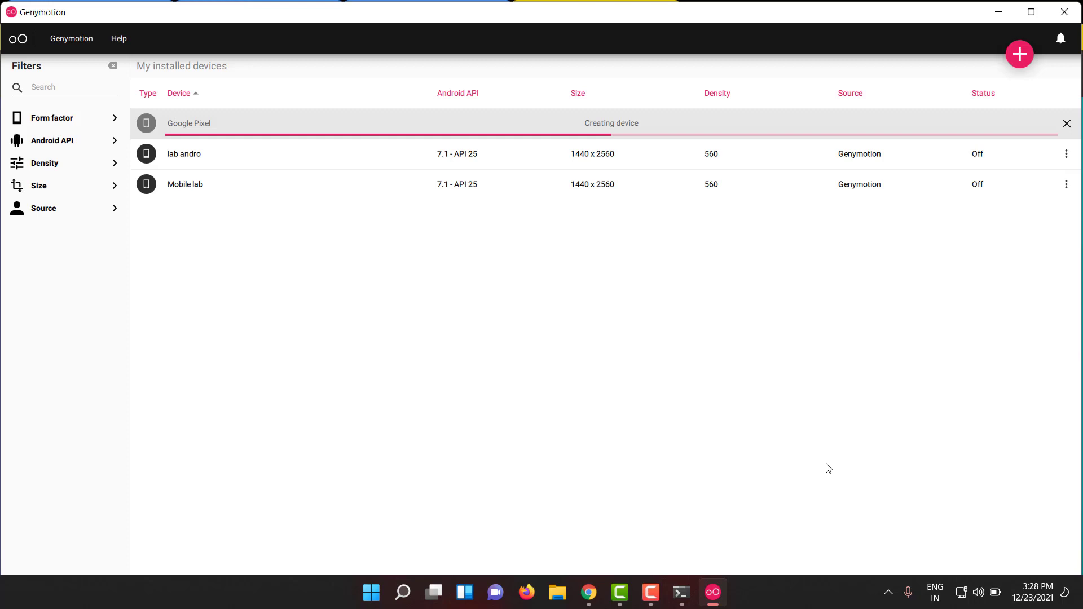
mouse_move(1047, 227)
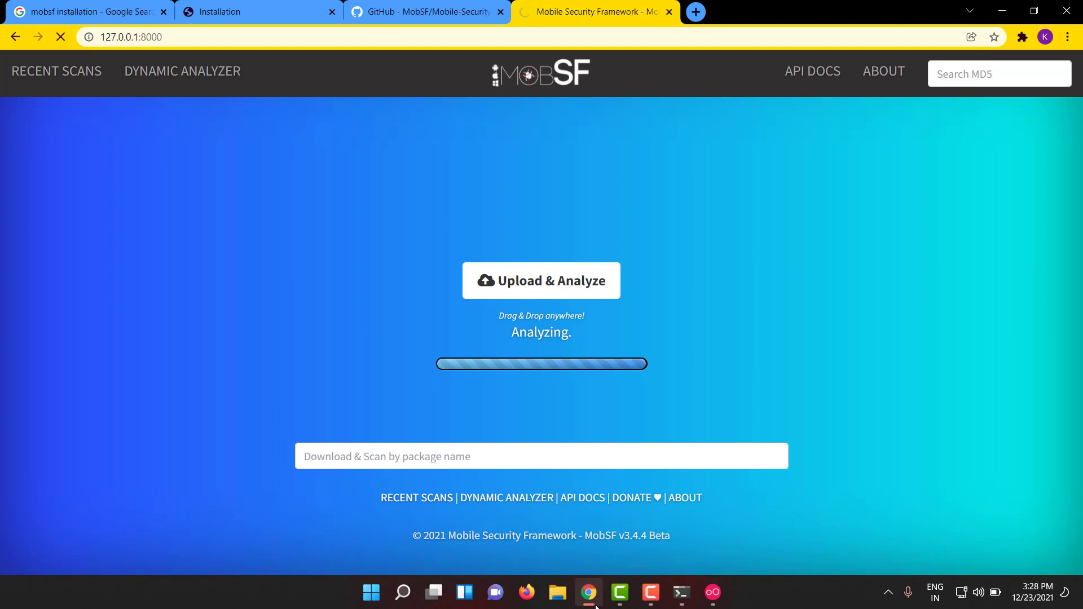
left_click(712, 592)
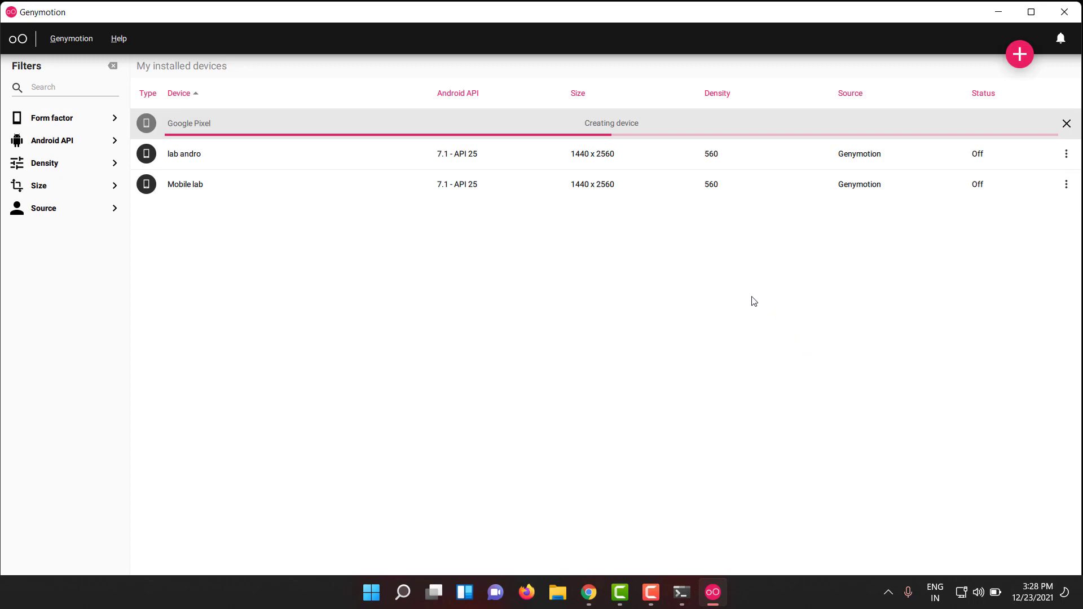
mouse_move(719, 166)
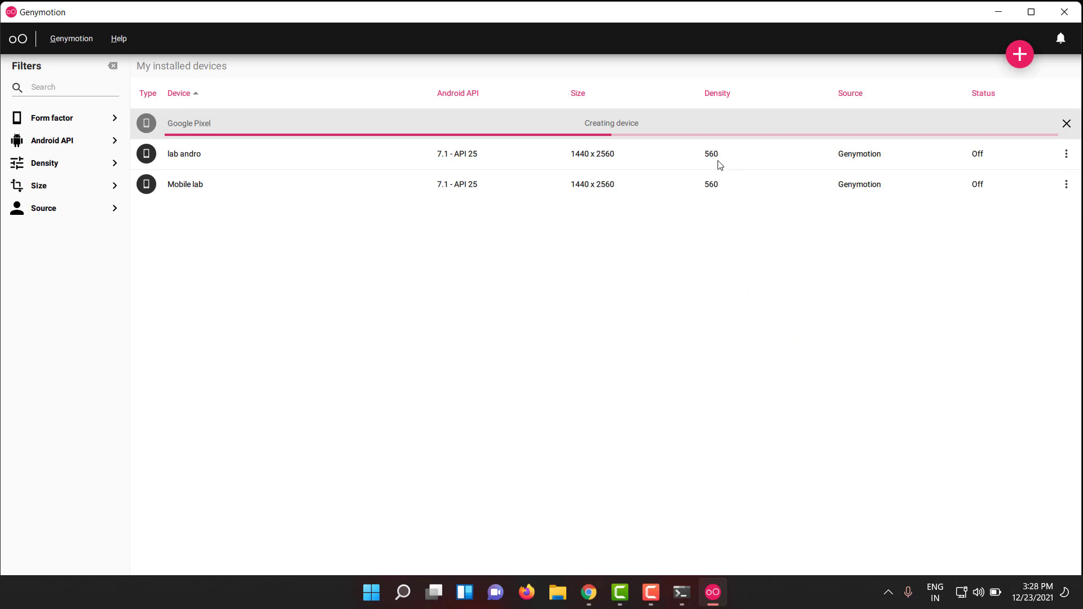
left_click(577, 93)
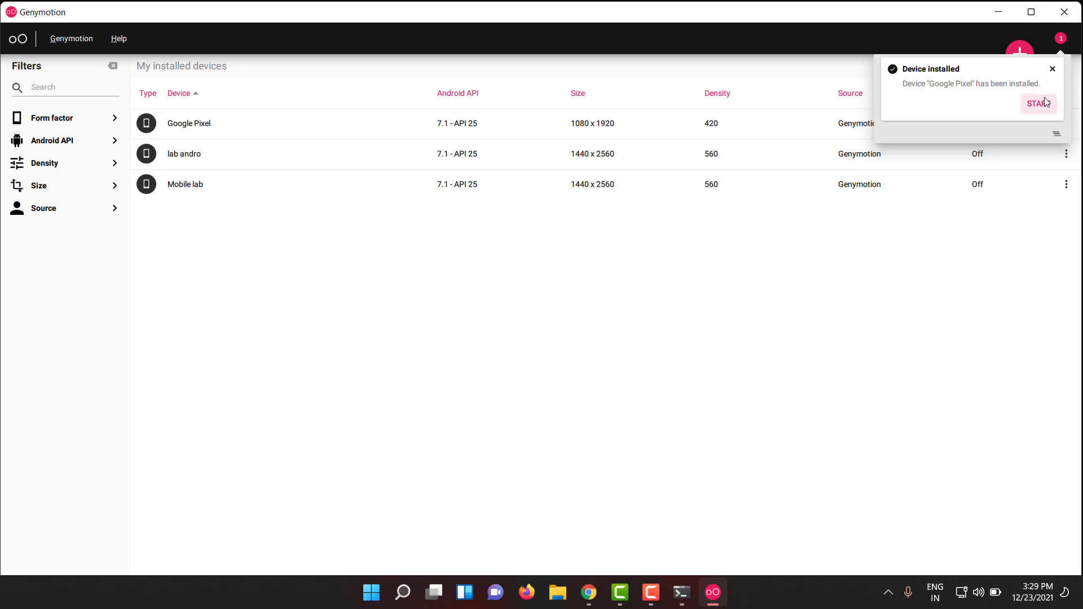
Start the Google Pixel device and acknowledge the unable-to-start error
left_click(1037, 104)
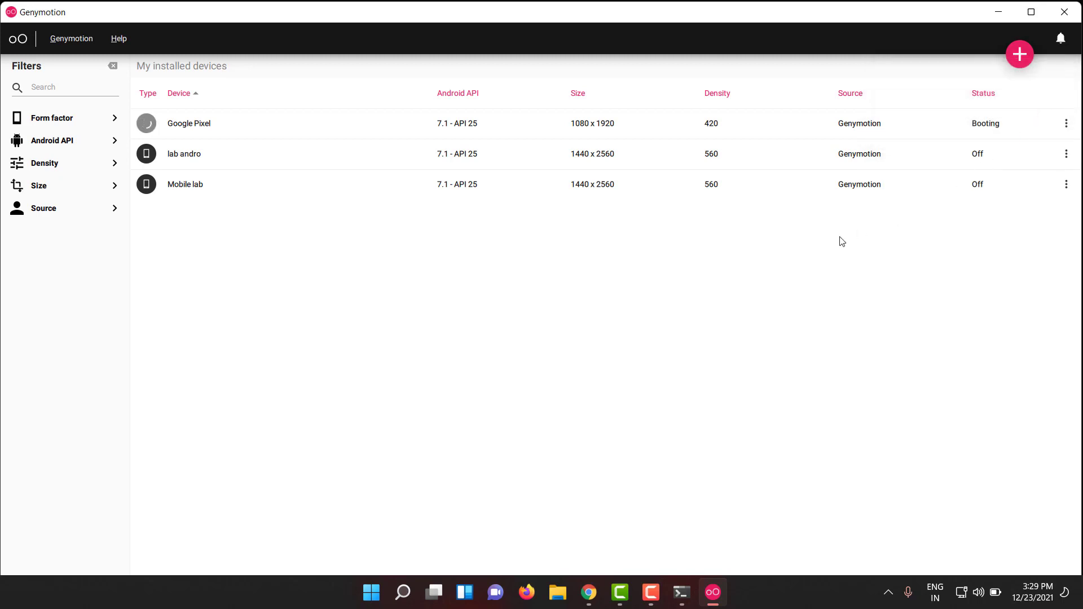
mouse_move(772, 298)
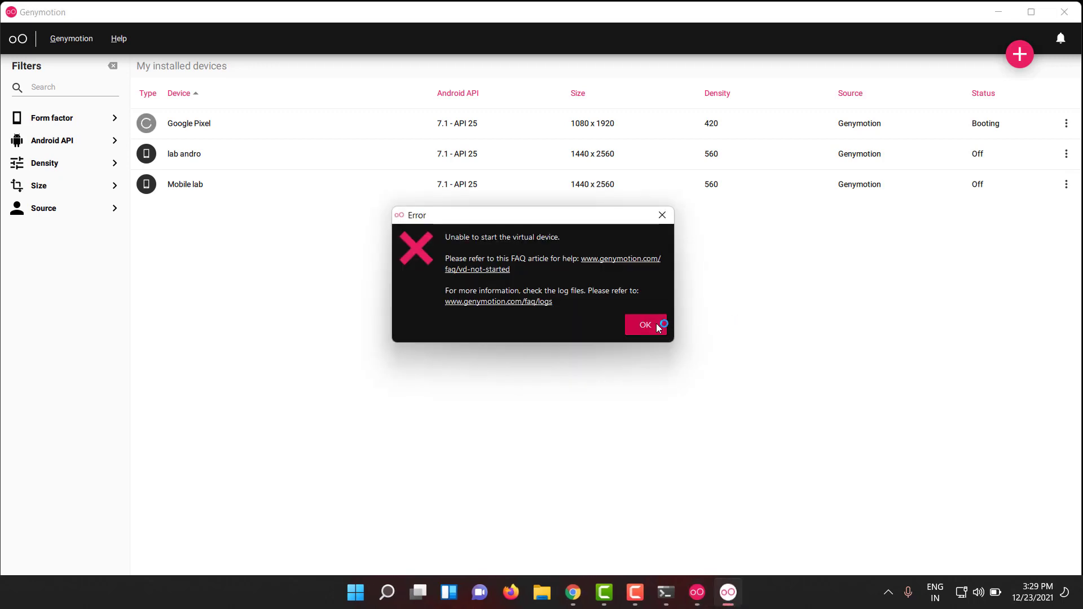
left_click(644, 325)
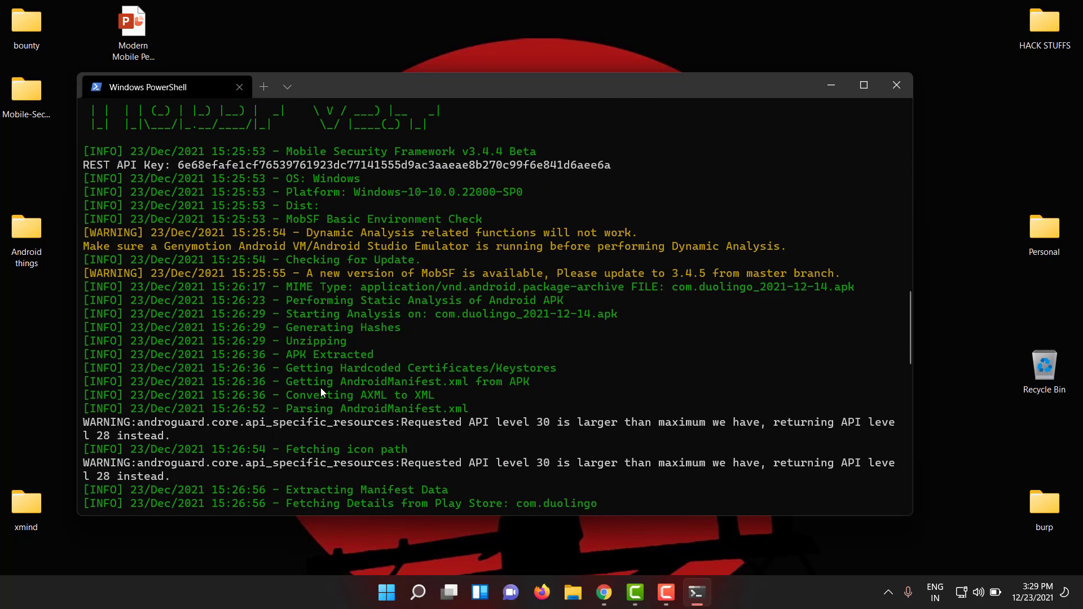
scroll("down", 3)
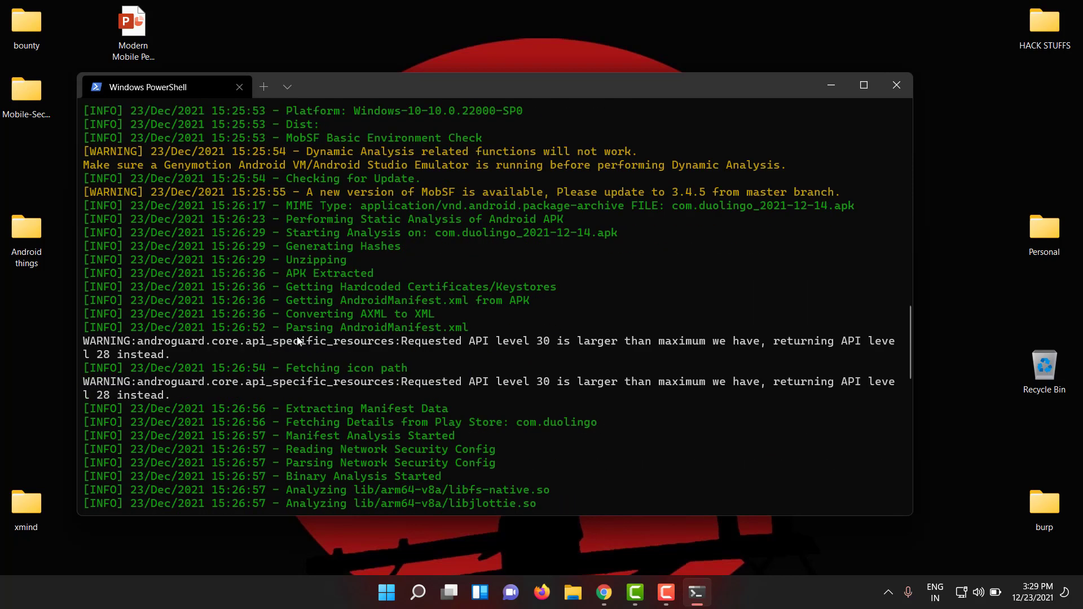
scroll("down", 3)
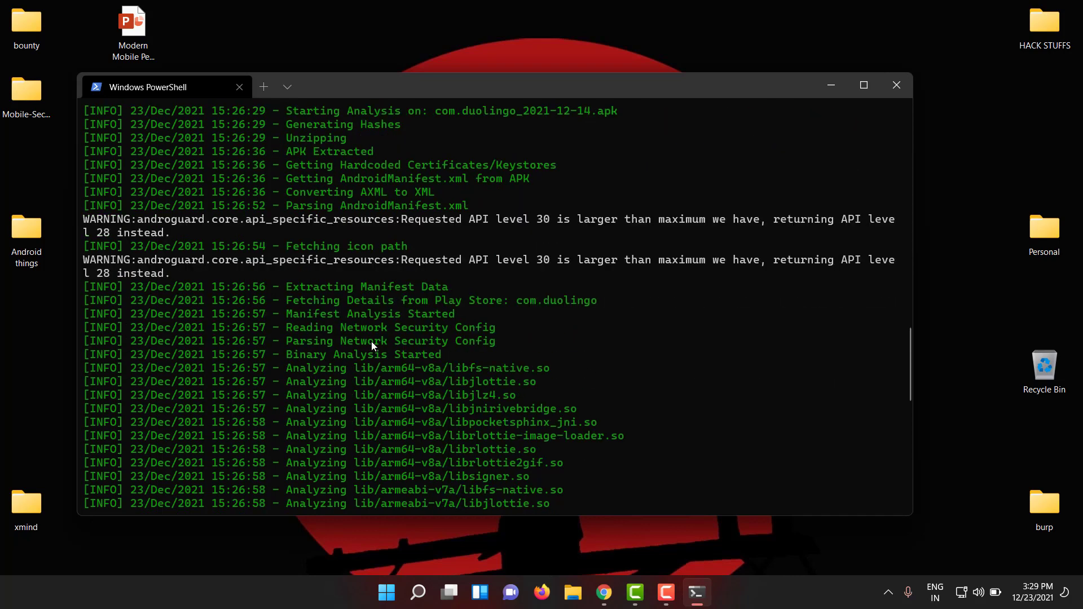
mouse_move(287, 324)
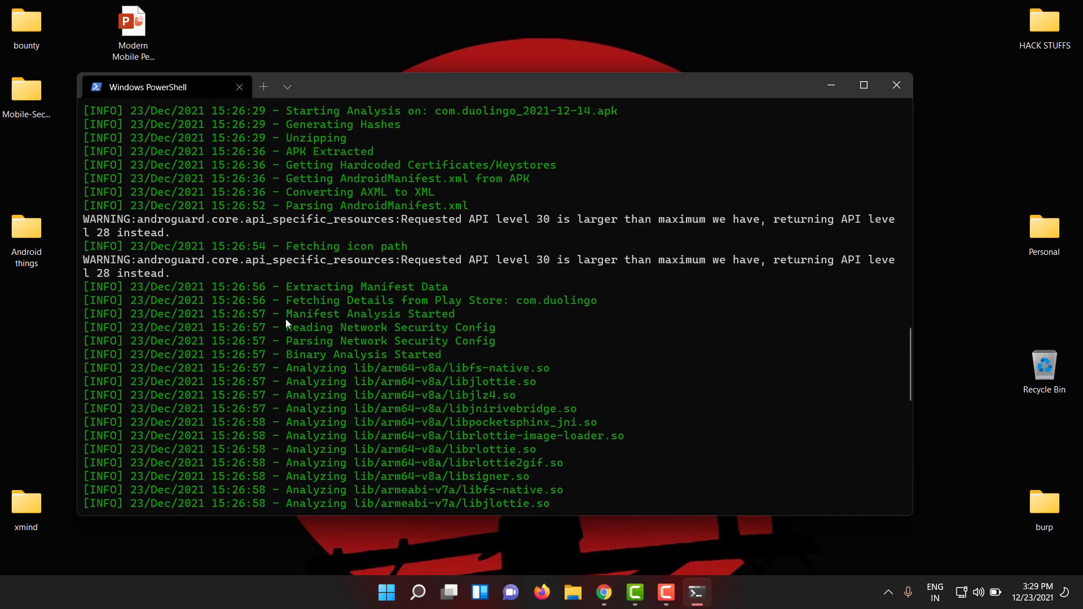
scroll("down", 3)
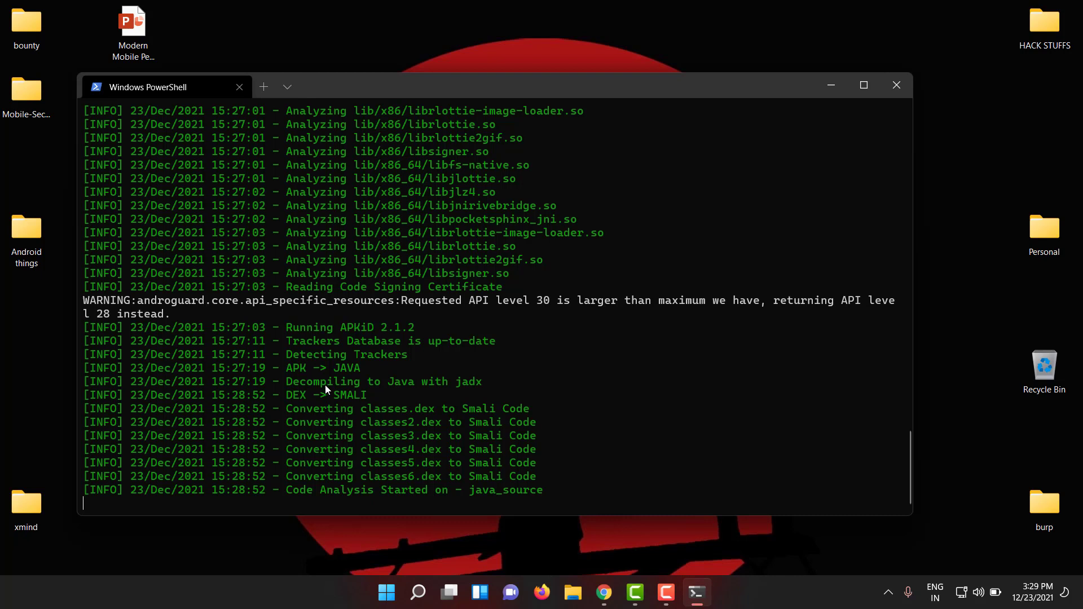
mouse_move(418, 402)
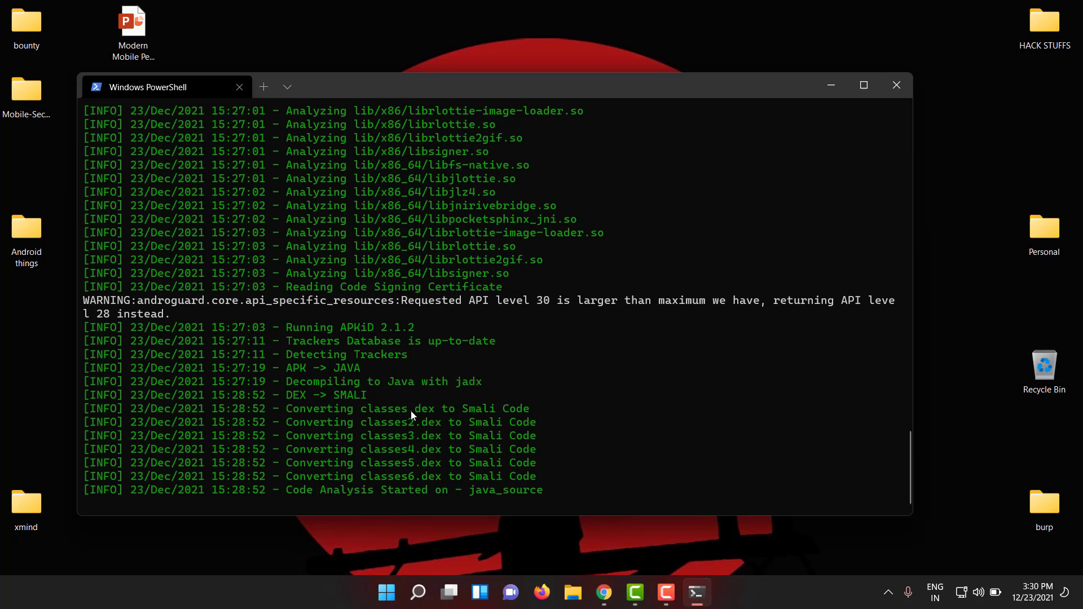
mouse_move(461, 395)
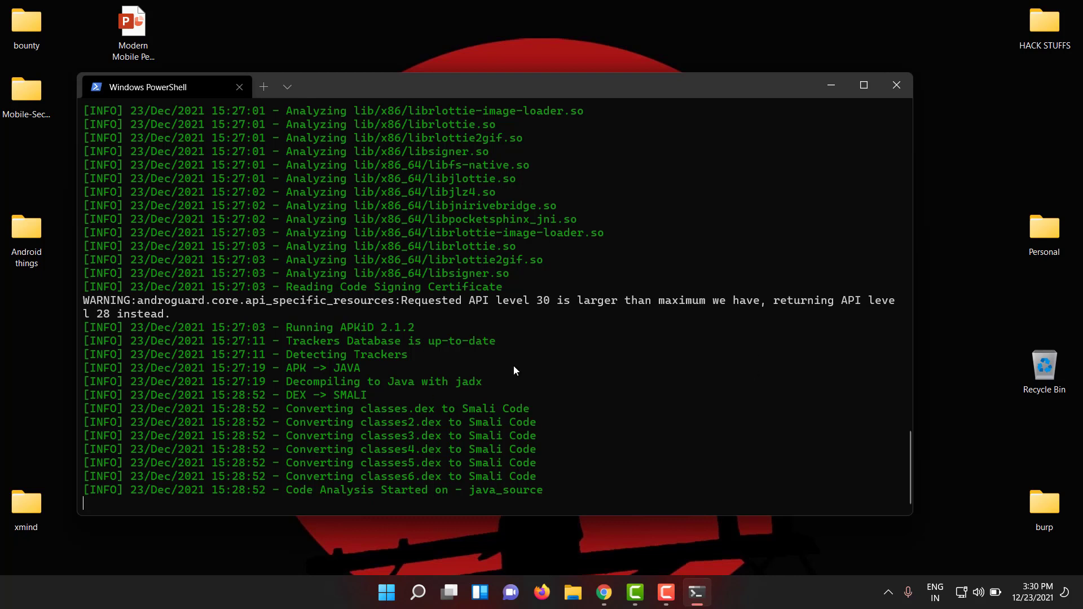
mouse_move(463, 501)
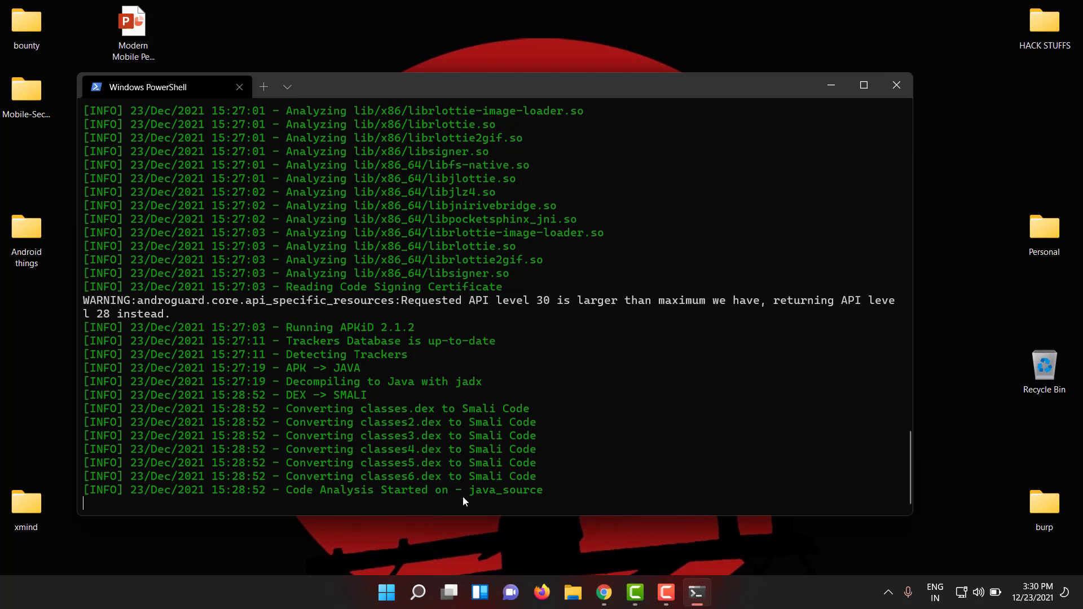
mouse_move(618, 588)
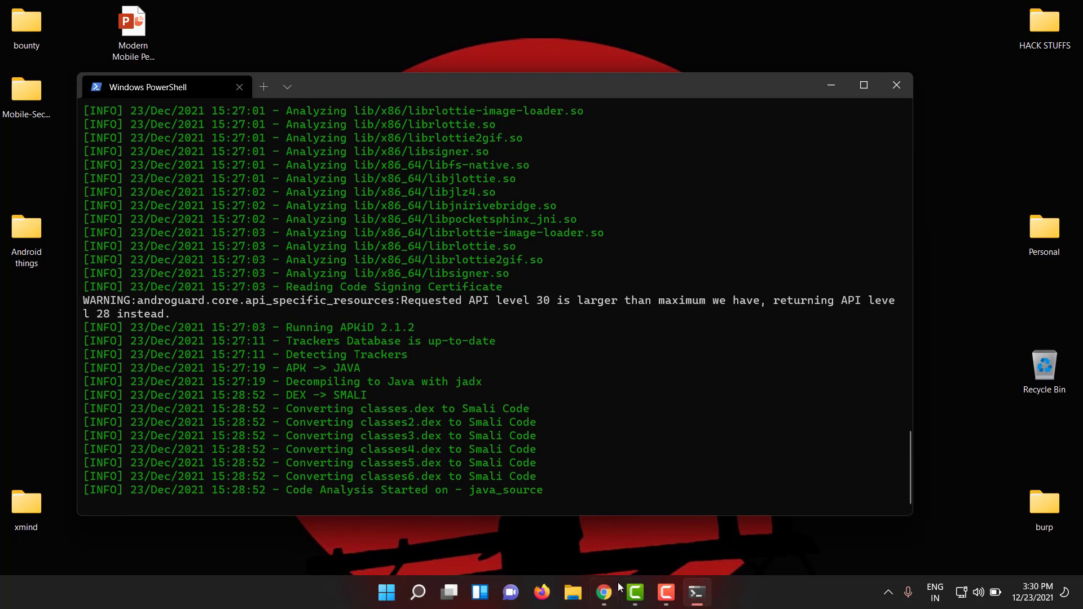
left_click(604, 592)
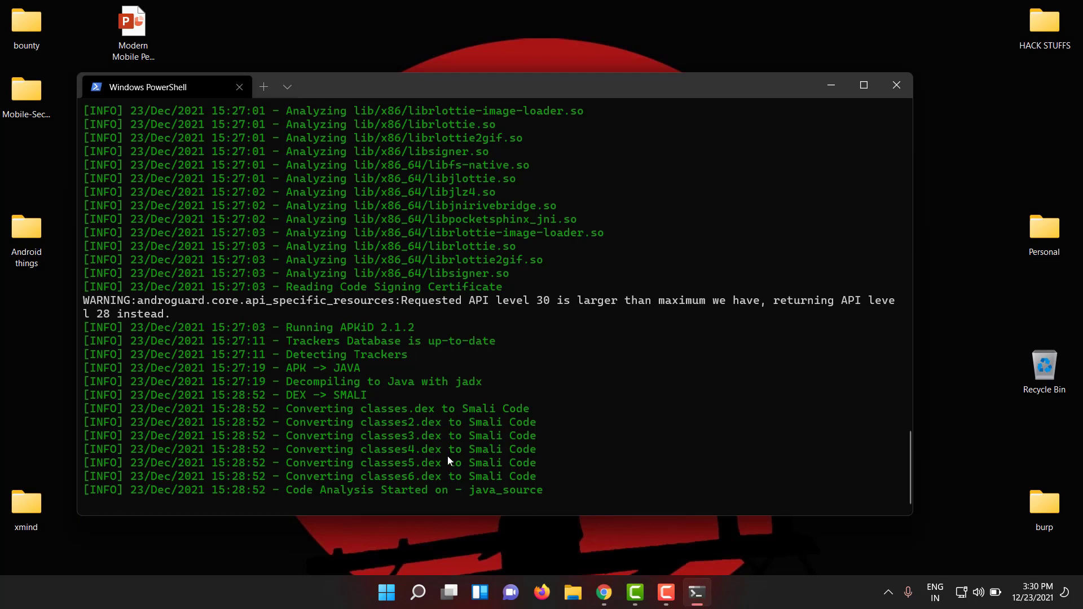
mouse_move(446, 463)
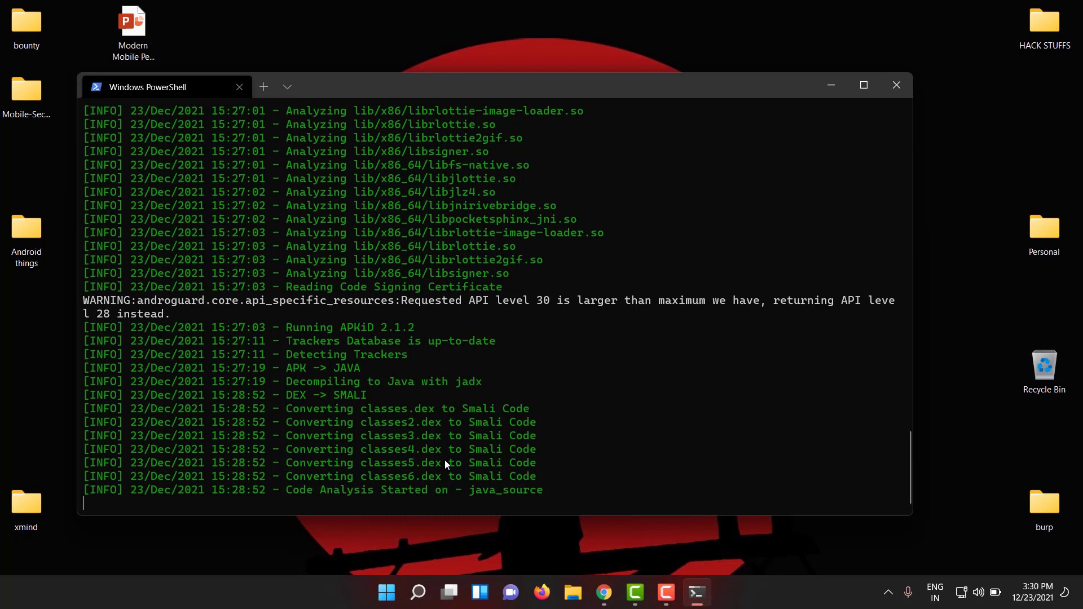
mouse_move(542, 459)
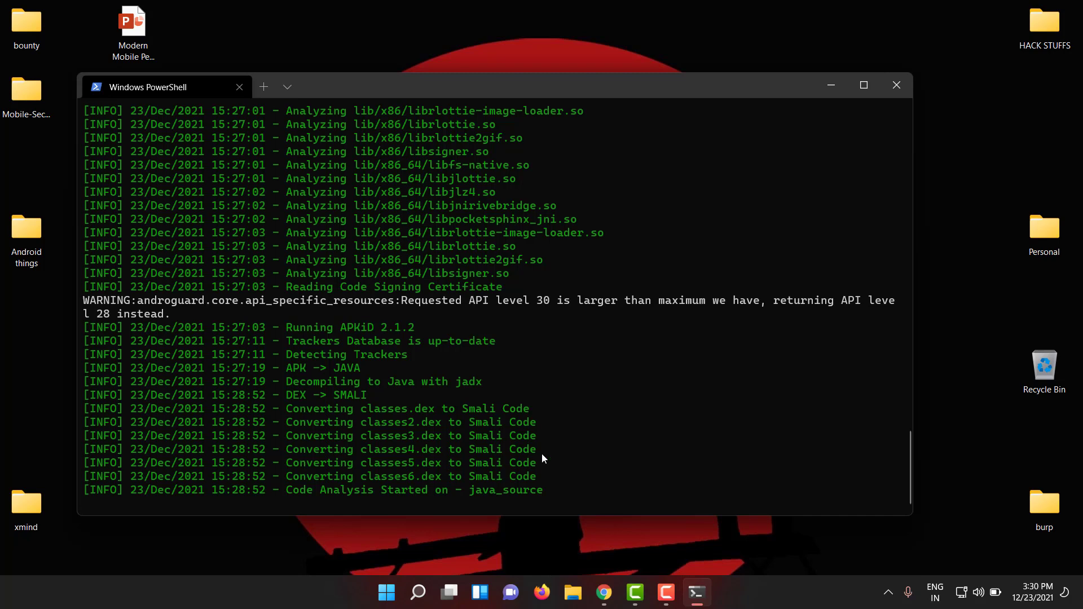
left_click(604, 592)
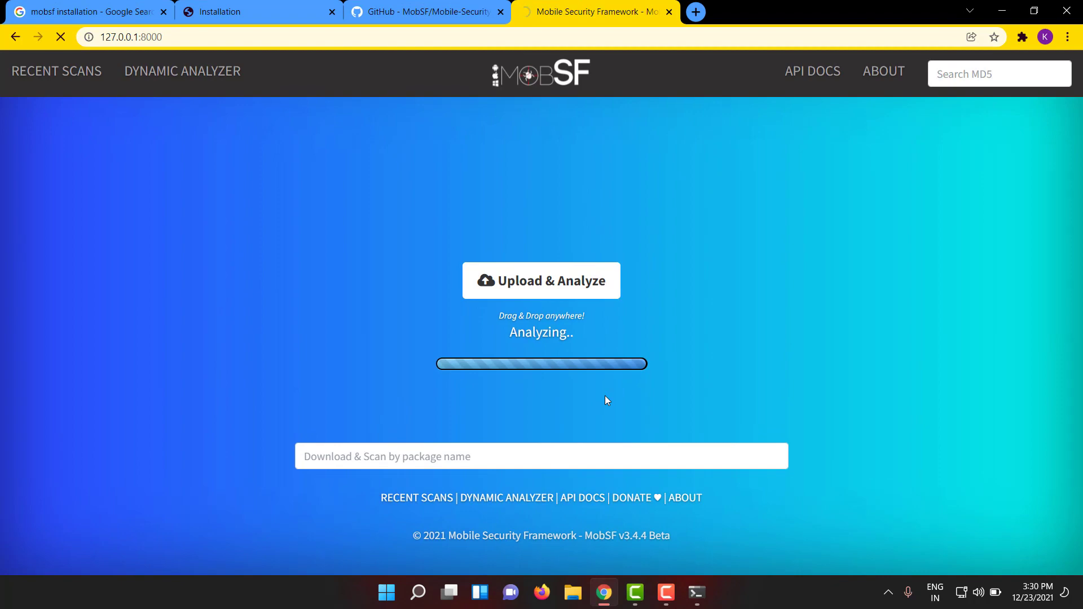
mouse_move(643, 519)
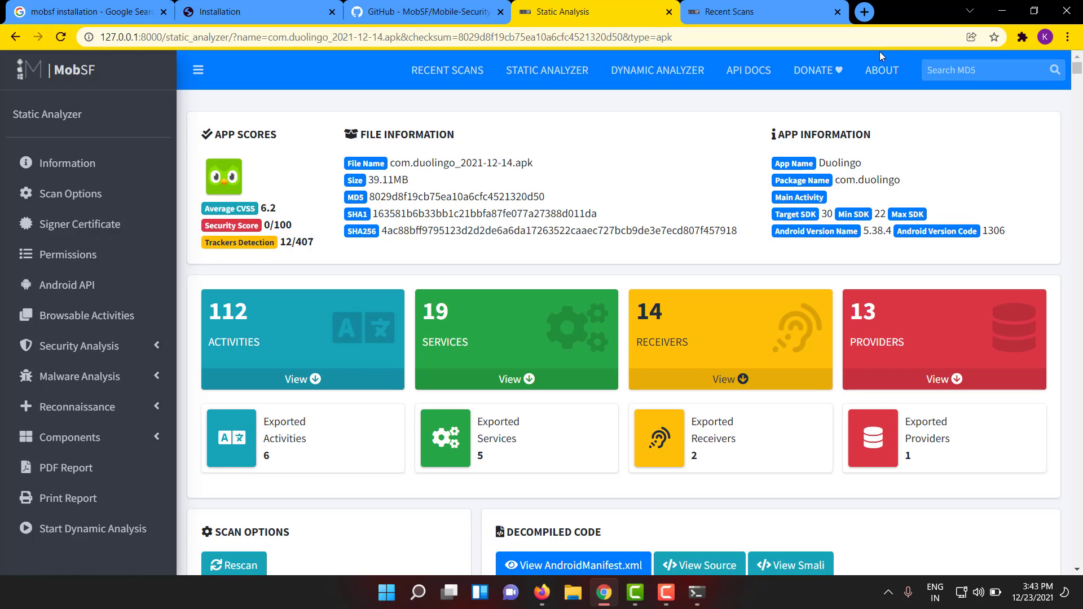
mouse_move(448, 70)
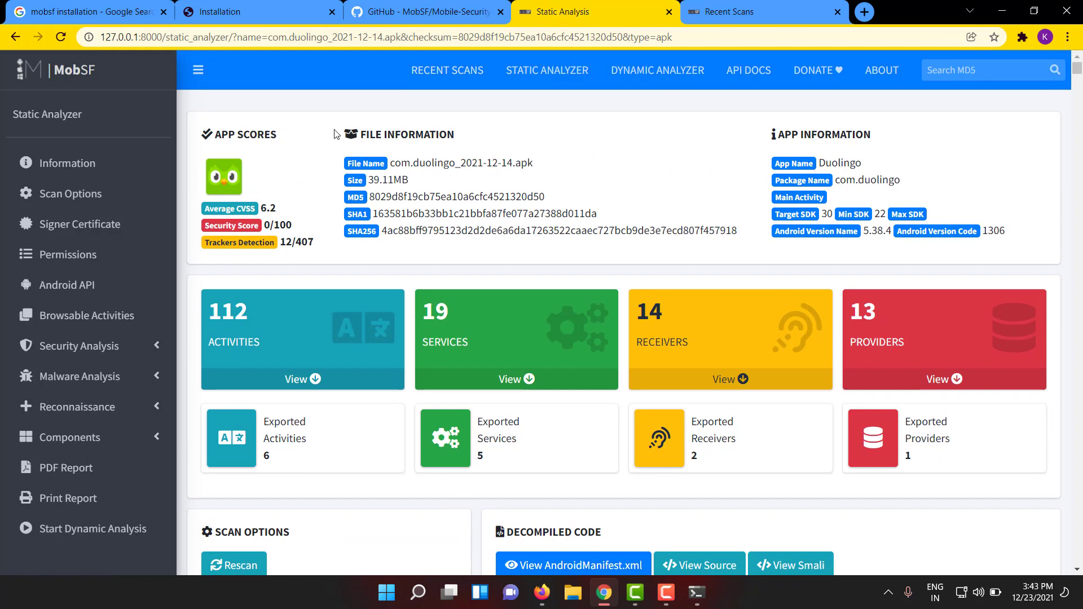
mouse_move(407, 149)
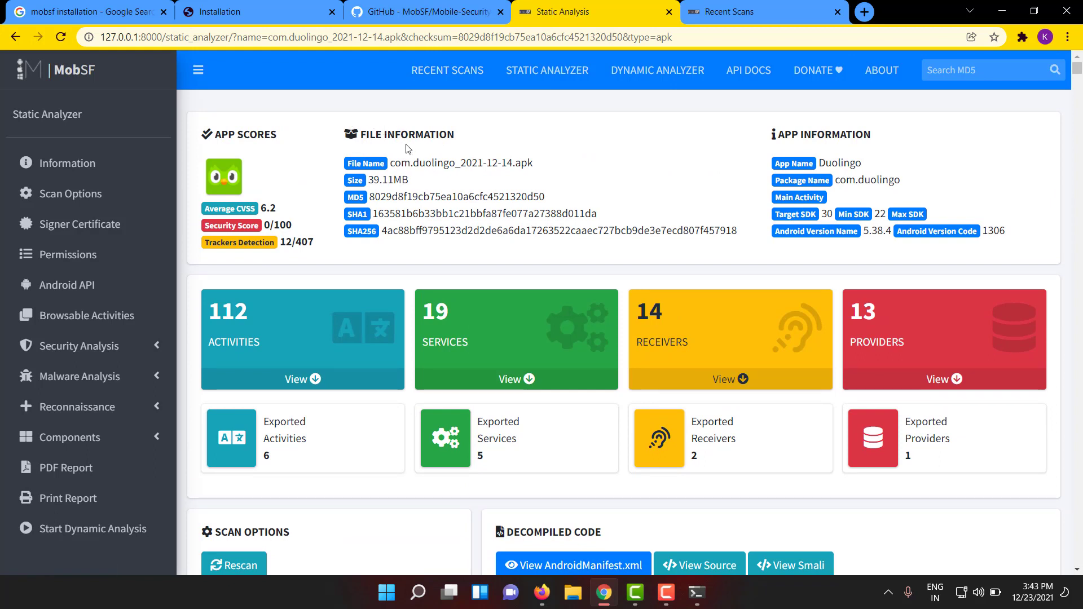
mouse_move(783, 200)
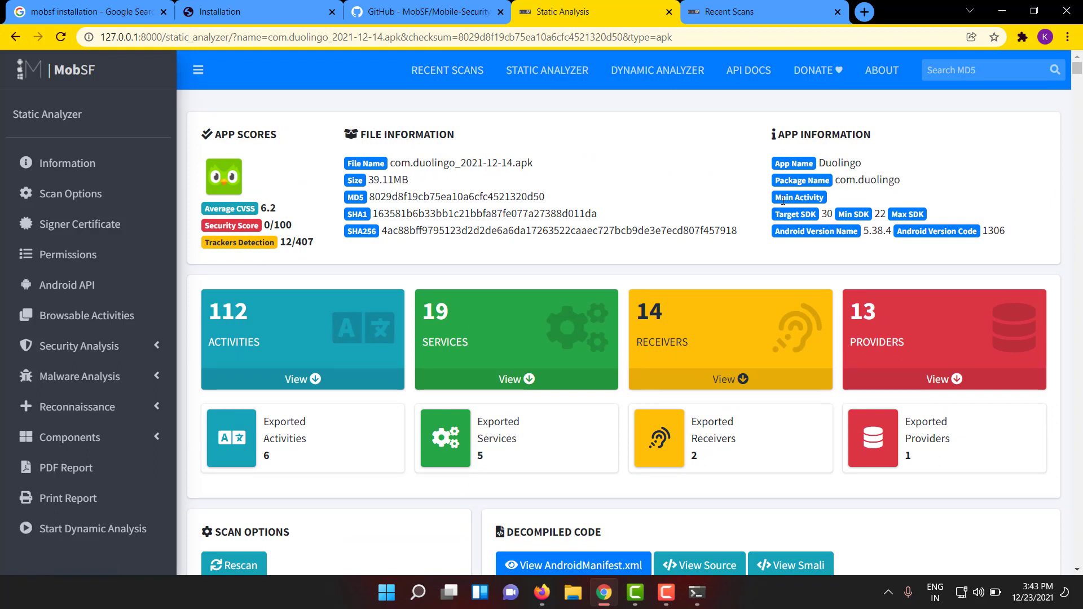
double_click(867, 180)
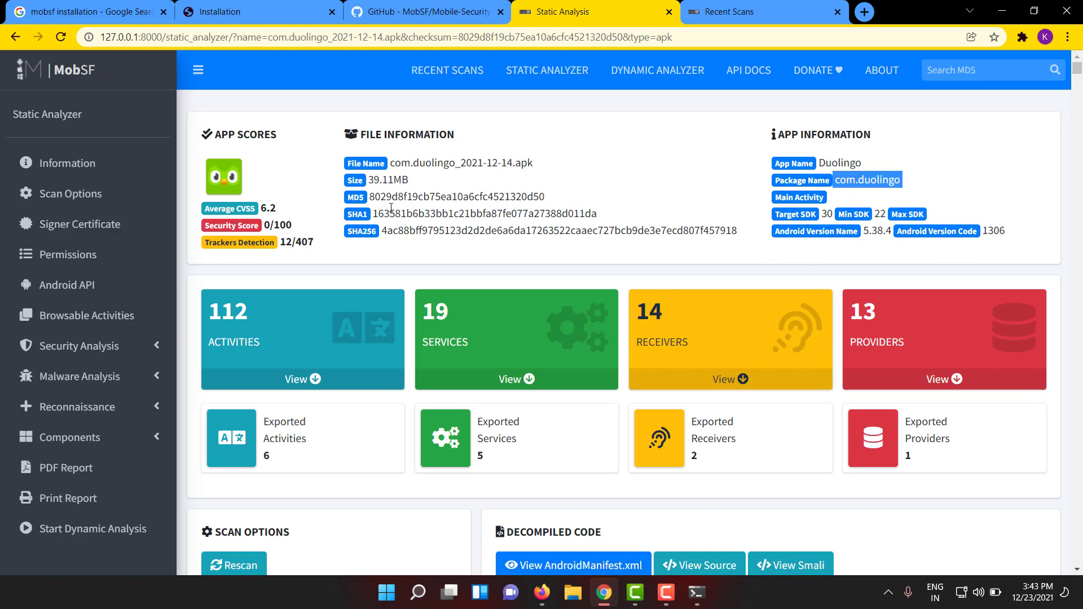
mouse_move(238, 224)
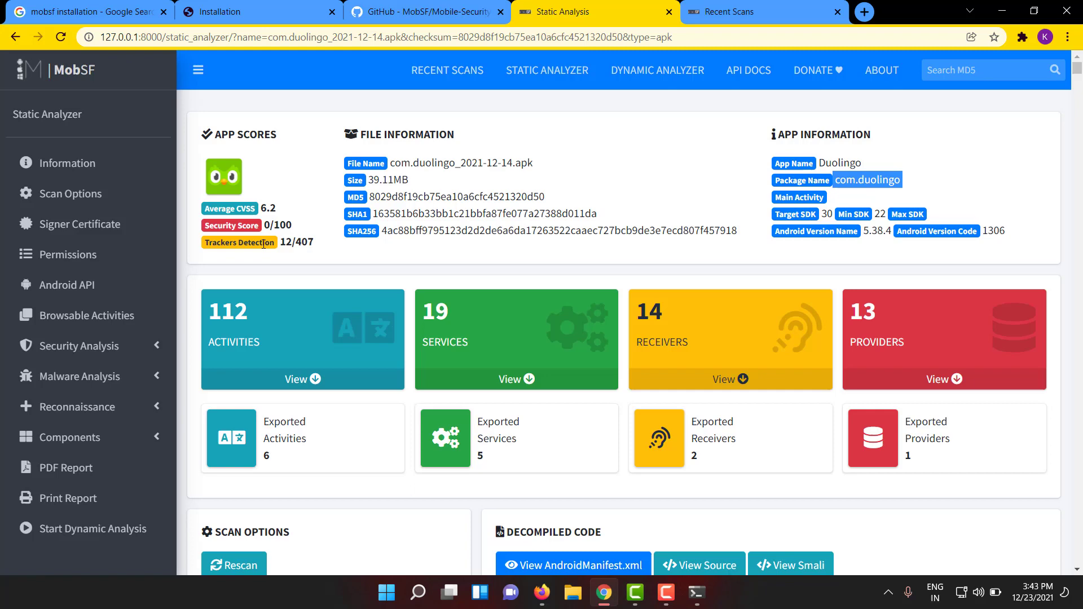
scroll("down", 3)
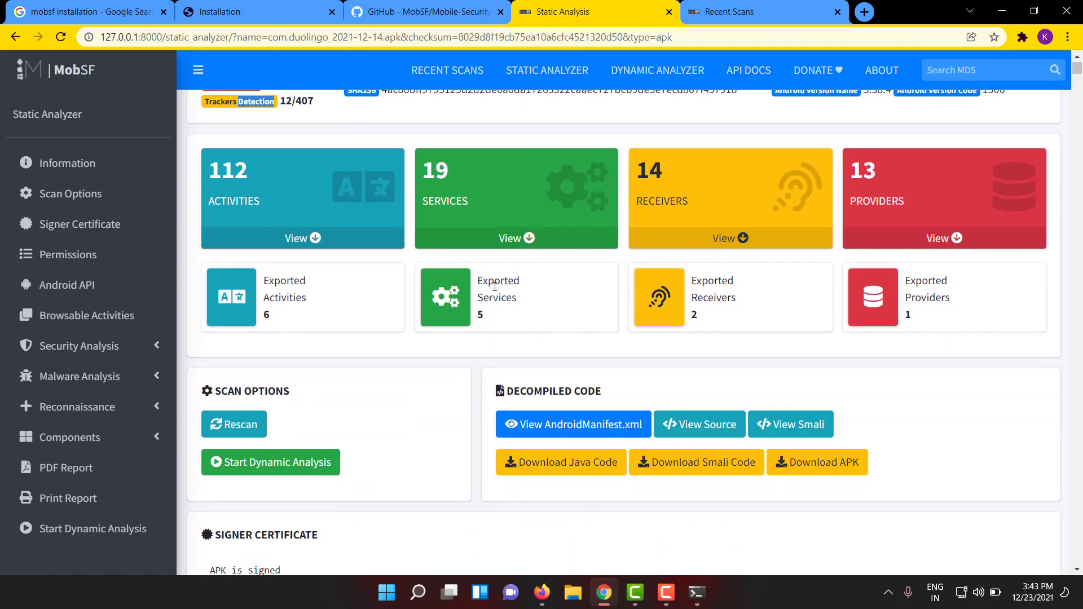
mouse_move(502, 282)
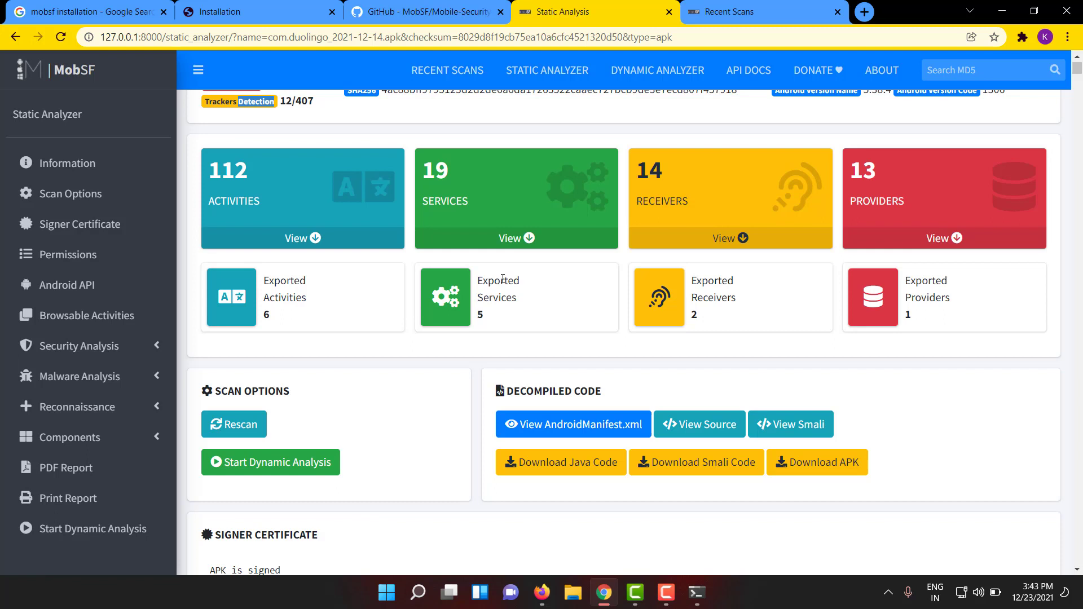
mouse_move(490, 212)
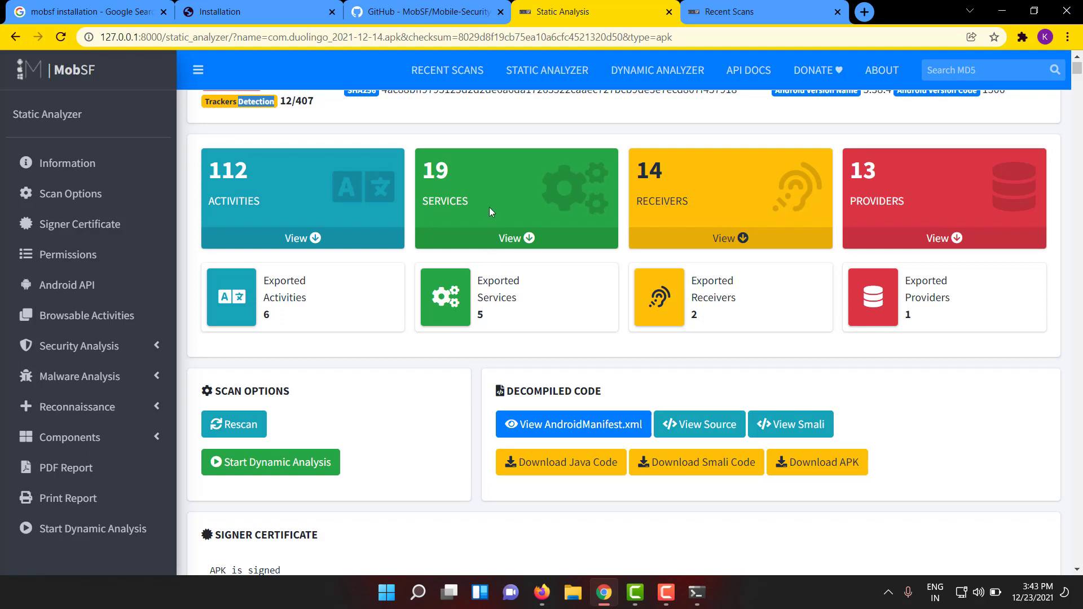
mouse_move(691, 283)
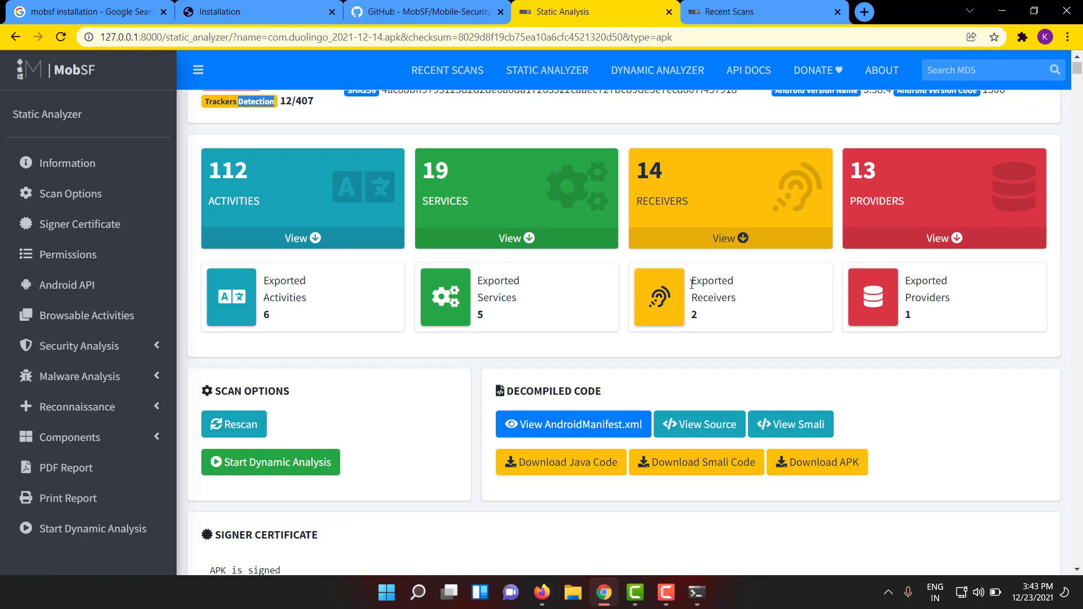
View the app's full activities list and return to the report overview
left_click(302, 238)
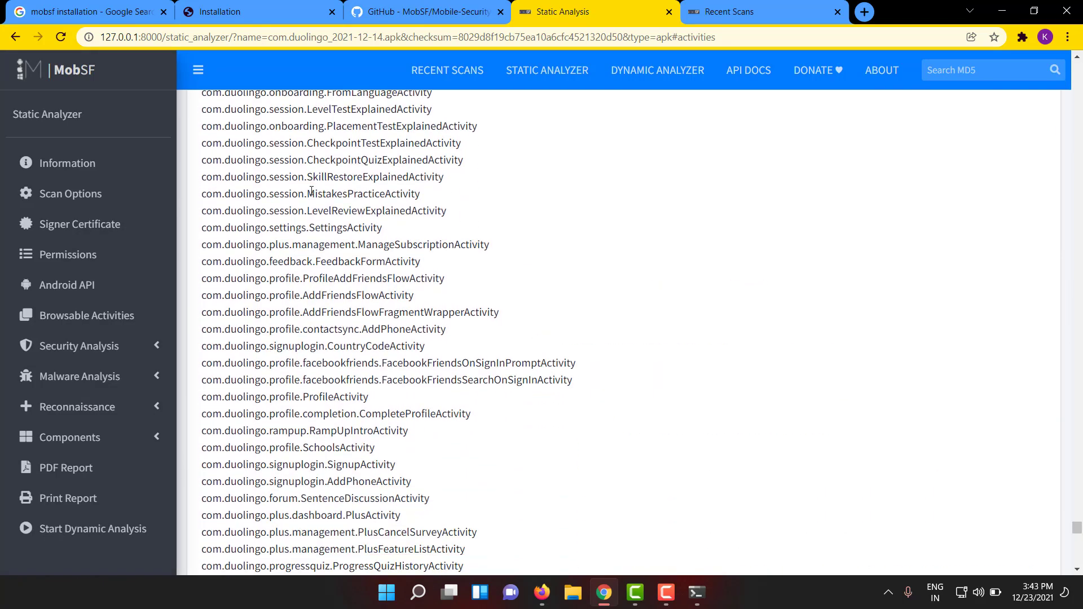
scroll("down", 3)
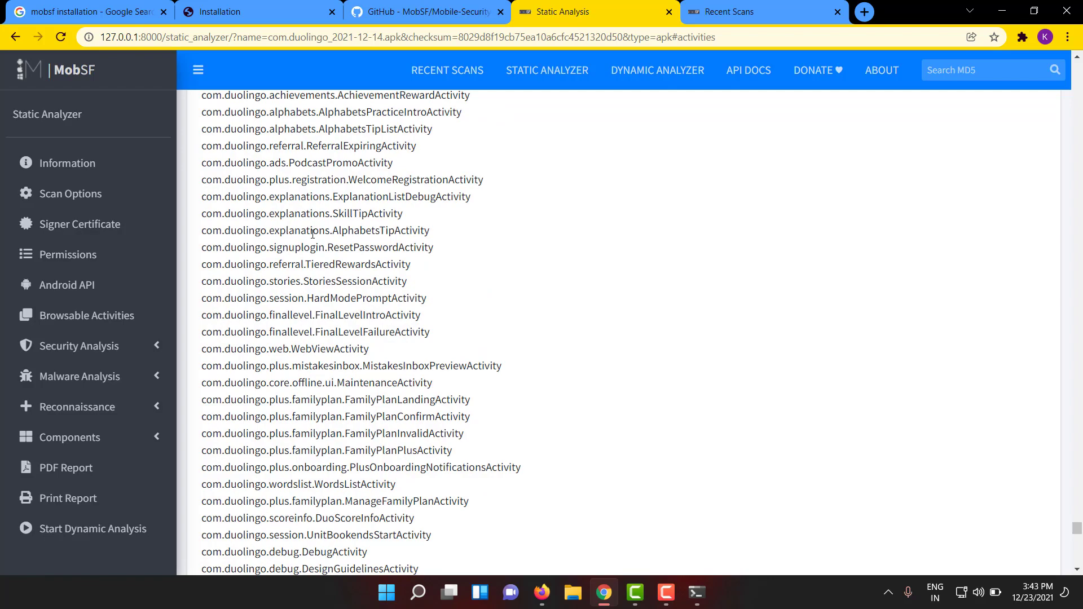
scroll("down", 3)
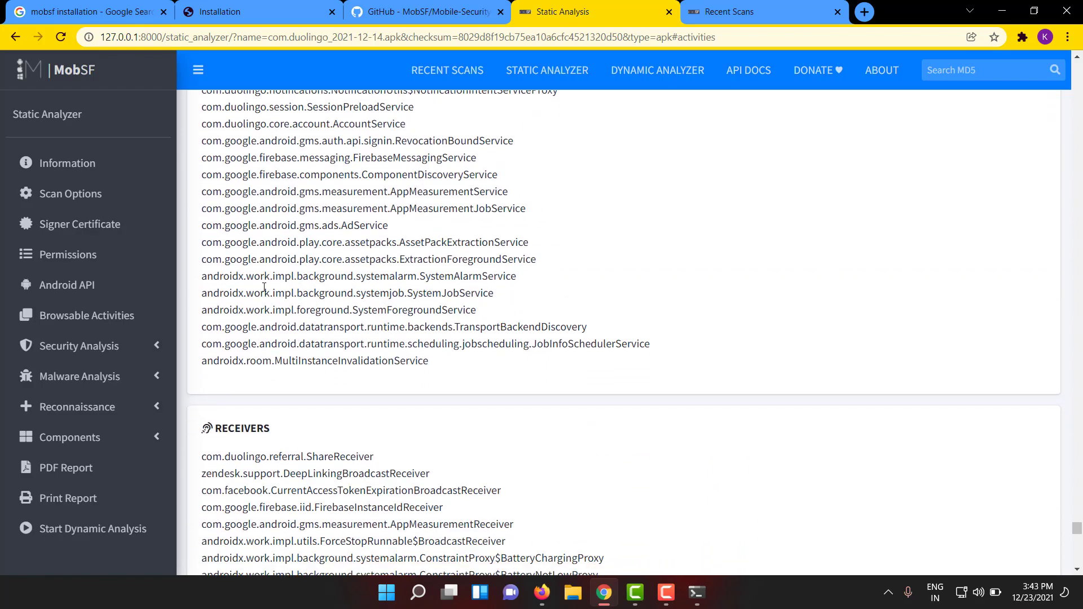
left_click(66, 163)
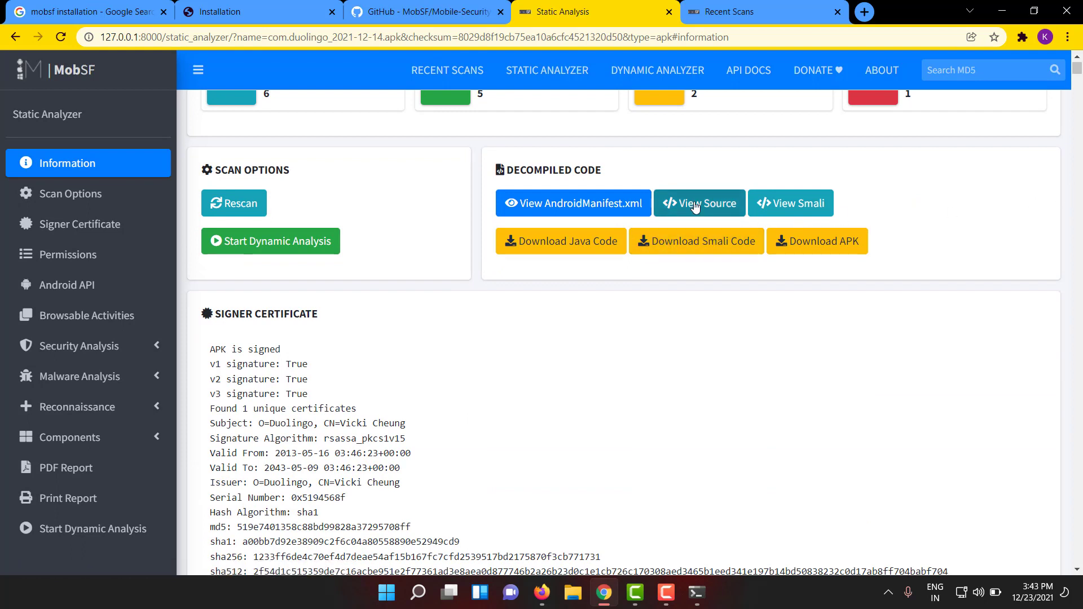
Open the decompiled Java source in a new tab and request the Java code download
left_click(698, 203)
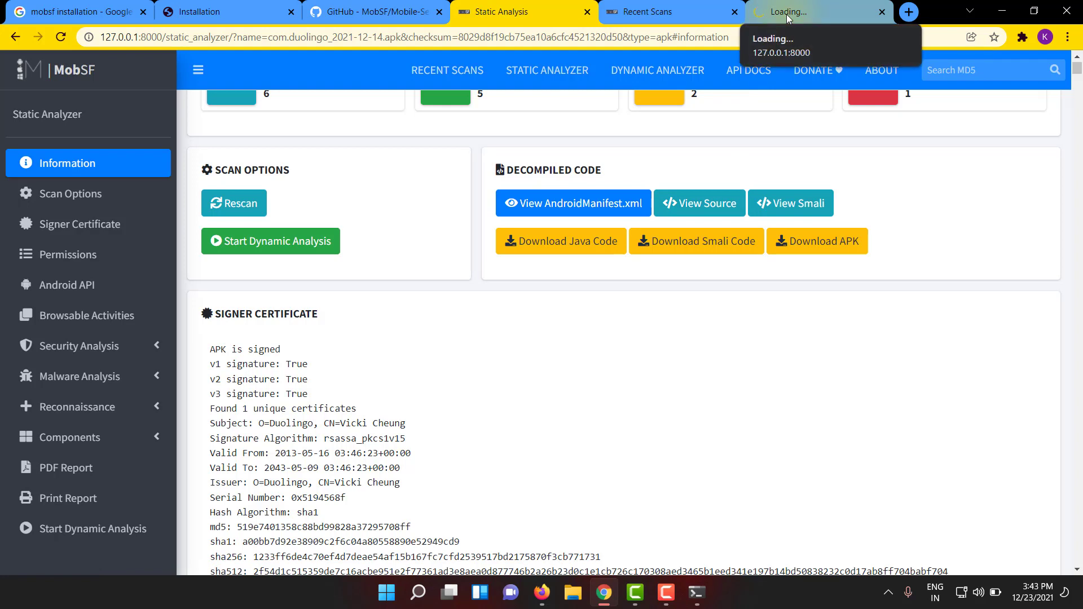
left_click(561, 241)
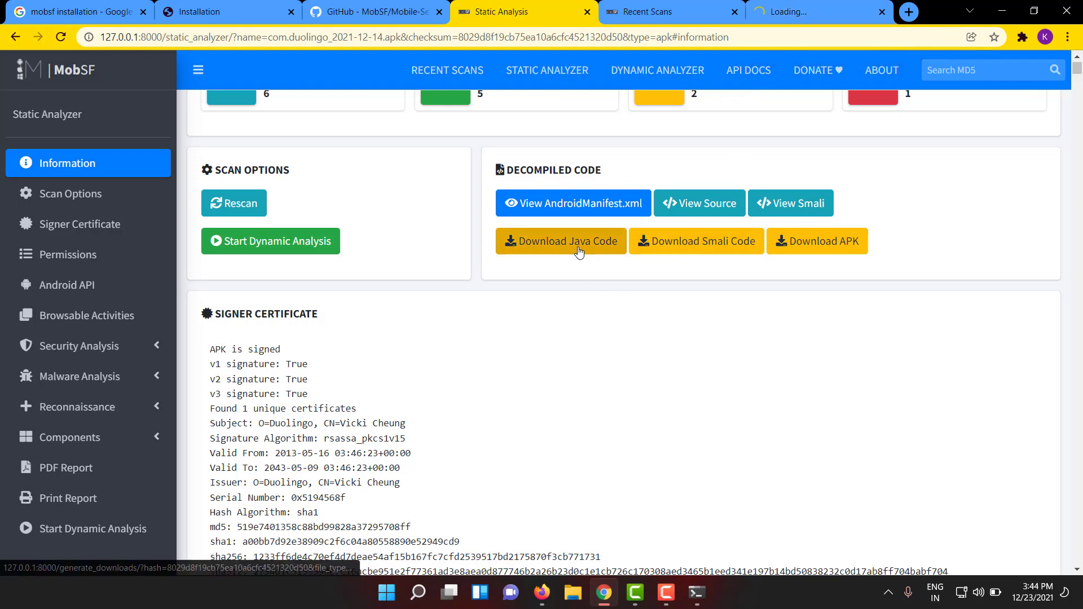
mouse_move(704, 247)
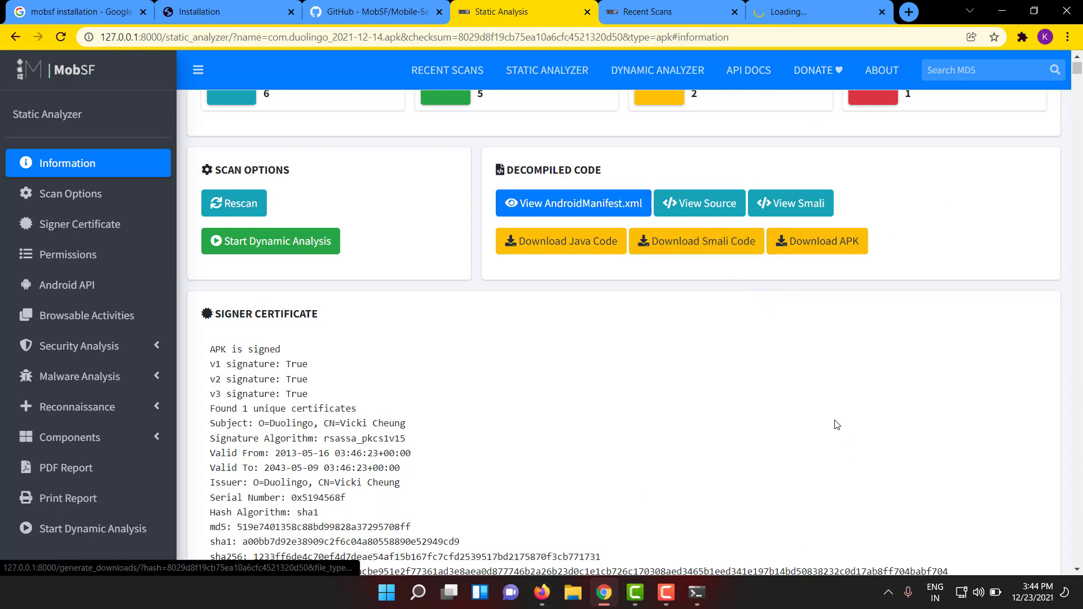
left_click(698, 203)
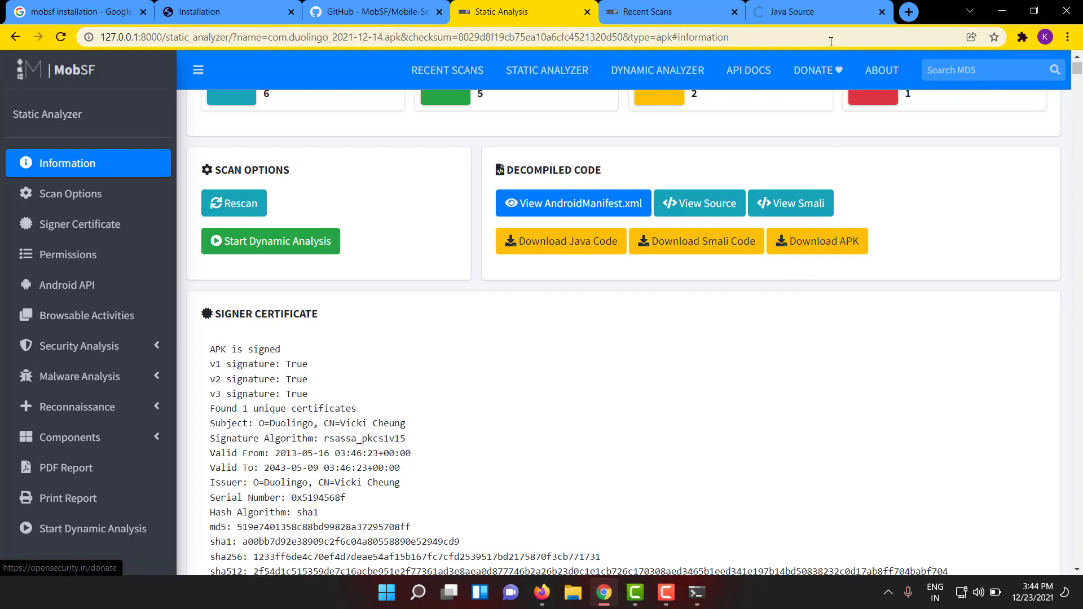
Browse the Java Source tree and expand the com/duolingo package
left_click(698, 203)
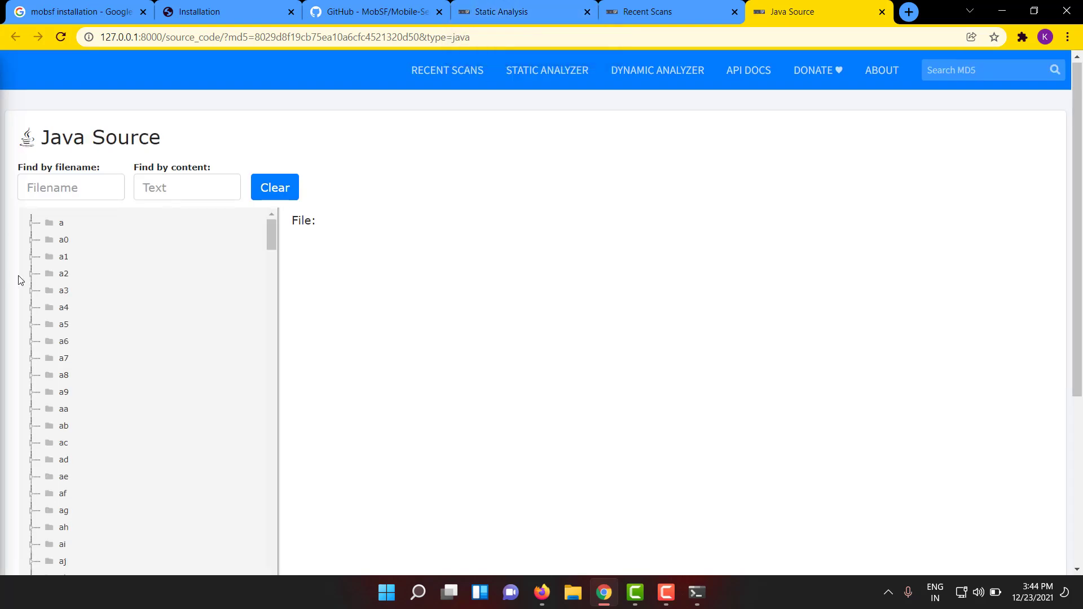
scroll("down", 3)
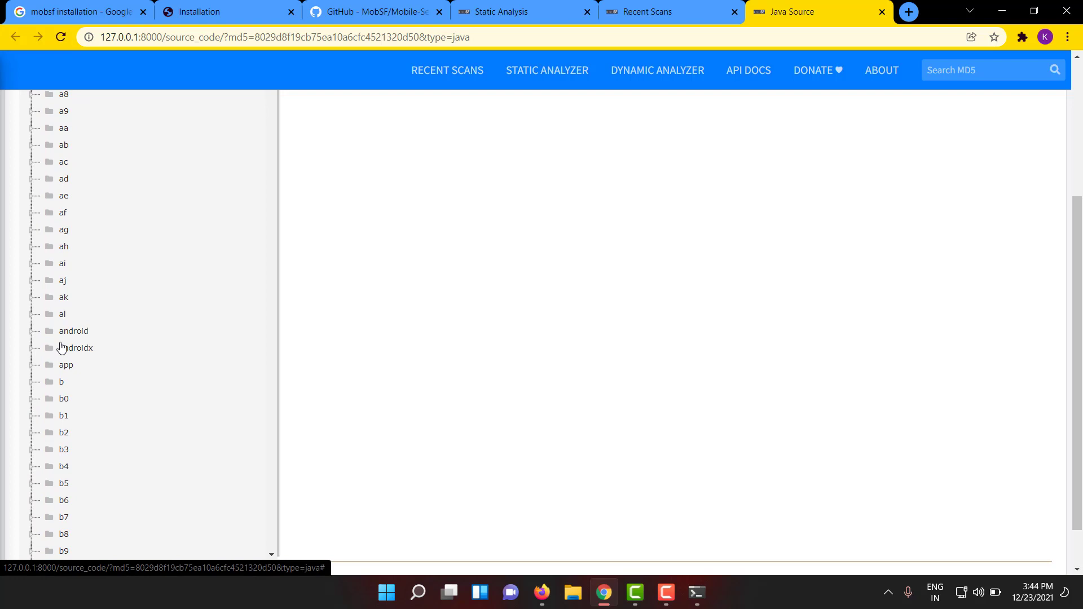
scroll("down", 3)
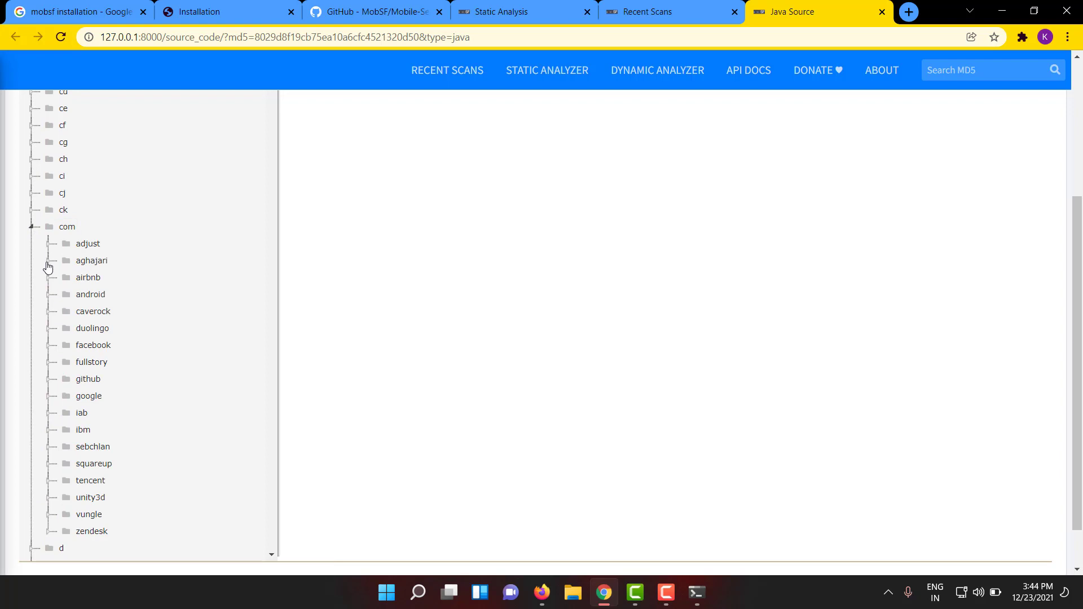
scroll("down", 3)
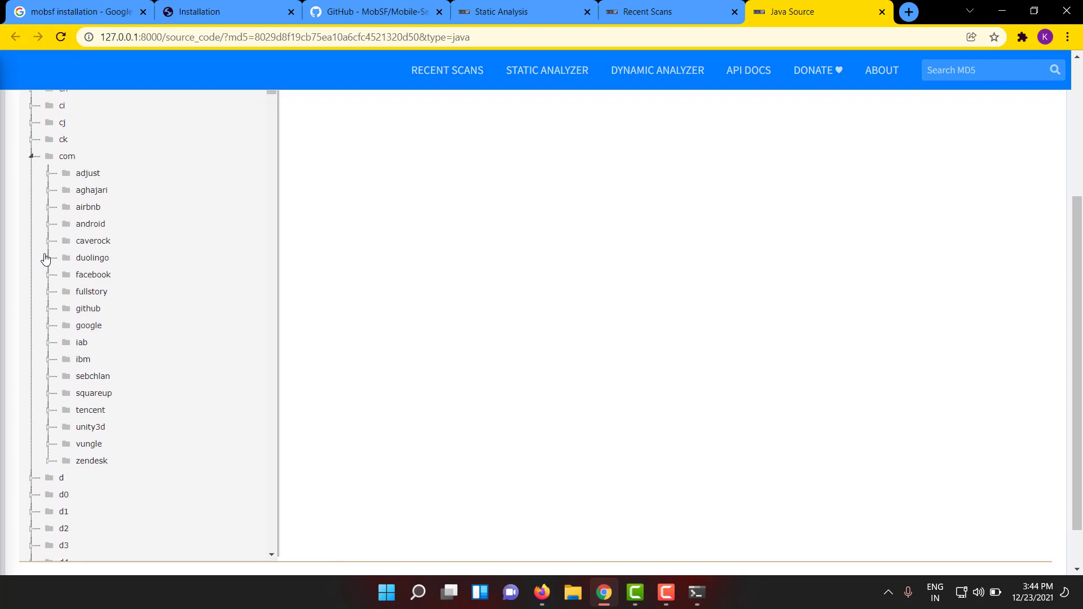
left_click(47, 257)
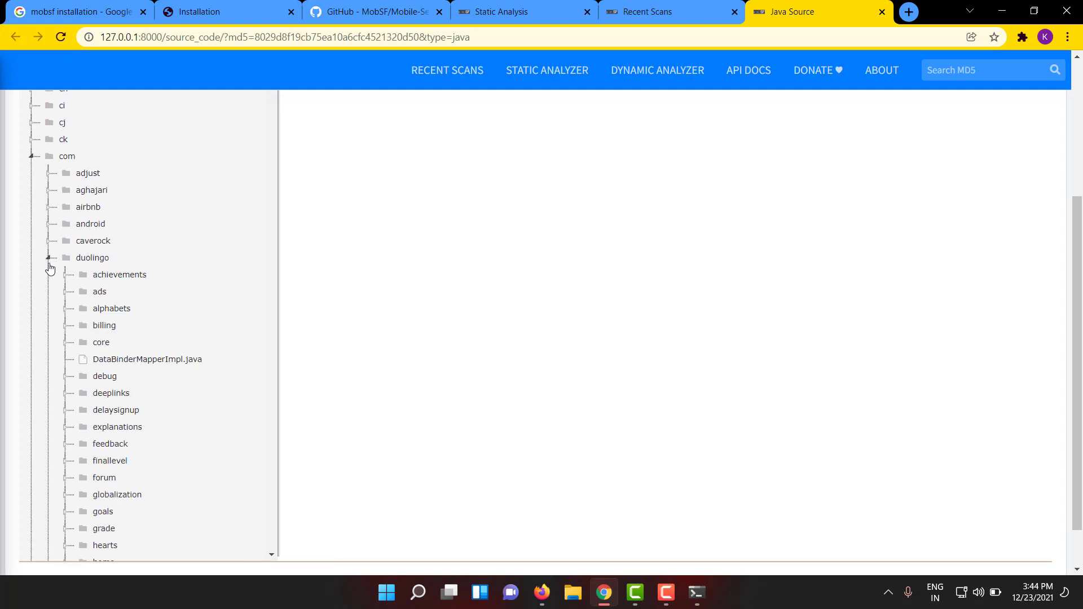
Expand the profile package under duolingo, then return to the static analysis report
scroll("down", 3)
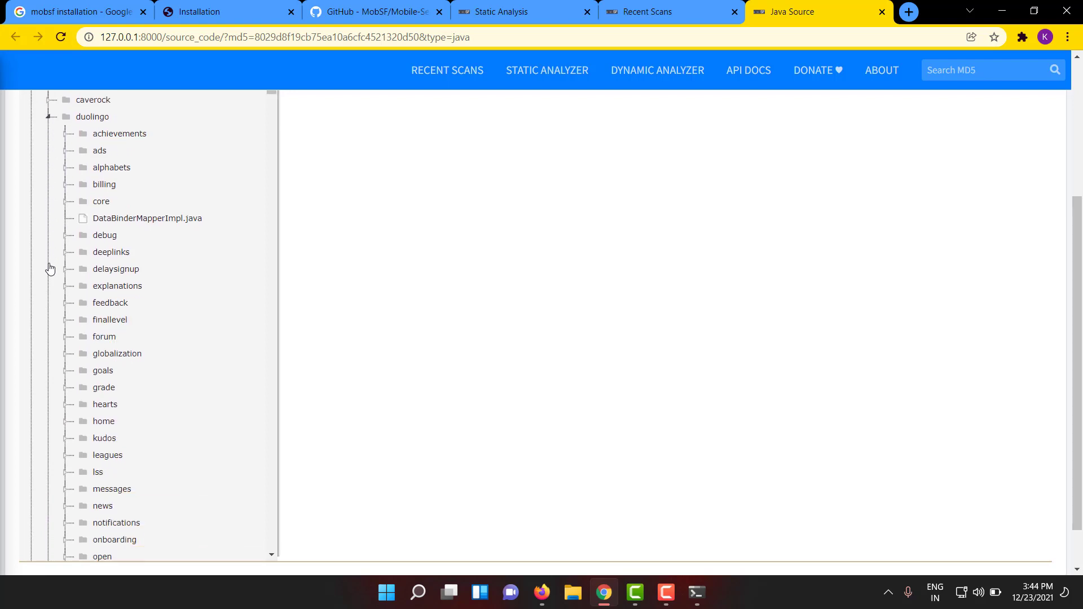
scroll("down", 3)
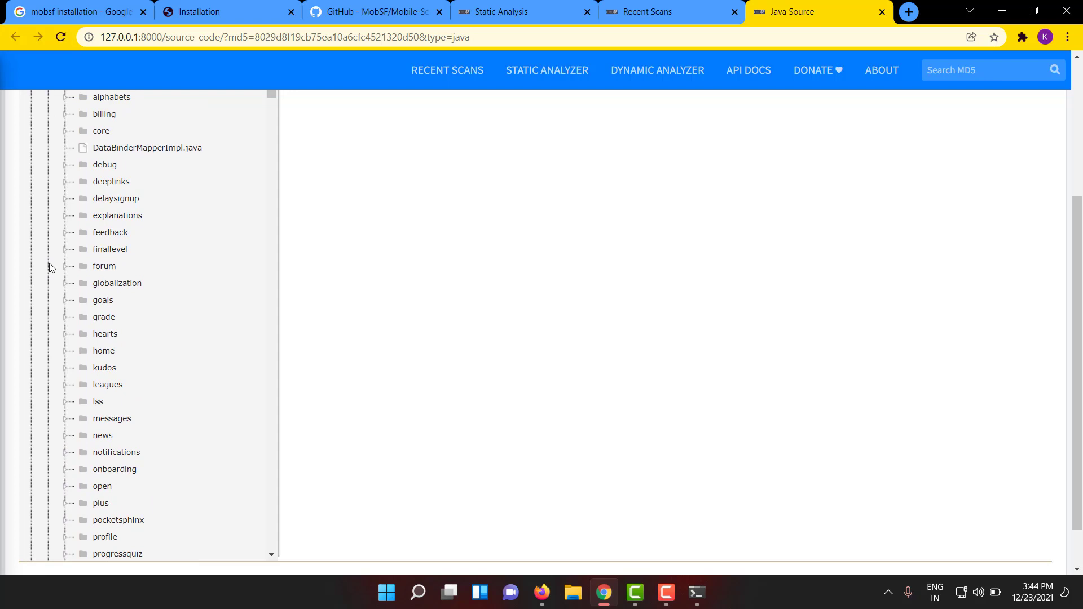
mouse_move(59, 261)
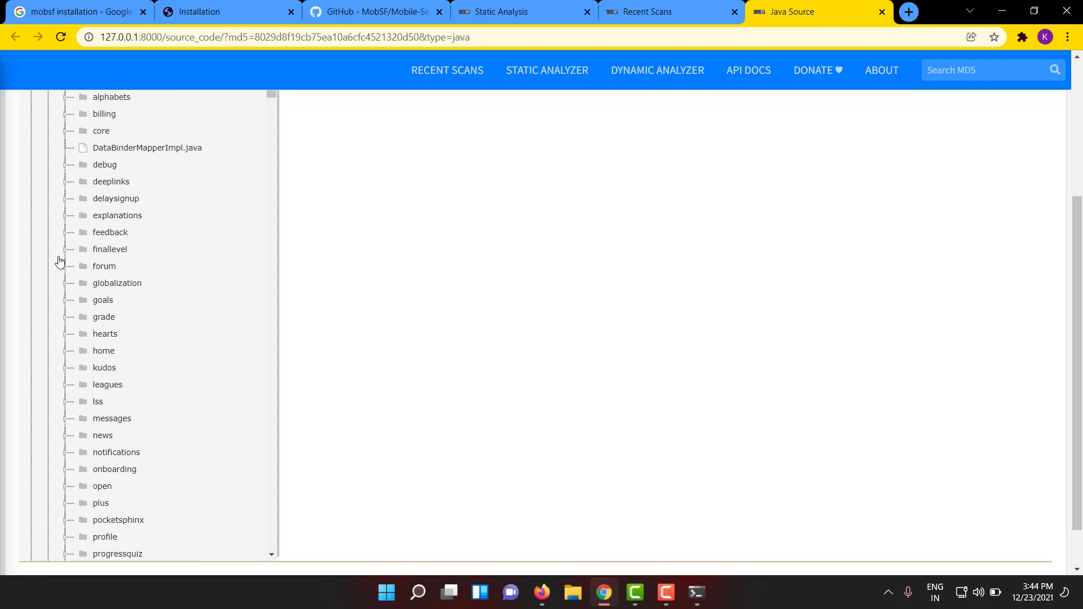
scroll("down", 3)
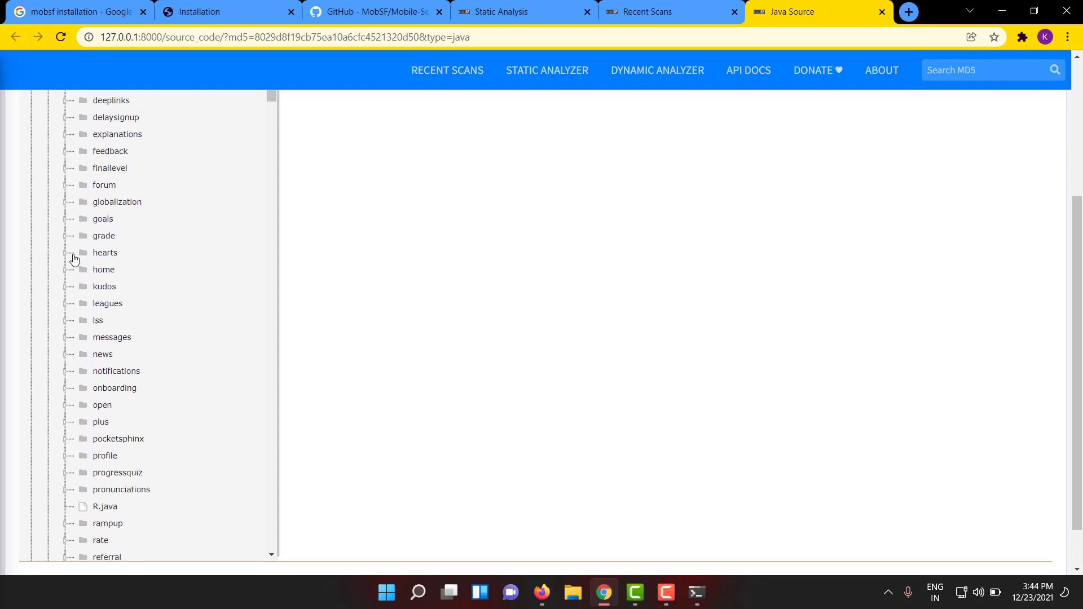
scroll("down", 3)
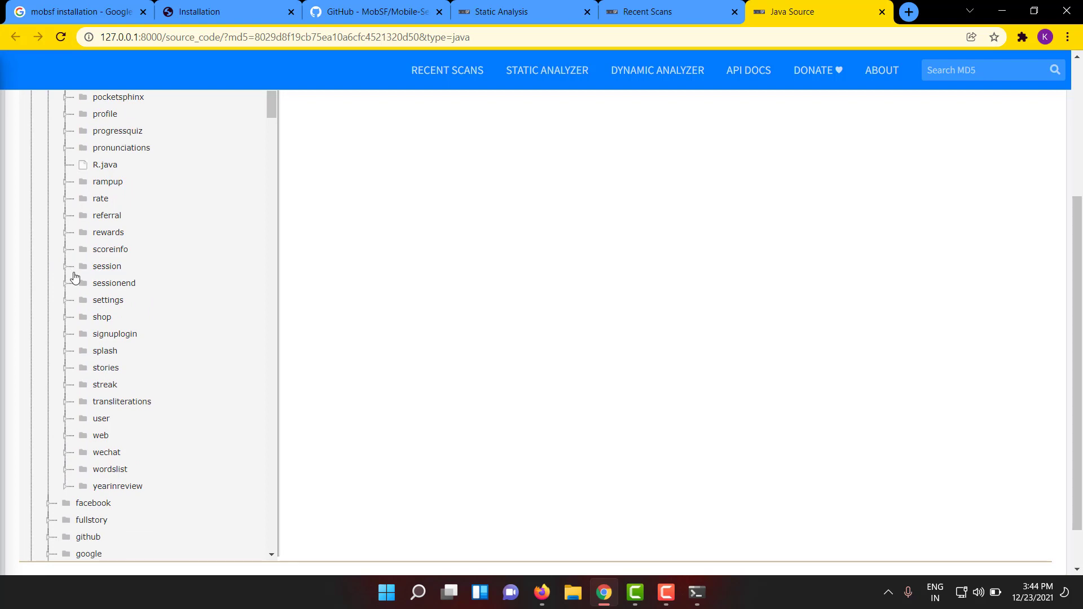
left_click(104, 165)
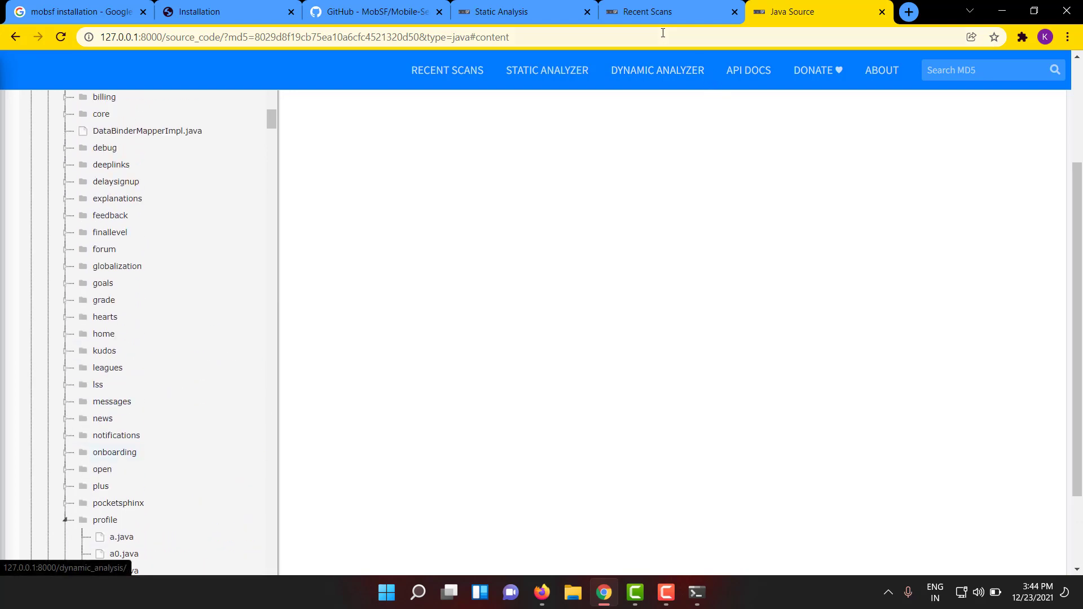
left_click(521, 11)
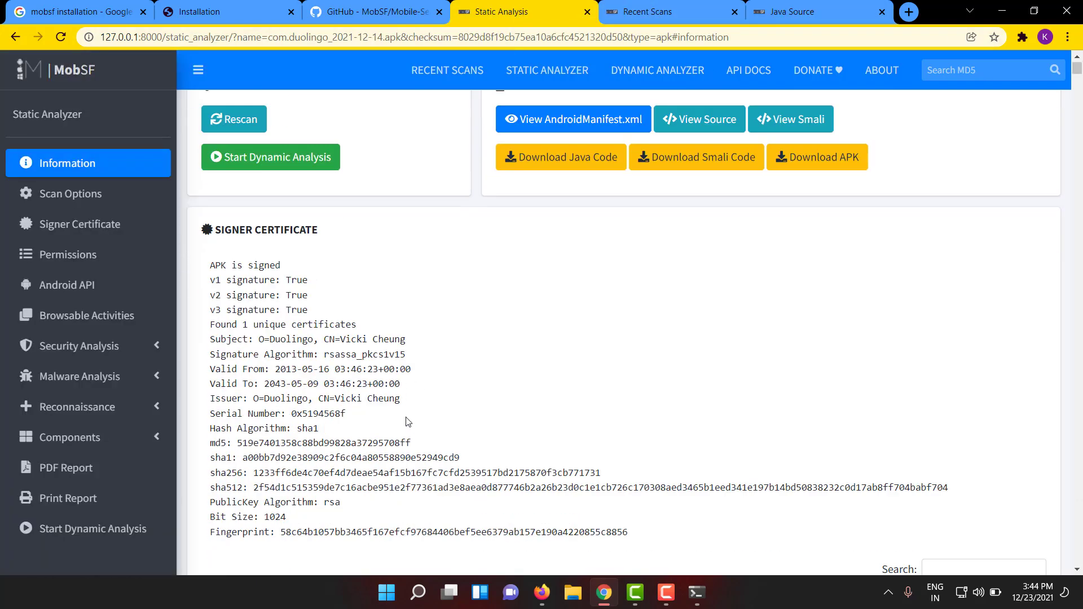
left_click_drag(225, 223, 535, 474)
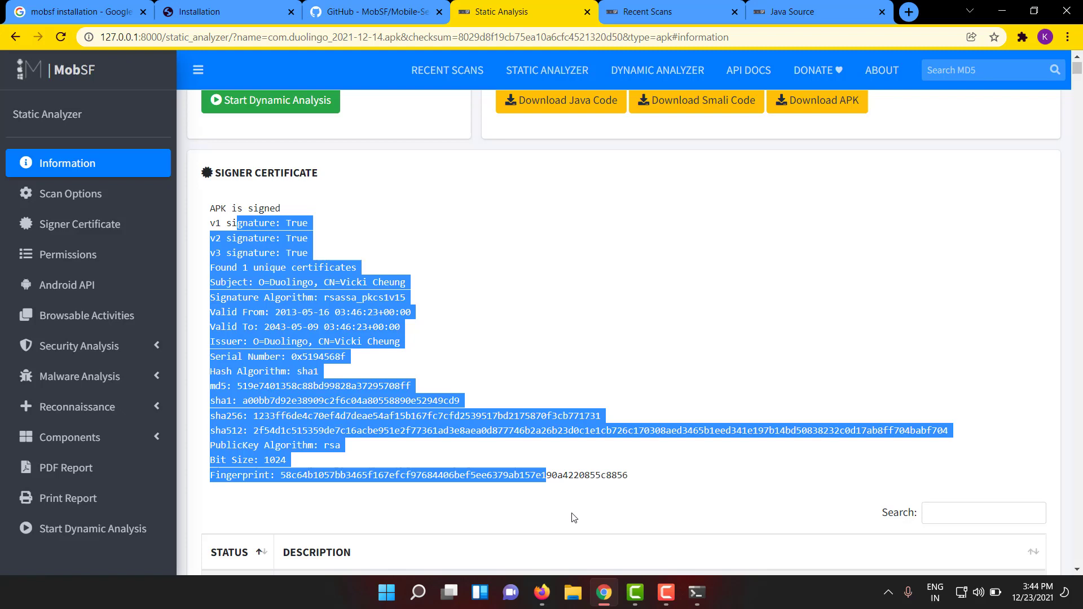
scroll("down", 3)
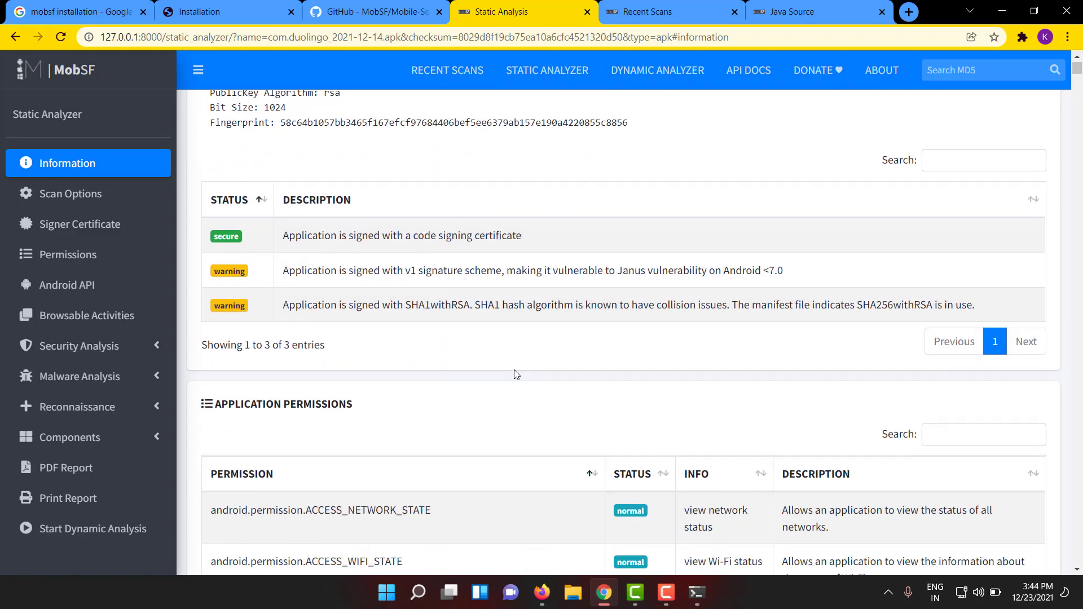
scroll("down", 3)
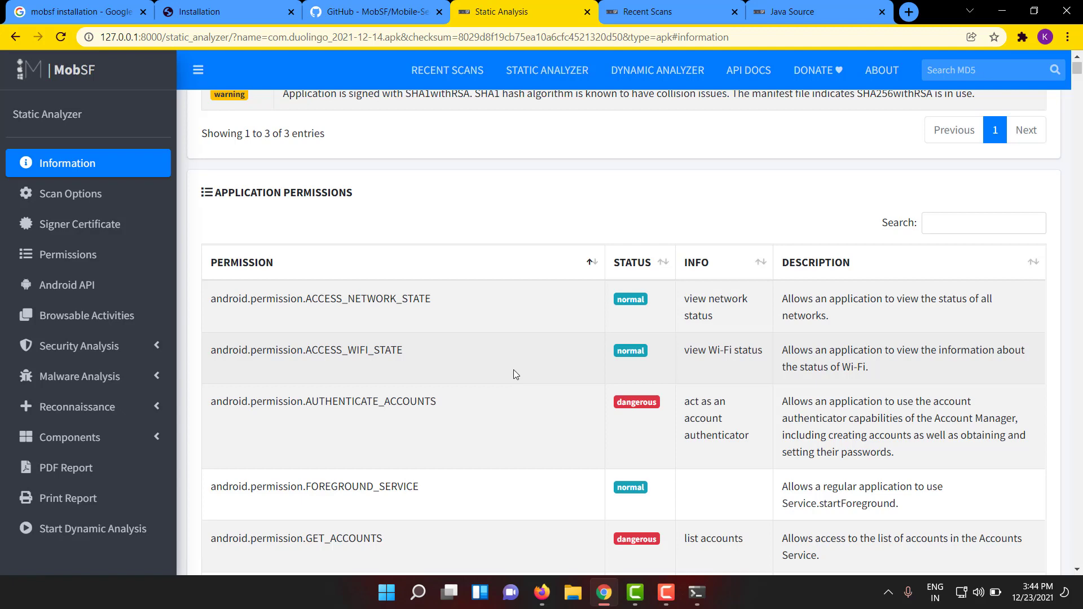
mouse_move(423, 339)
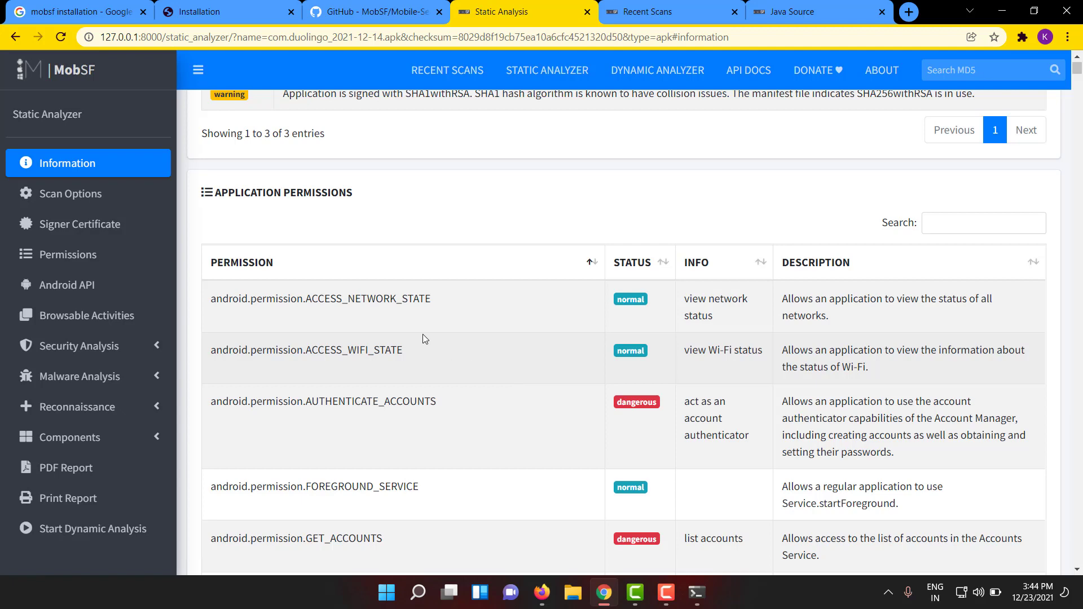
scroll("down", 3)
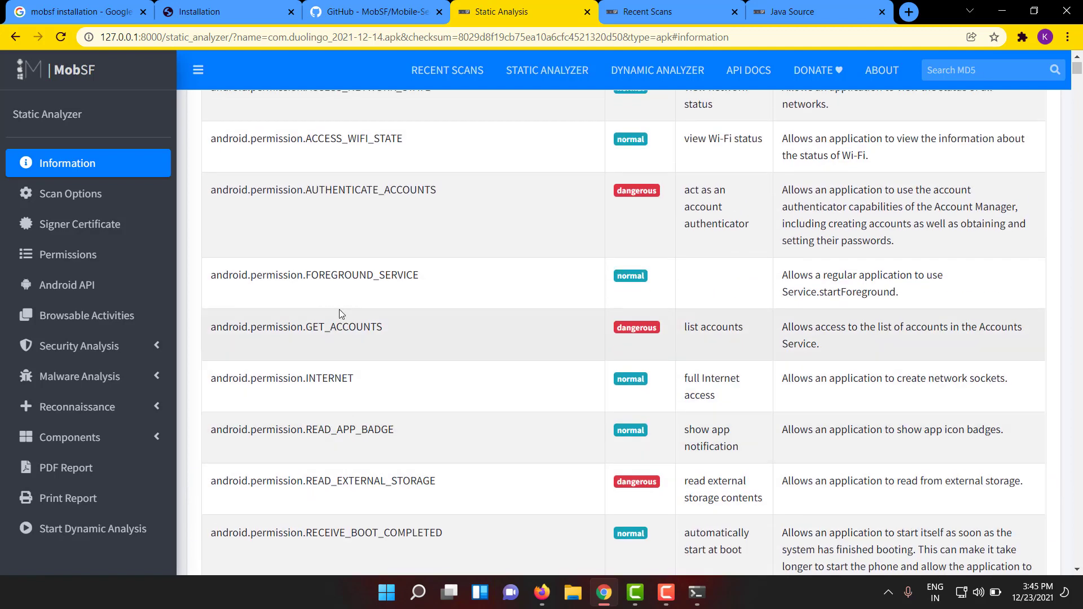
double_click(343, 327)
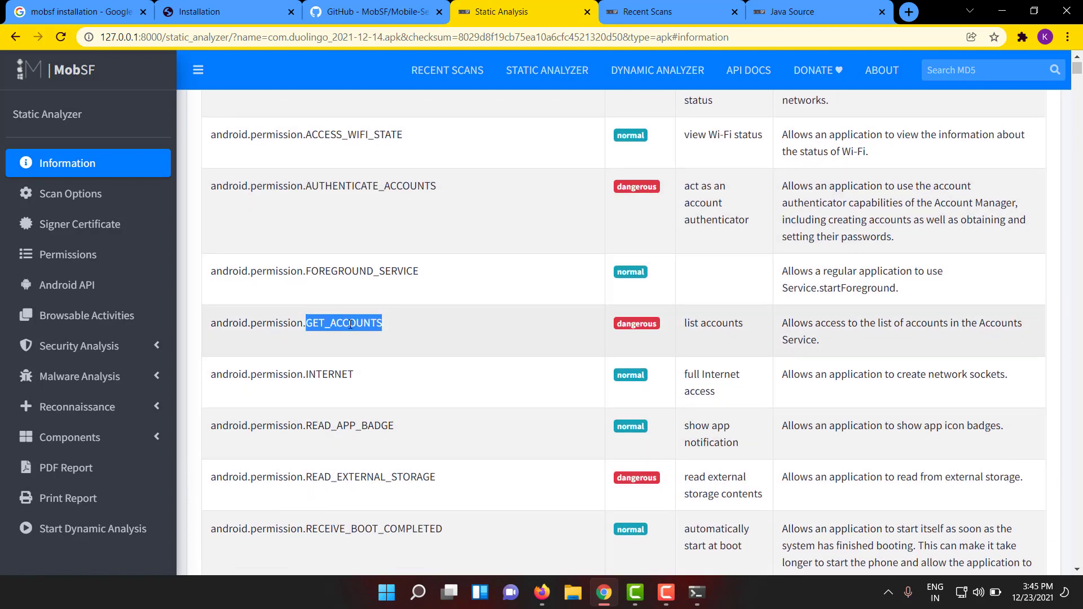
scroll("down", 3)
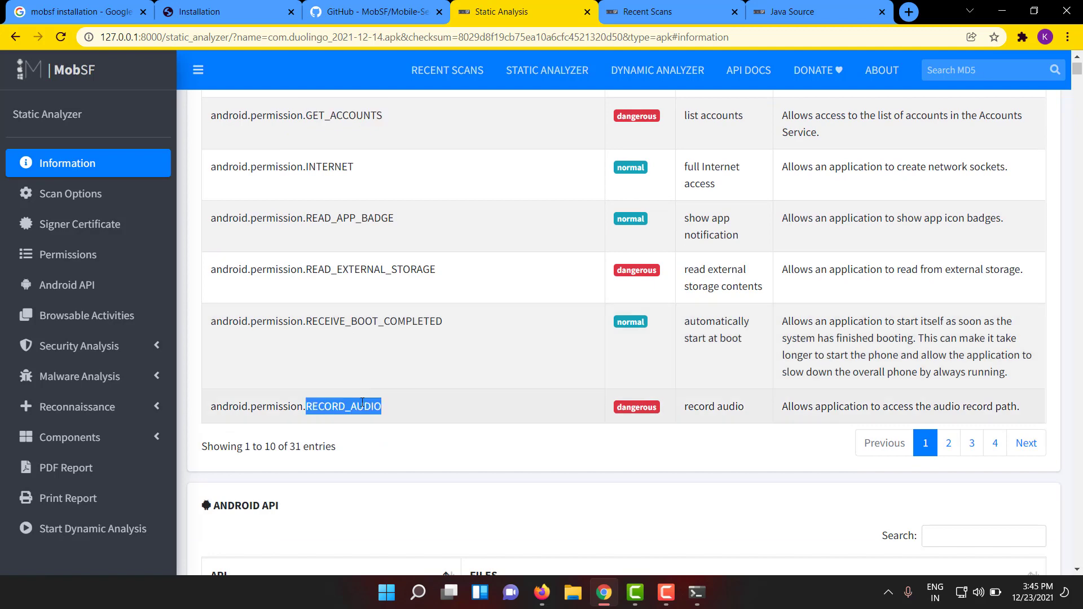
scroll("down", 3)
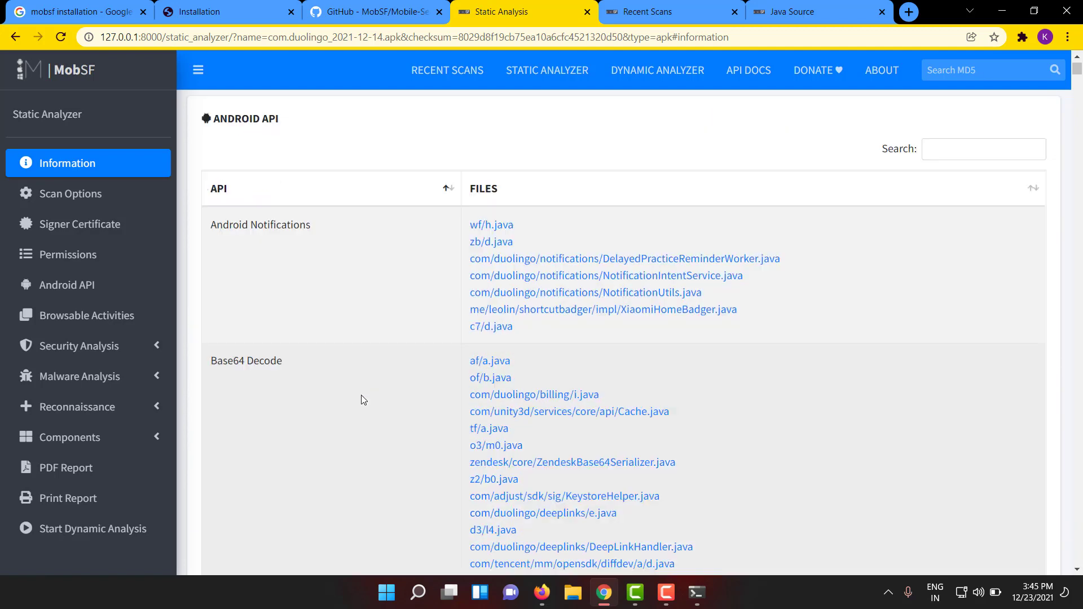
scroll("down", 3)
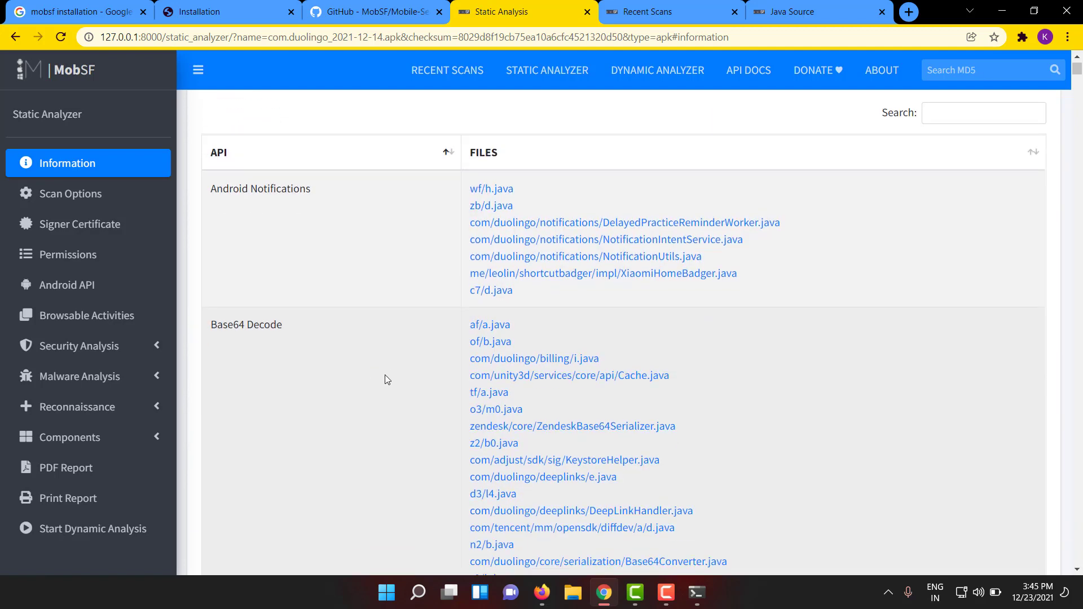
scroll("down", 3)
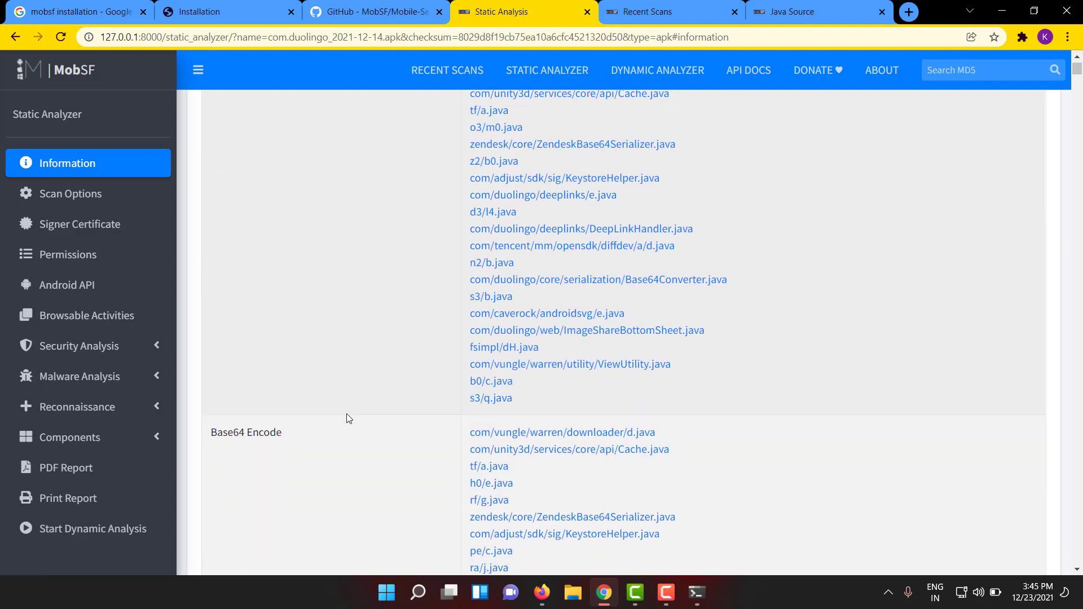
scroll("down", 3)
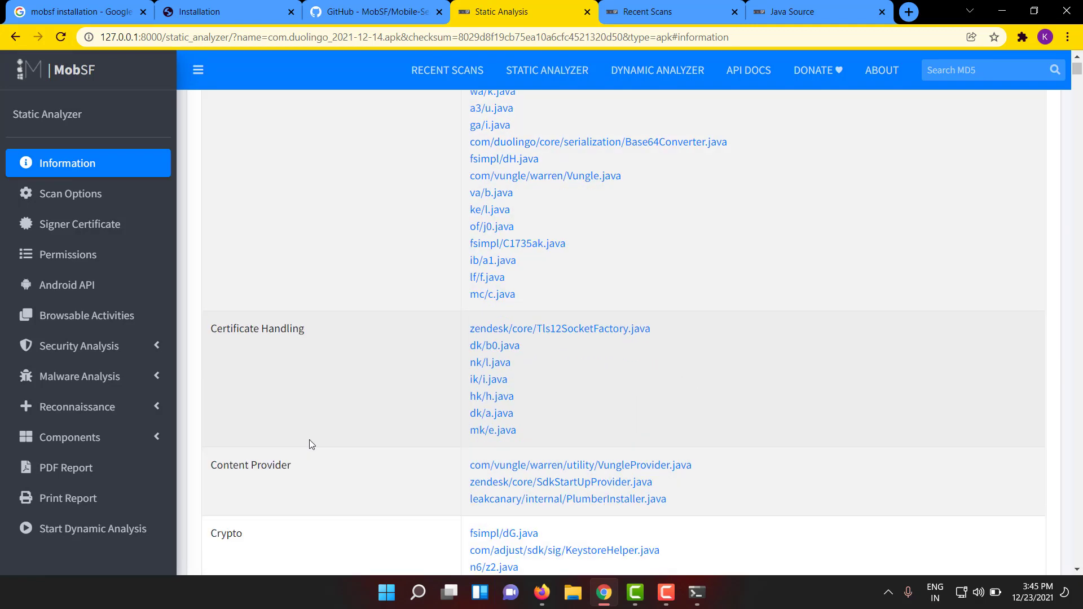
scroll("down", 3)
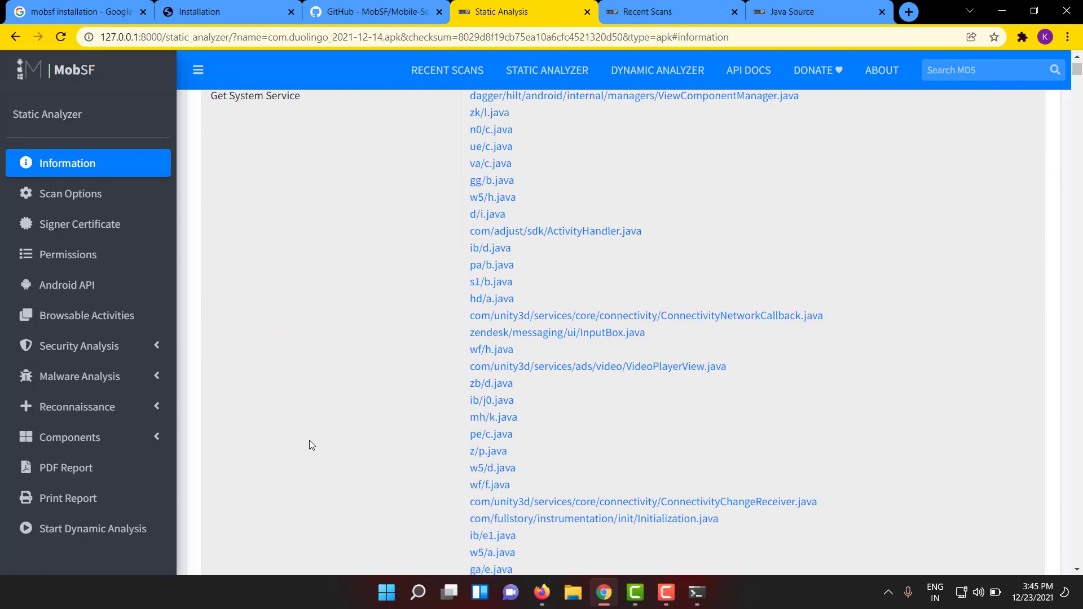
scroll("down", 3)
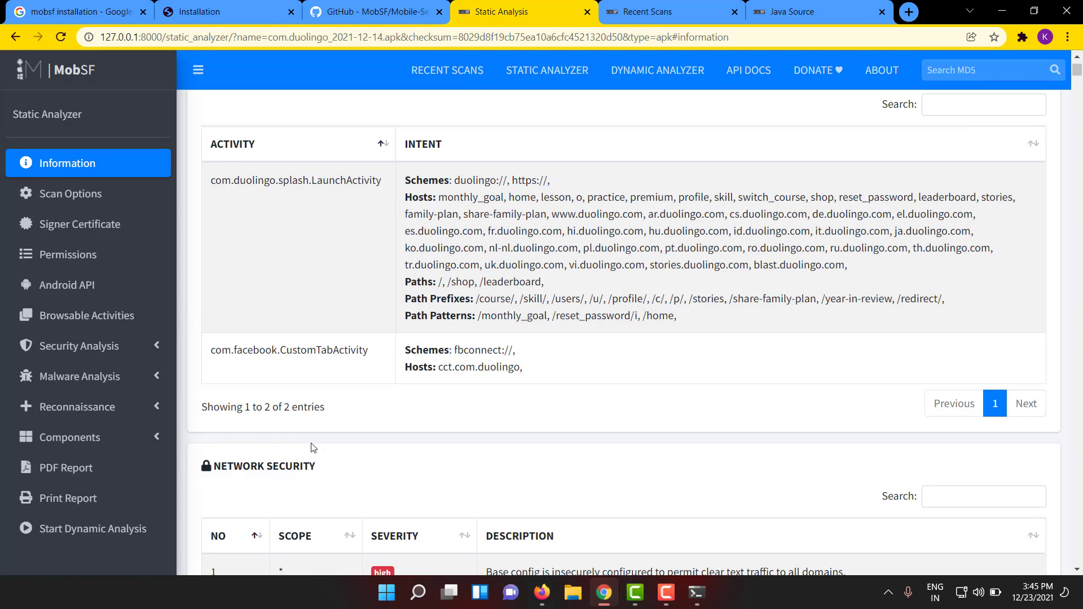
scroll("up", 3)
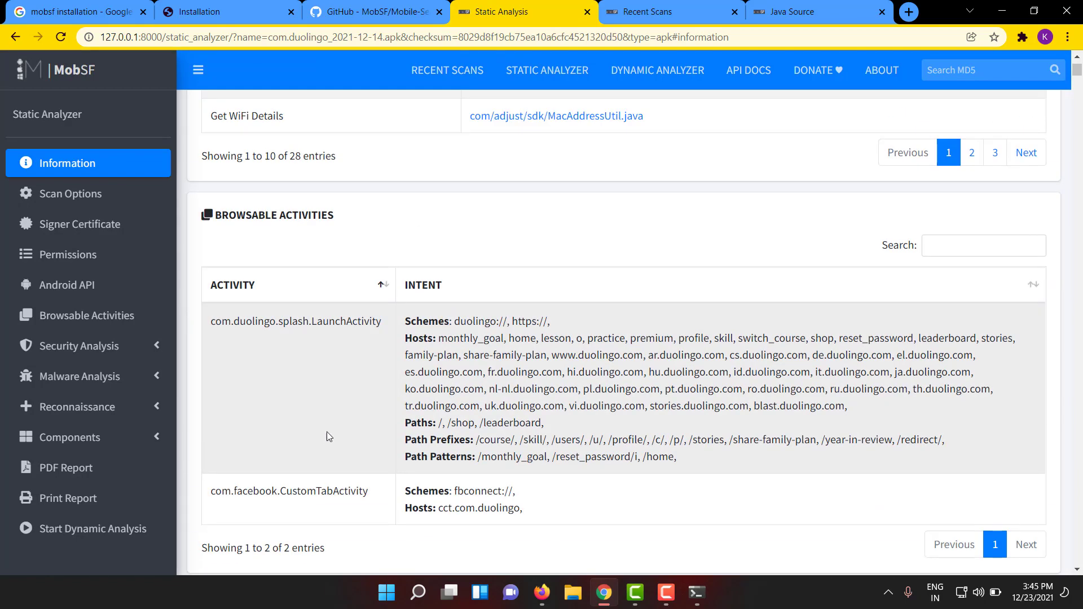
mouse_move(631, 429)
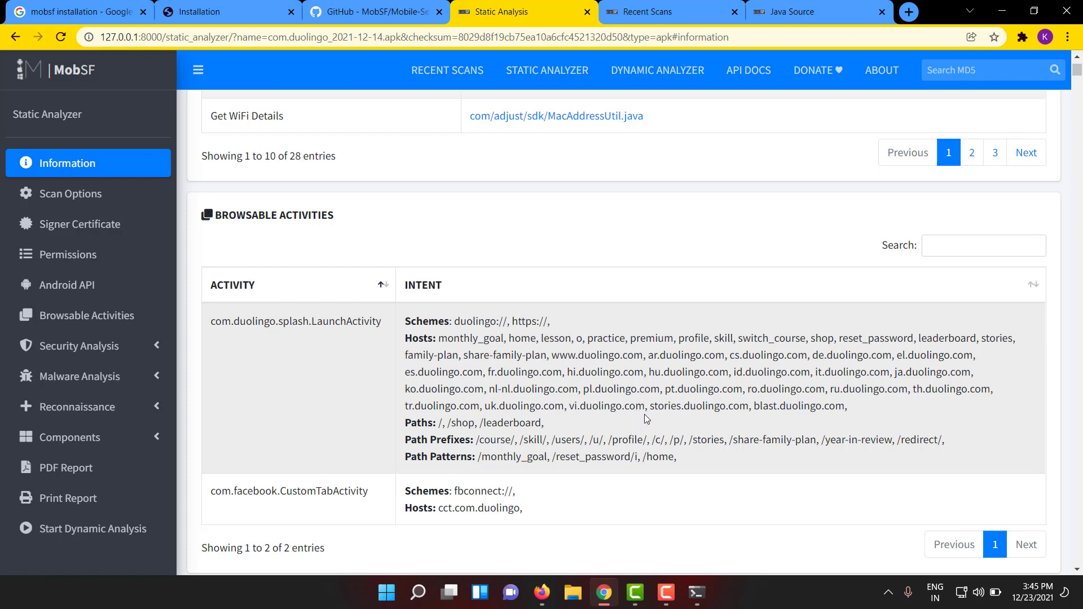
mouse_move(720, 428)
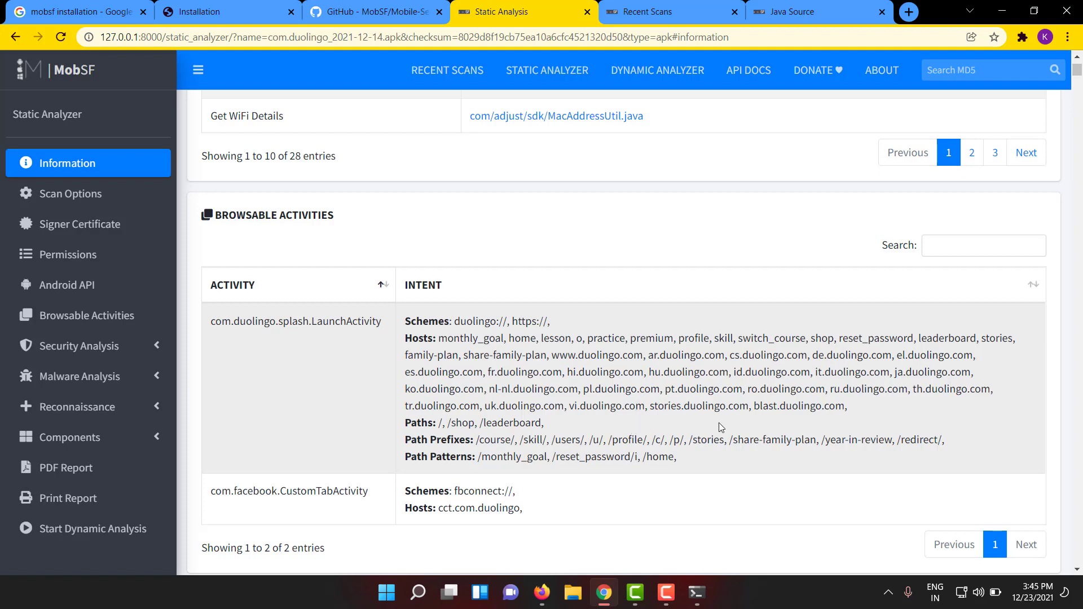
mouse_move(731, 401)
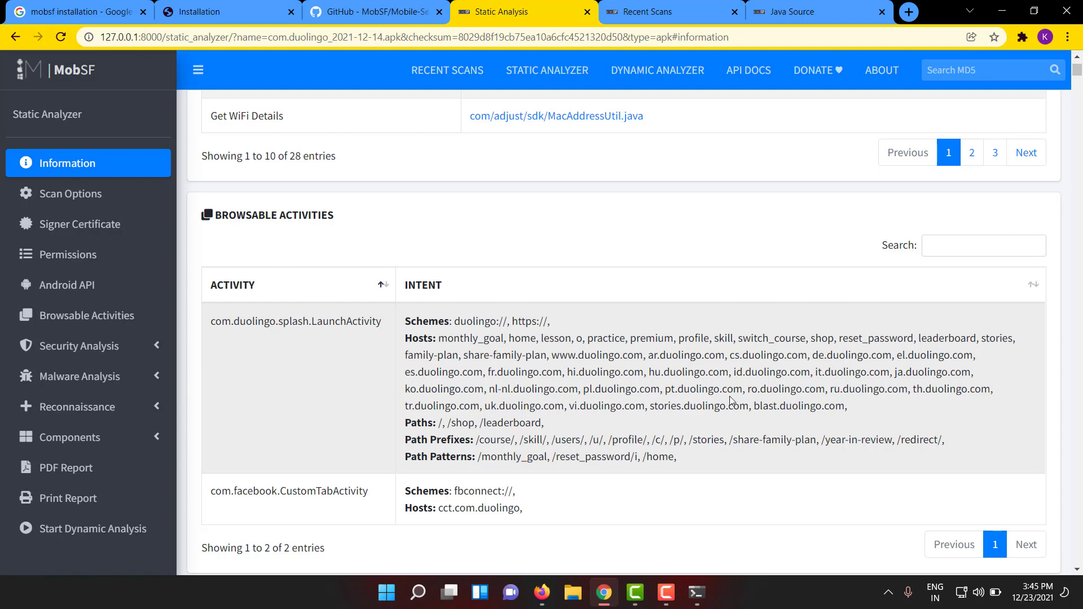
scroll("down", 3)
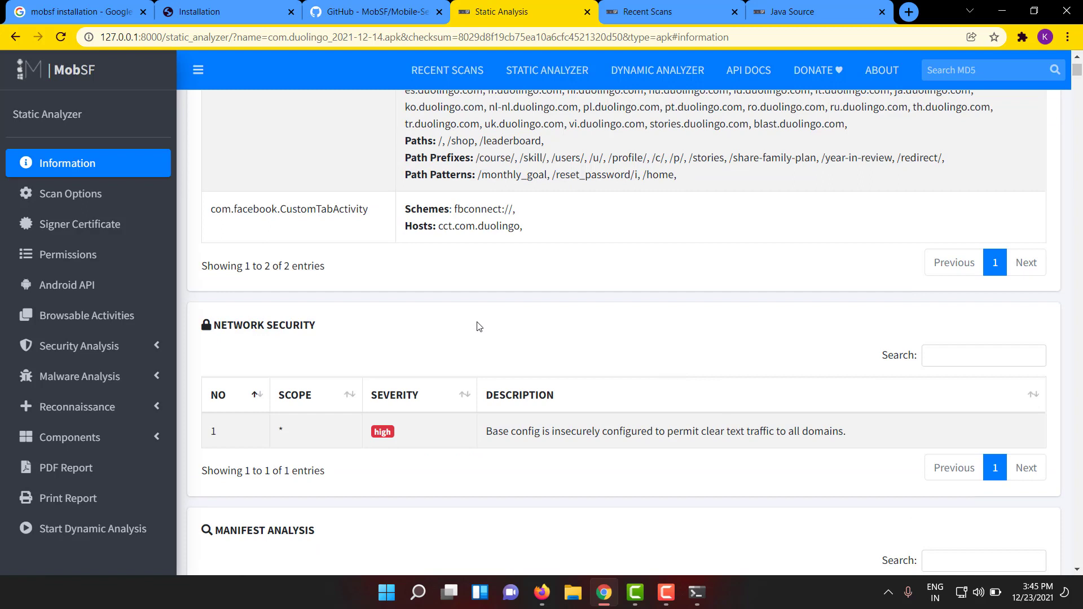
mouse_move(348, 364)
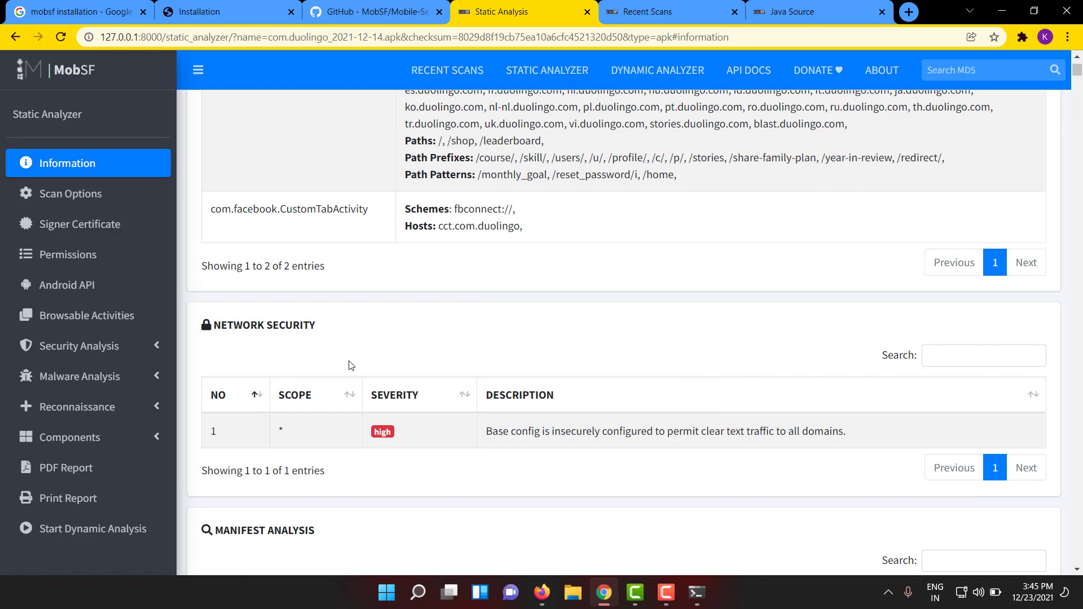
mouse_move(567, 449)
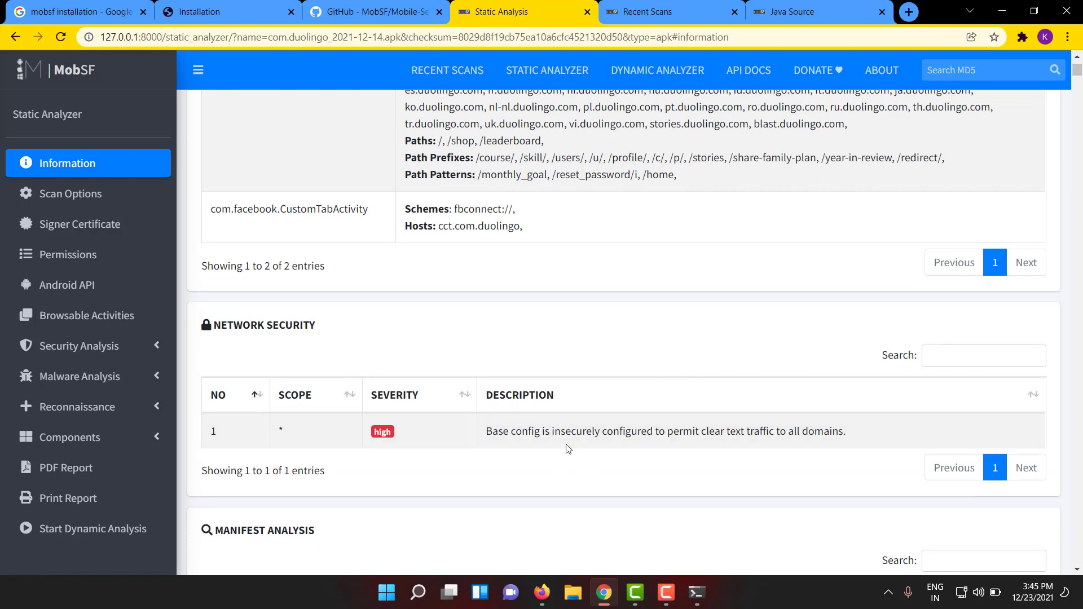
double_click(575, 431)
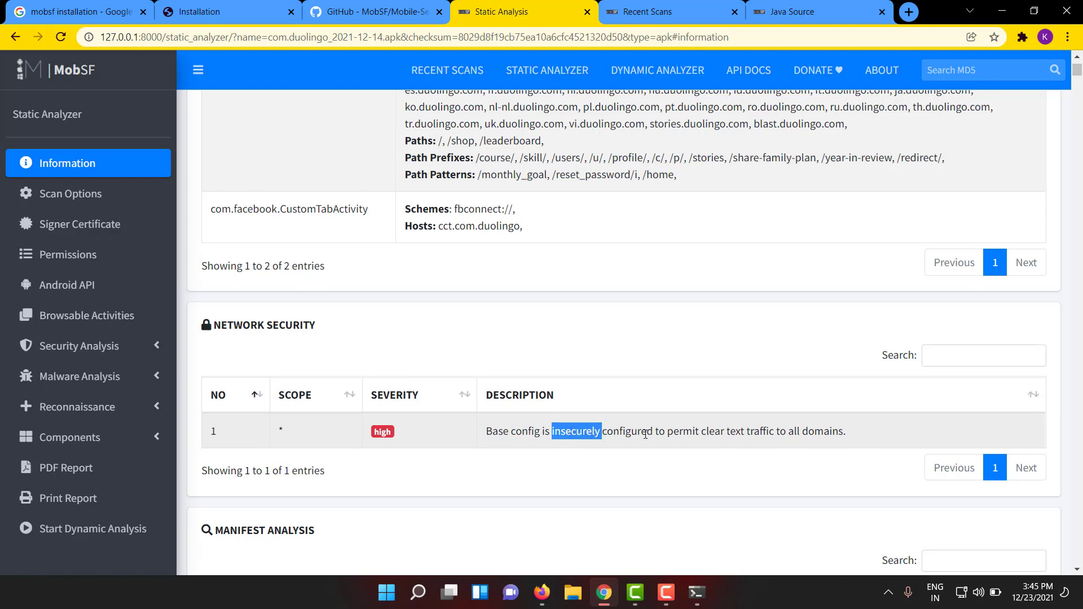
triple_click(665, 431)
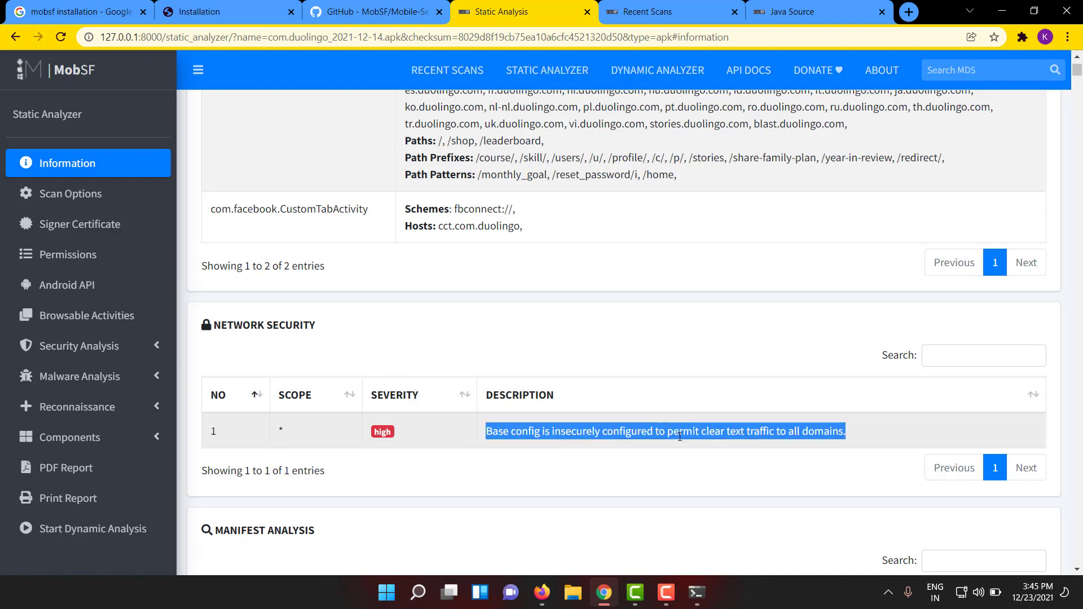
scroll("down", 3)
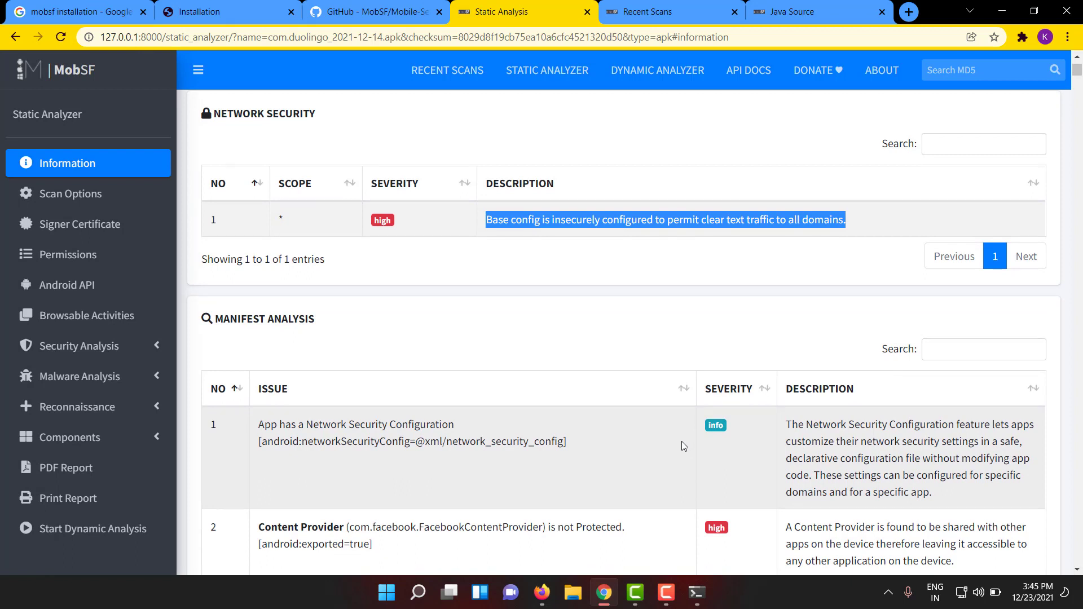
mouse_move(635, 341)
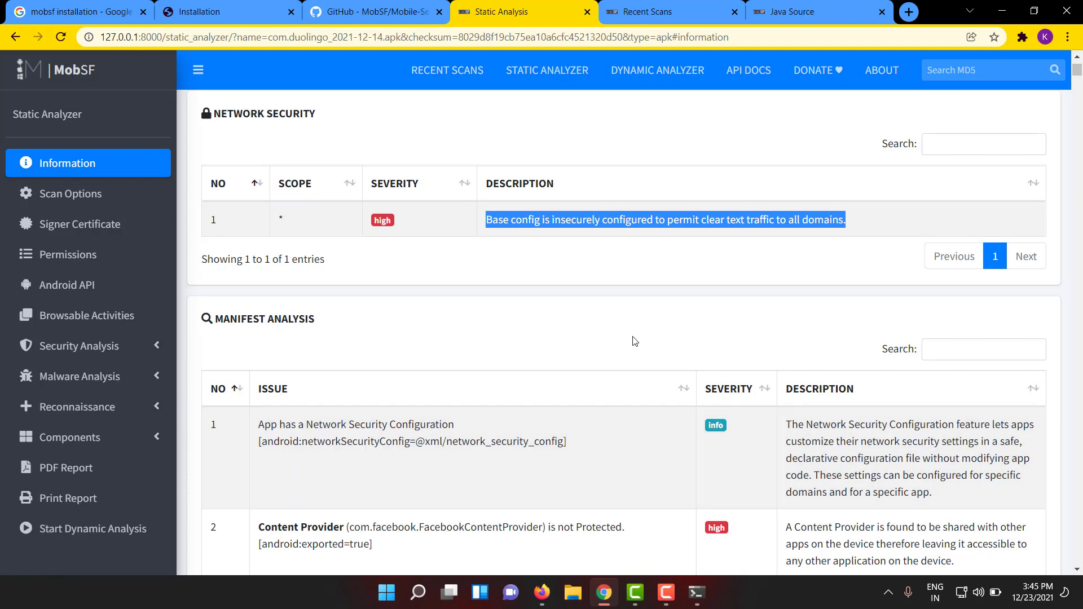
scroll("down", 3)
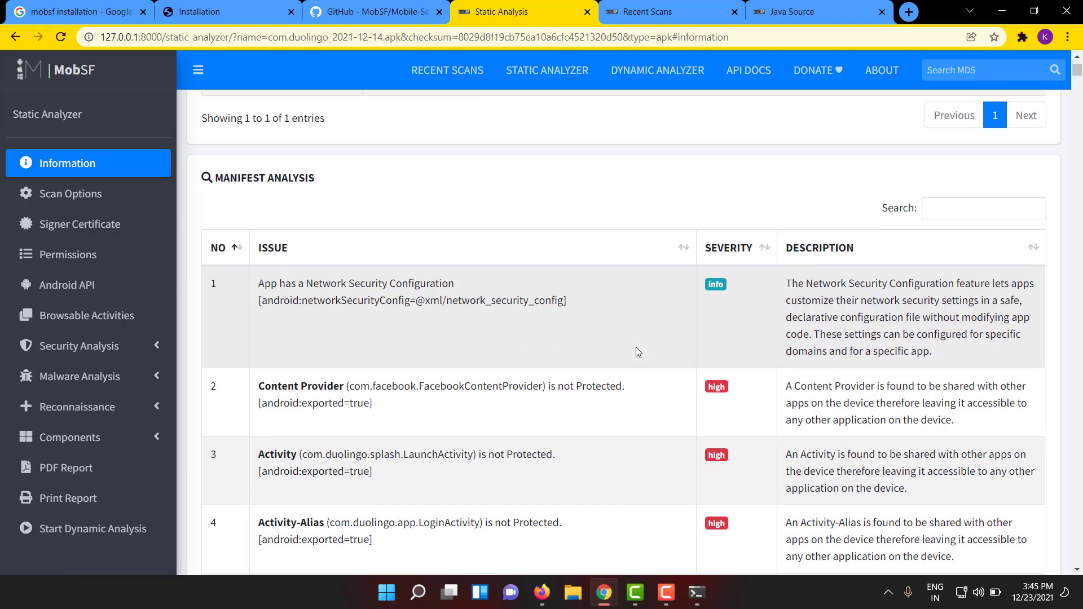
scroll("down", 3)
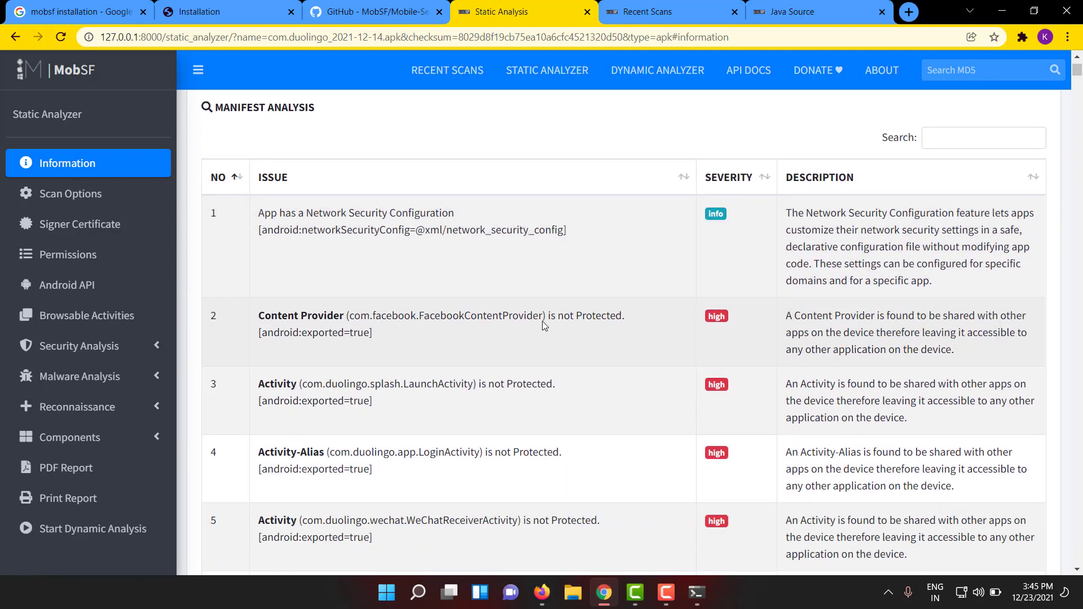
mouse_move(370, 344)
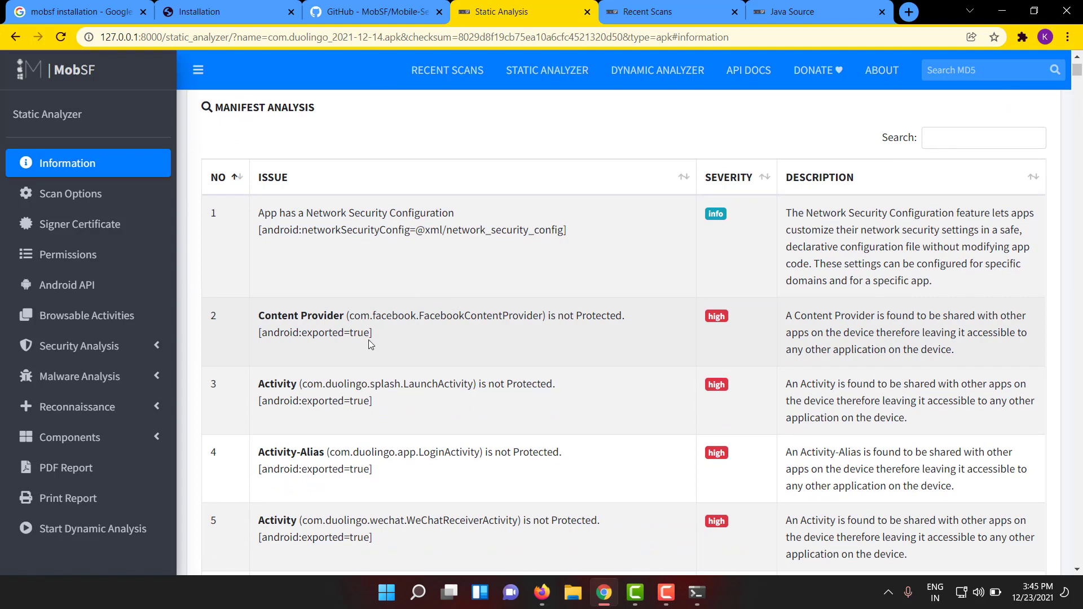
mouse_move(559, 362)
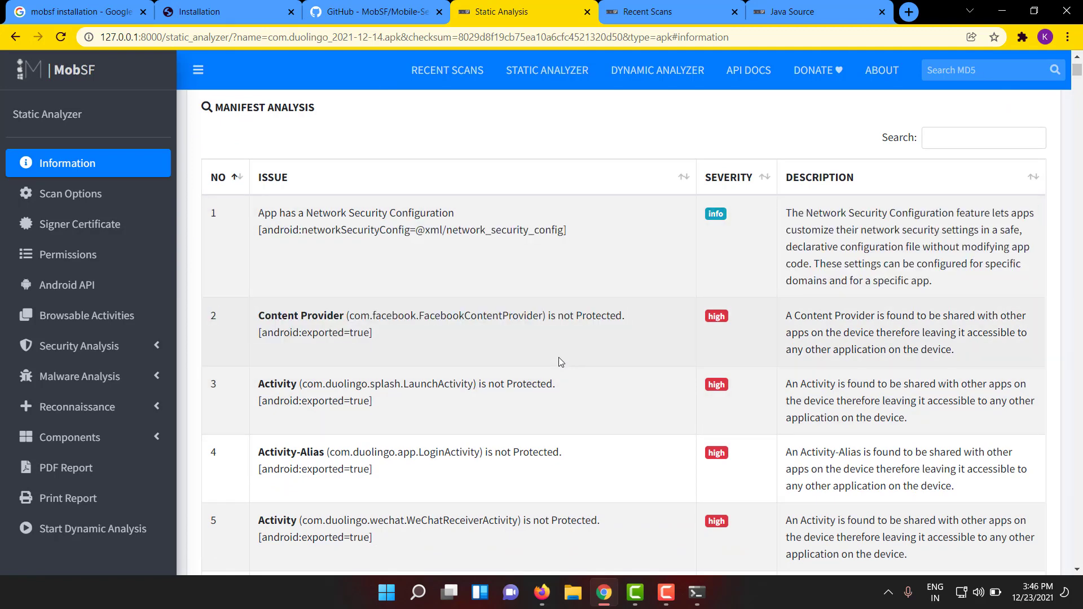
scroll("down", 3)
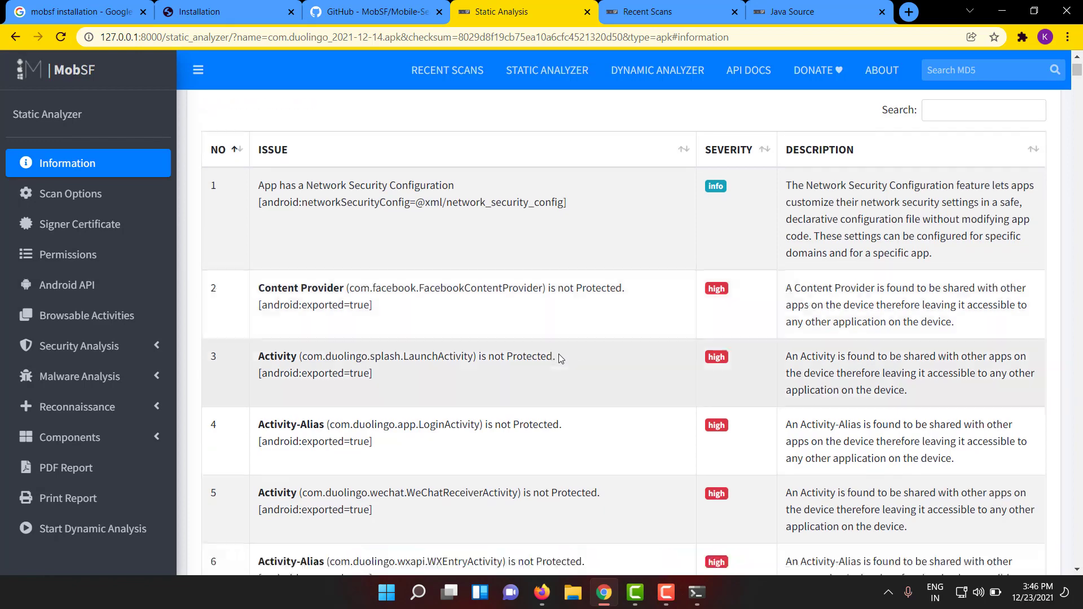
scroll("down", 3)
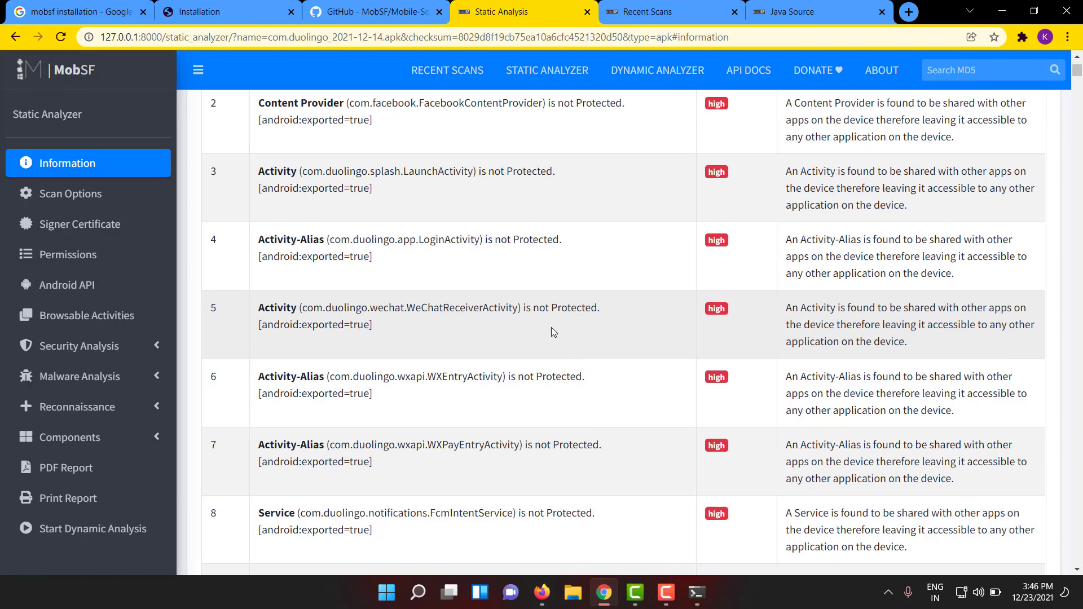
scroll("down", 3)
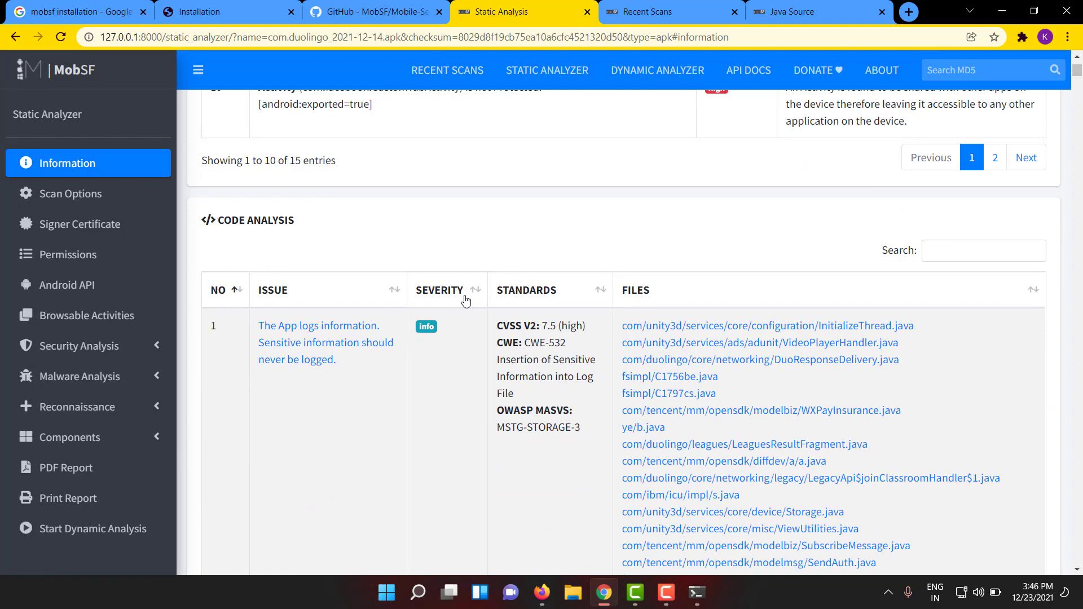
scroll("down", 3)
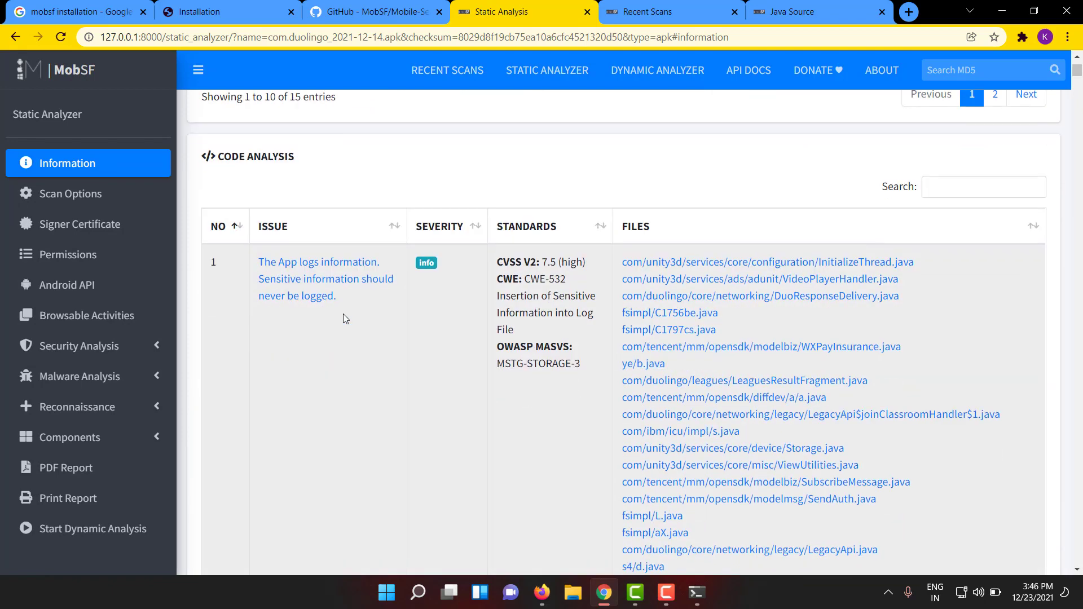
scroll("down", 3)
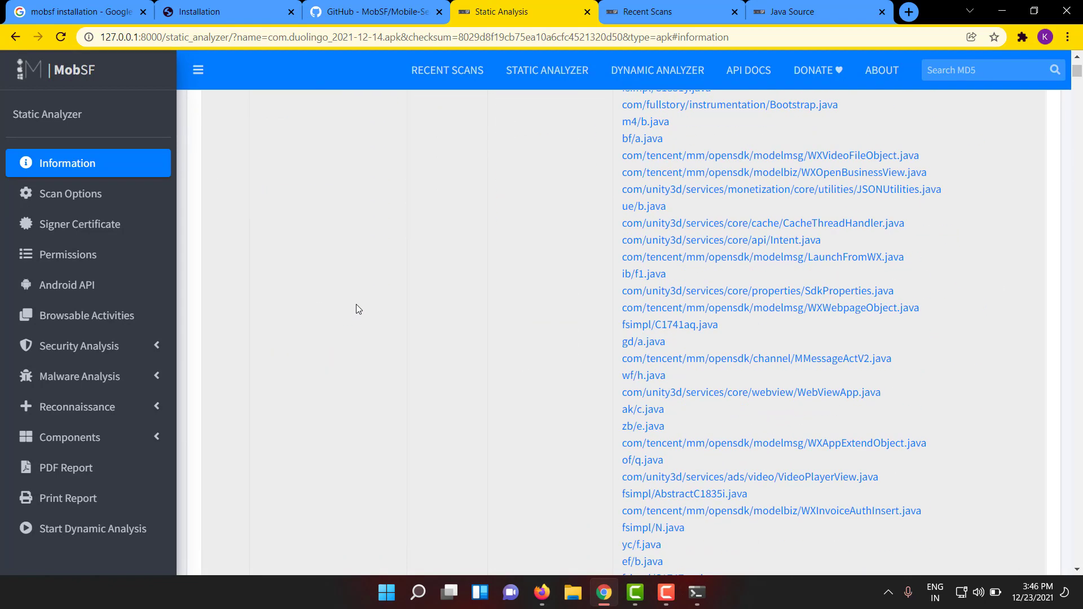
scroll("down", 3)
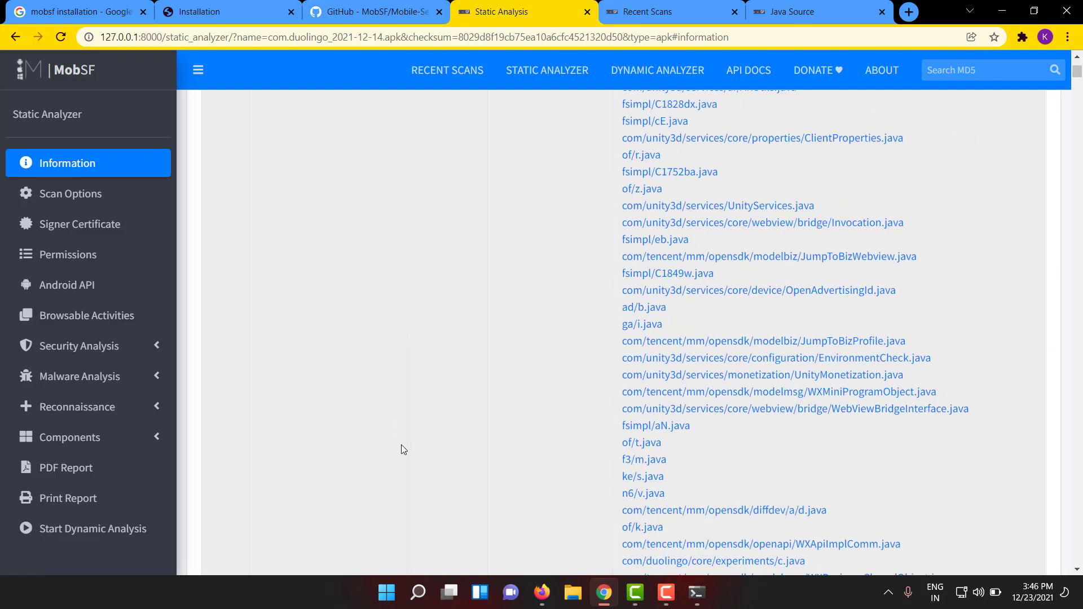
scroll("down", 3)
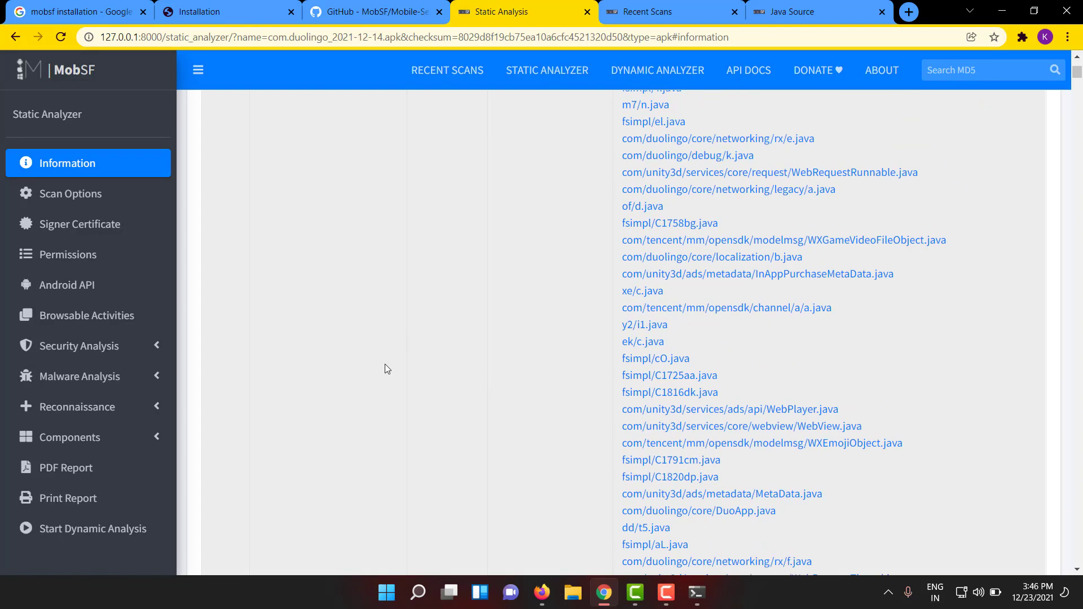
scroll("down", 3)
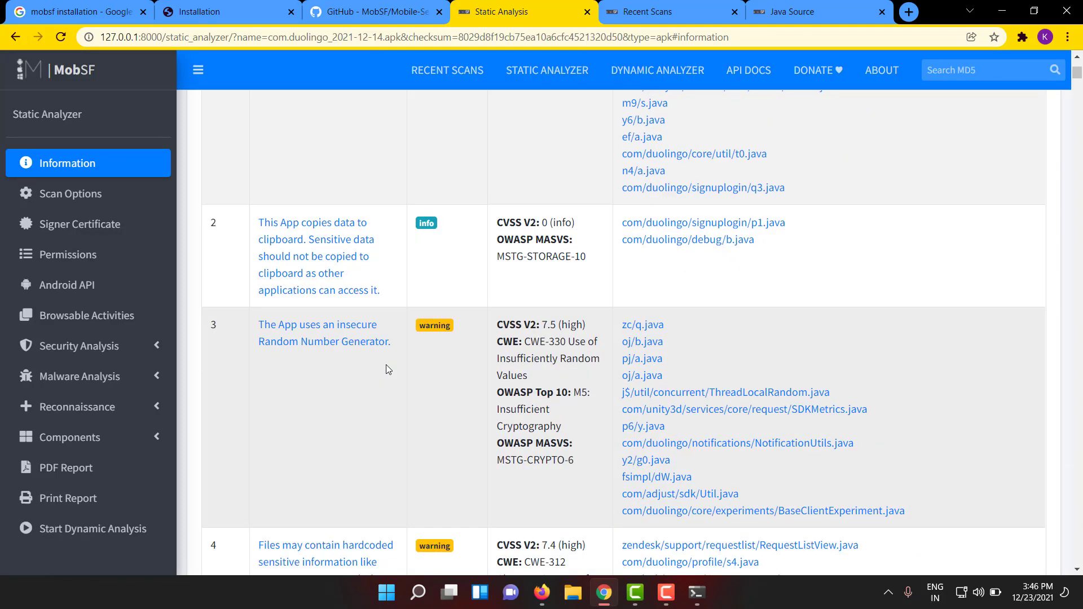
scroll("down", 3)
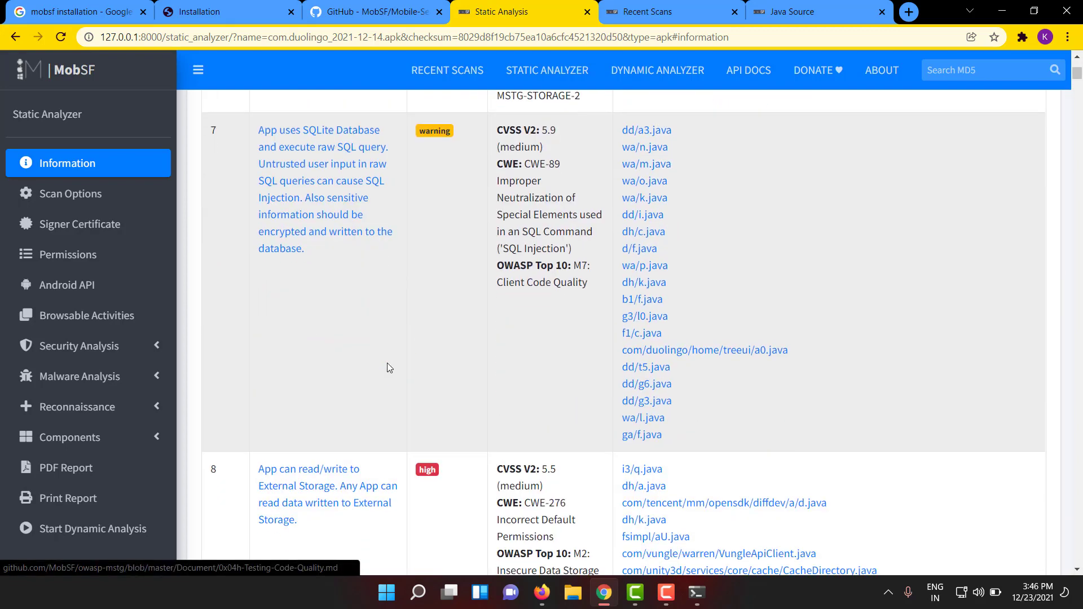
scroll("down", 3)
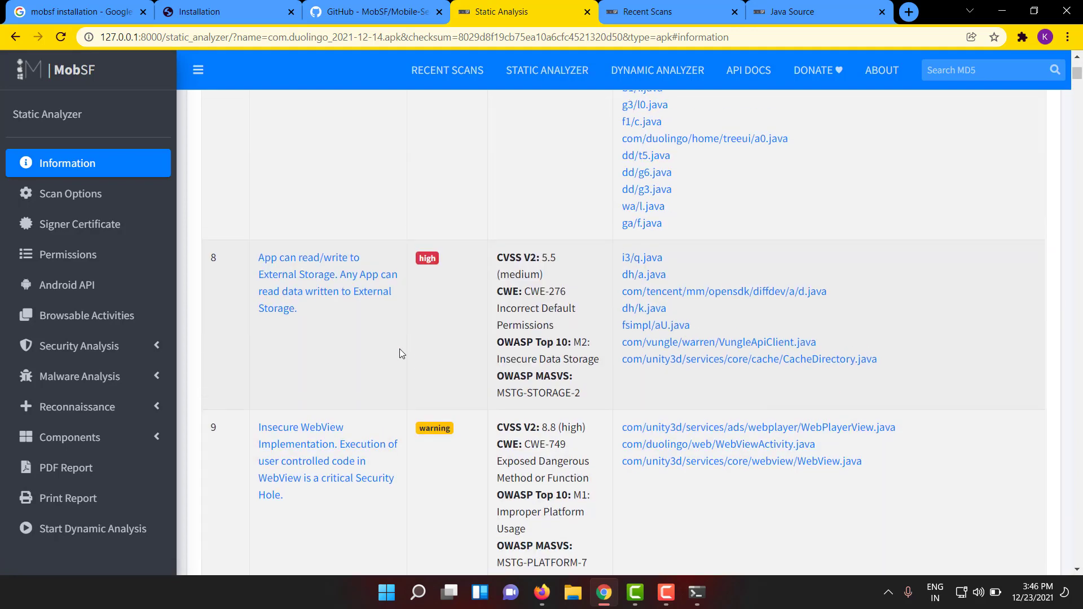
scroll("down", 3)
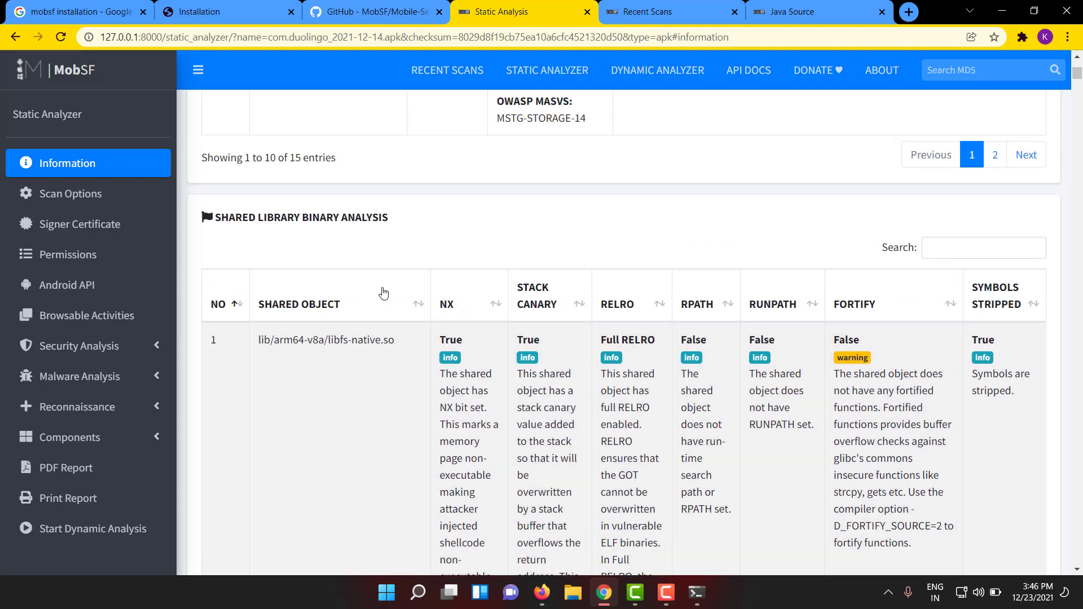
Scroll past the NIAP analysis table to the empty File Analysis section and APKiD analysis
scroll("down", 3)
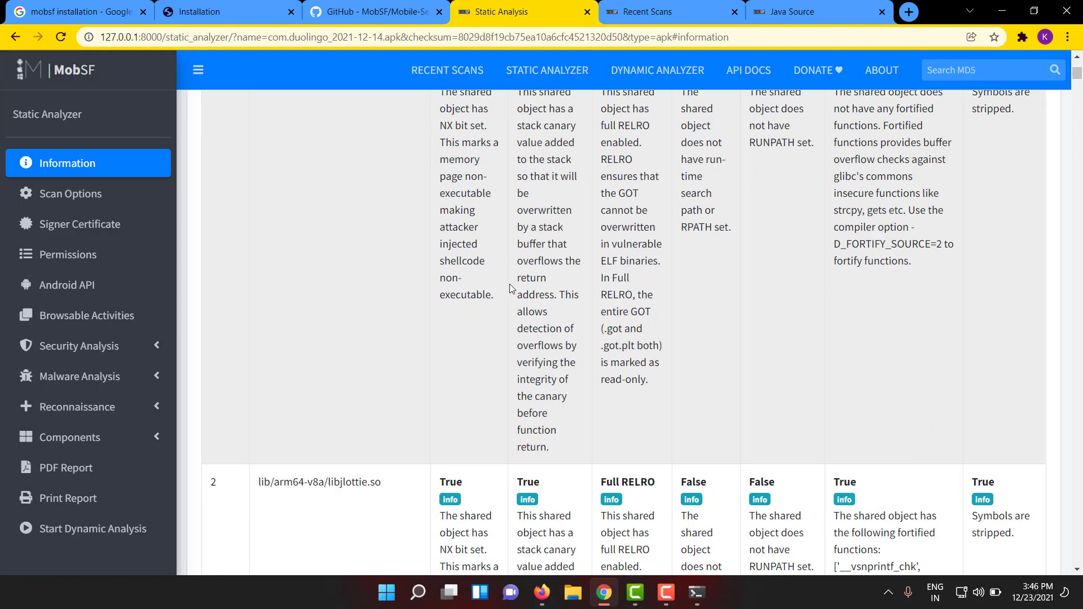
scroll("down", 3)
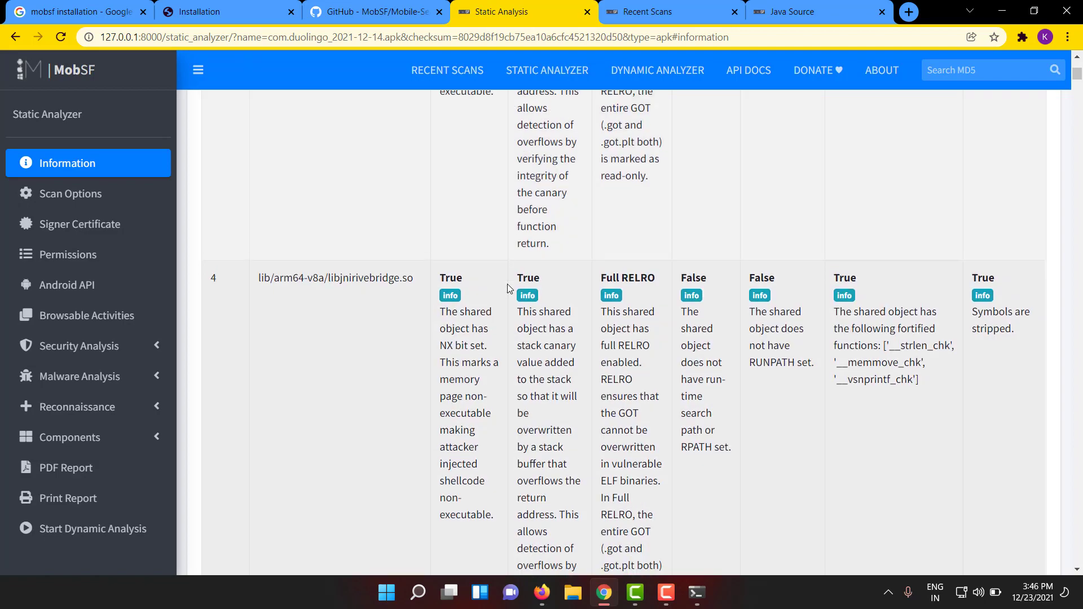
scroll("down", 3)
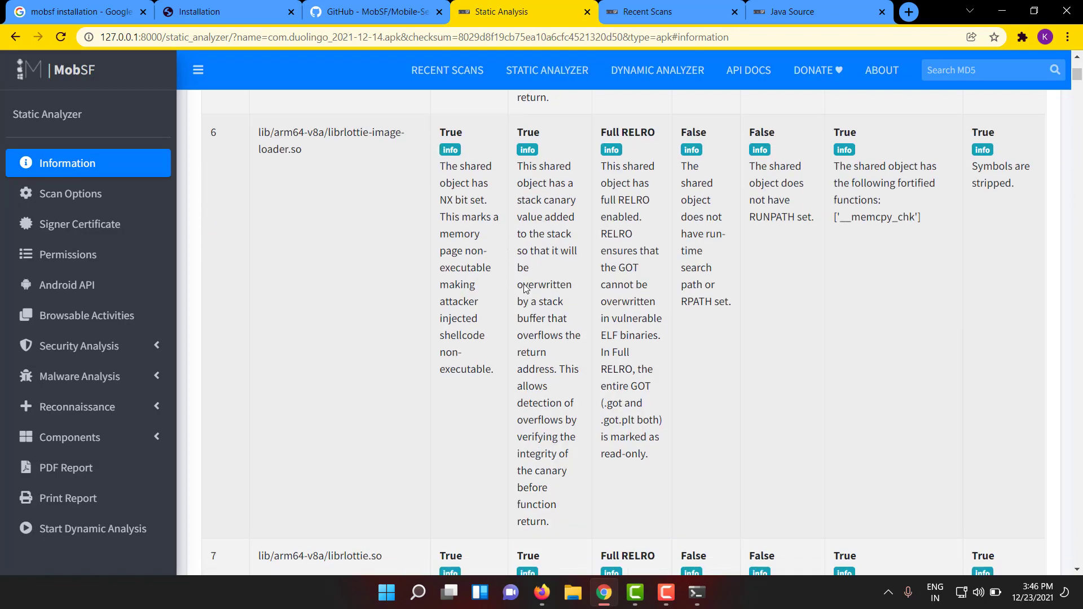
scroll("down", 3)
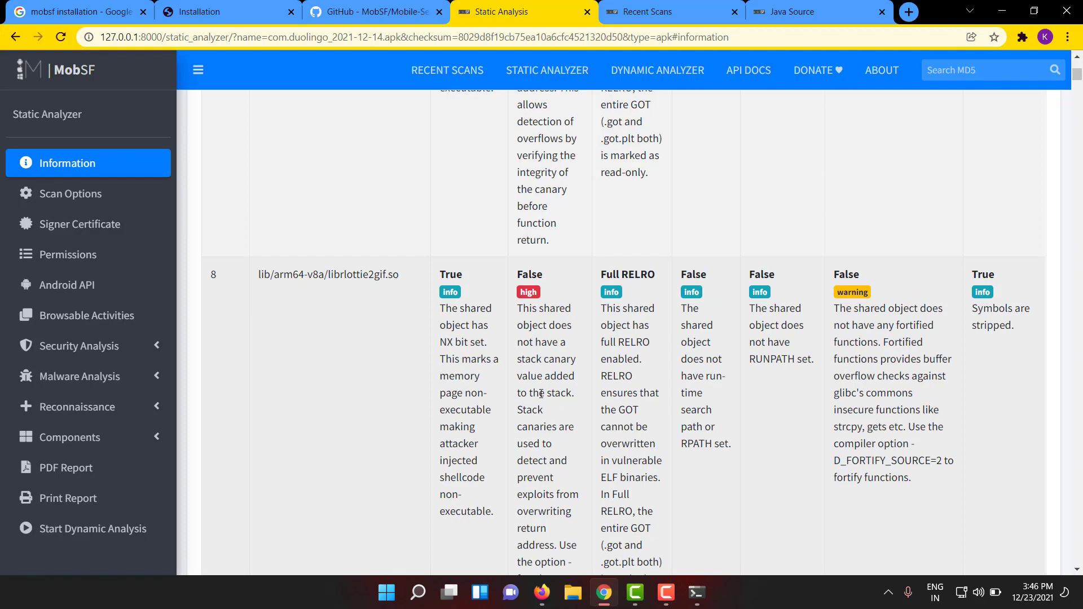
scroll("down", 3)
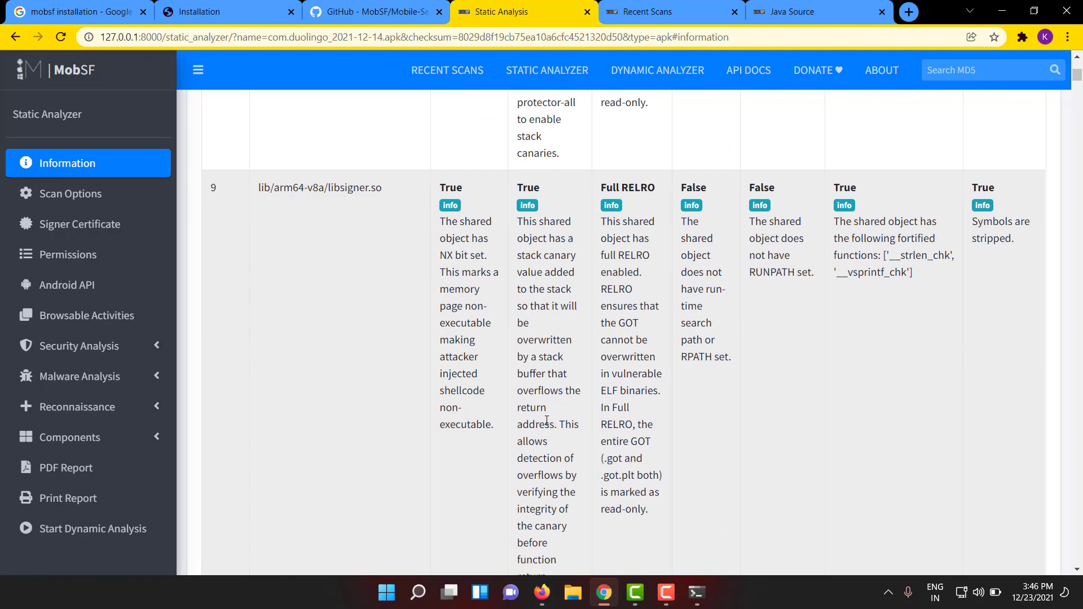
scroll("down", 3)
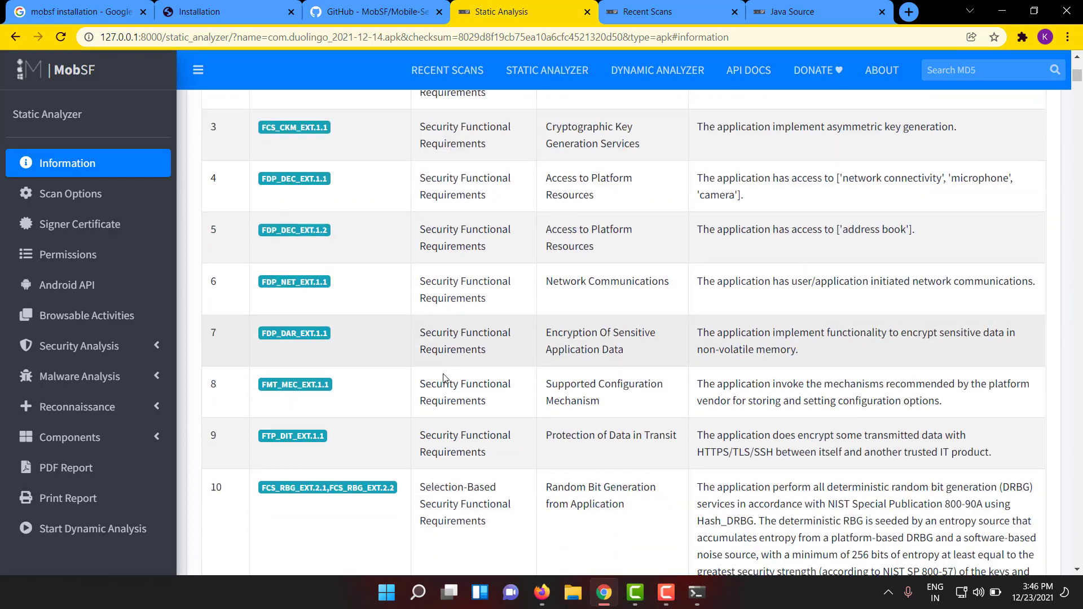
scroll("down", 3)
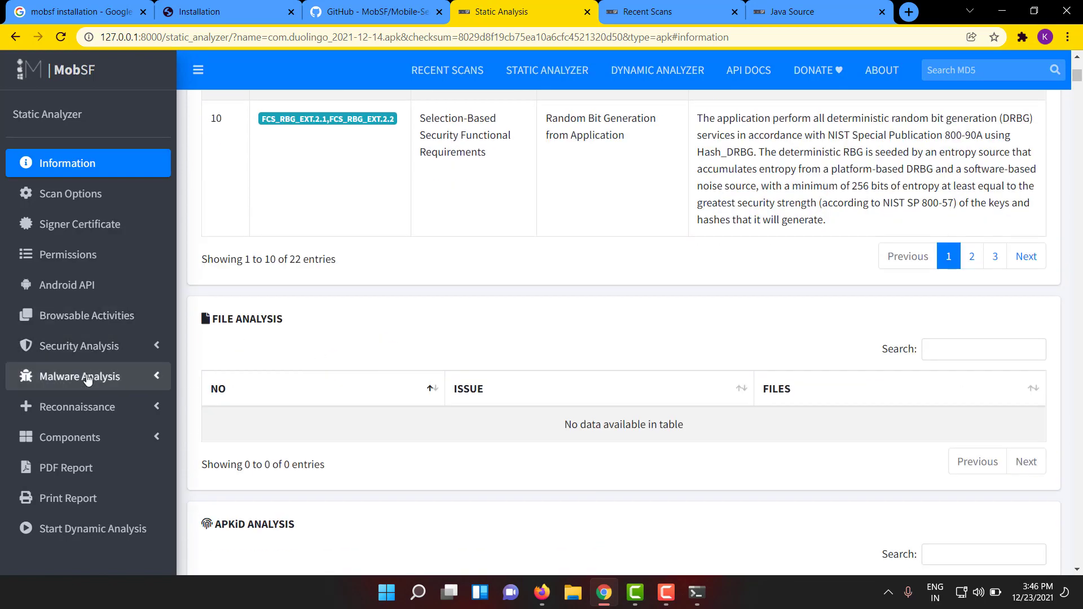
Review APKiD anti-debug and anti-VM findings per dex file, then show the Server Locations map
left_click(80, 376)
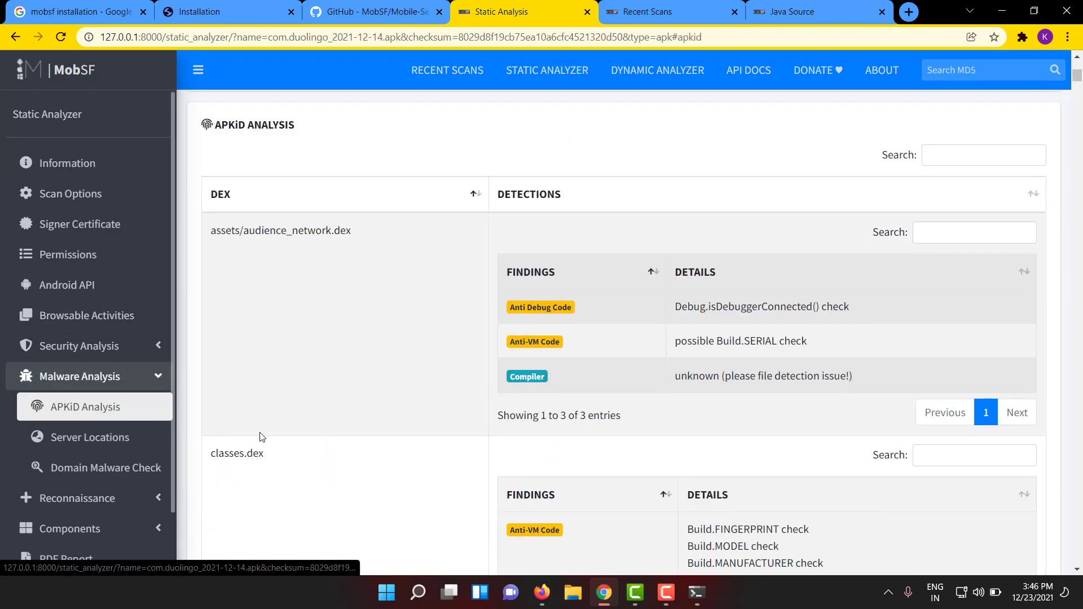
scroll("down", 3)
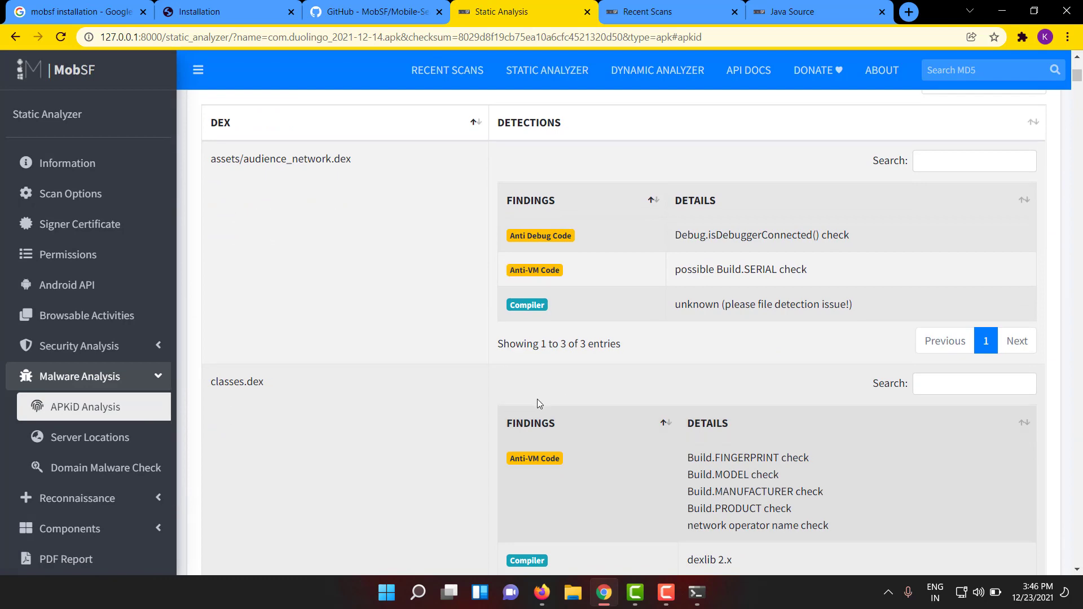
scroll("down", 3)
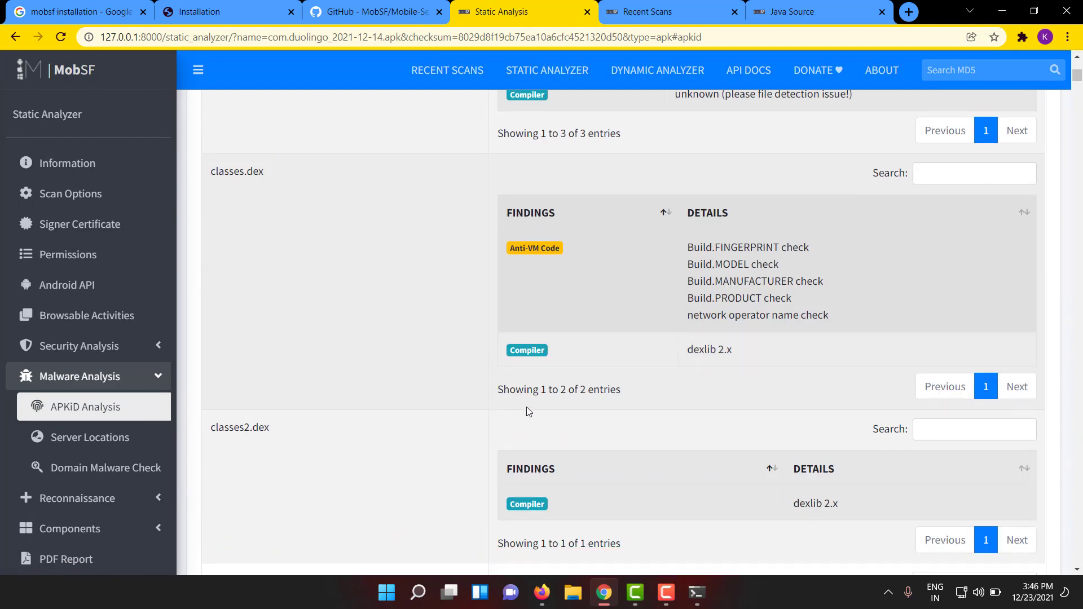
scroll("down", 3)
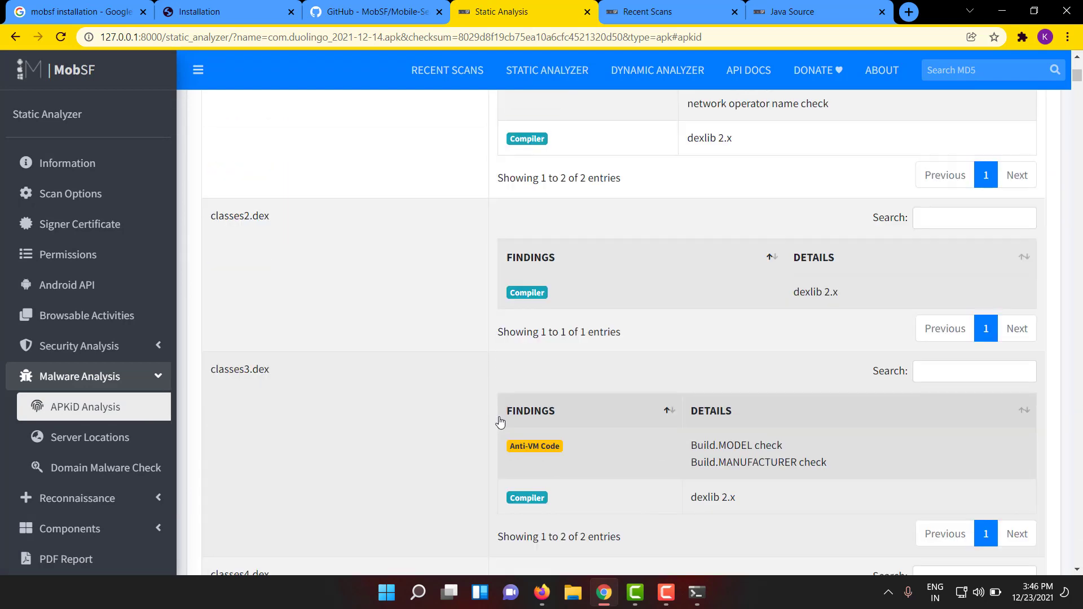
scroll("down", 3)
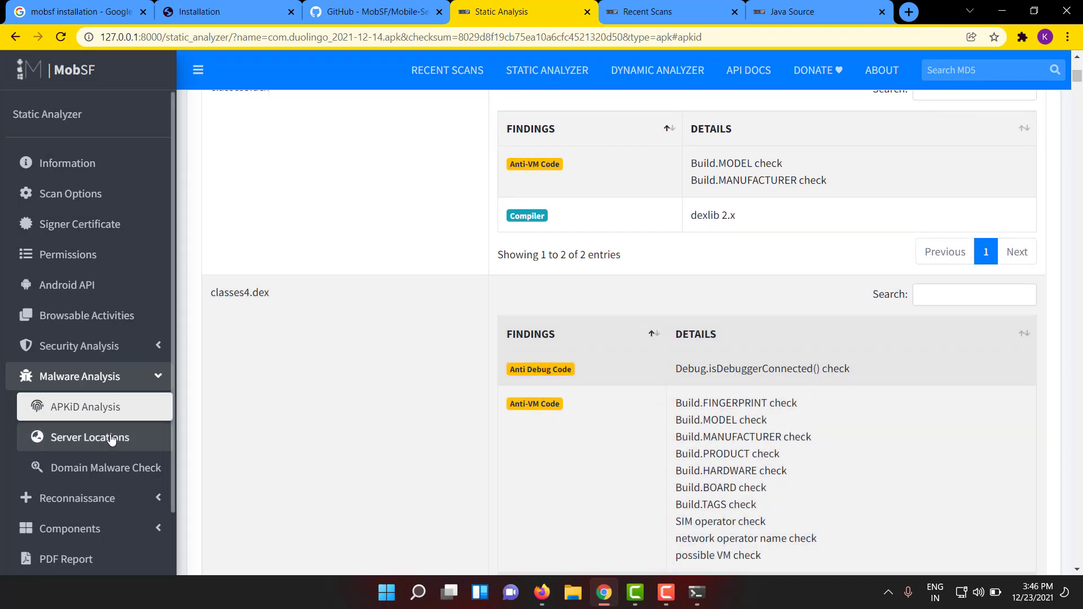
left_click(91, 438)
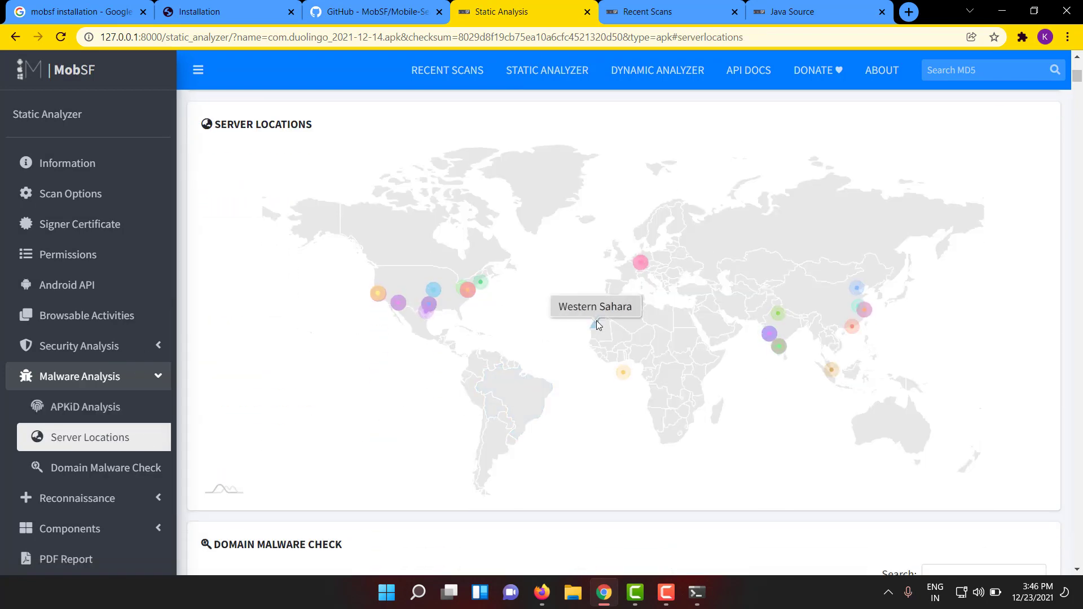
mouse_move(256, 343)
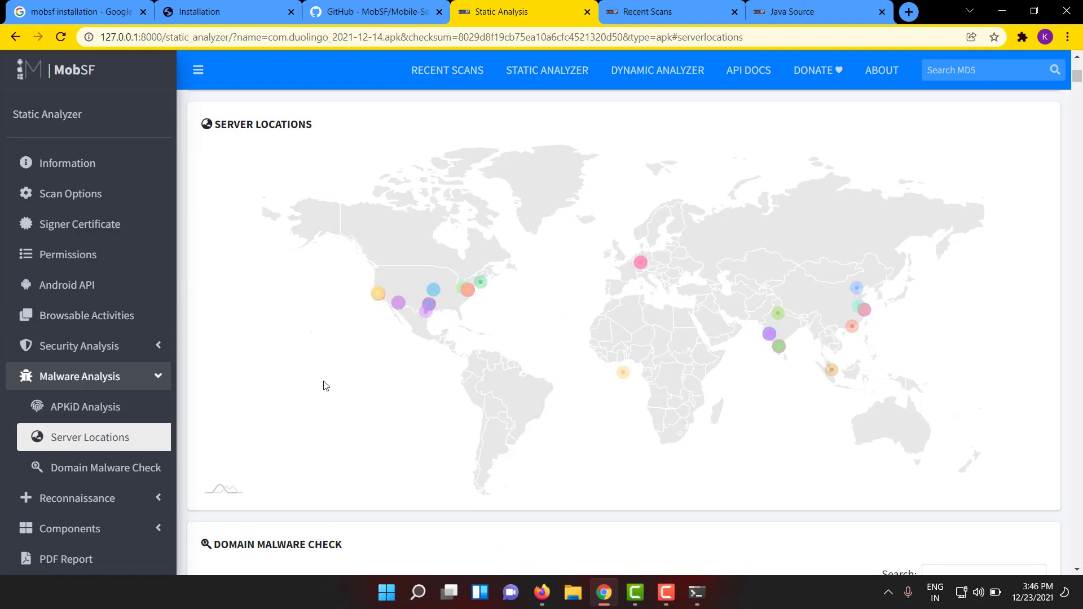
mouse_move(223, 412)
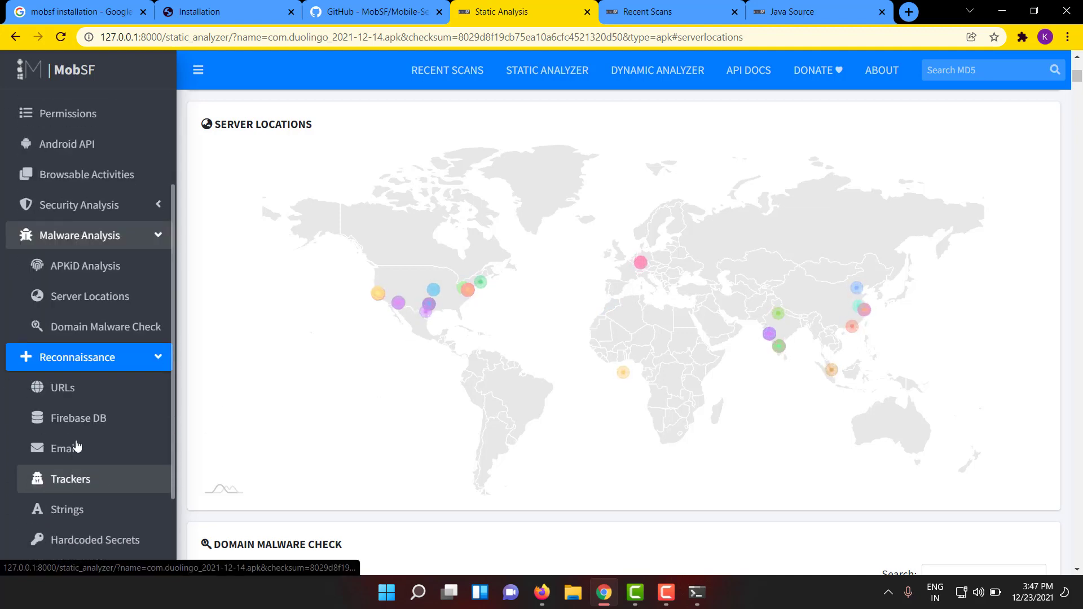
Review the URLs, Firebase DB findings and trackers detected in the app
left_click(62, 387)
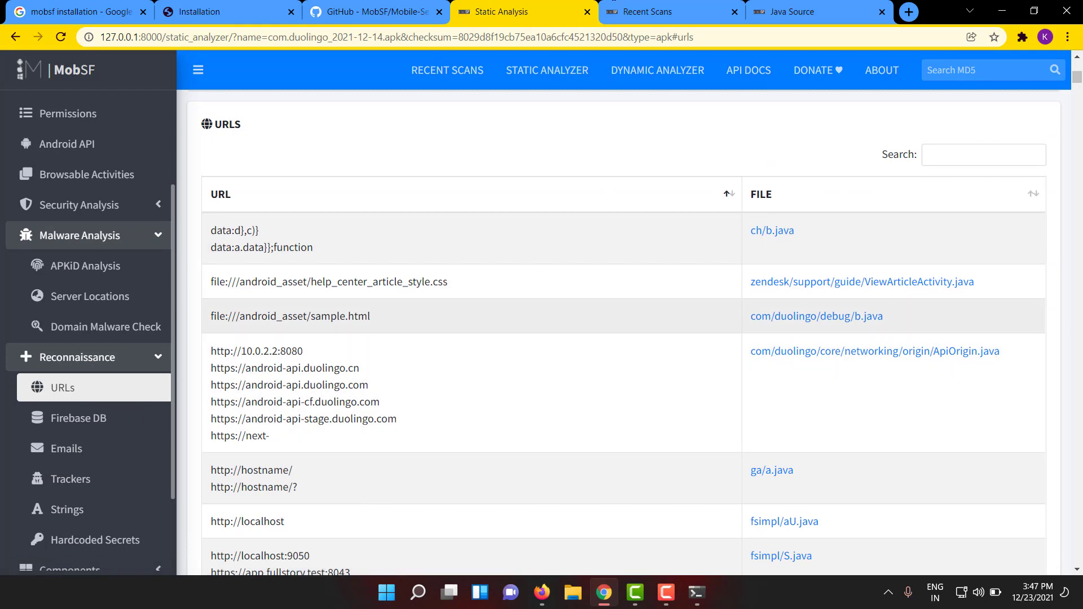
scroll("down", 3)
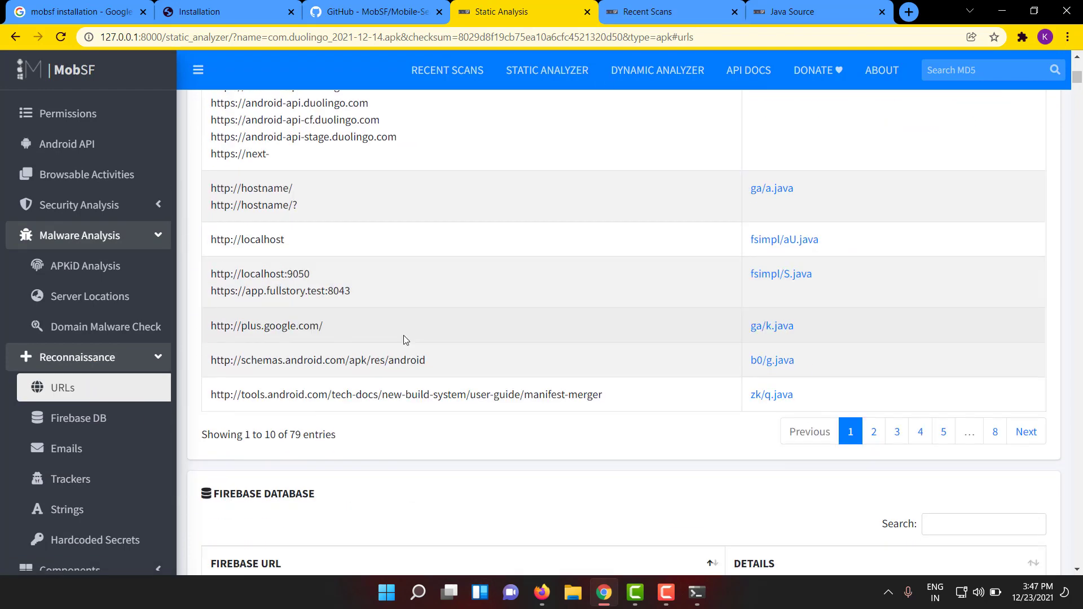
mouse_move(601, 334)
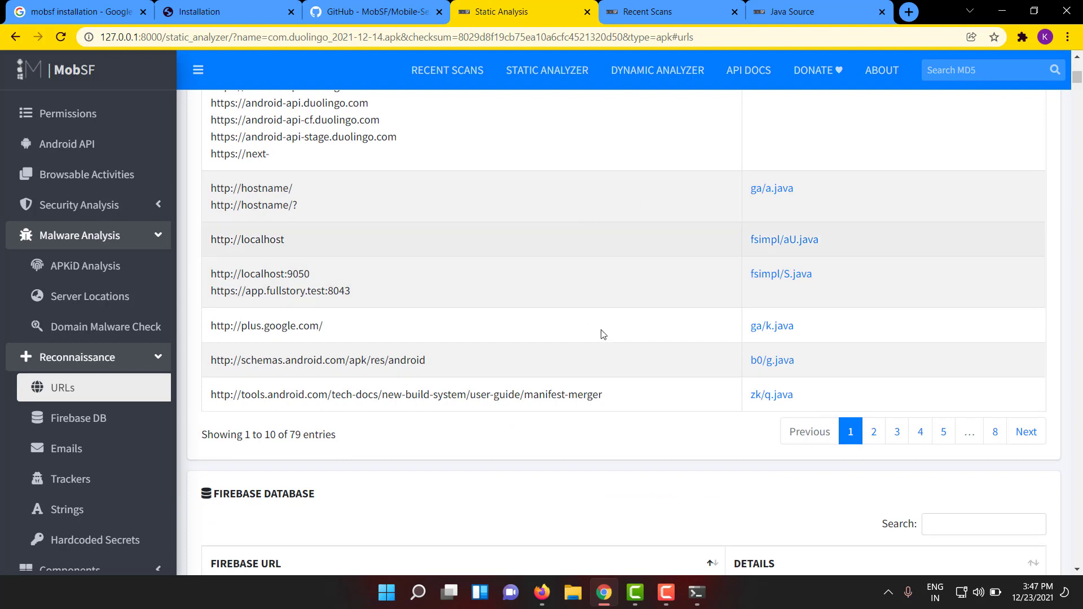
mouse_move(300, 306)
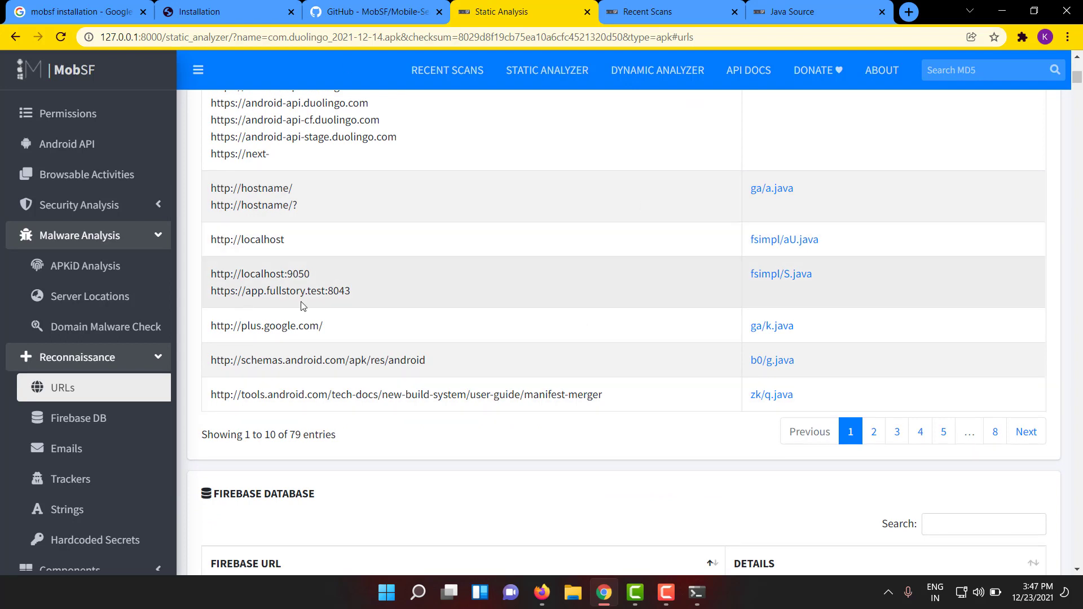
mouse_move(881, 294)
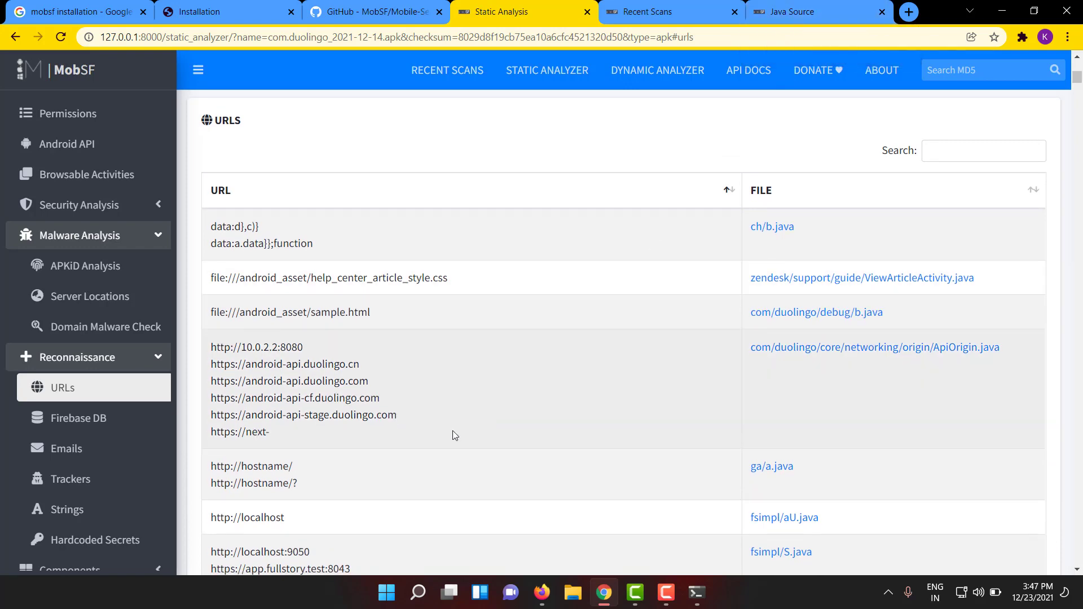
scroll("down", 3)
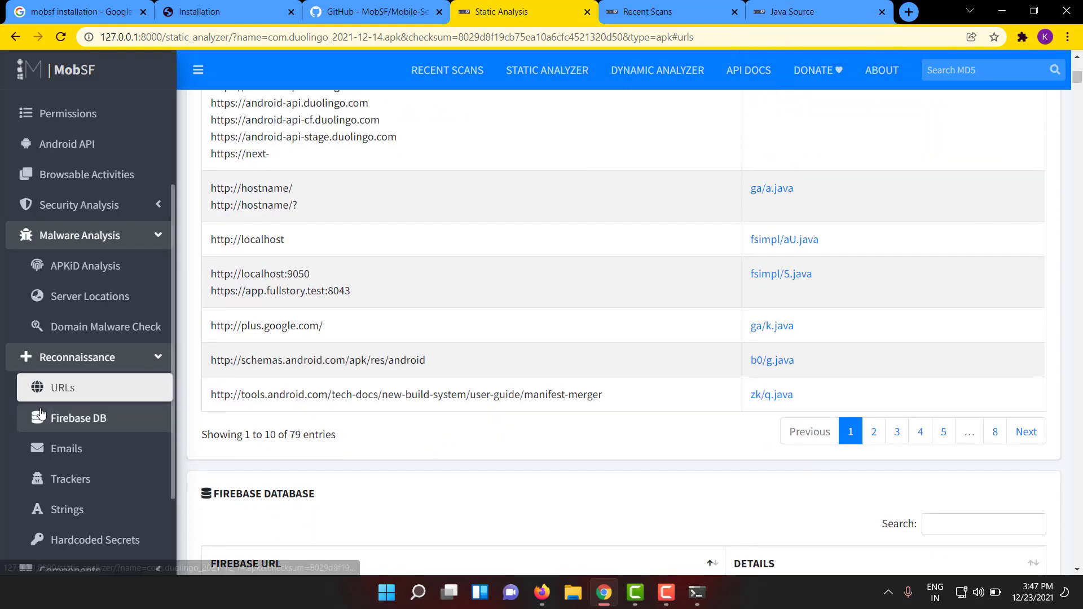
left_click(74, 417)
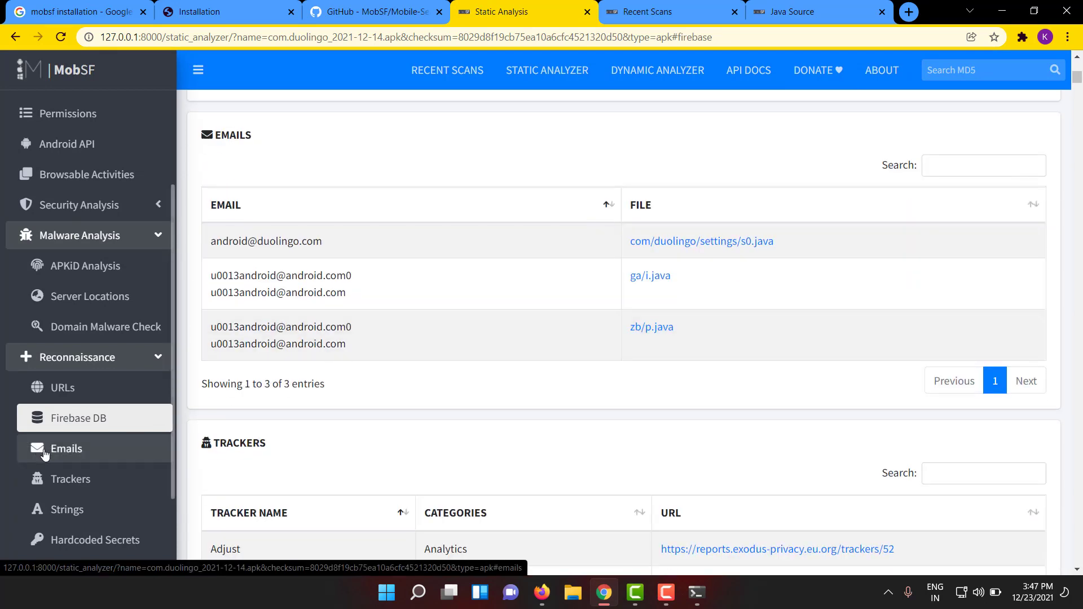
mouse_move(328, 356)
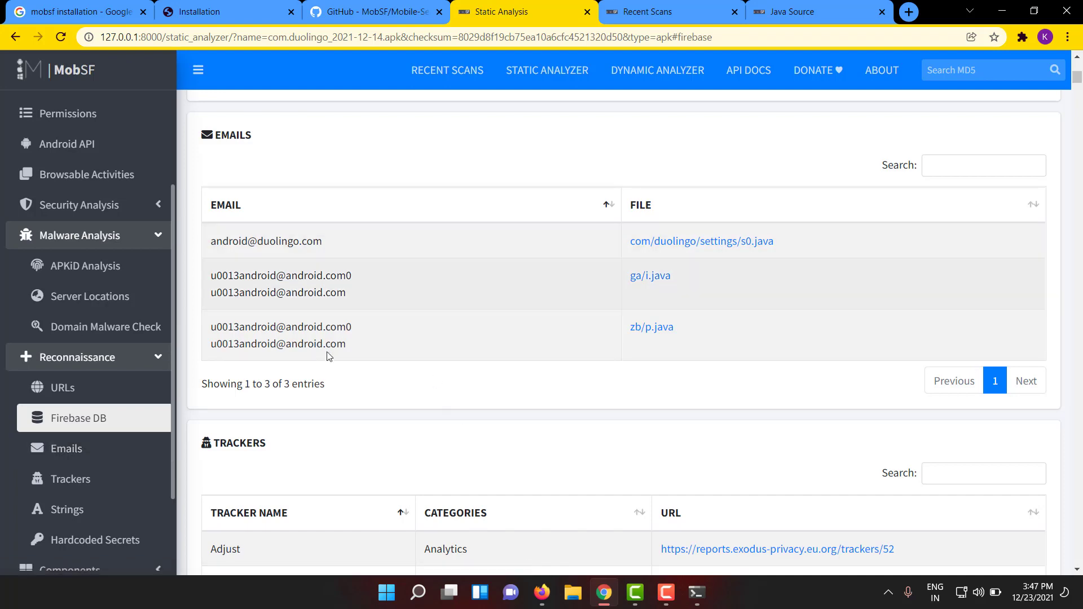
left_click(70, 478)
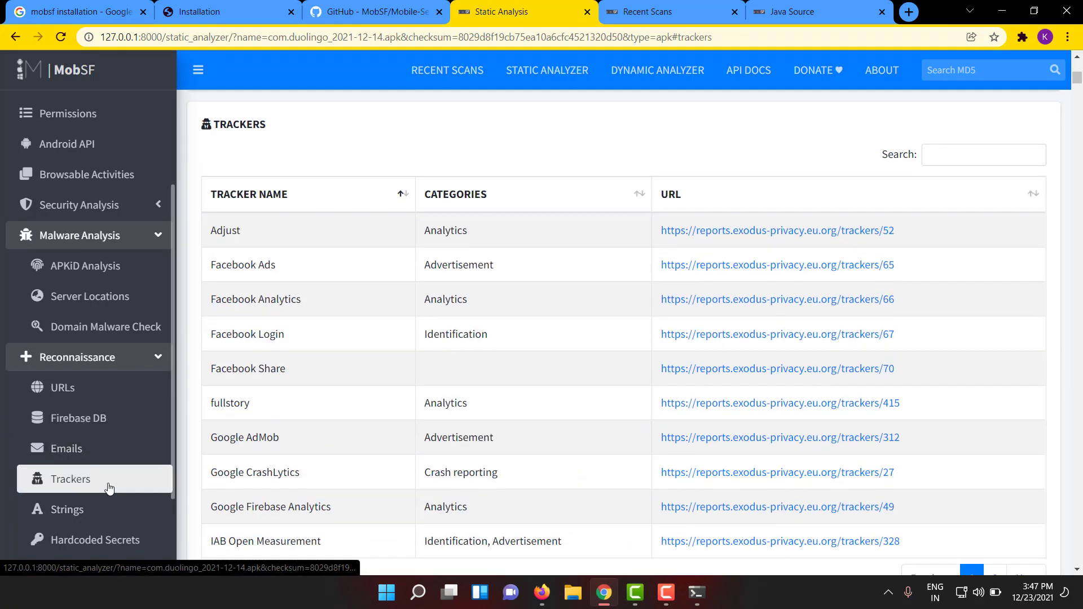
scroll("down", 3)
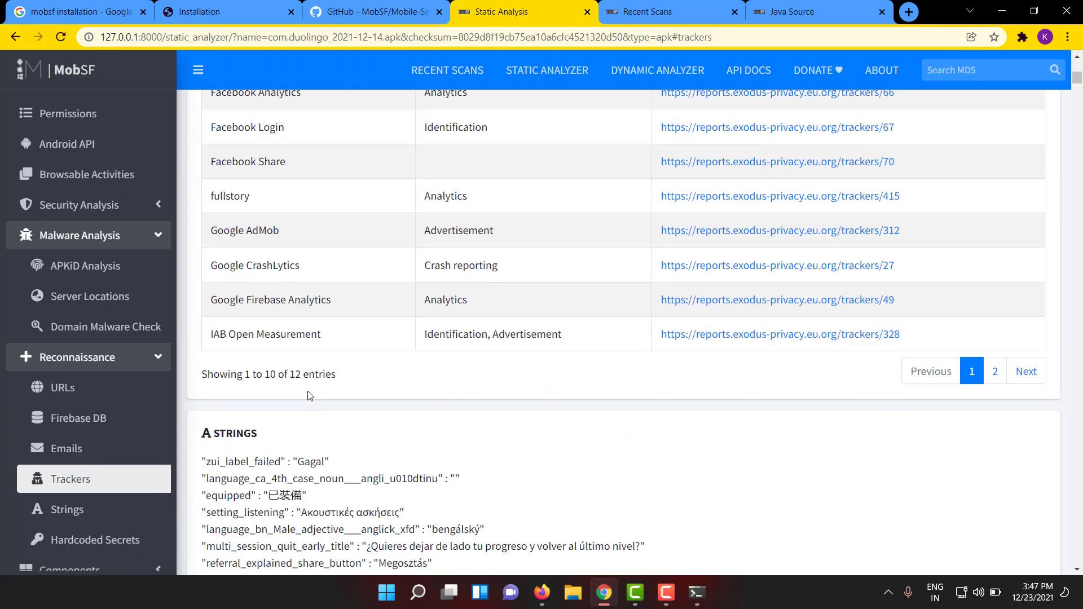
scroll("down", 3)
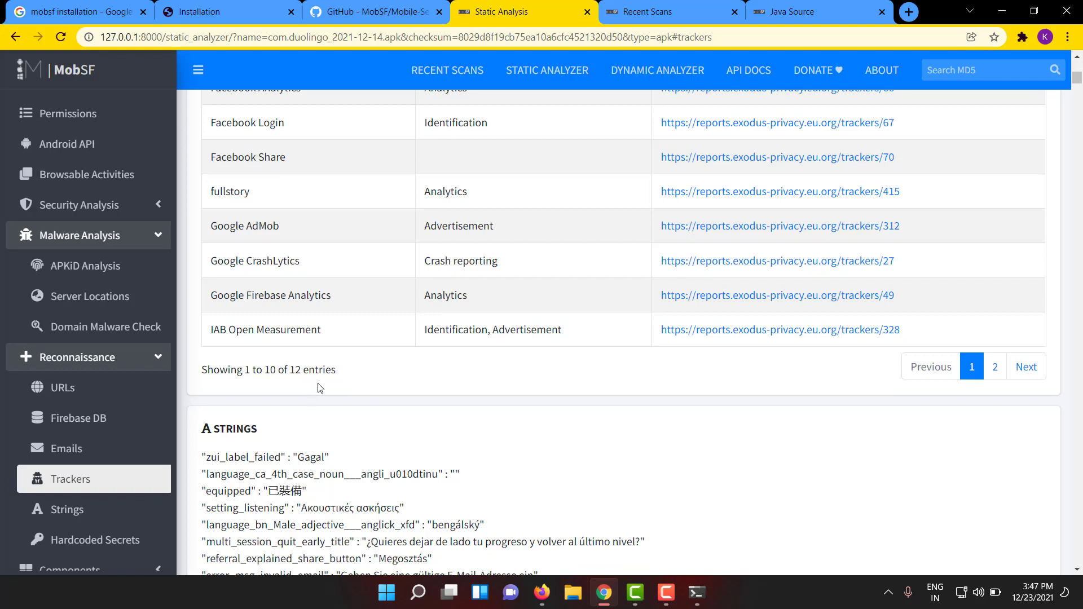
Review the extracted strings, then show the hardcoded secrets and select the google_api_key value
left_click(66, 509)
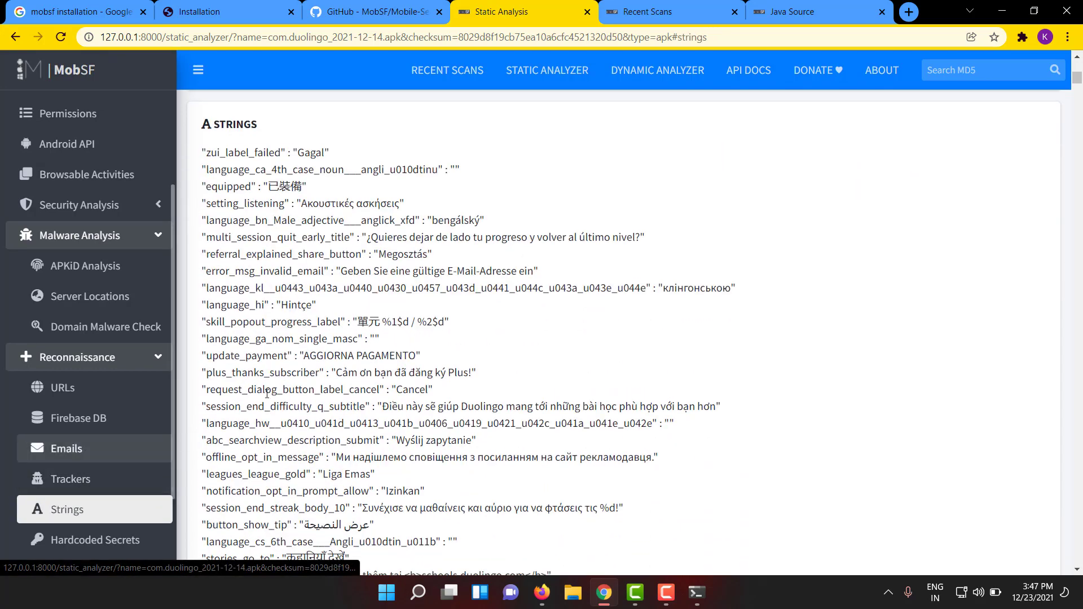
scroll("down", 3)
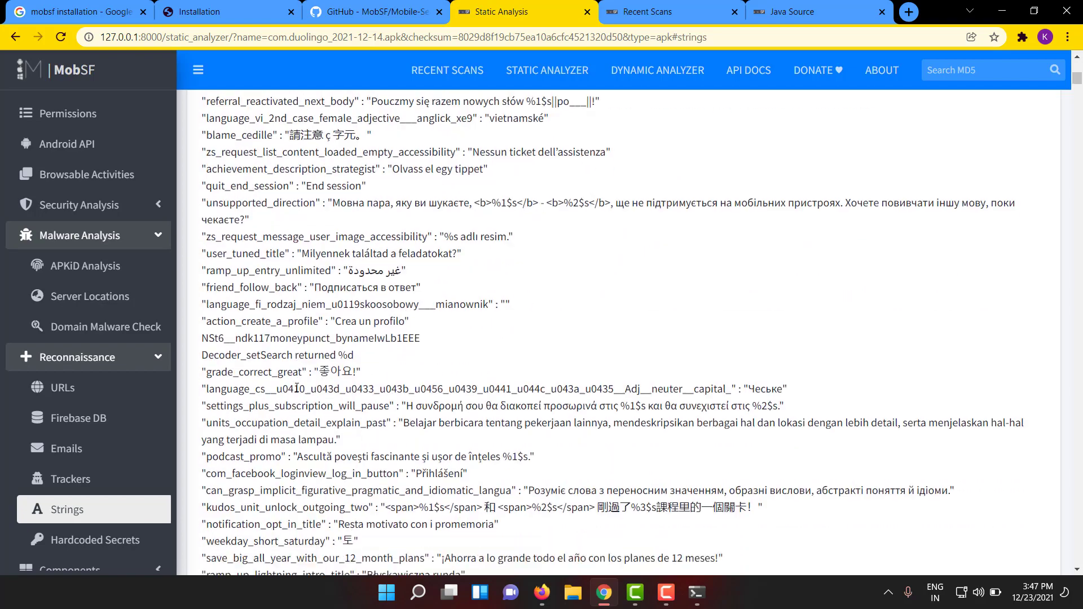
scroll("down", 3)
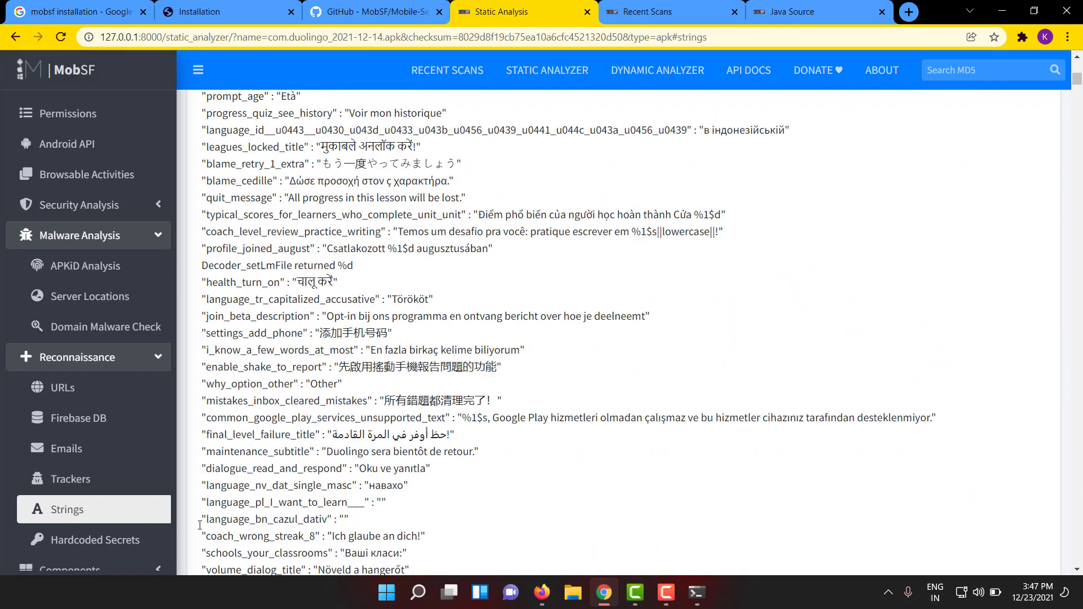
left_click(97, 539)
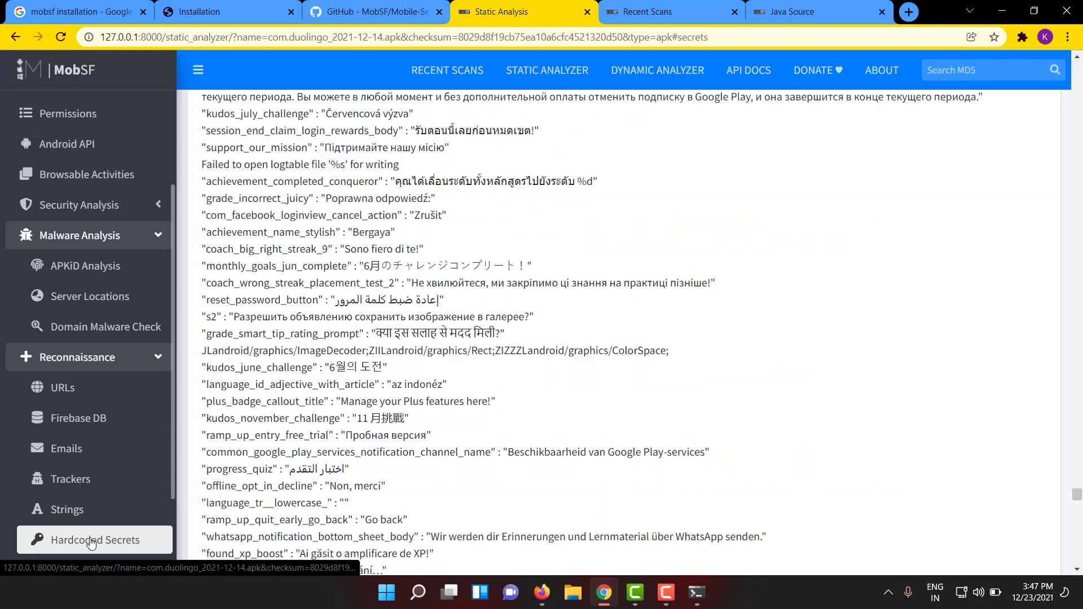
left_click(95, 541)
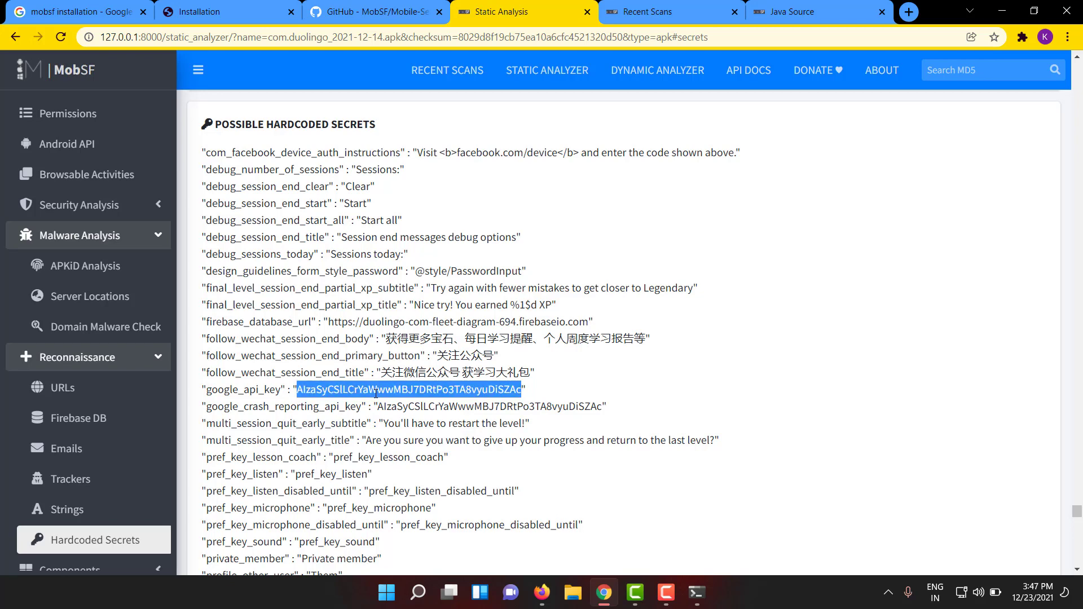
mouse_move(408, 417)
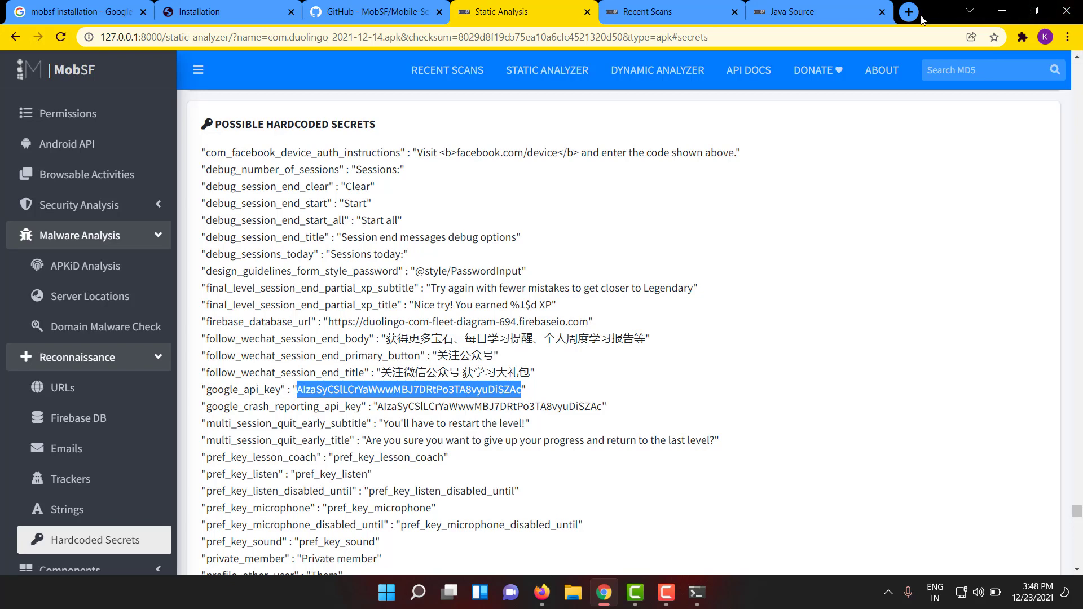
Enter maps.googleapis.com in Firefox to test the key, then open a fresh Google tab in Chrome
left_click(907, 12)
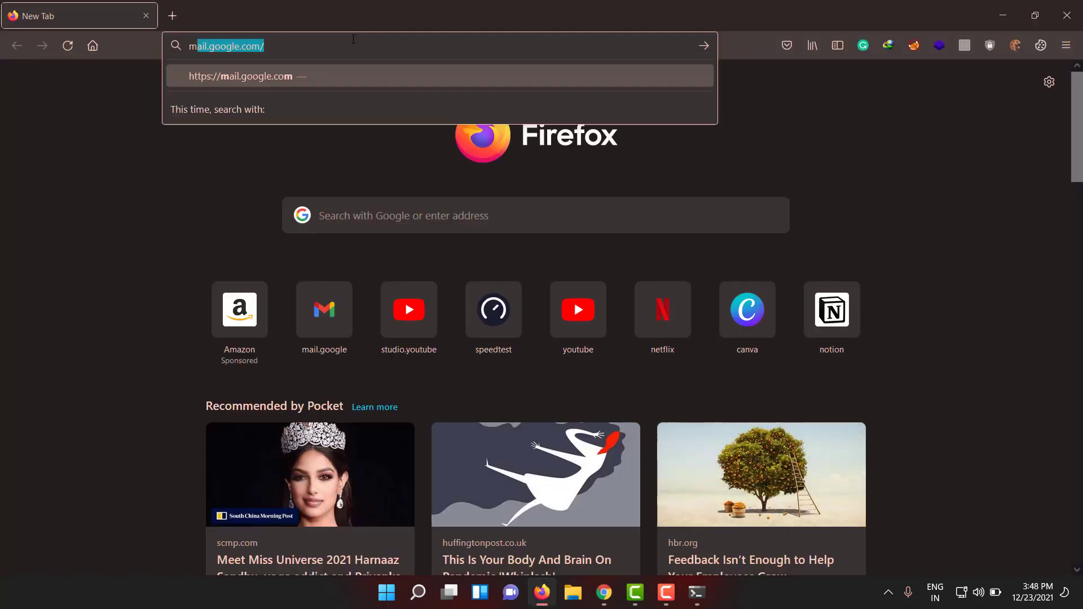
type("maps.googleapis.com")
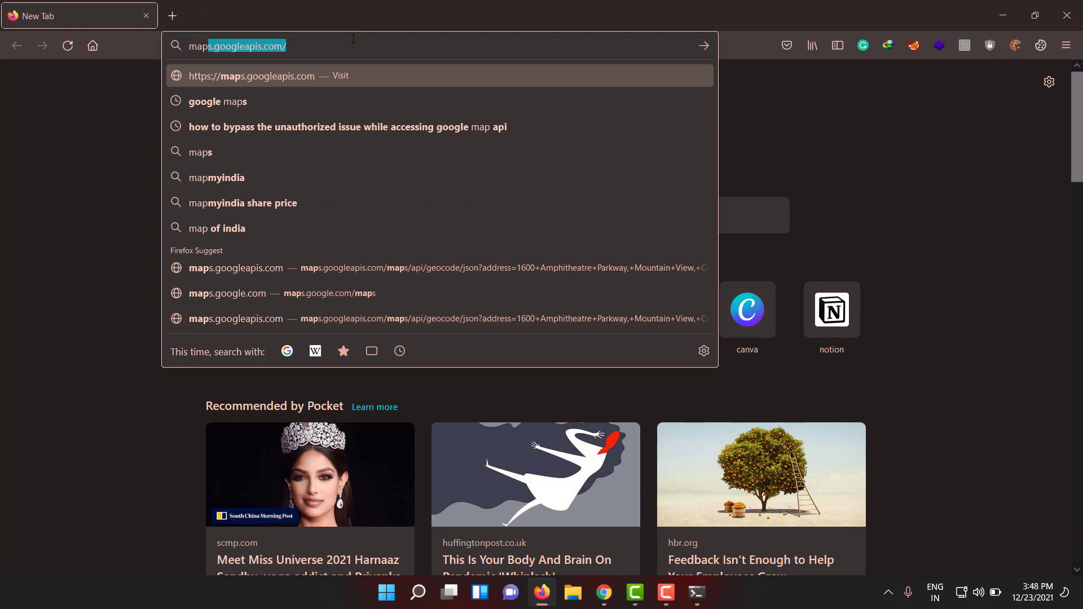
left_click(439, 268)
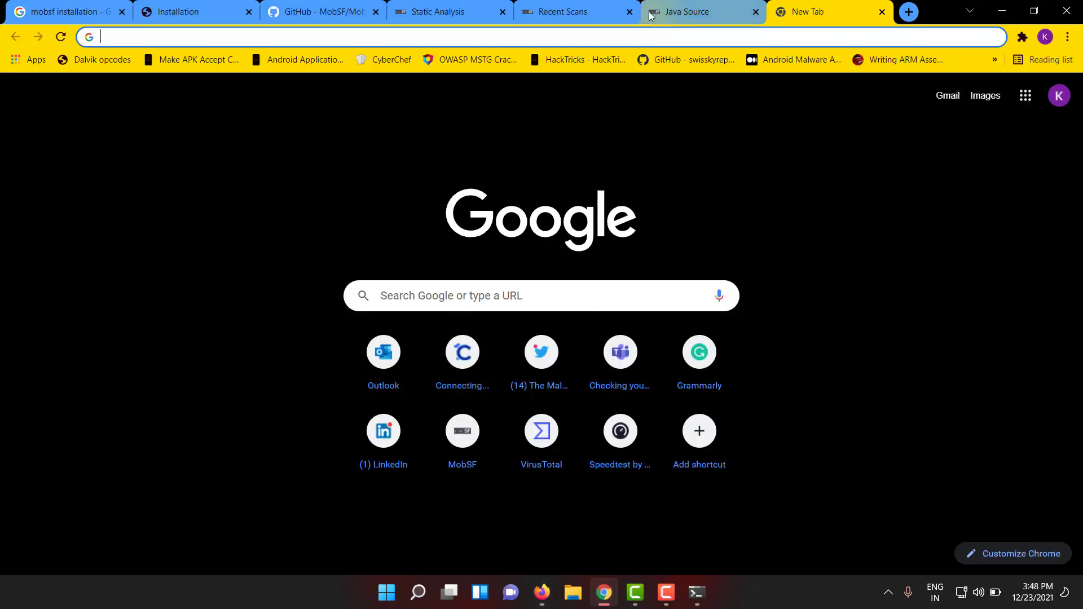
Scroll past the hardcoded strings and activities, then show the APK's Files listing starting with AndroidManifest.xml
left_click(436, 11)
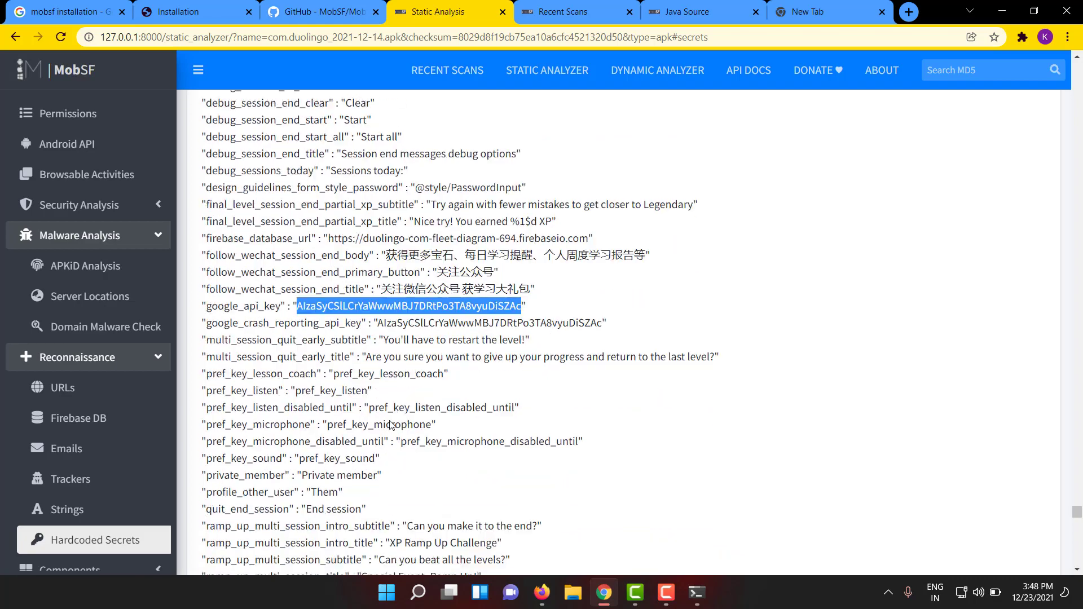
scroll("down", 3)
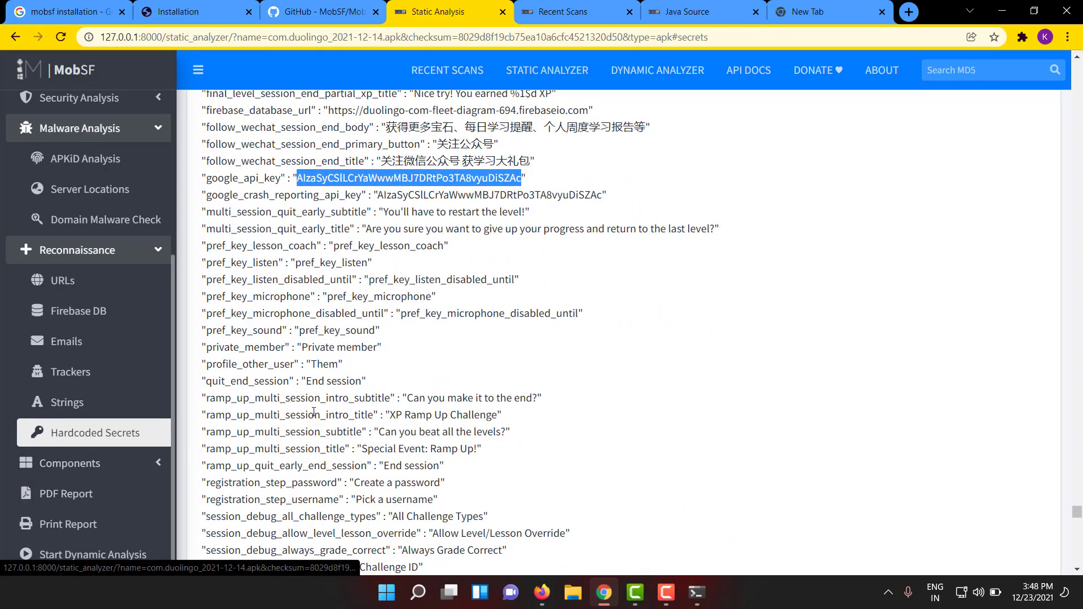
scroll("down", 3)
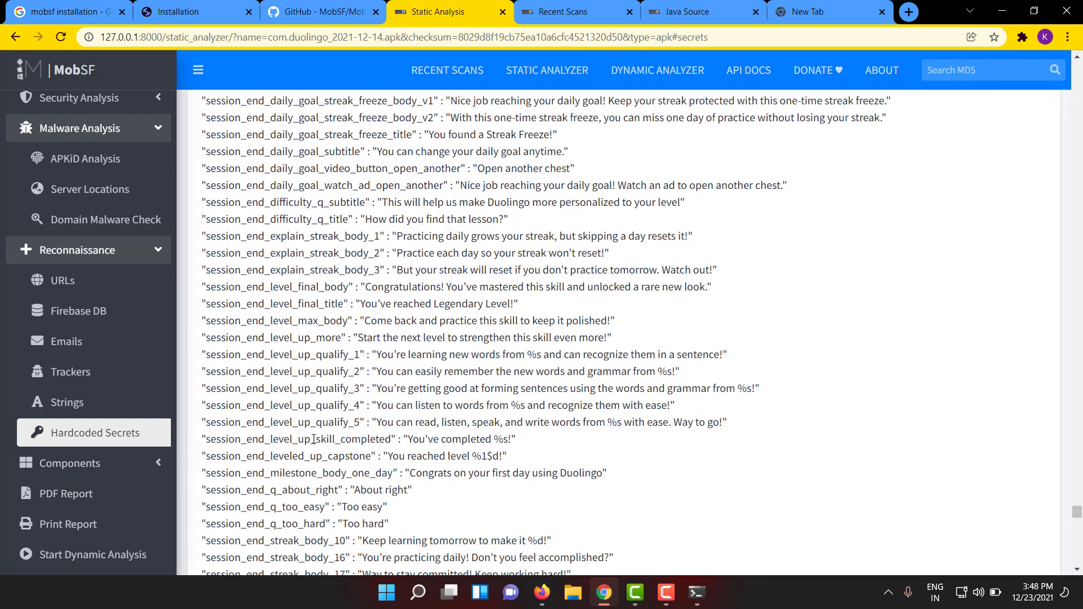
scroll("up", 3)
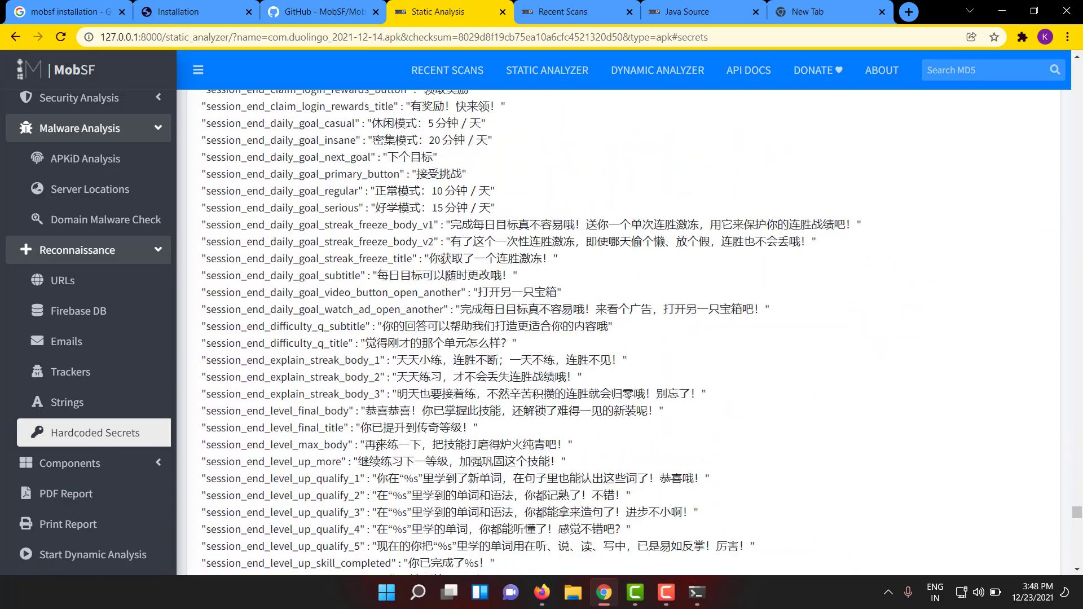
scroll("down", 3)
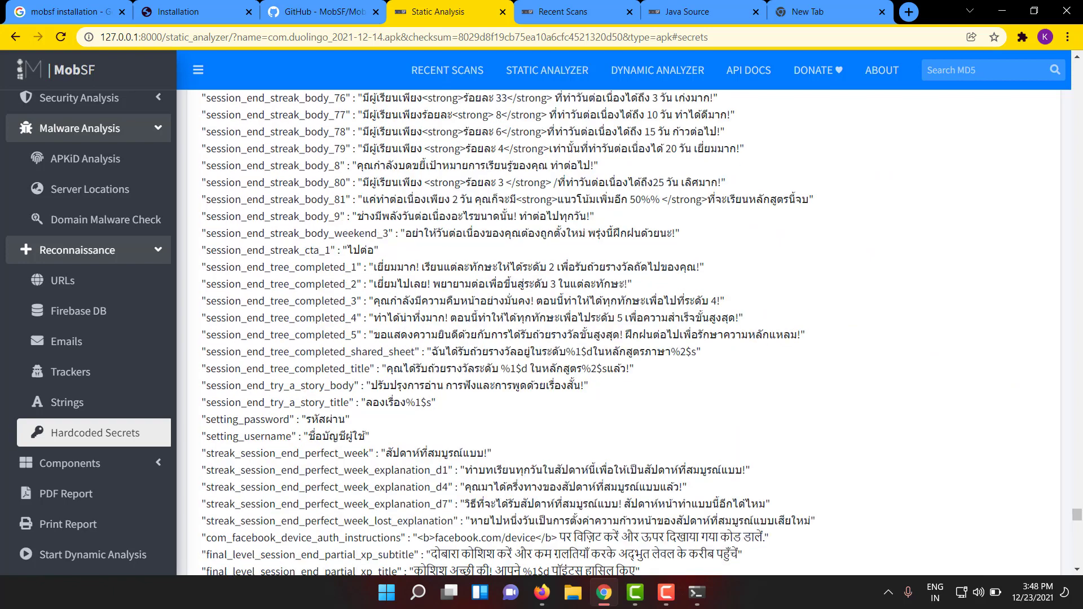
scroll("down", 3)
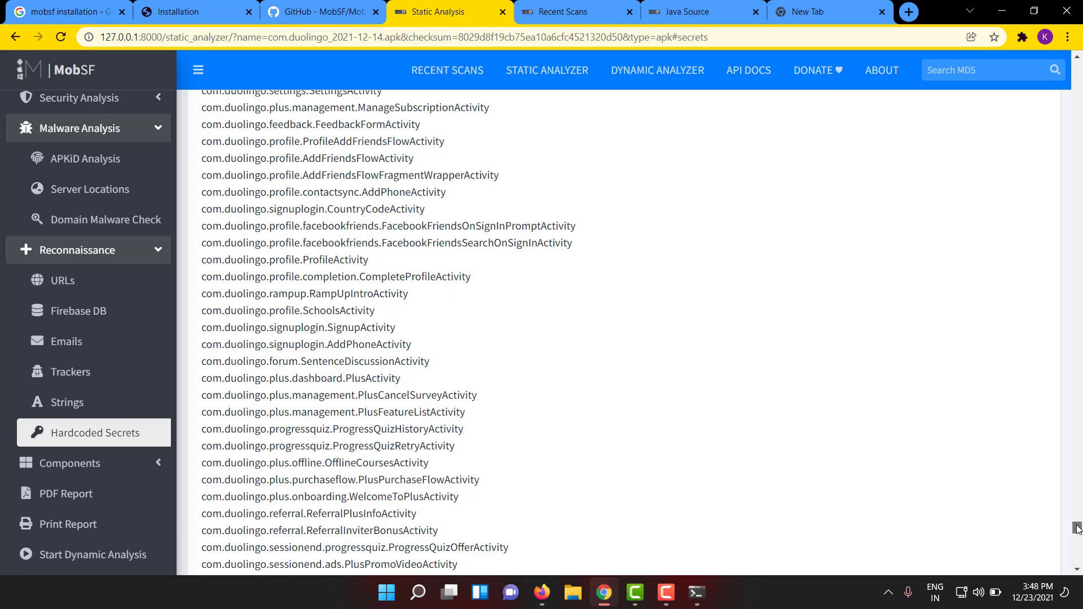
scroll("down", 3)
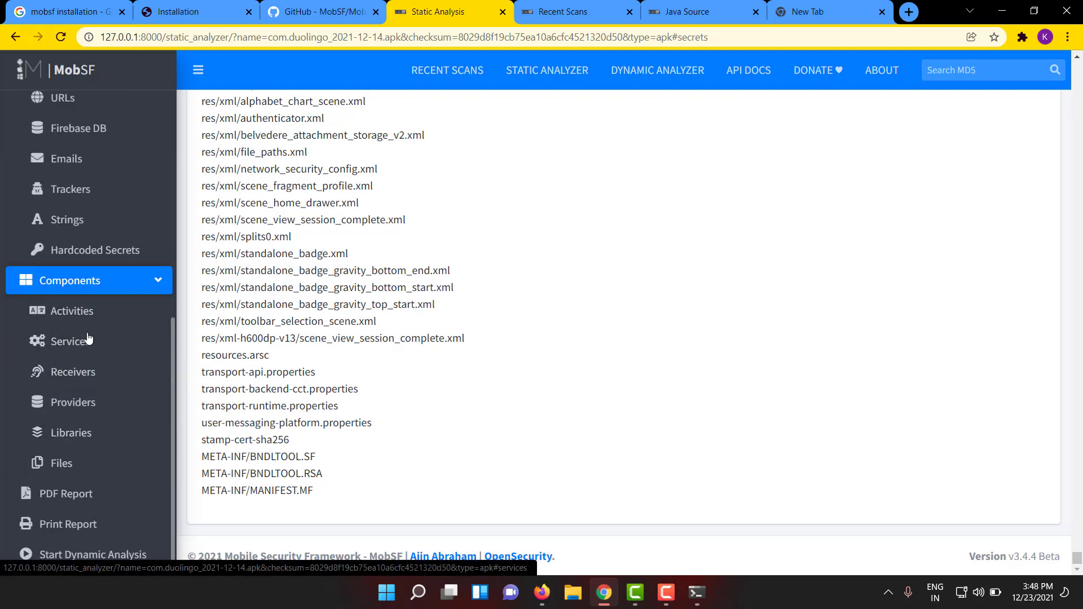
mouse_move(82, 463)
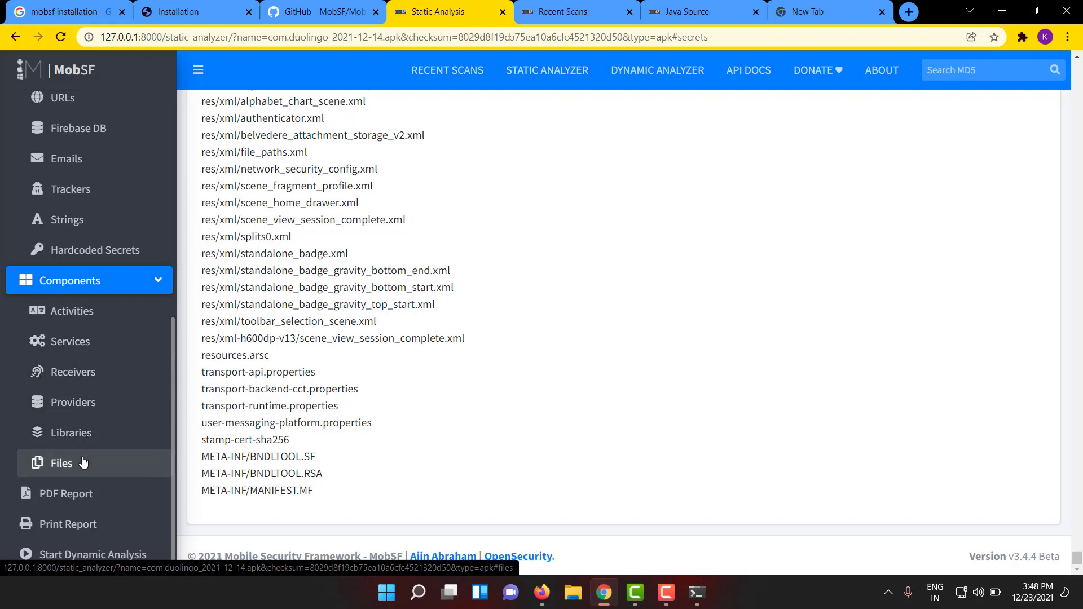
left_click(61, 463)
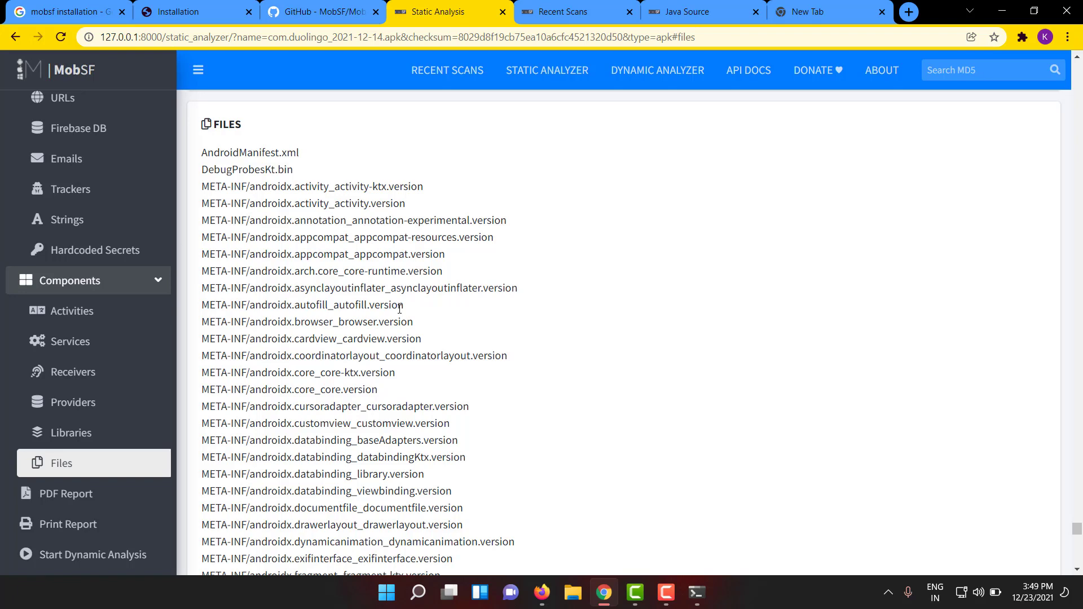
mouse_move(385, 268)
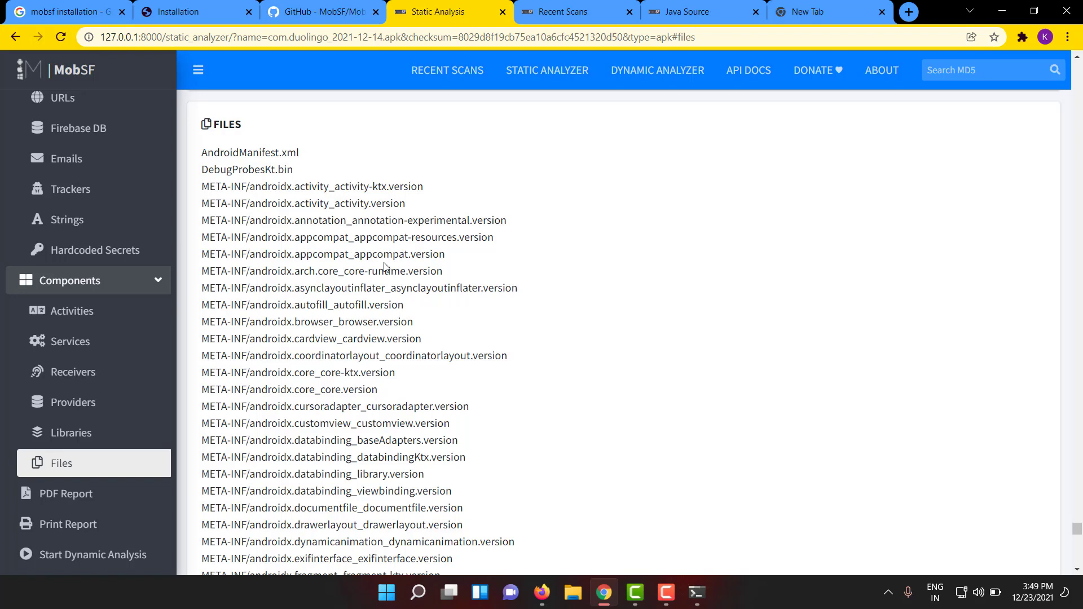
mouse_move(408, 291)
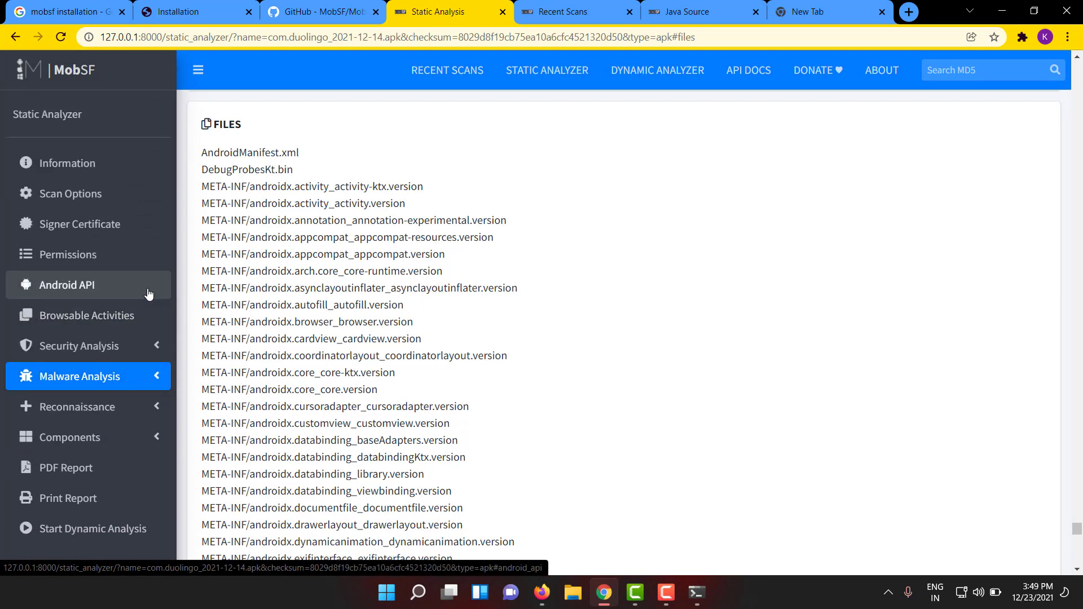
mouse_move(158, 304)
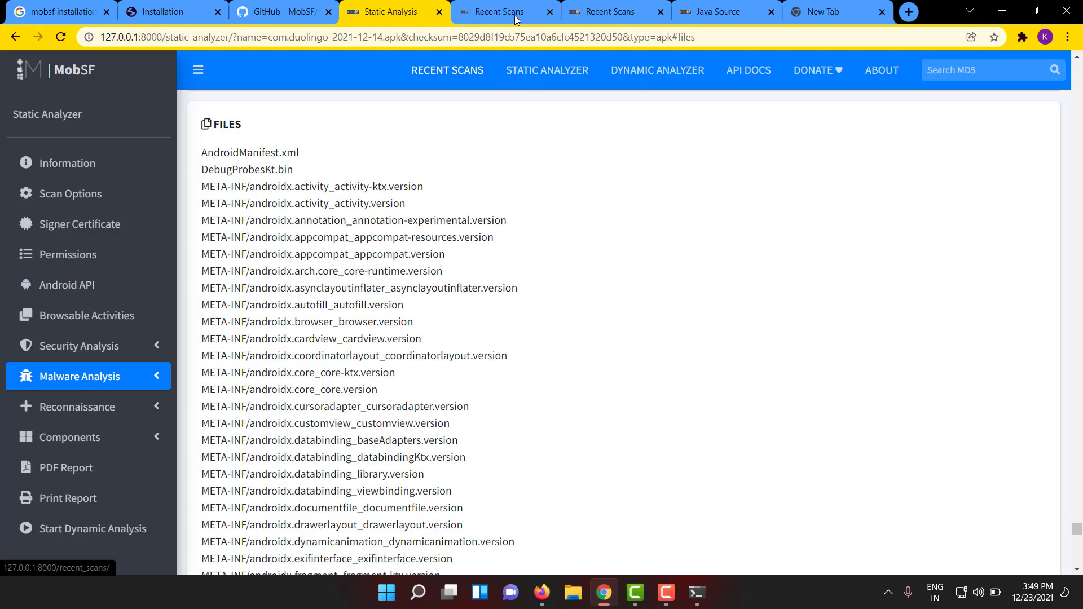
View the static report of countrydelight.apk from Recent Scans, then return to the scans list
left_click(500, 11)
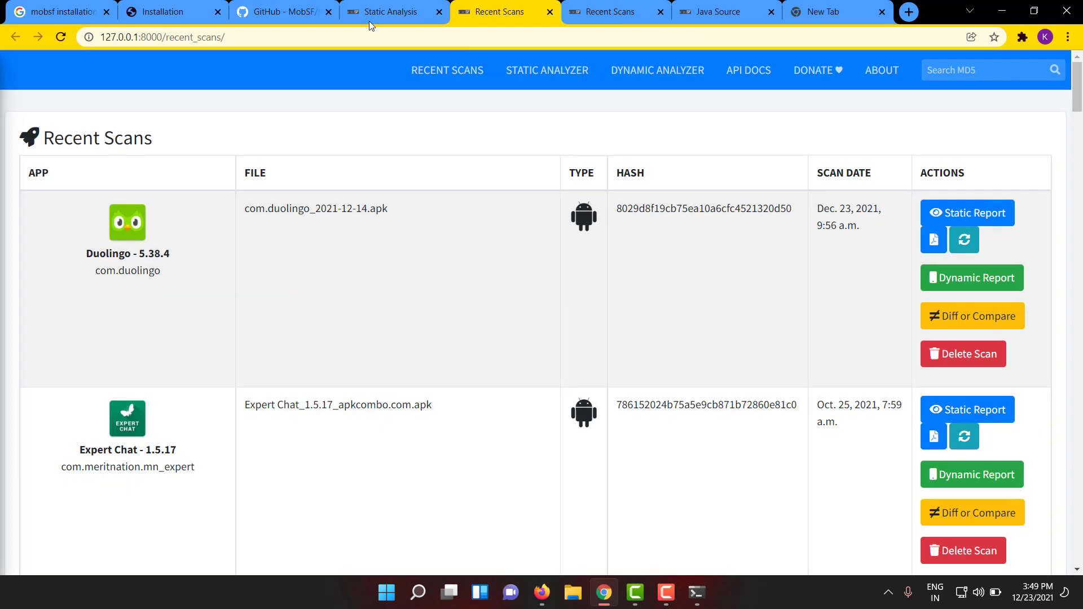
mouse_move(346, 324)
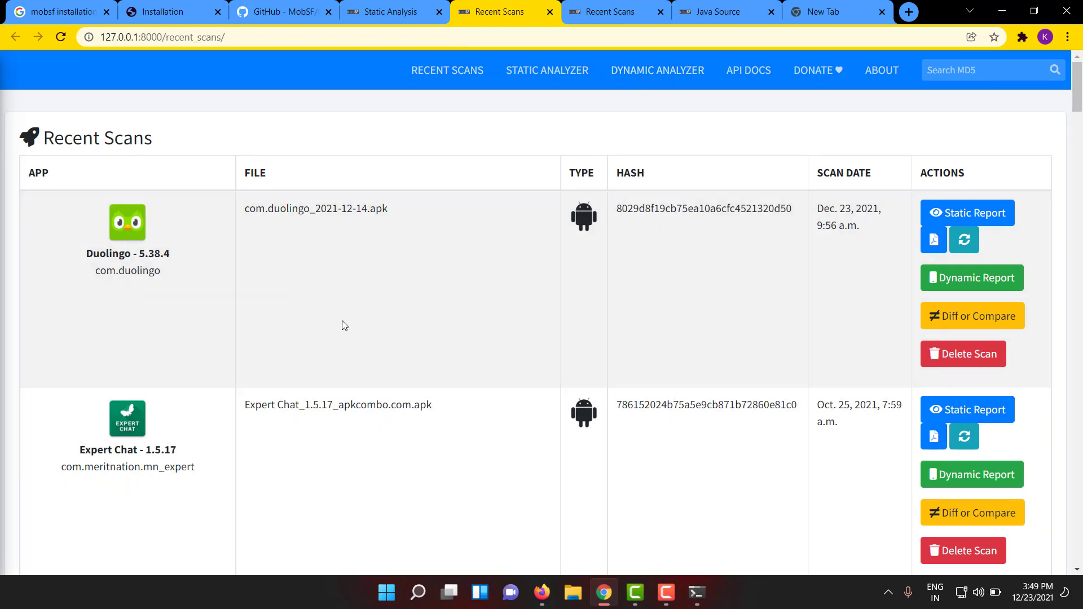
mouse_move(781, 345)
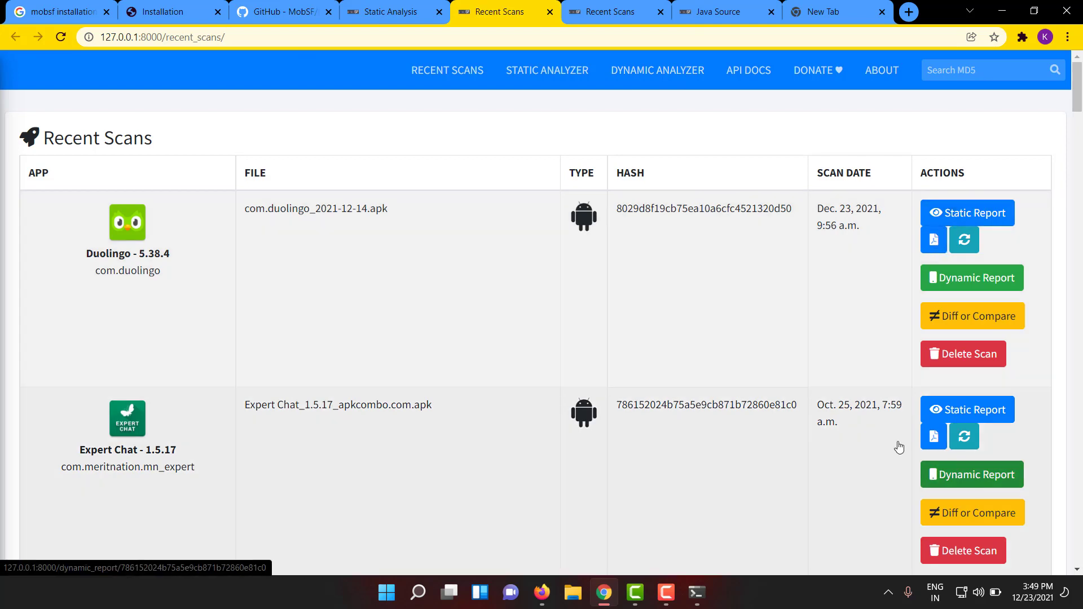
scroll("down", 3)
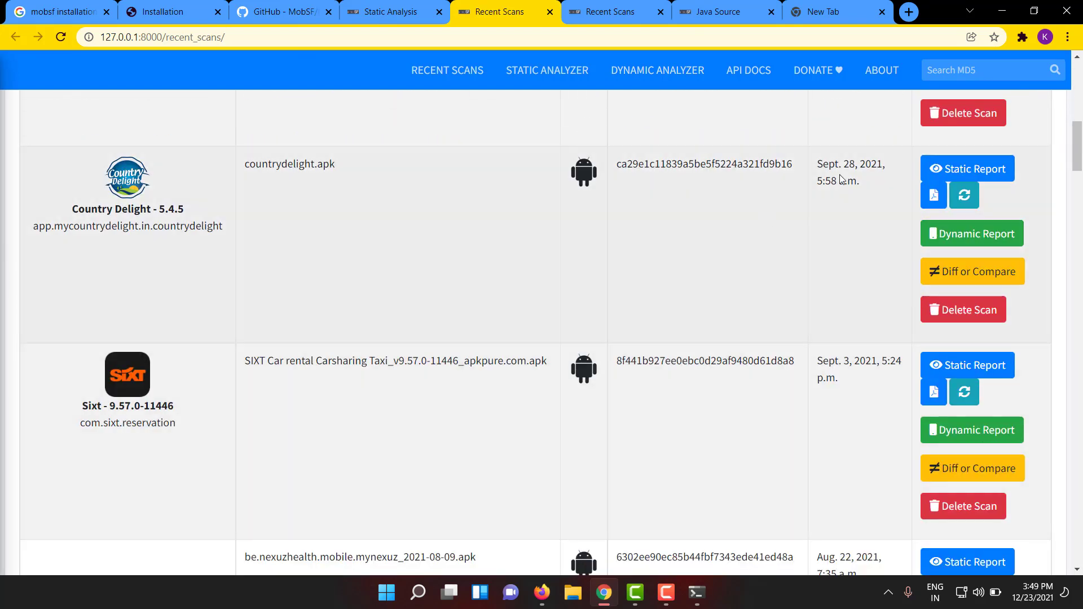
left_click(966, 168)
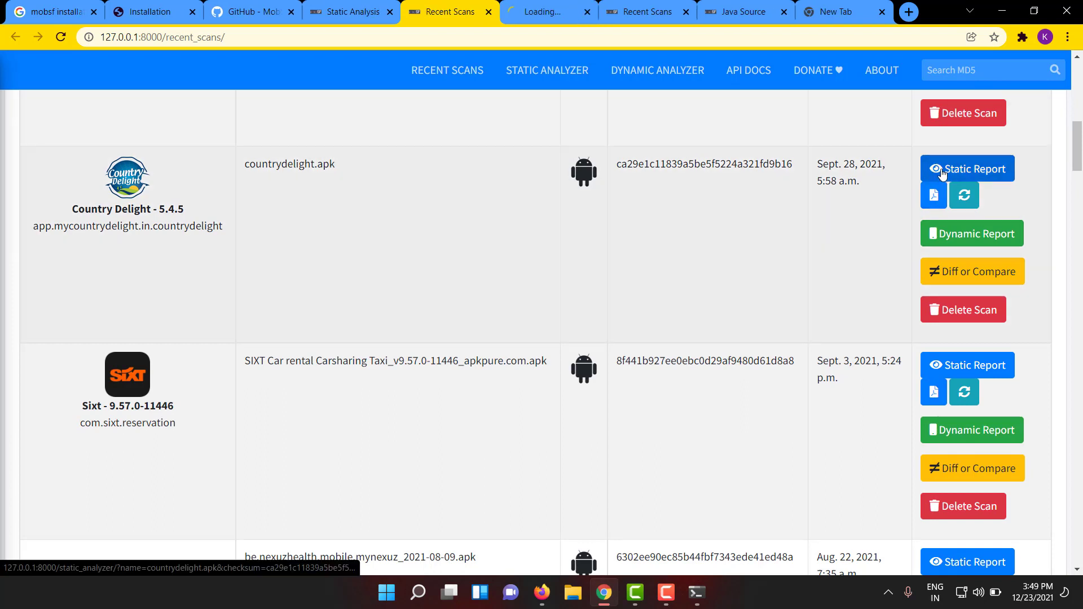
left_click(967, 168)
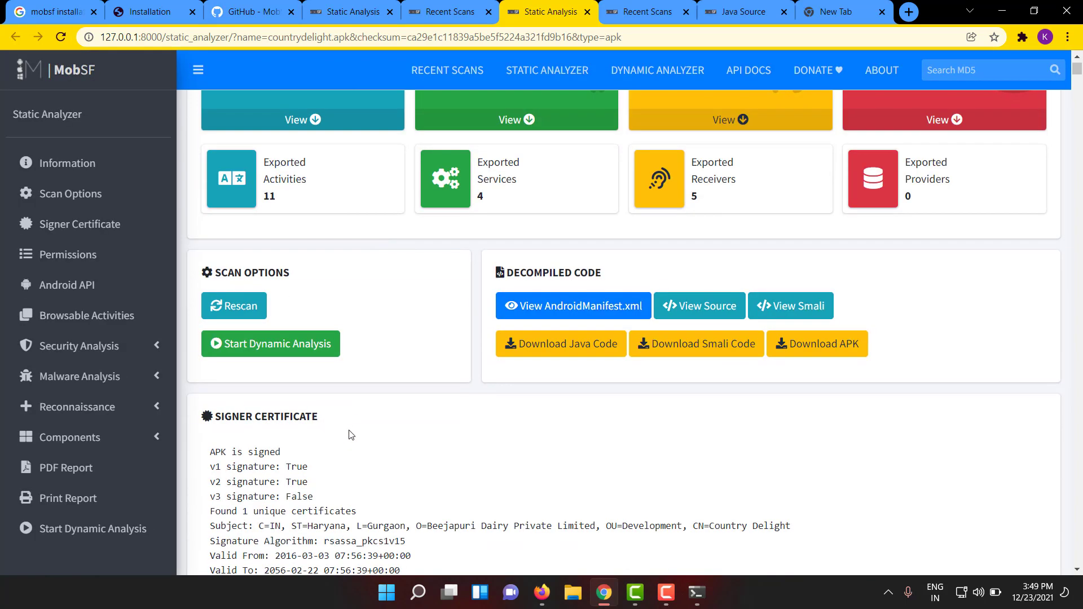
scroll("down", 3)
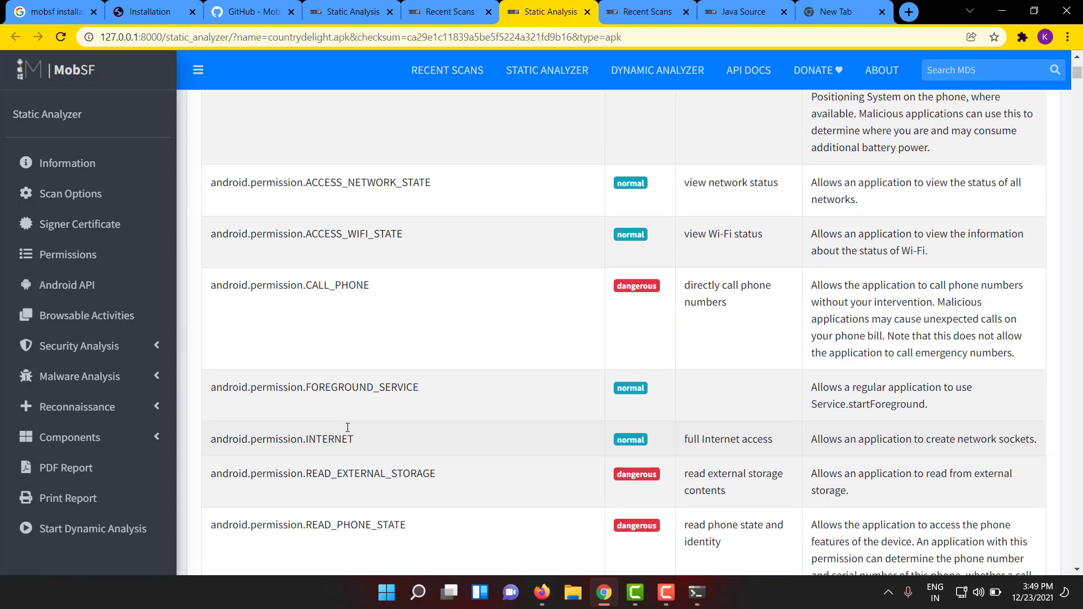
left_click(445, 11)
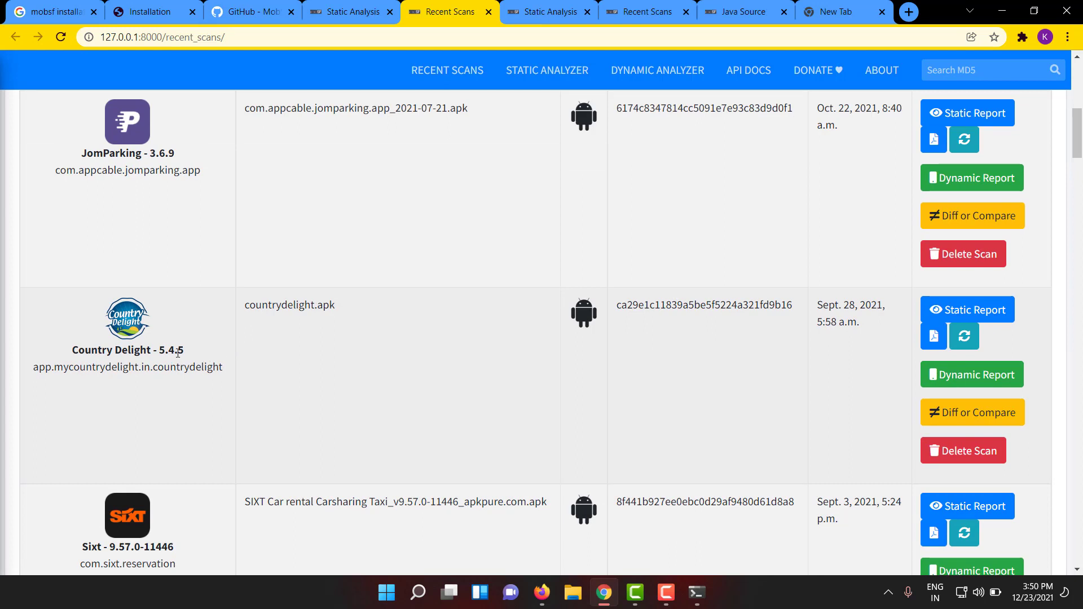
mouse_move(179, 362)
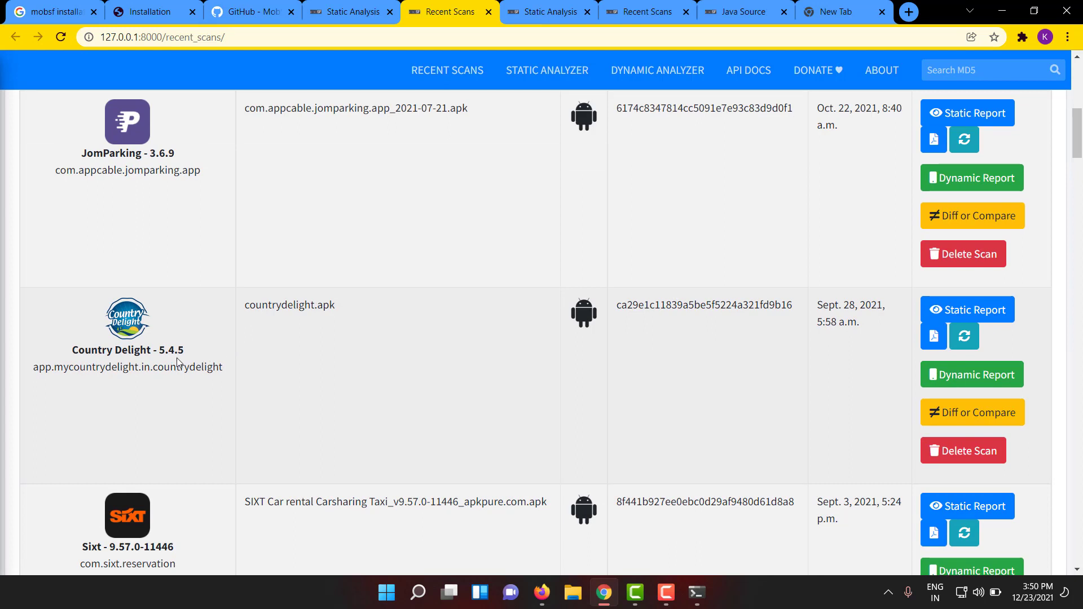
mouse_move(171, 385)
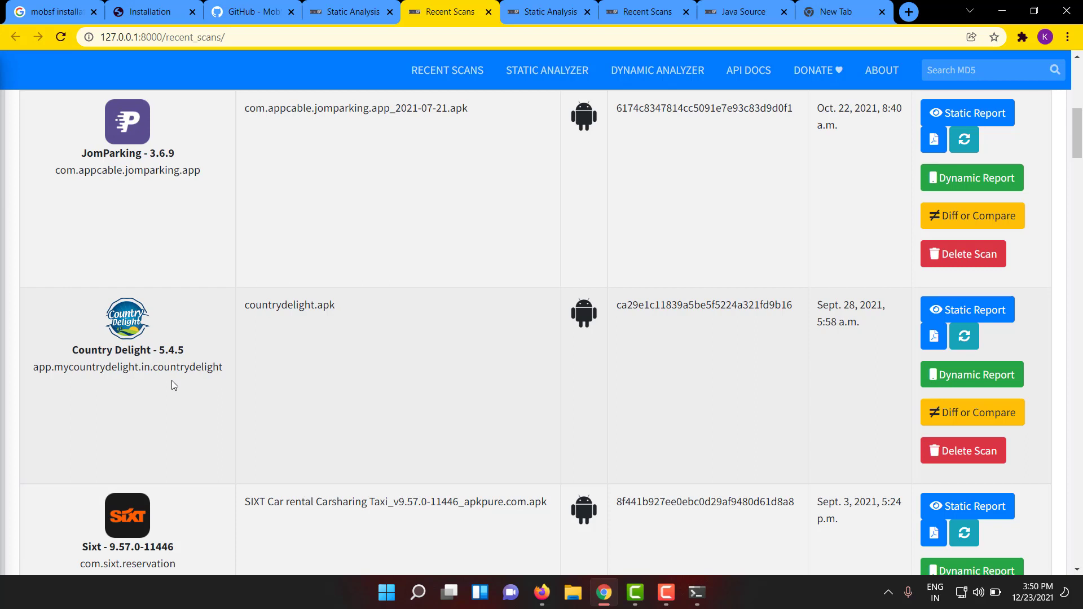
mouse_move(198, 188)
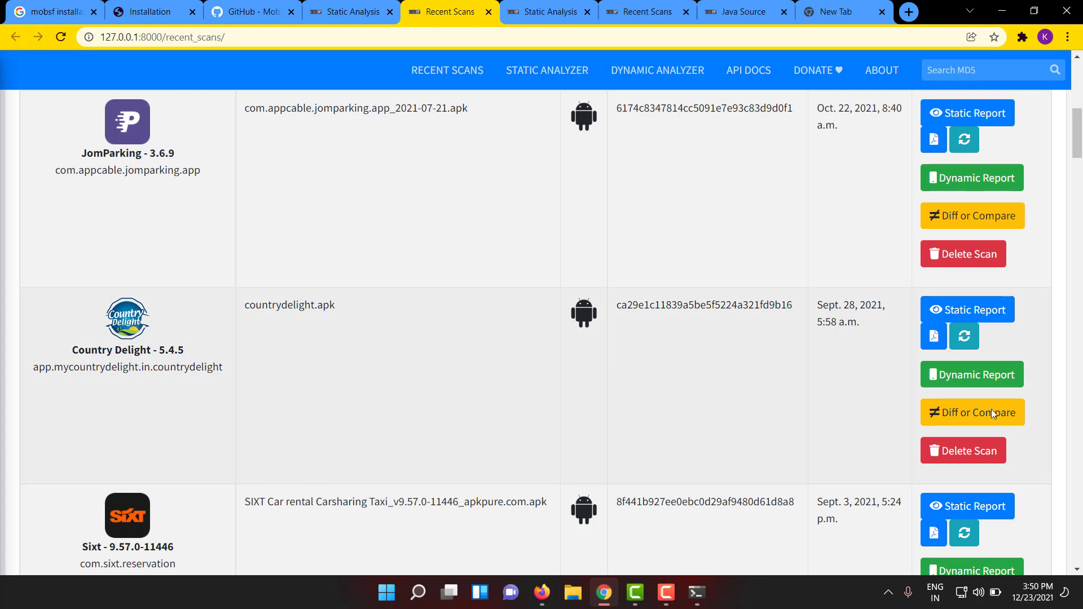
left_click(971, 413)
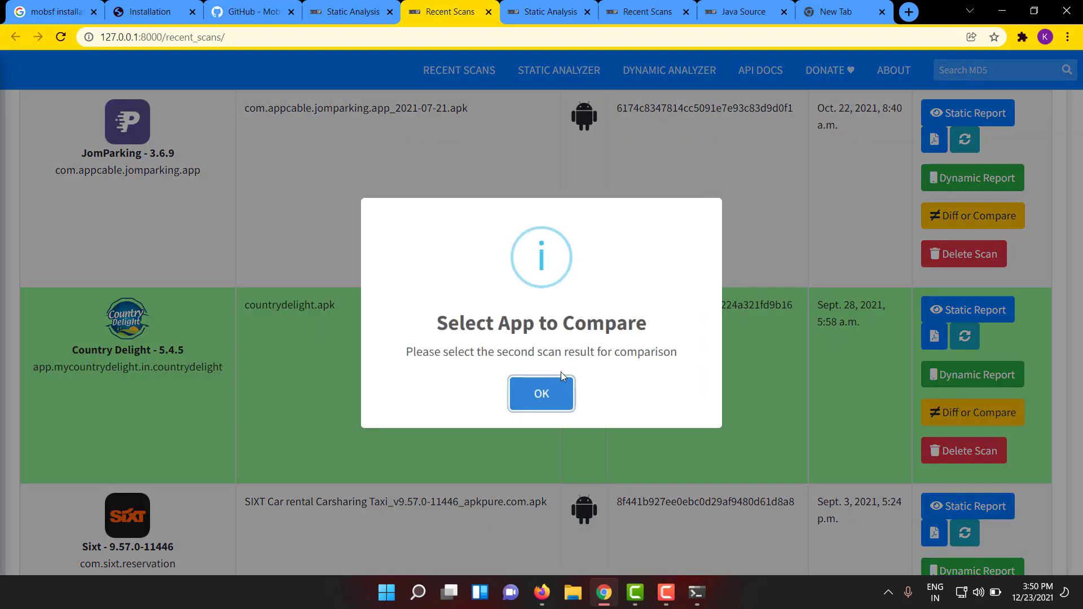
left_click(540, 394)
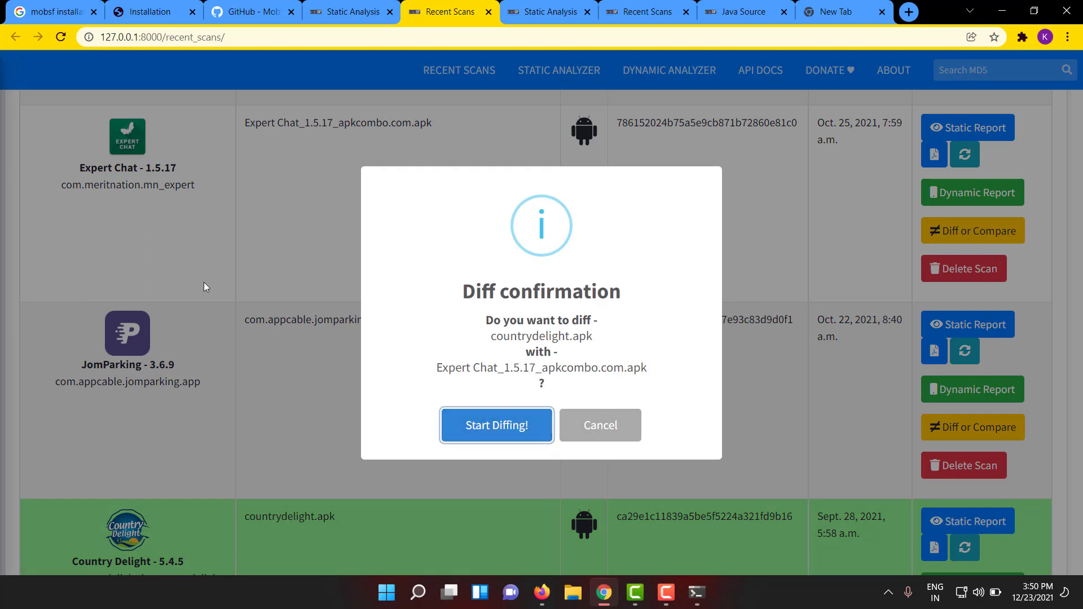
mouse_move(599, 425)
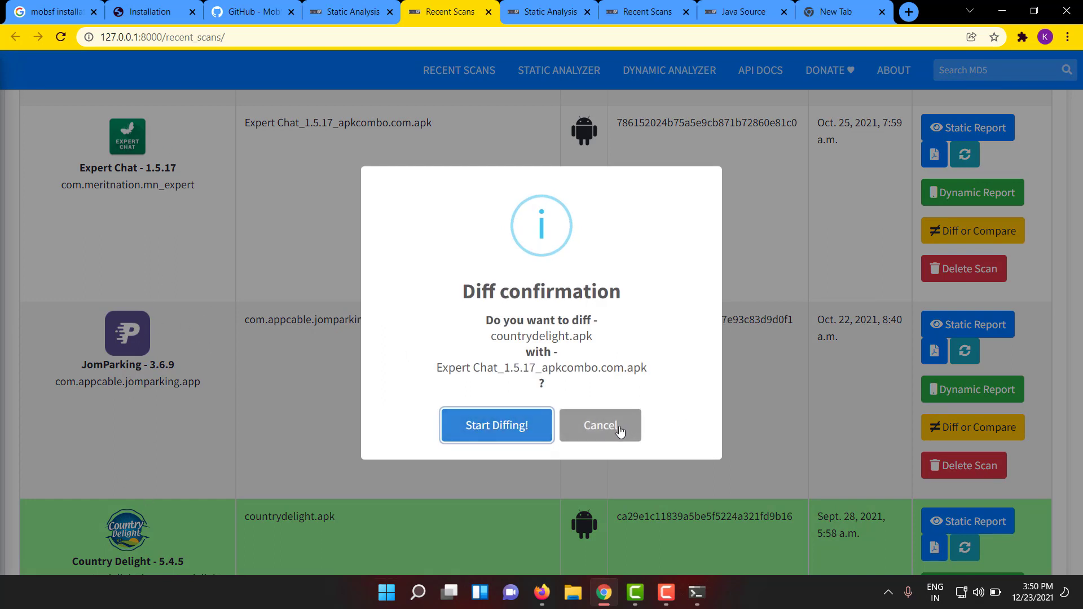
left_click(599, 426)
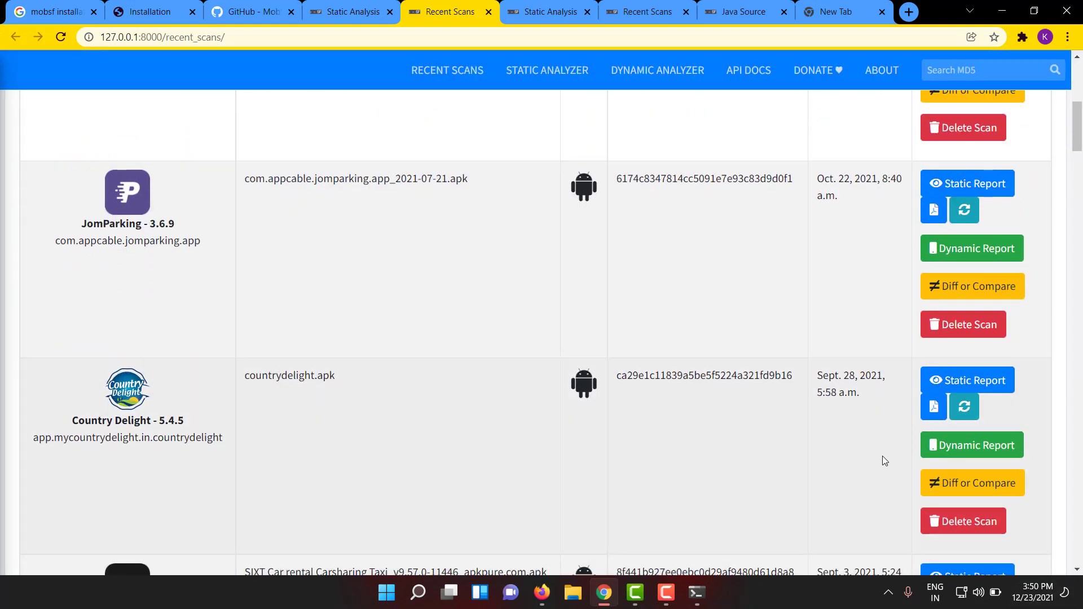
scroll("down", 3)
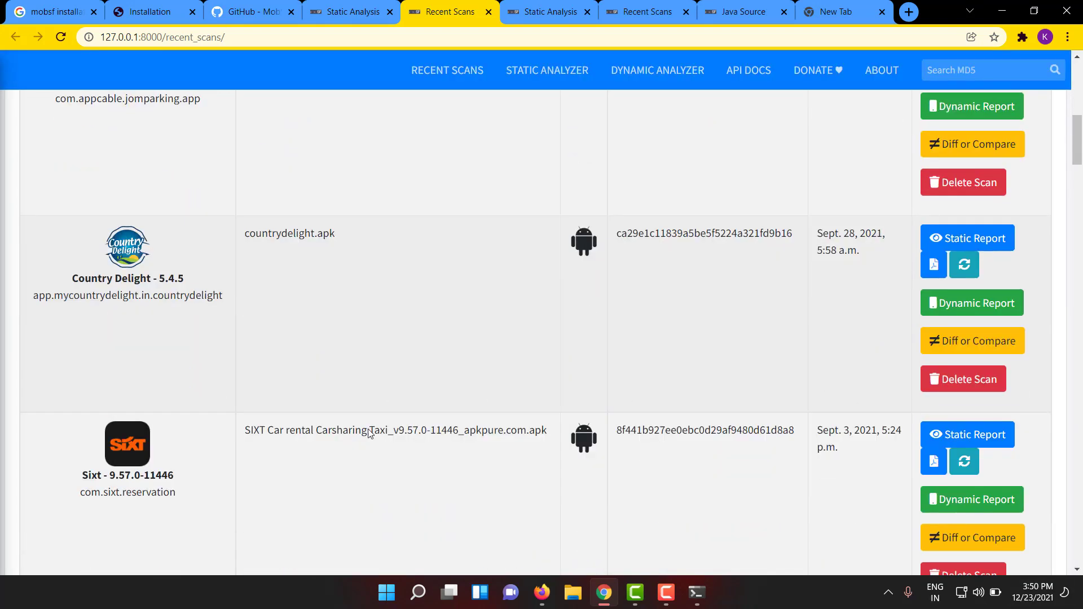
scroll("down", 3)
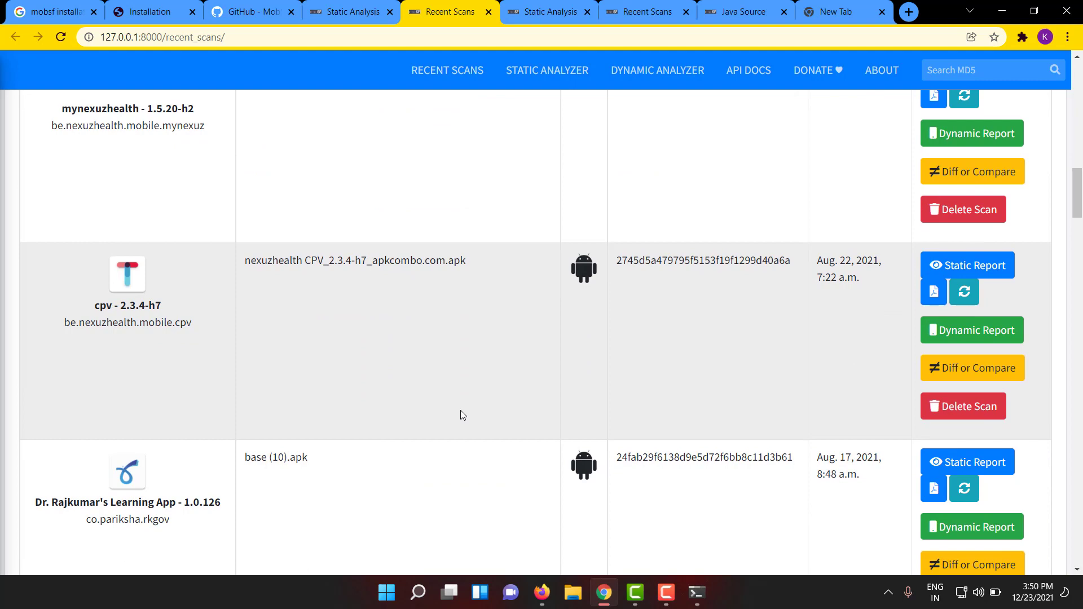
scroll("down", 3)
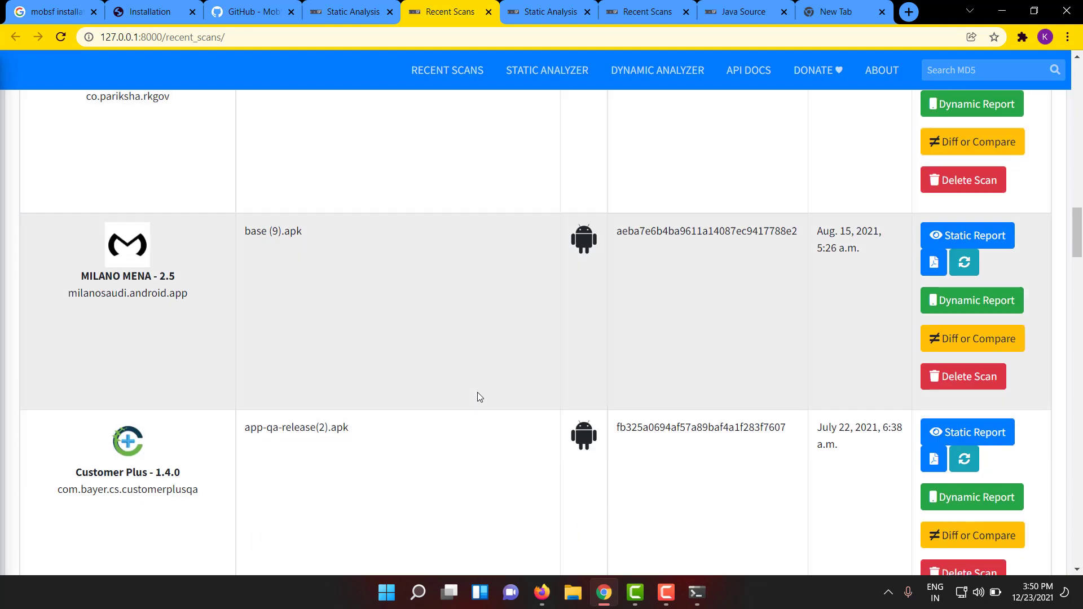
scroll("up", 3)
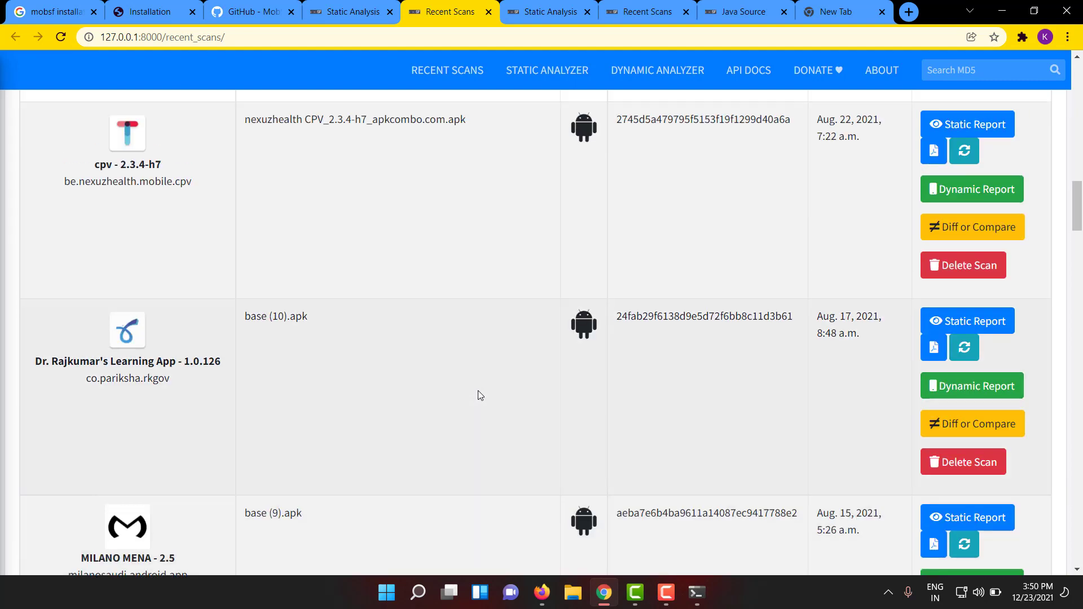